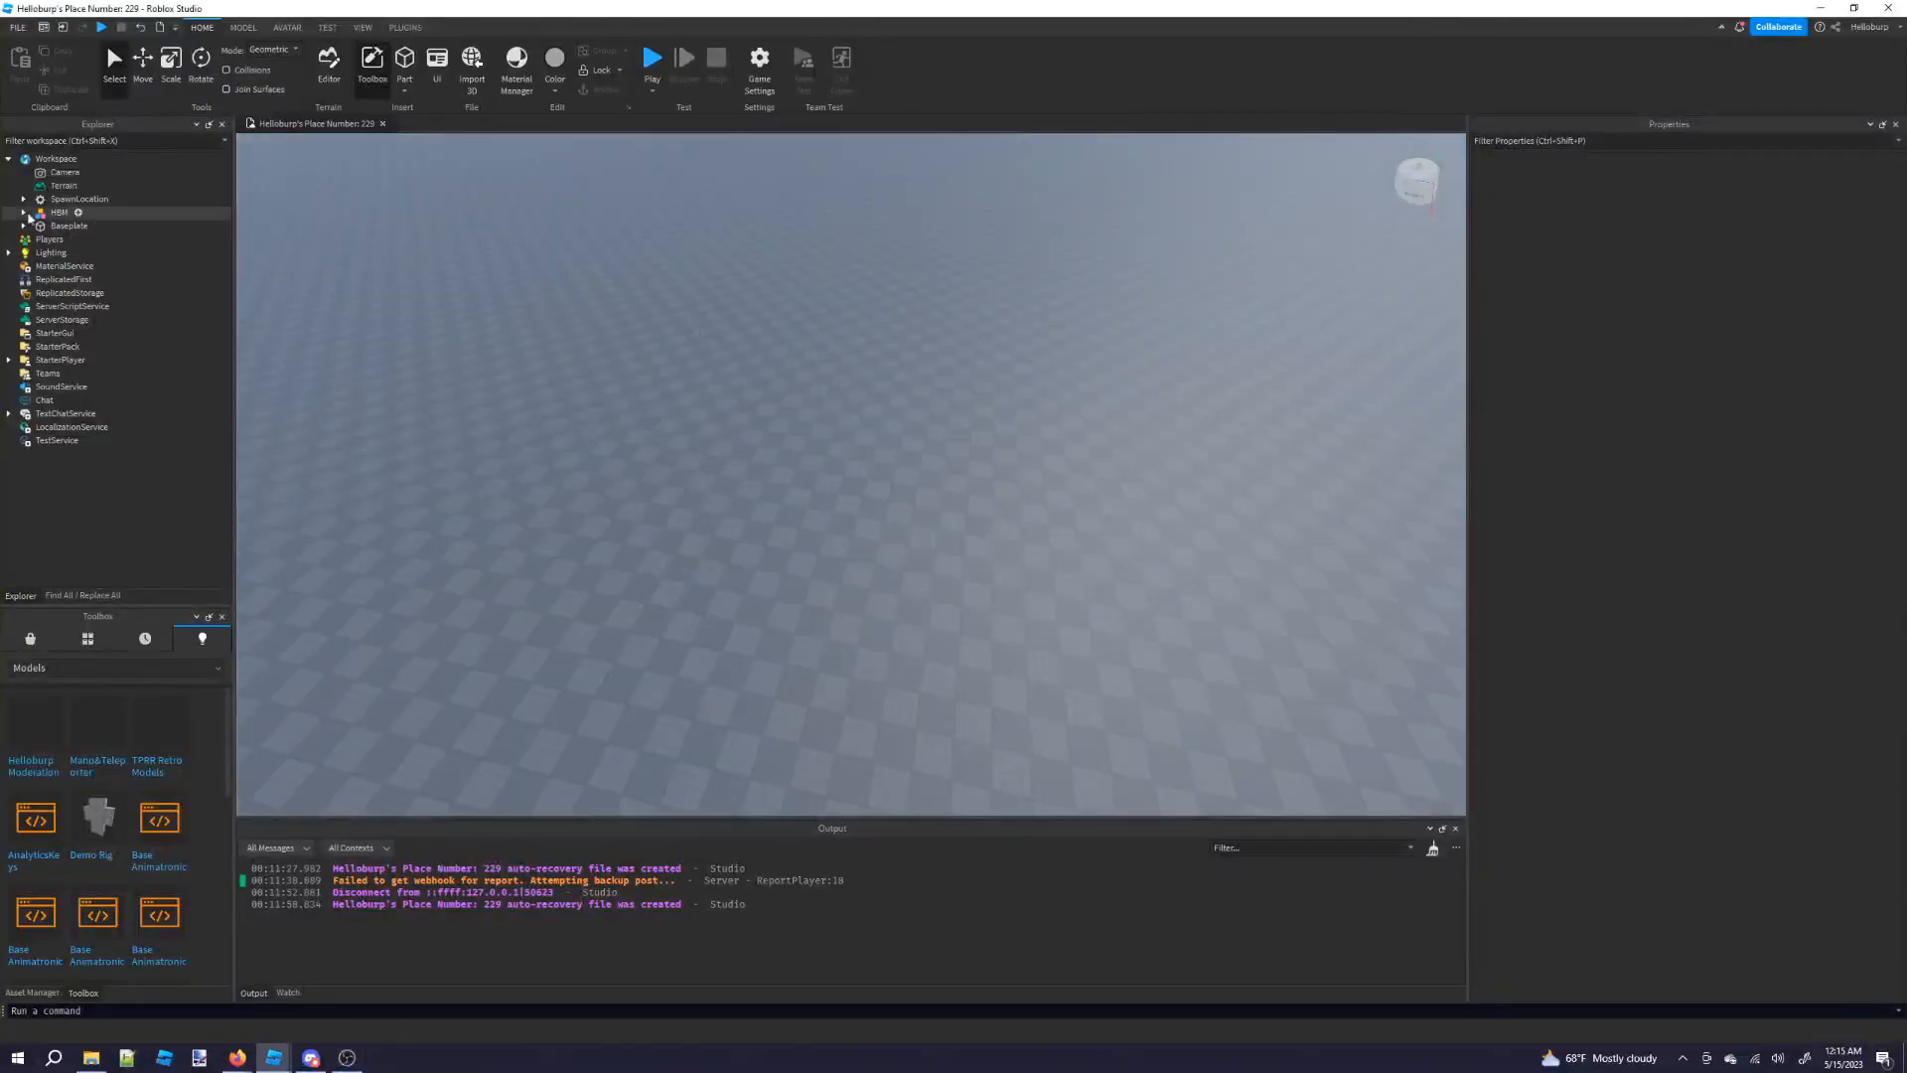
Expand the HBM folder in Workspace to reveal GUIDE, HBM_Runner, HOOKS and HB_PermissionsPanel.
left_click(22, 212)
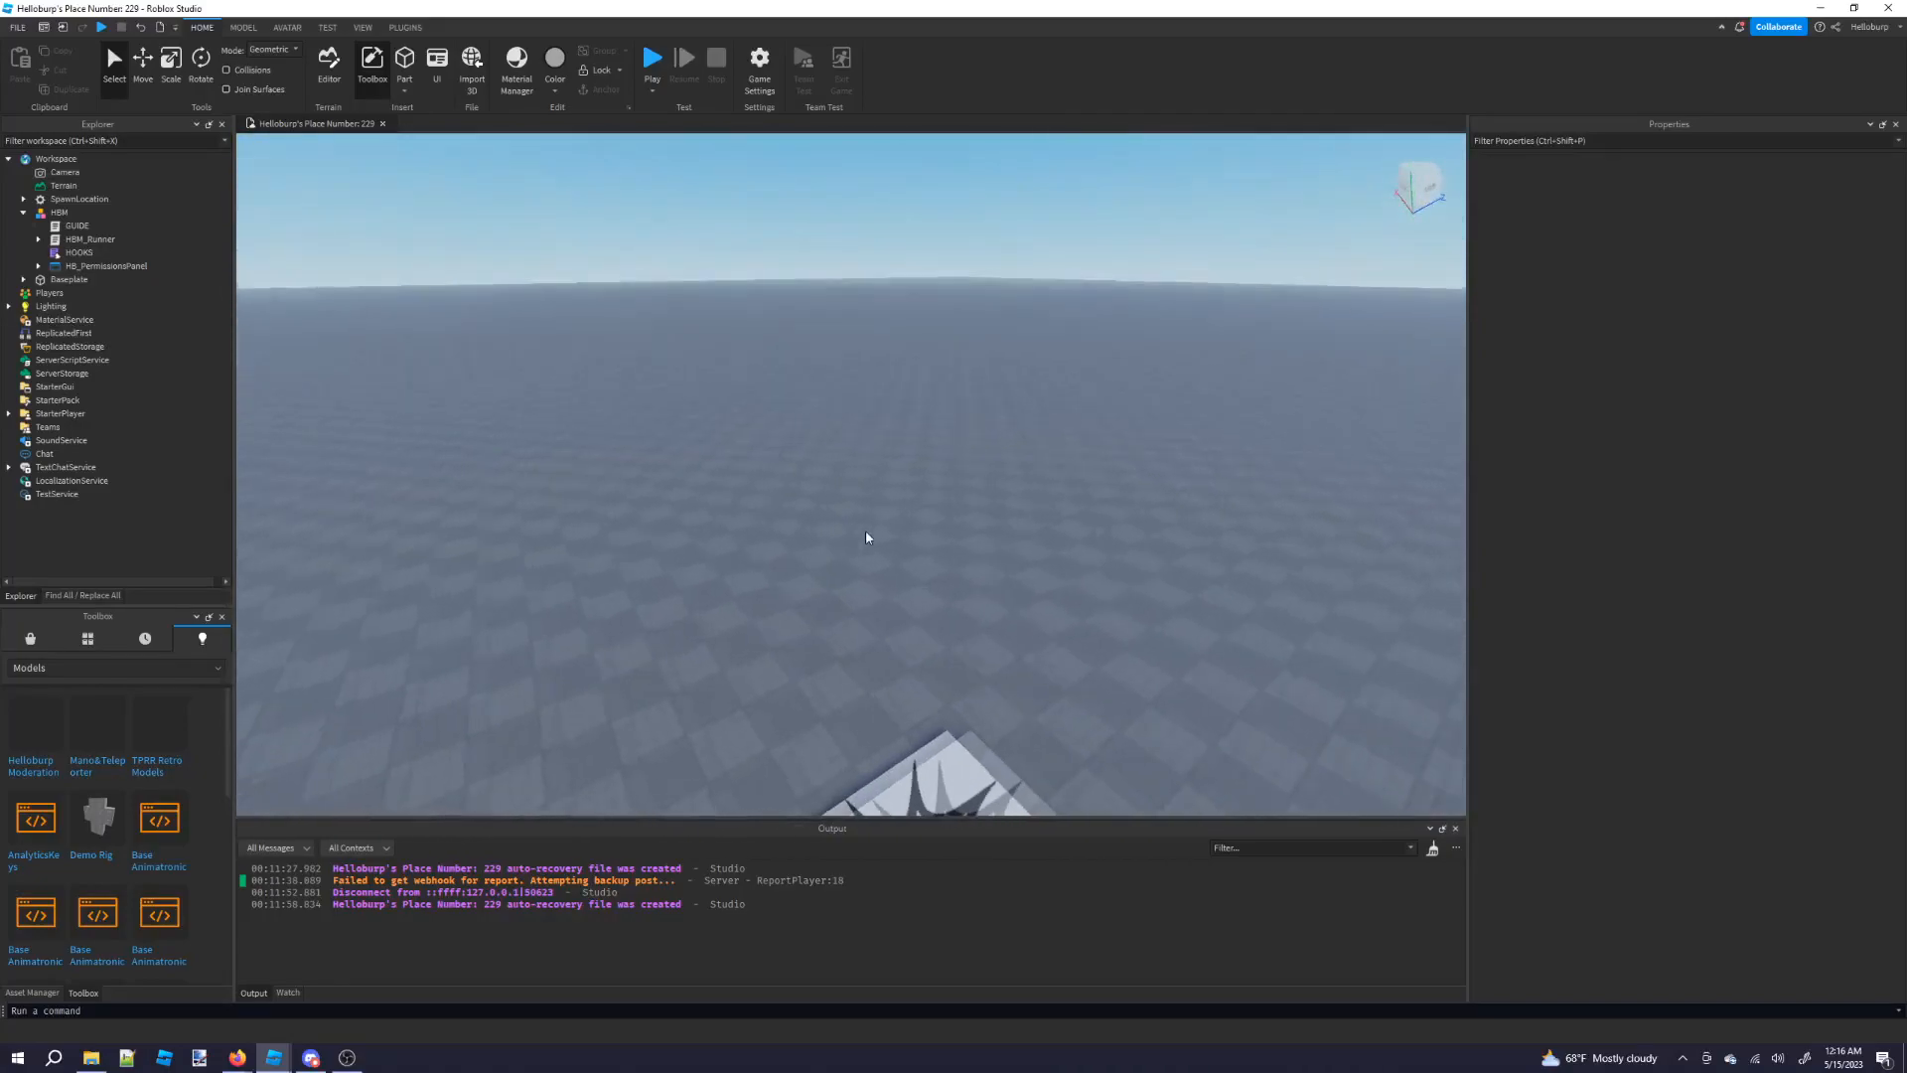
Check Discord's empty #ban-log and #report-log channels, ending back on #ban-log.
left_click(311, 1056)
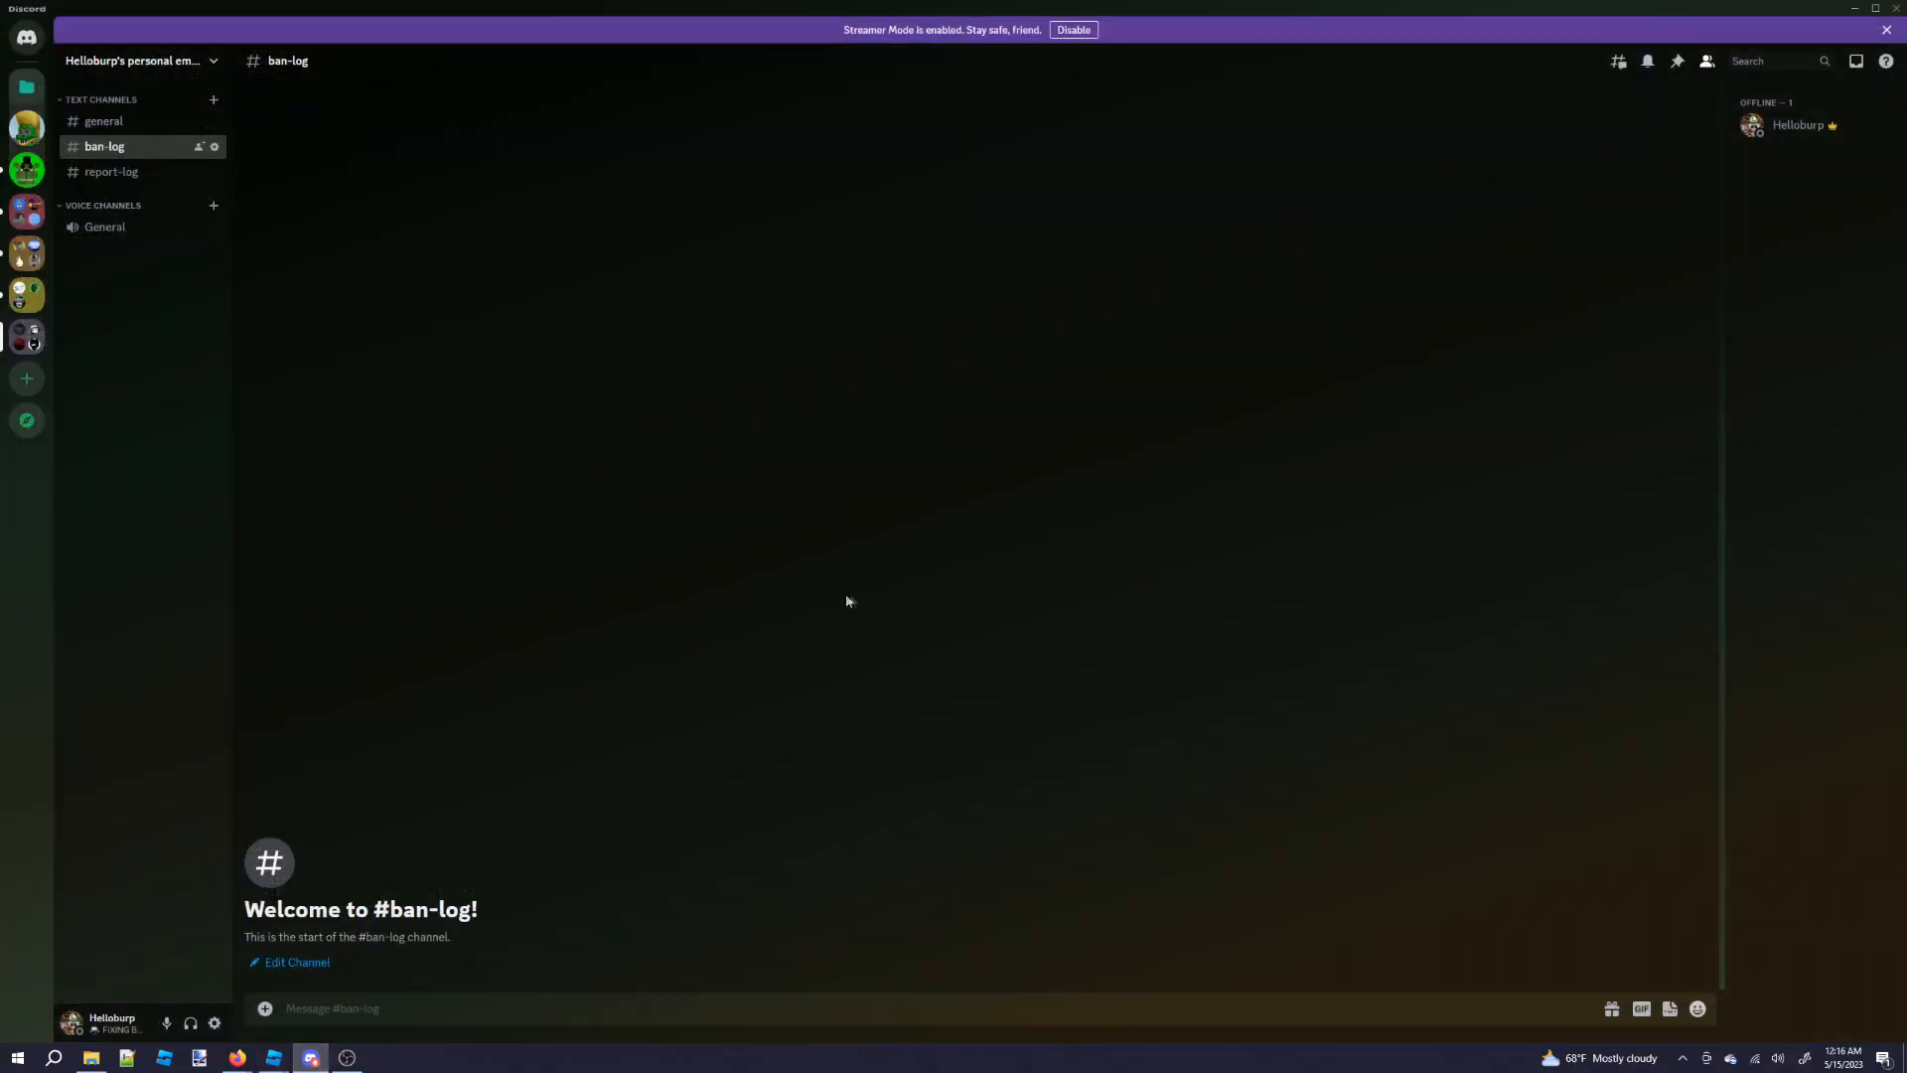
left_click(110, 172)
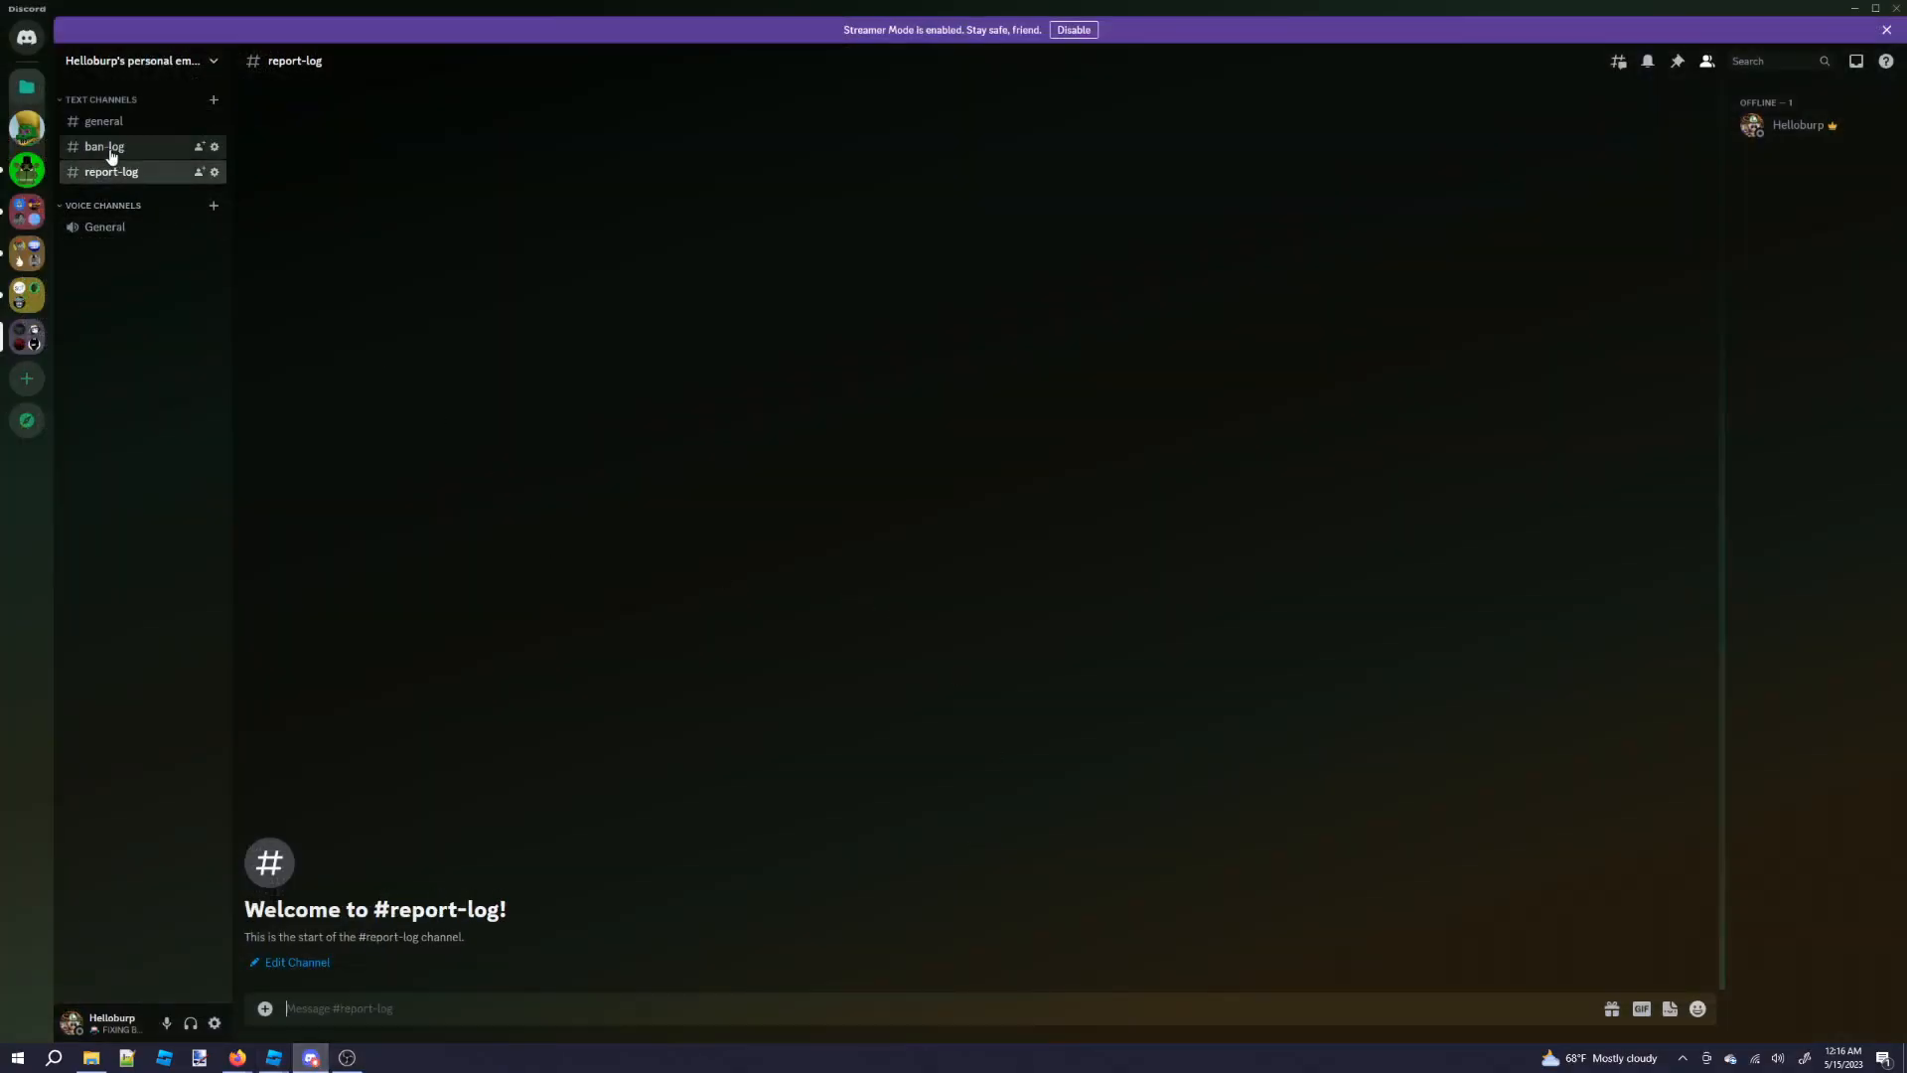
mouse_move(110, 171)
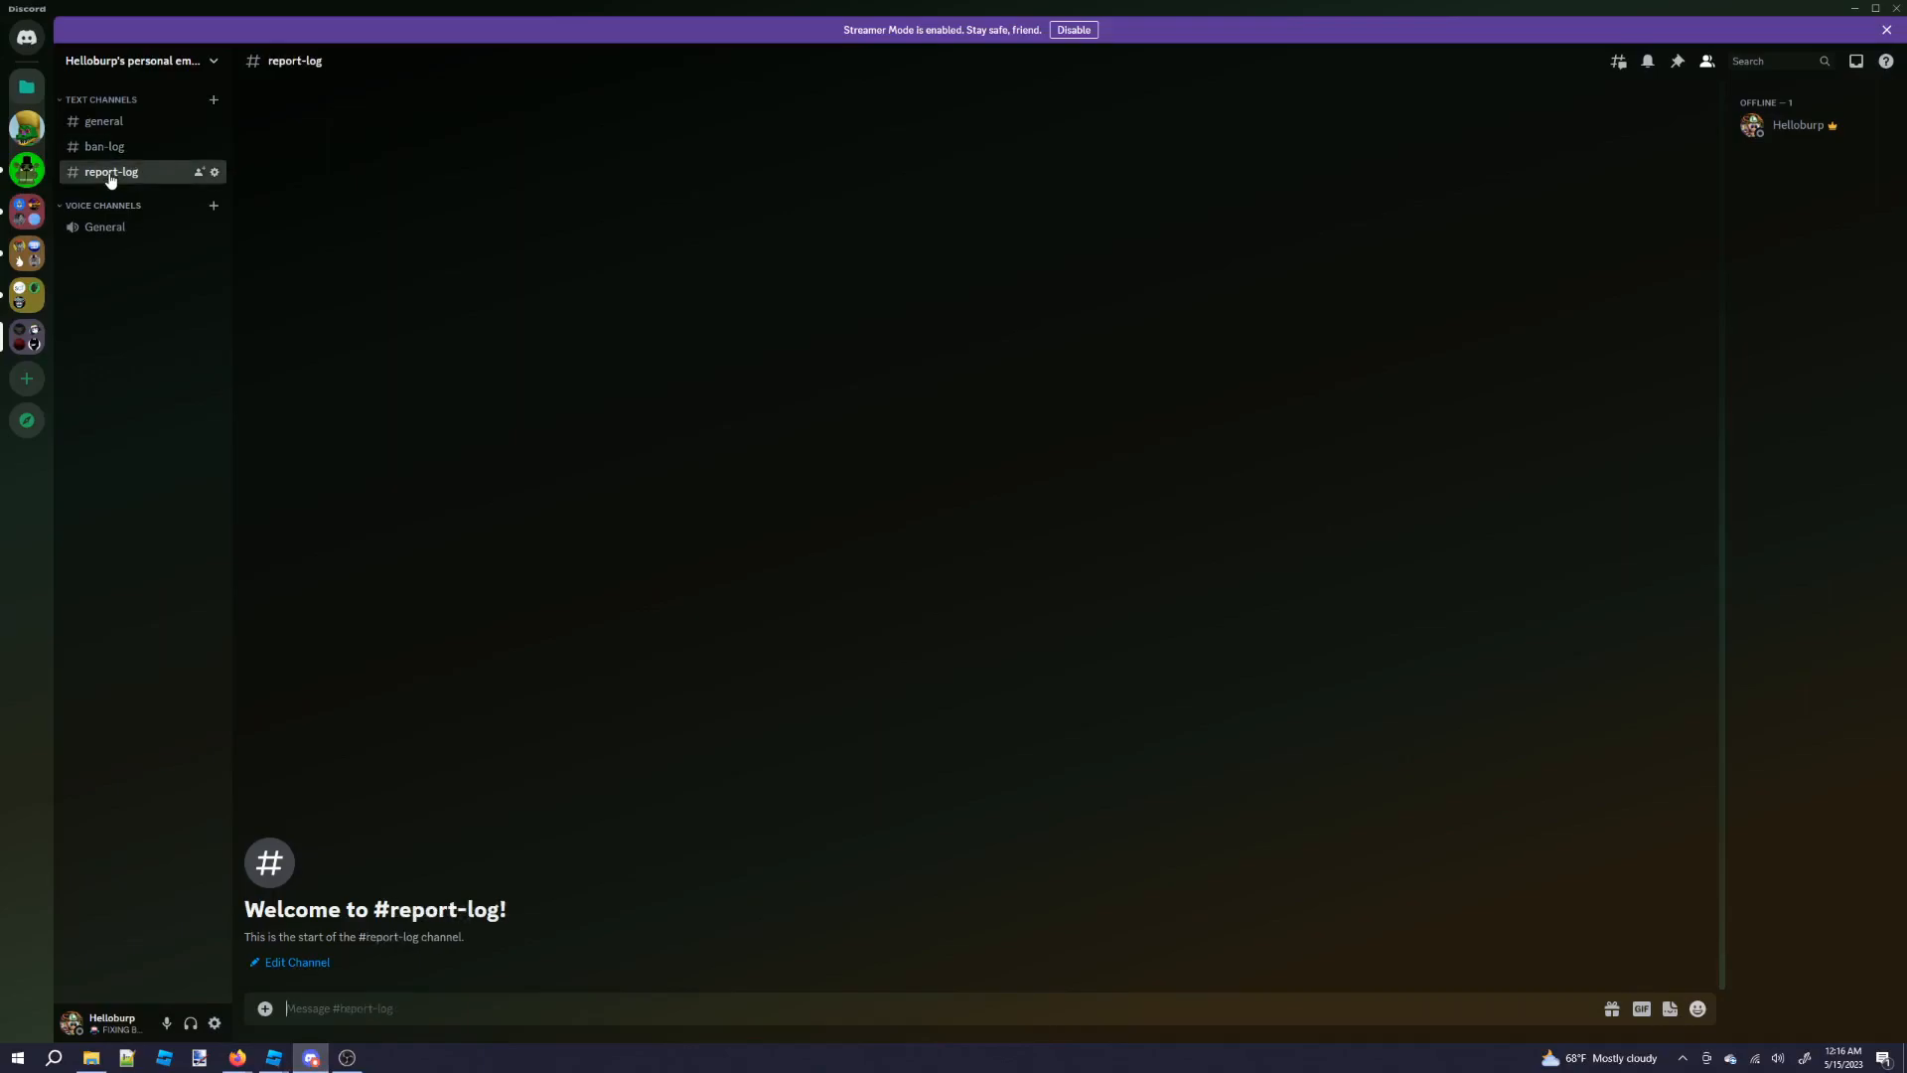
left_click(105, 146)
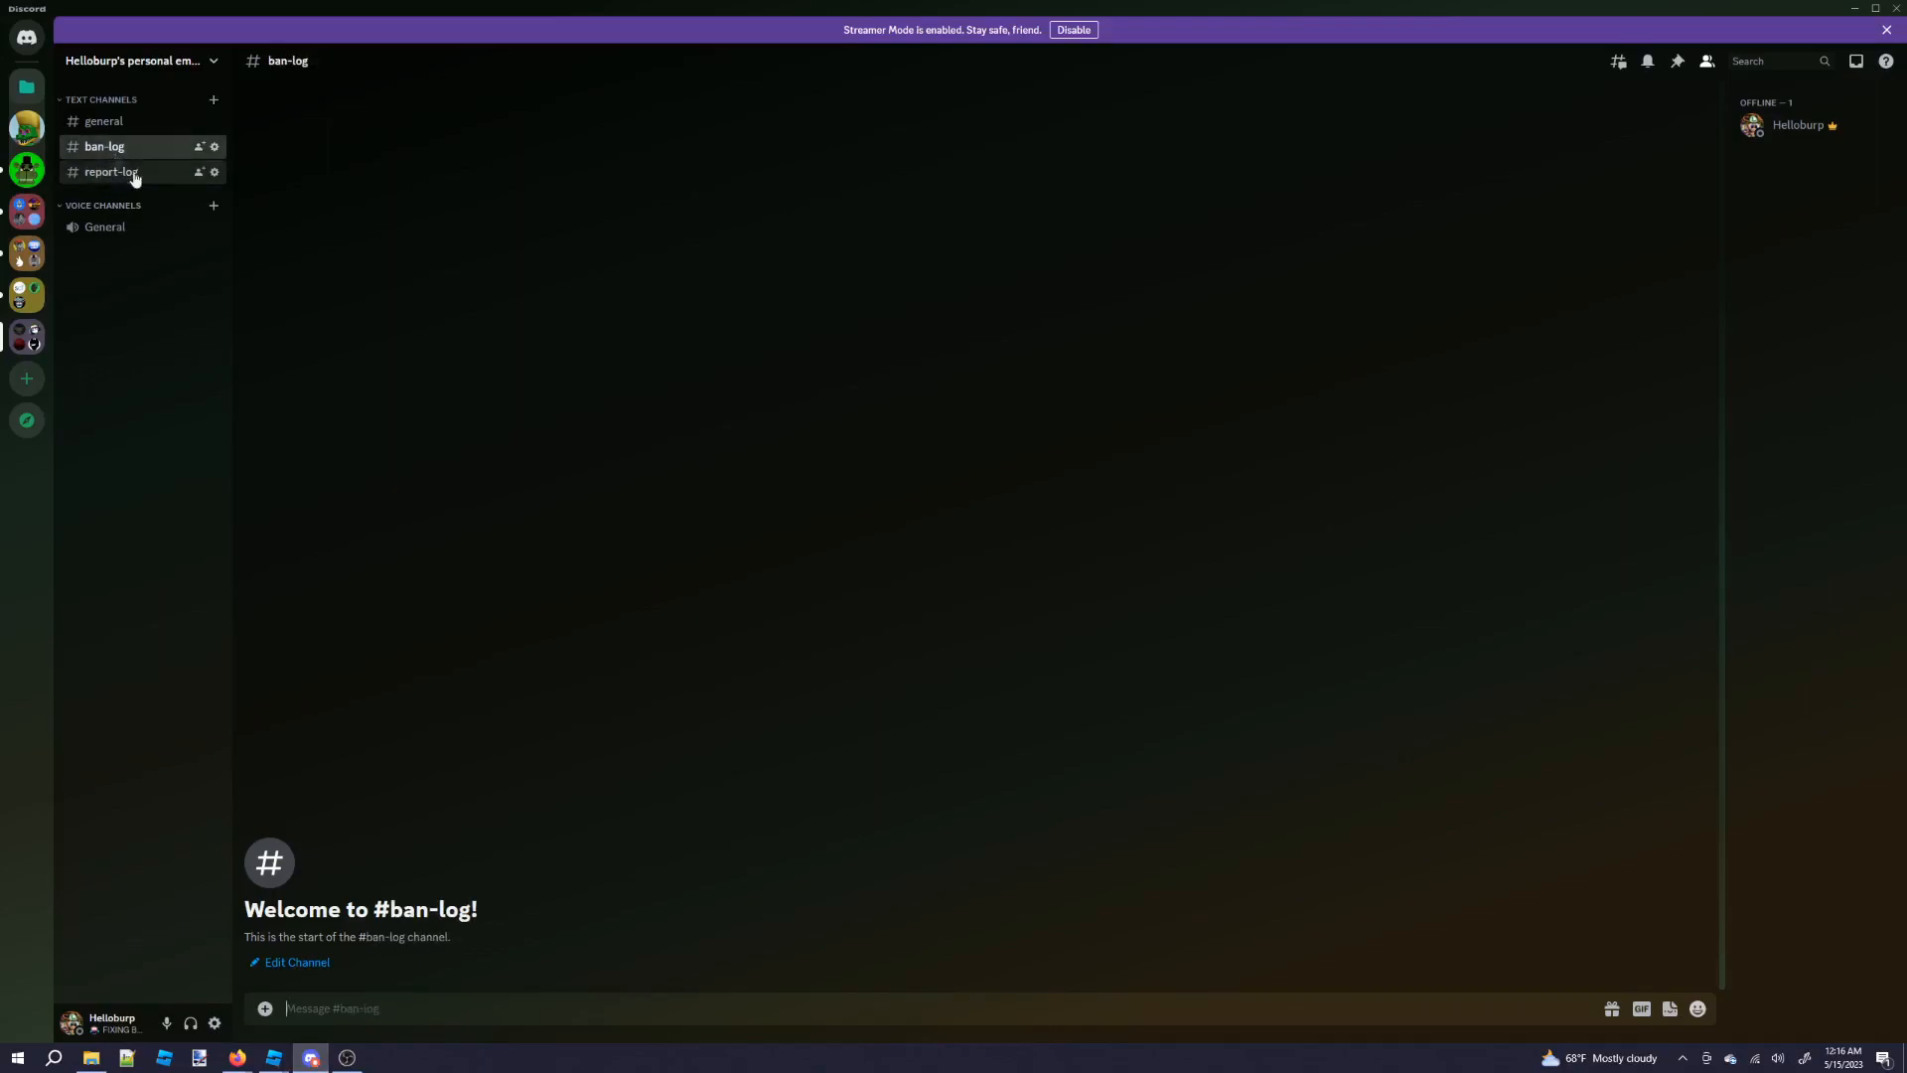
mouse_move(134, 179)
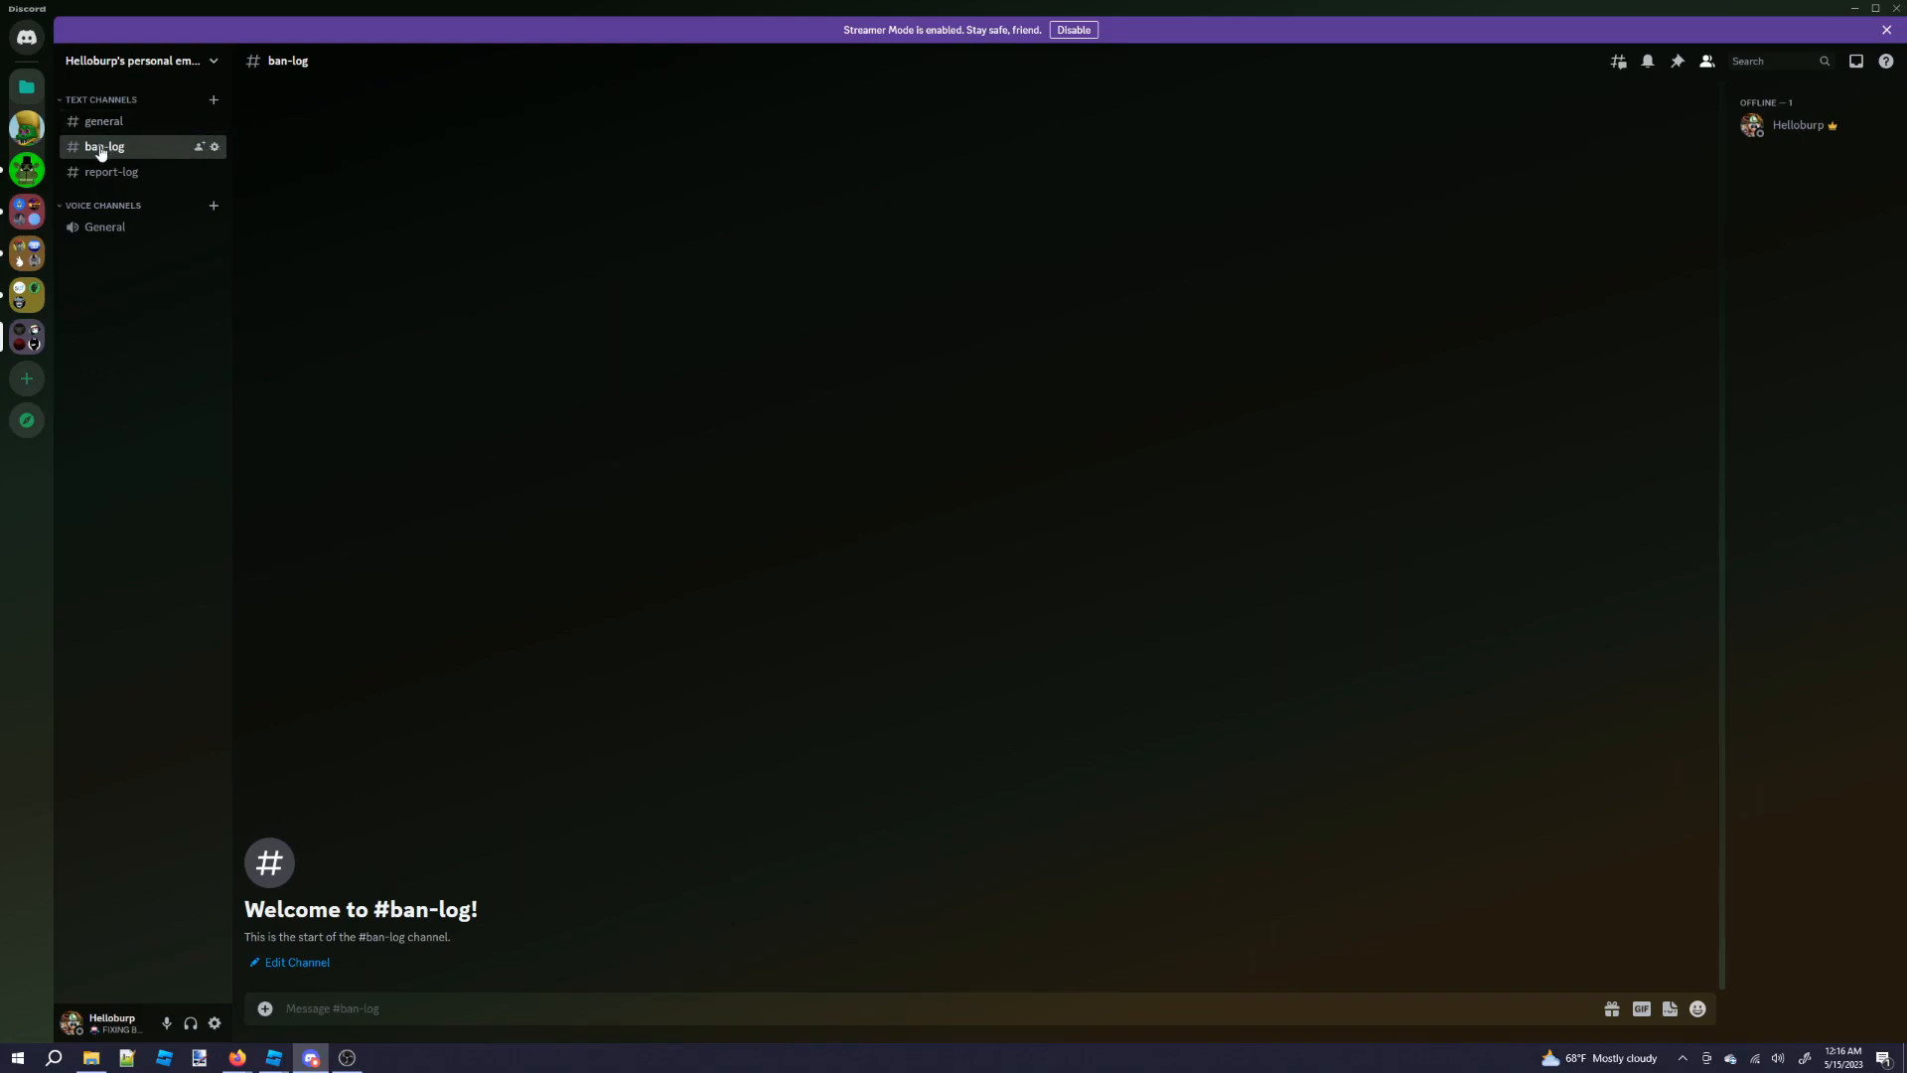
mouse_move(546, 731)
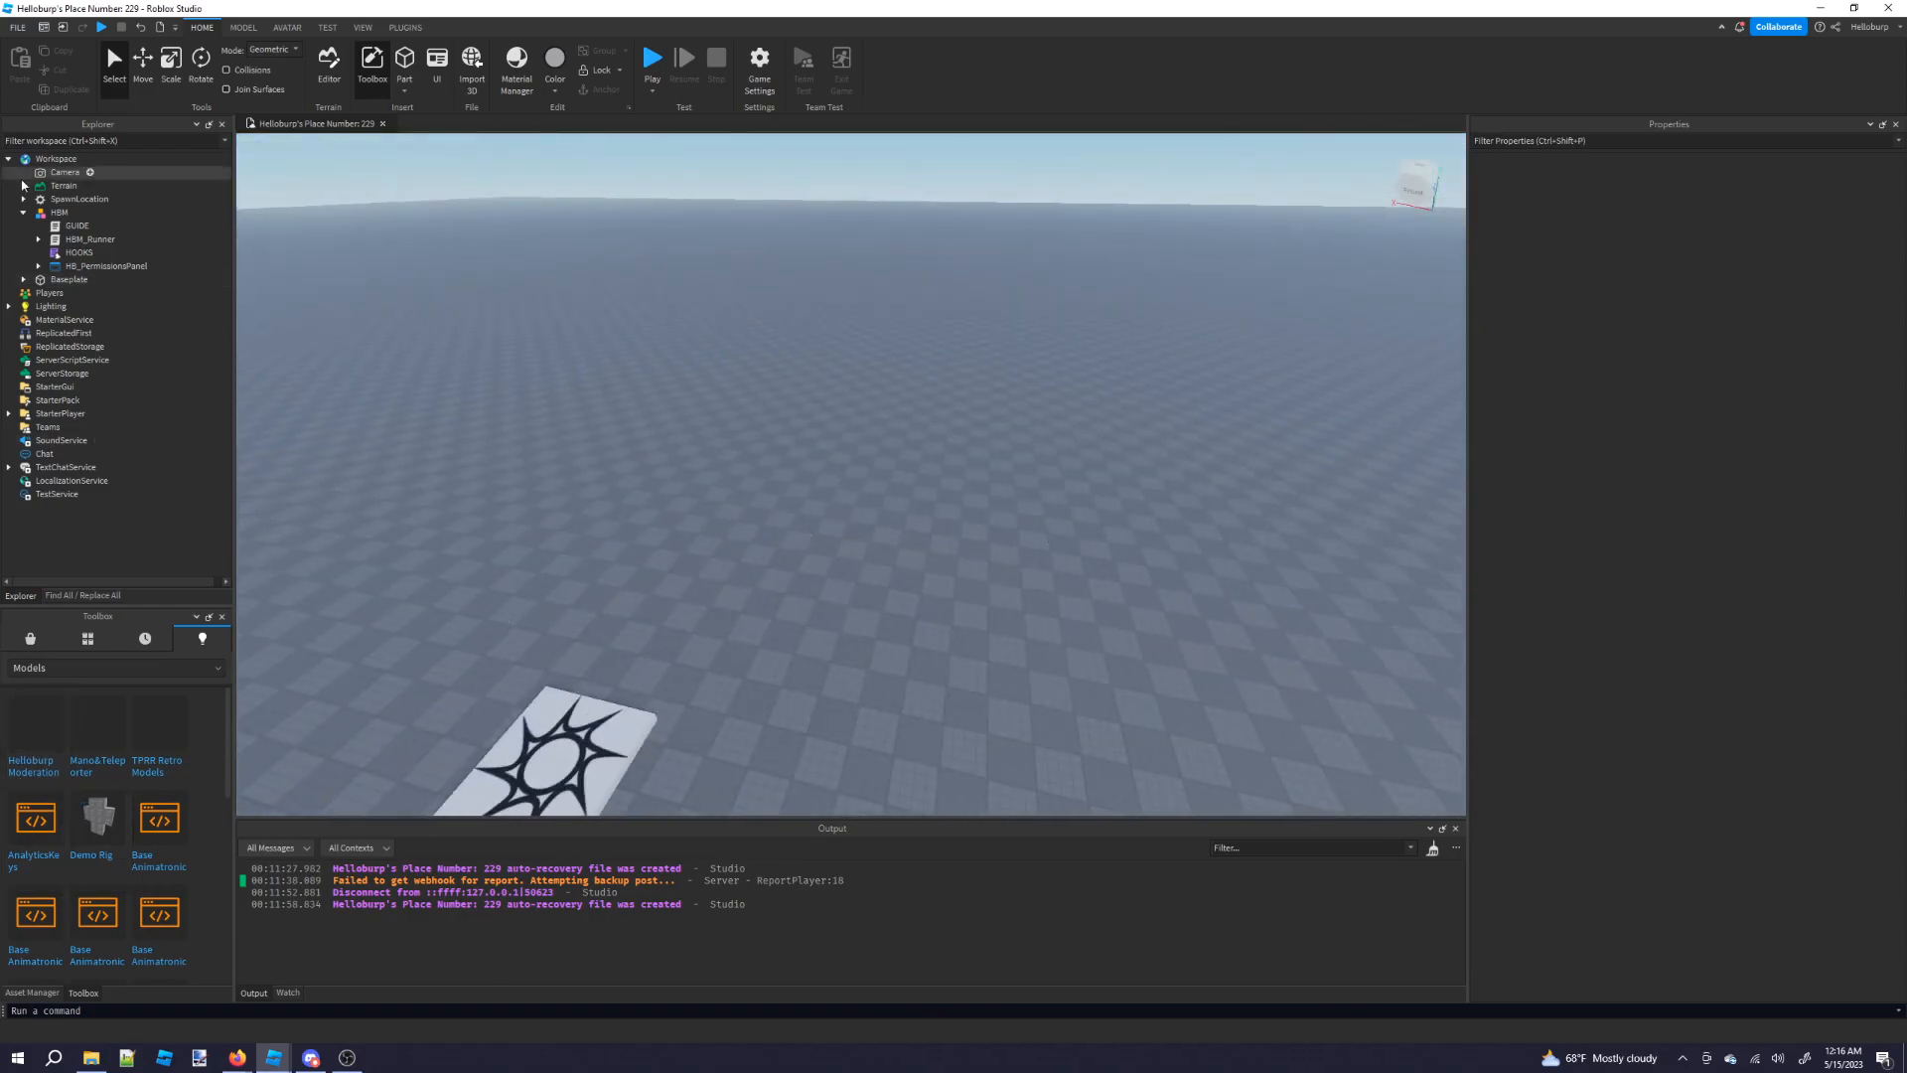
left_click(58, 211)
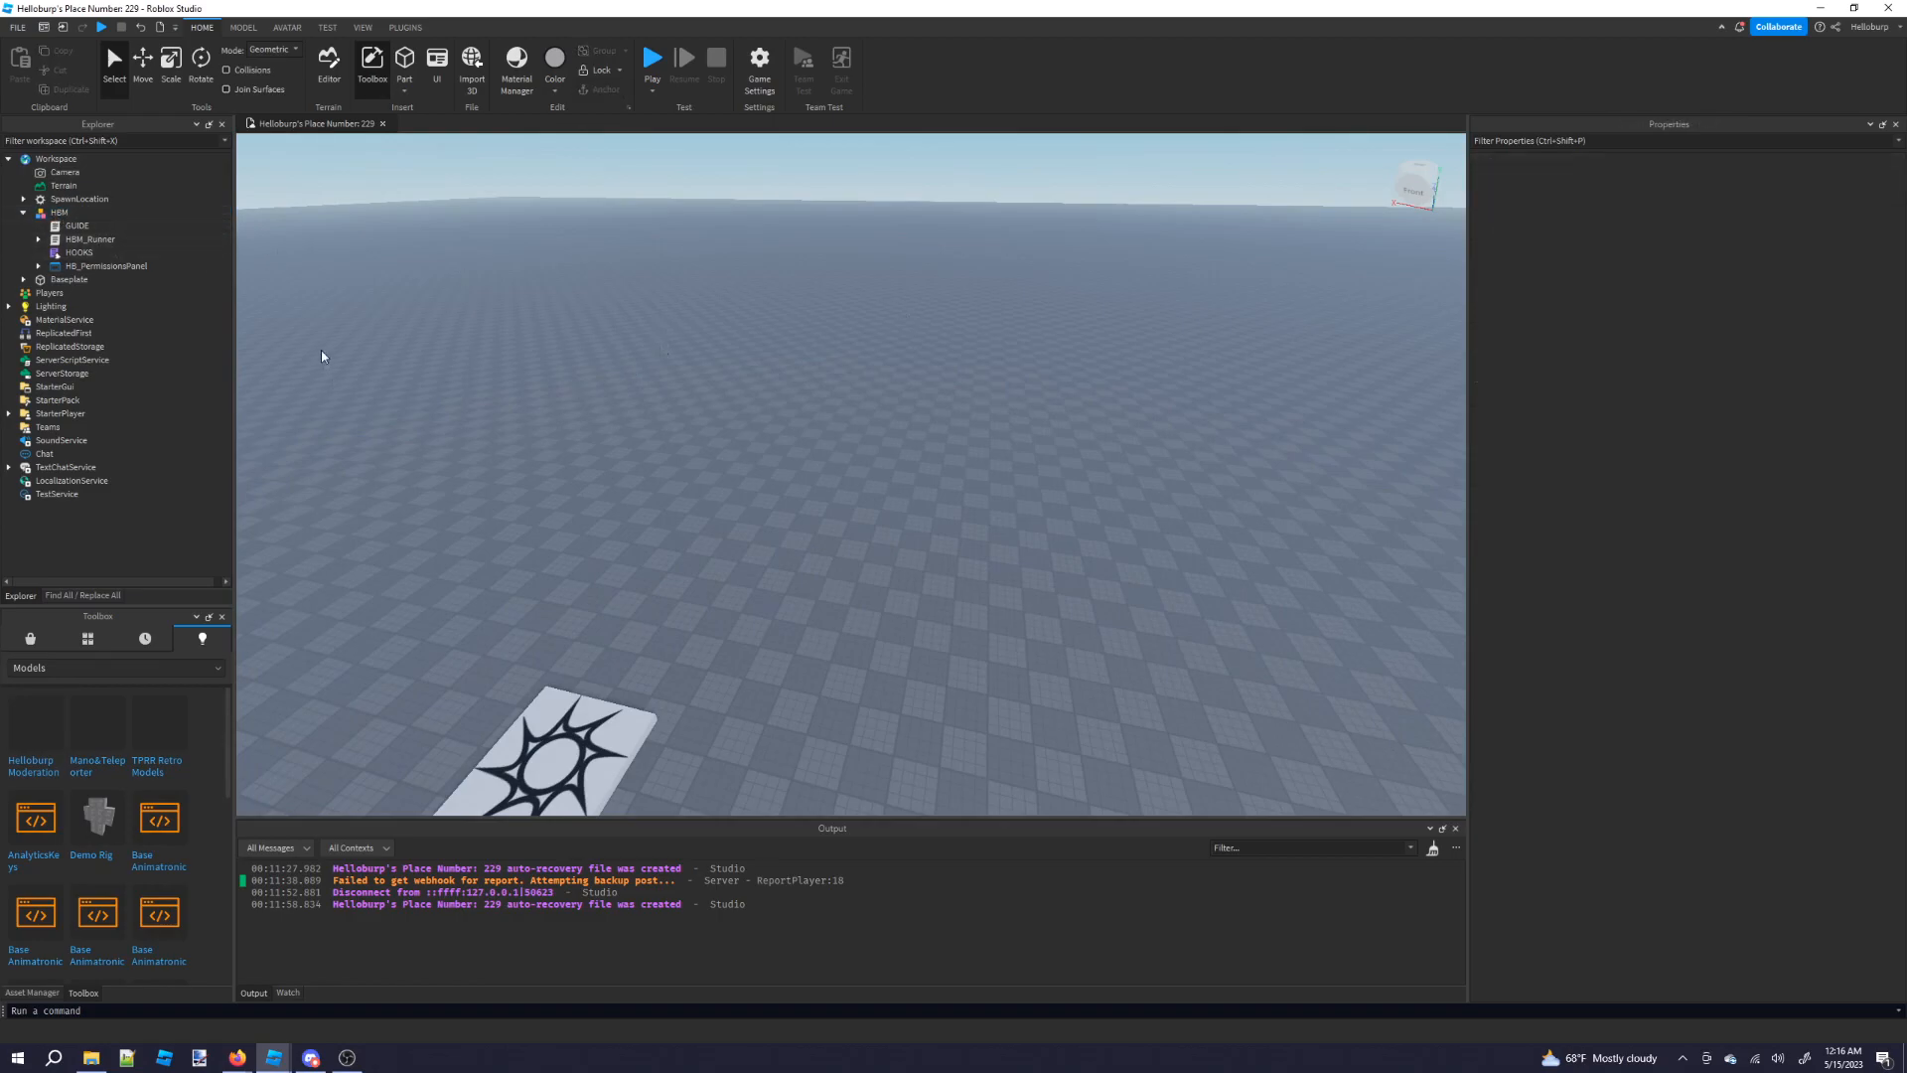
mouse_move(758, 66)
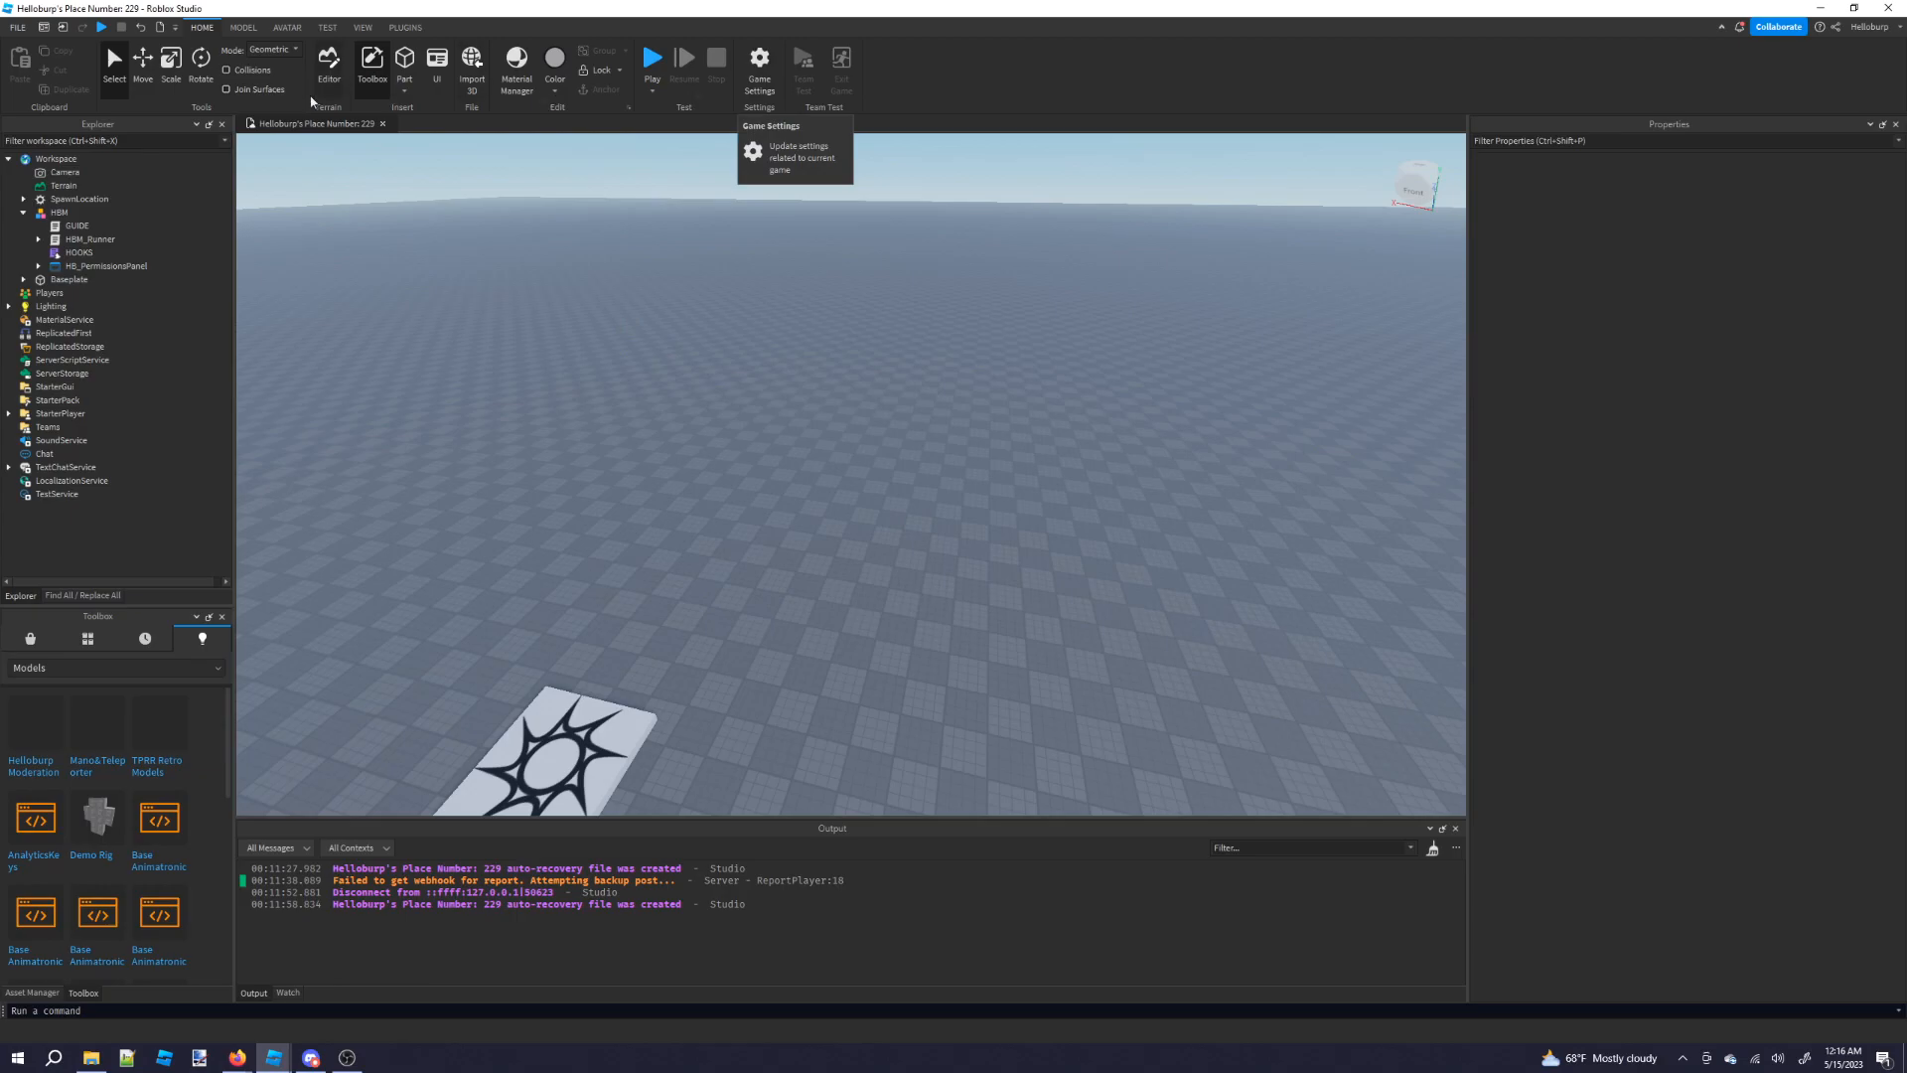
left_click(758, 64)
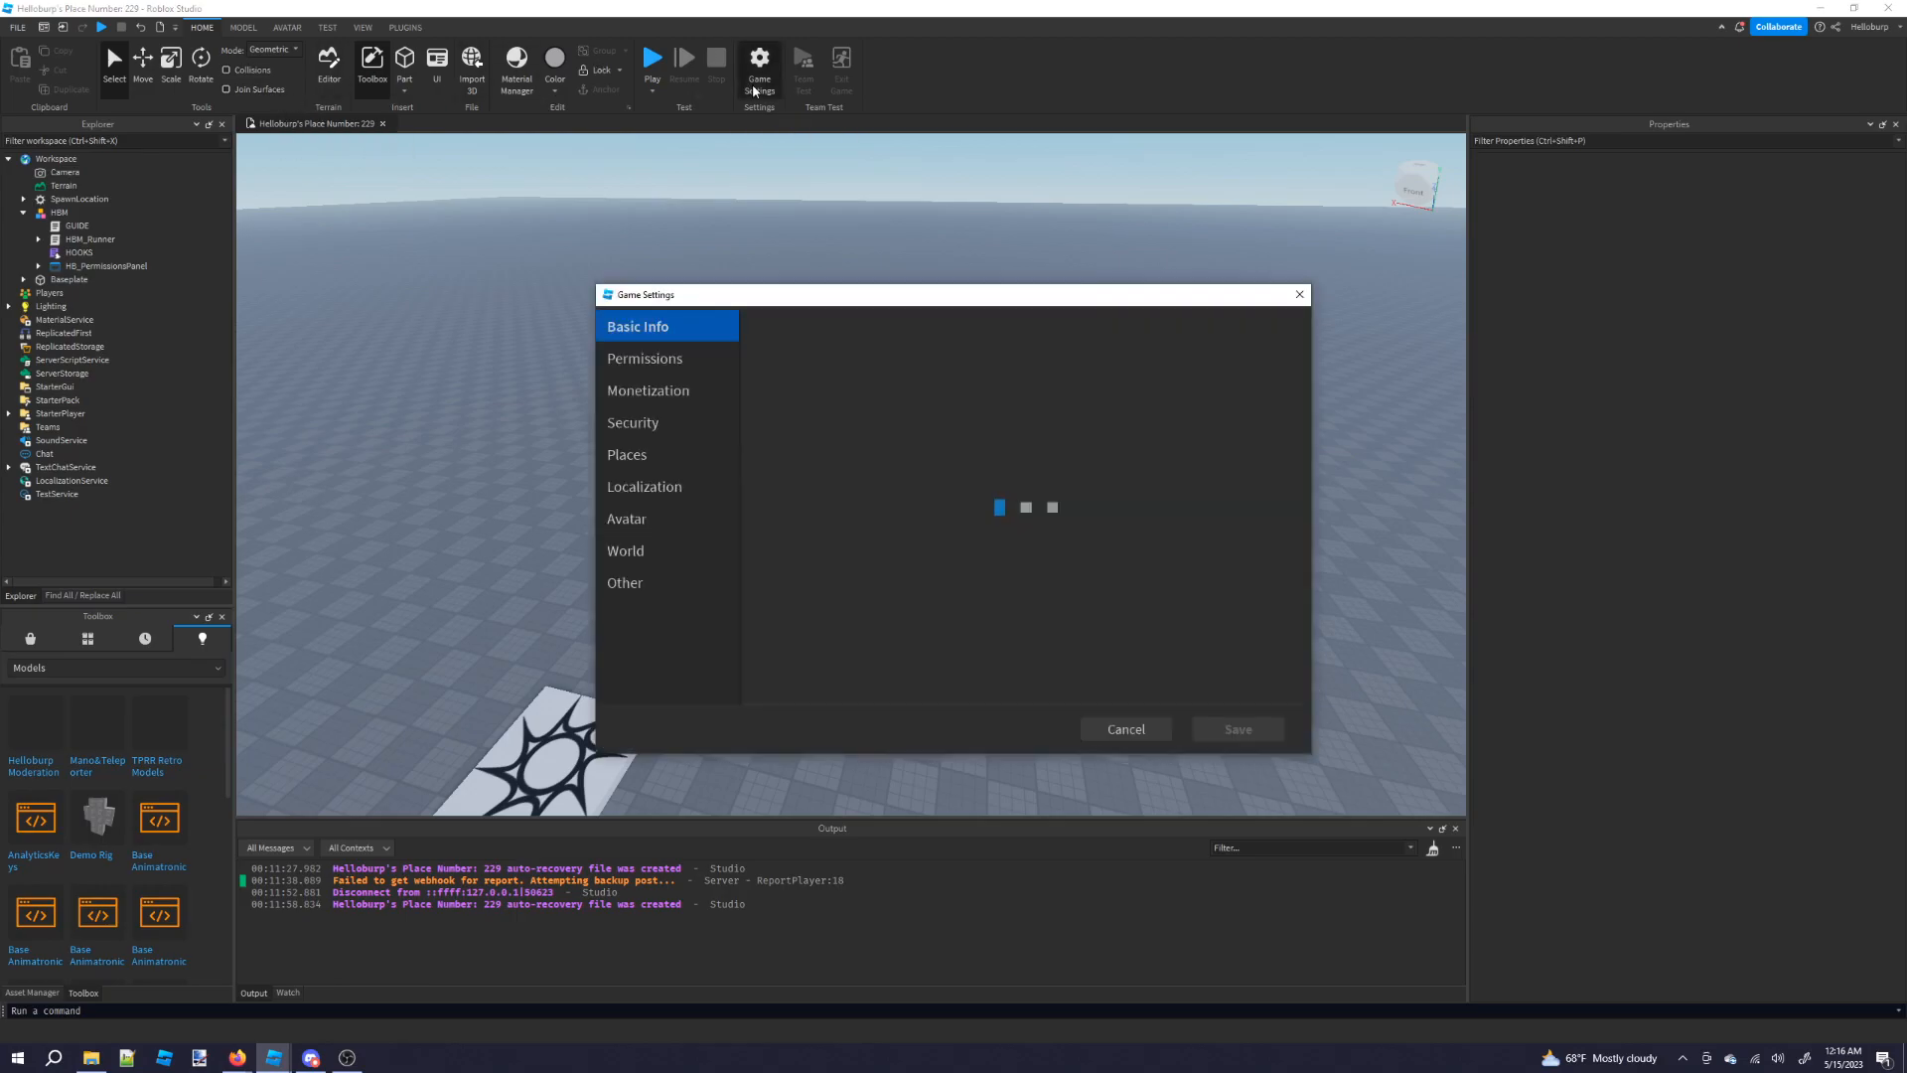
left_click(634, 422)
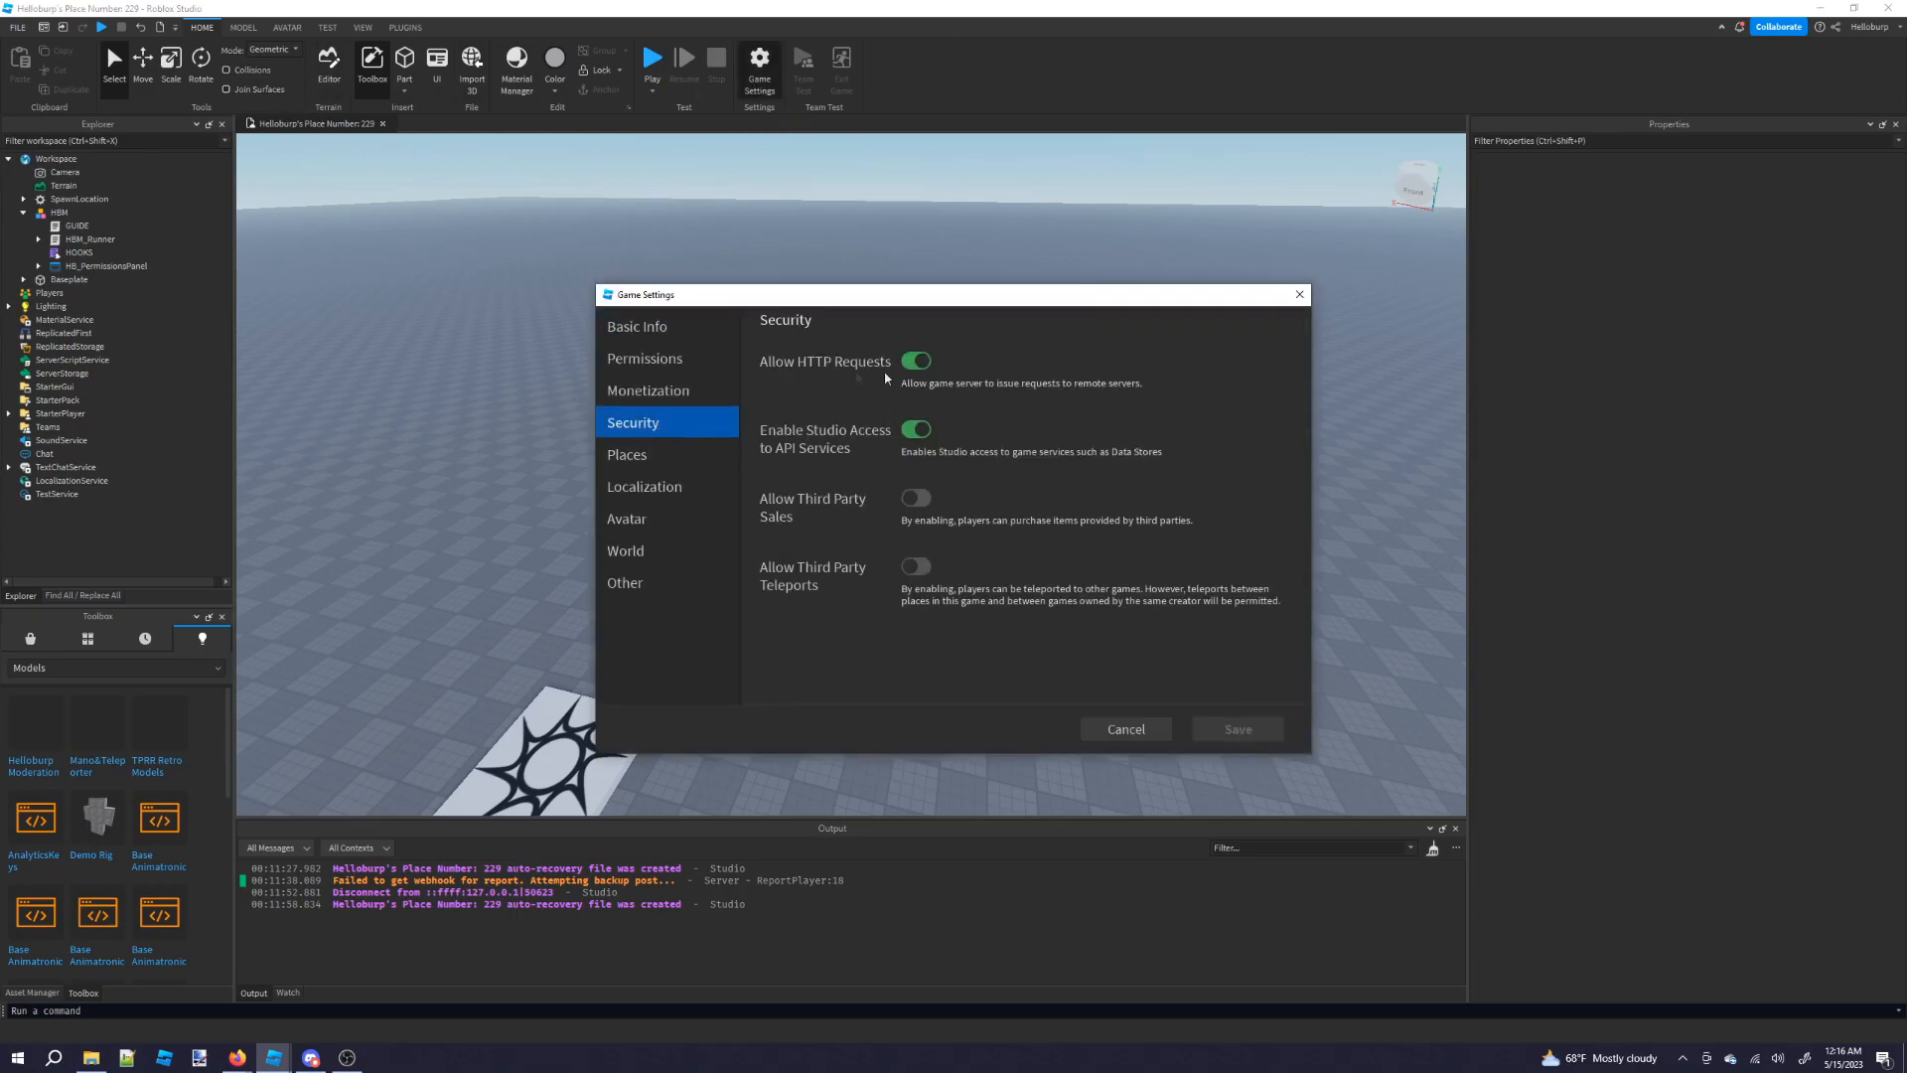
mouse_move(743, 456)
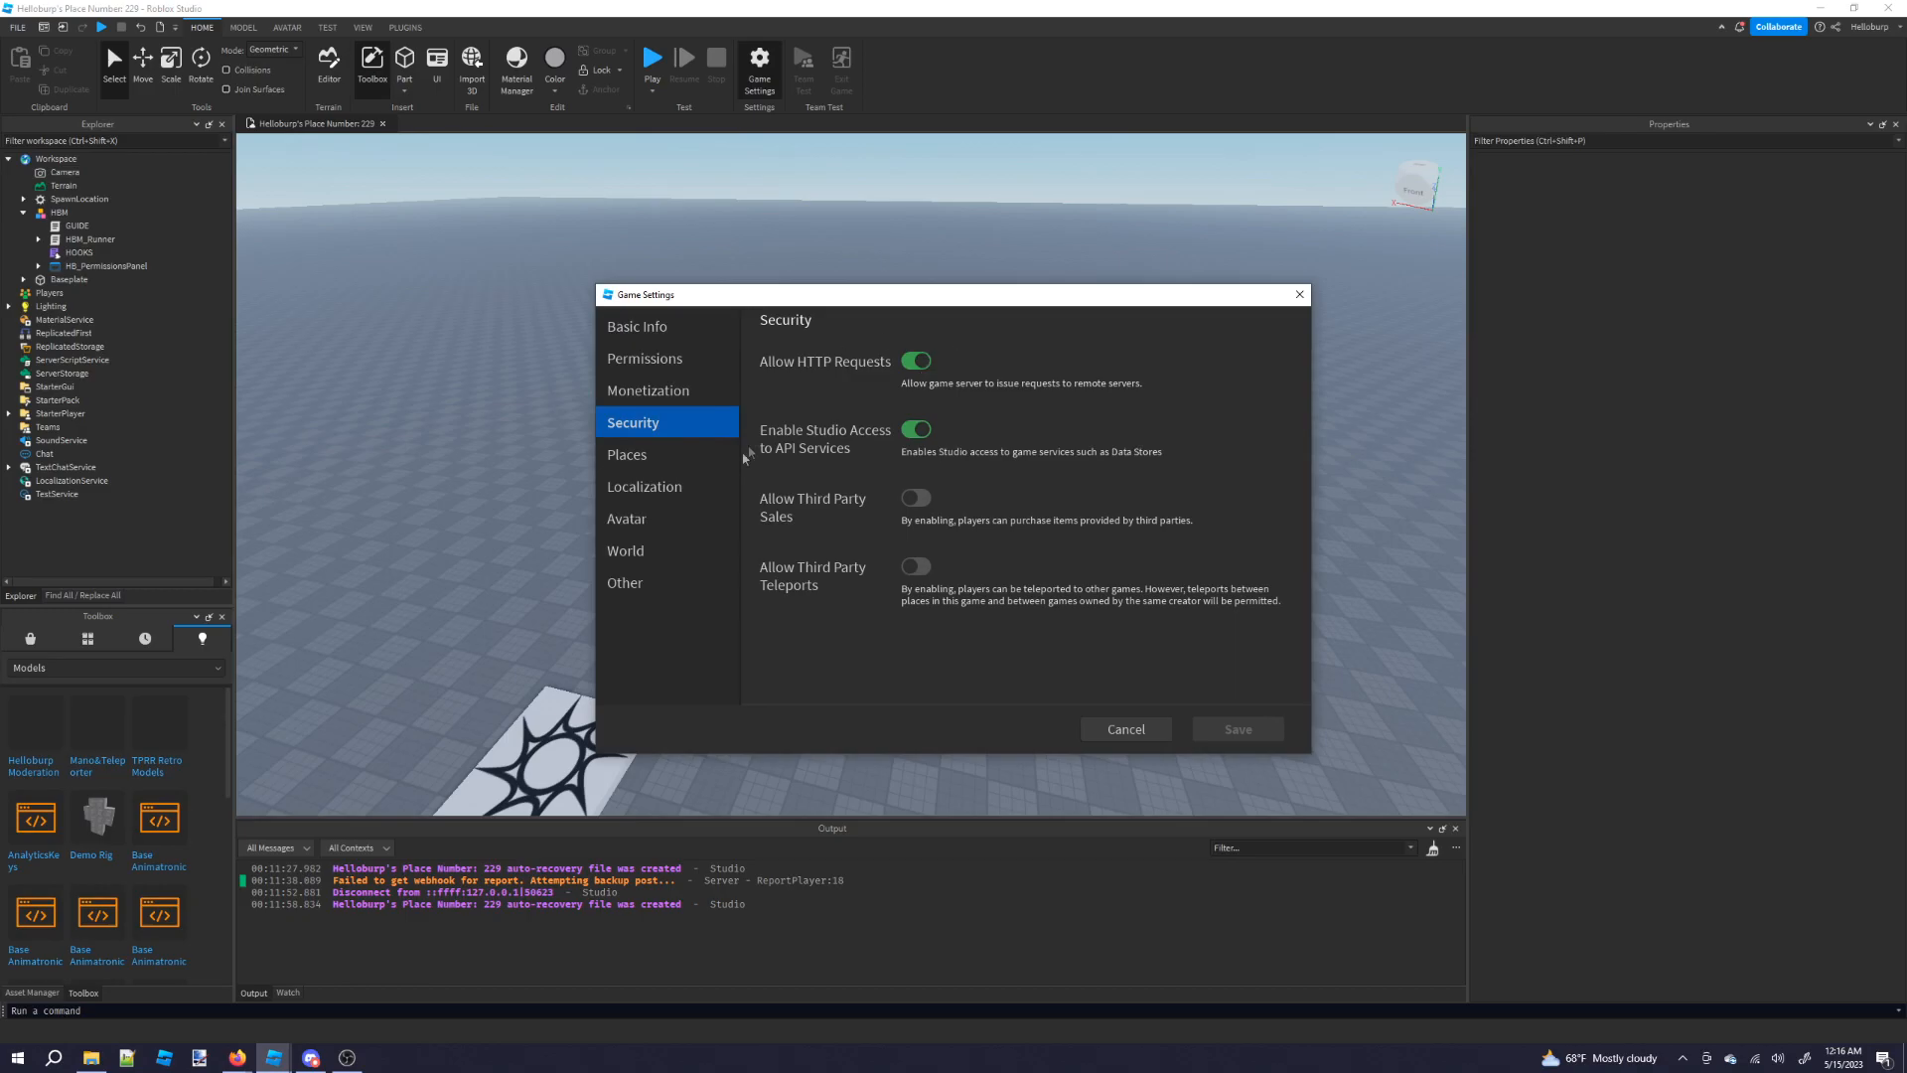
mouse_move(813, 477)
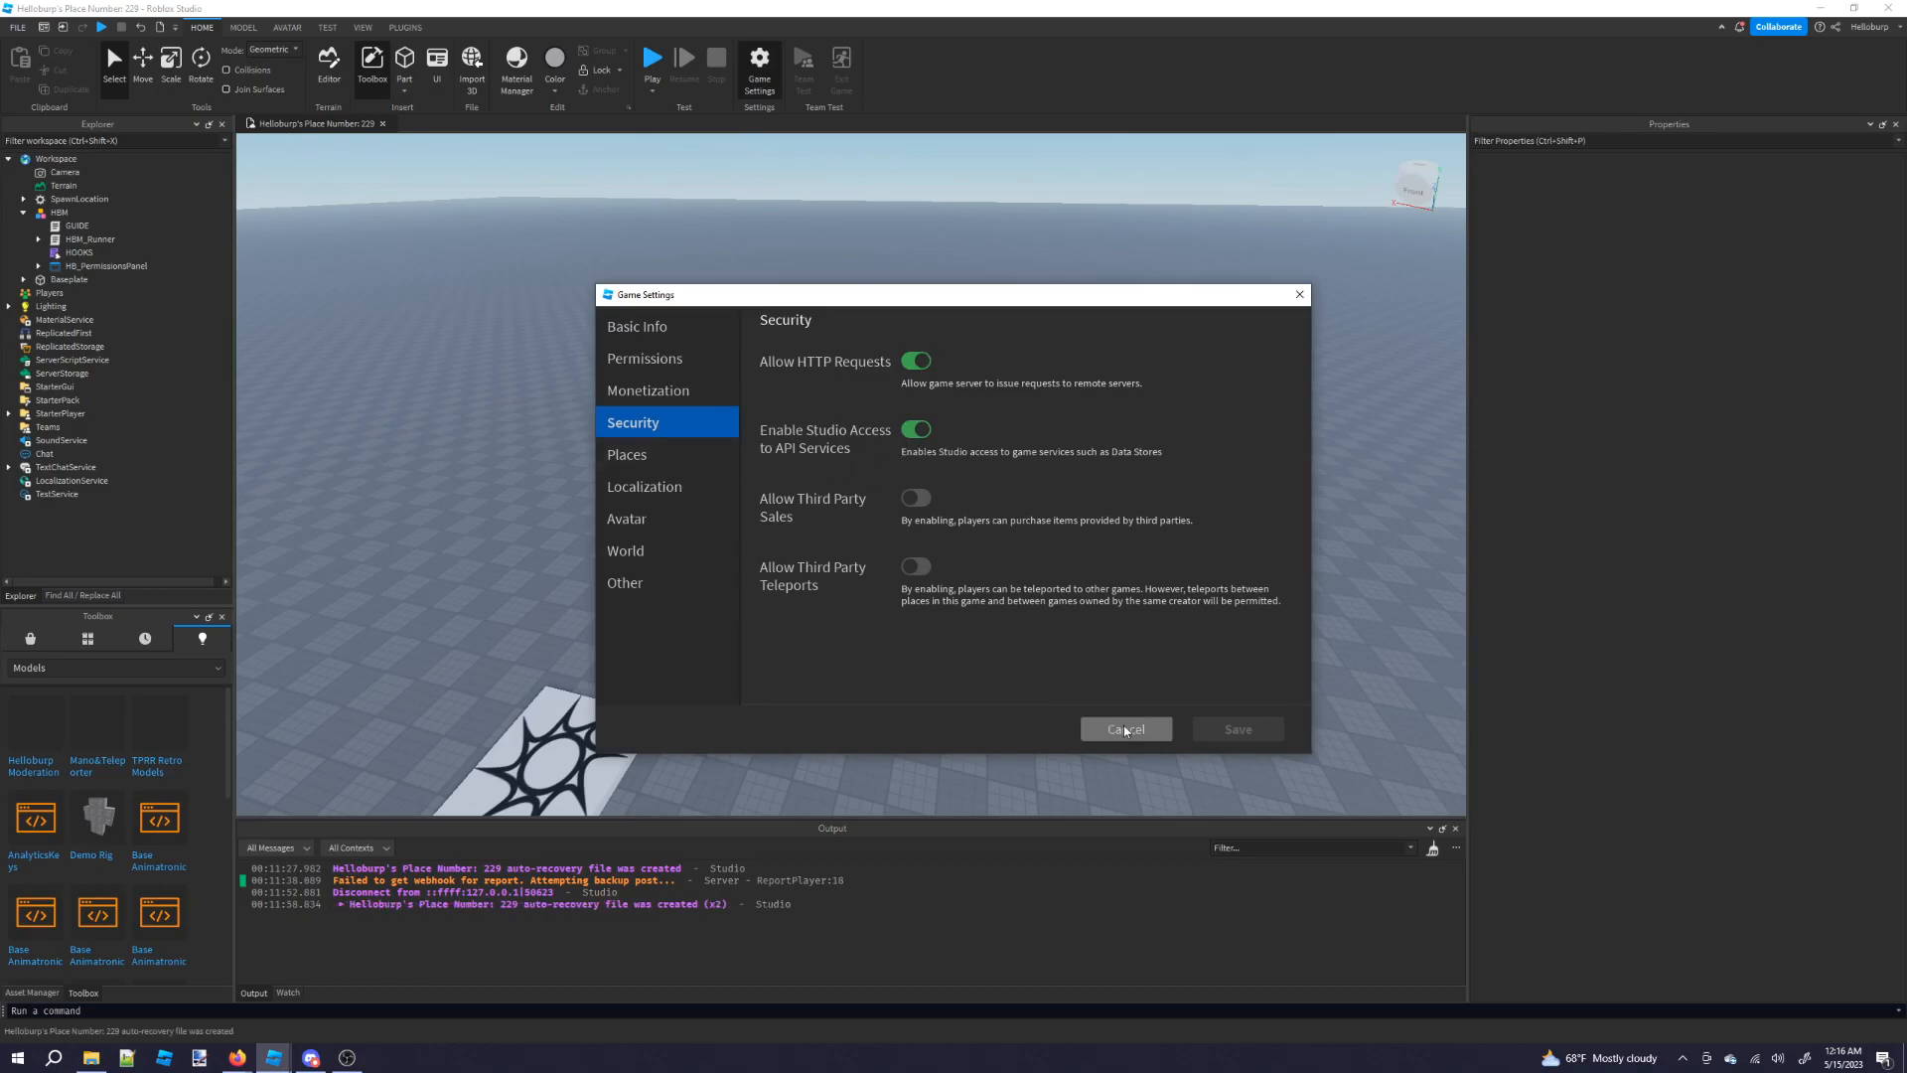
left_click(1124, 728)
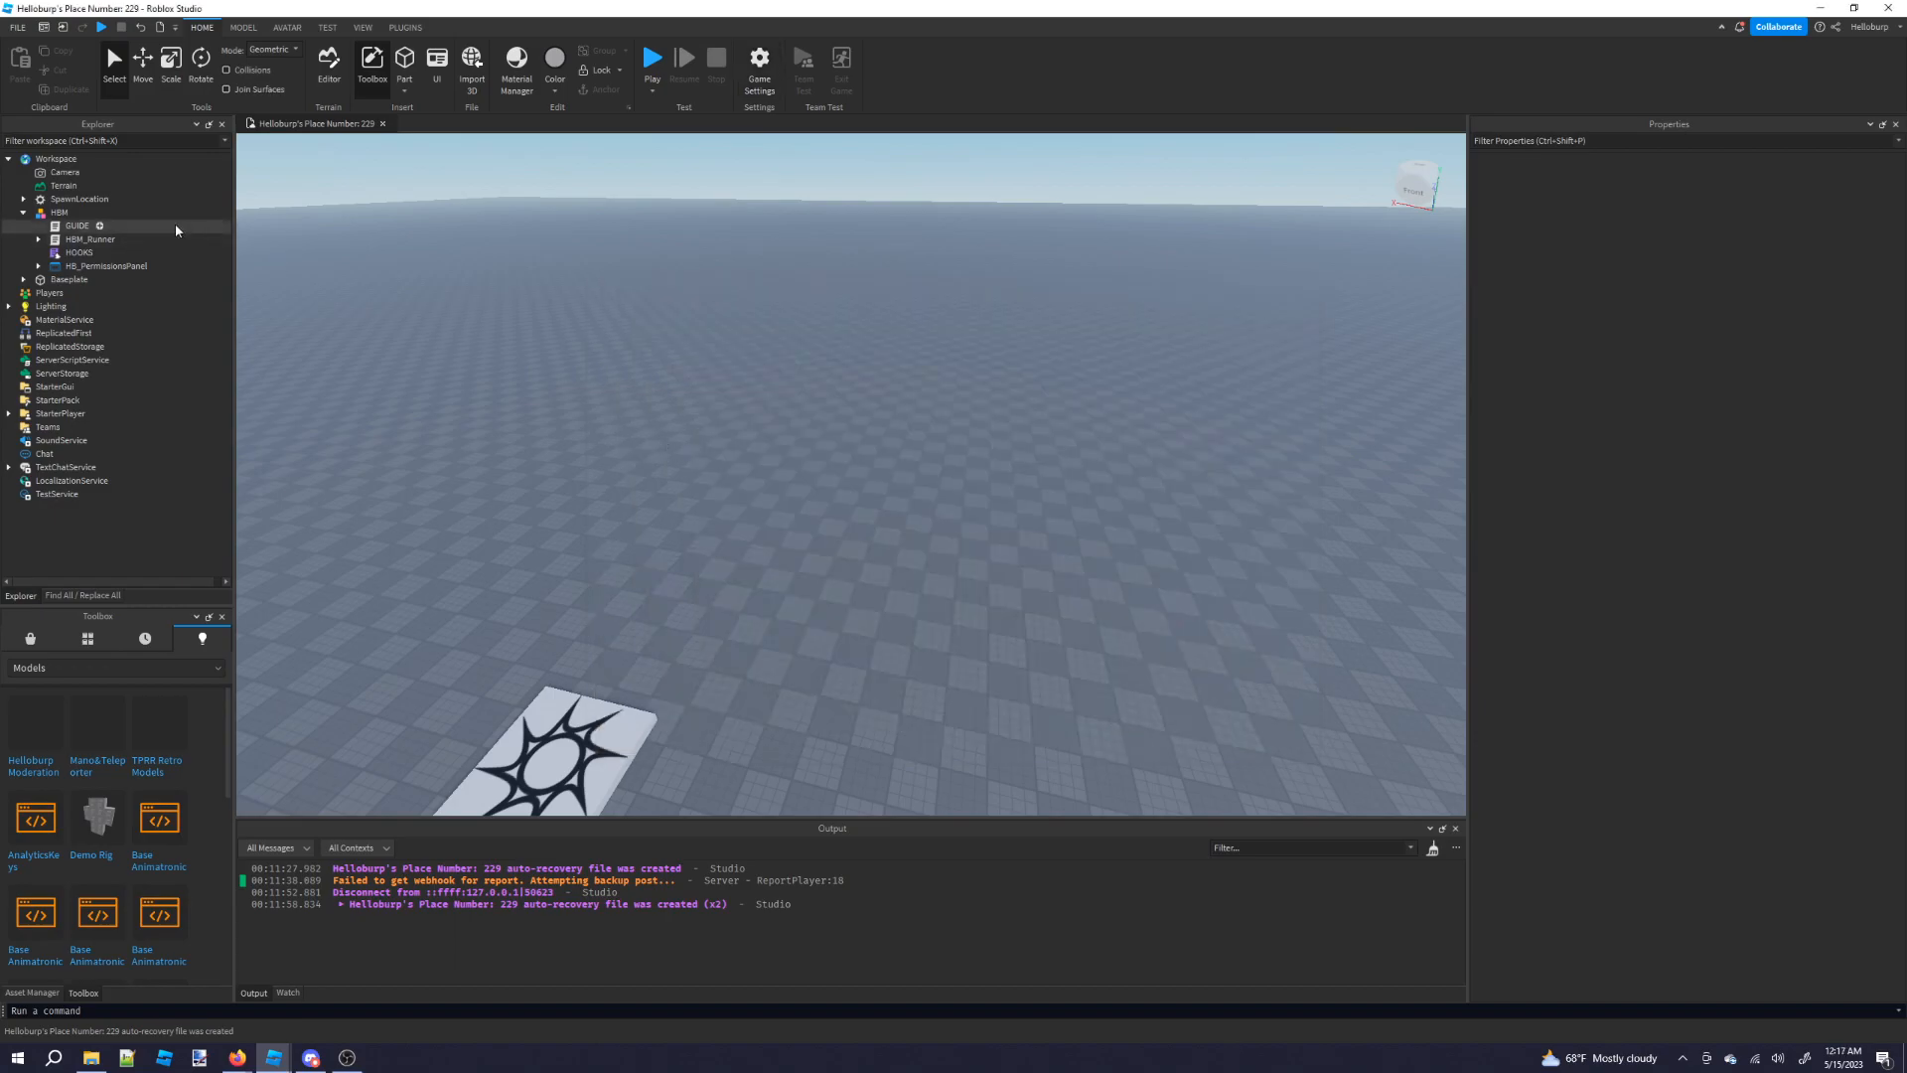
Relocate HBM_Runner to ServerScriptService and HB_PermissionsPanel to StarterGui, leaving GUIDE and HOOKS in HBM.
left_click(88, 239)
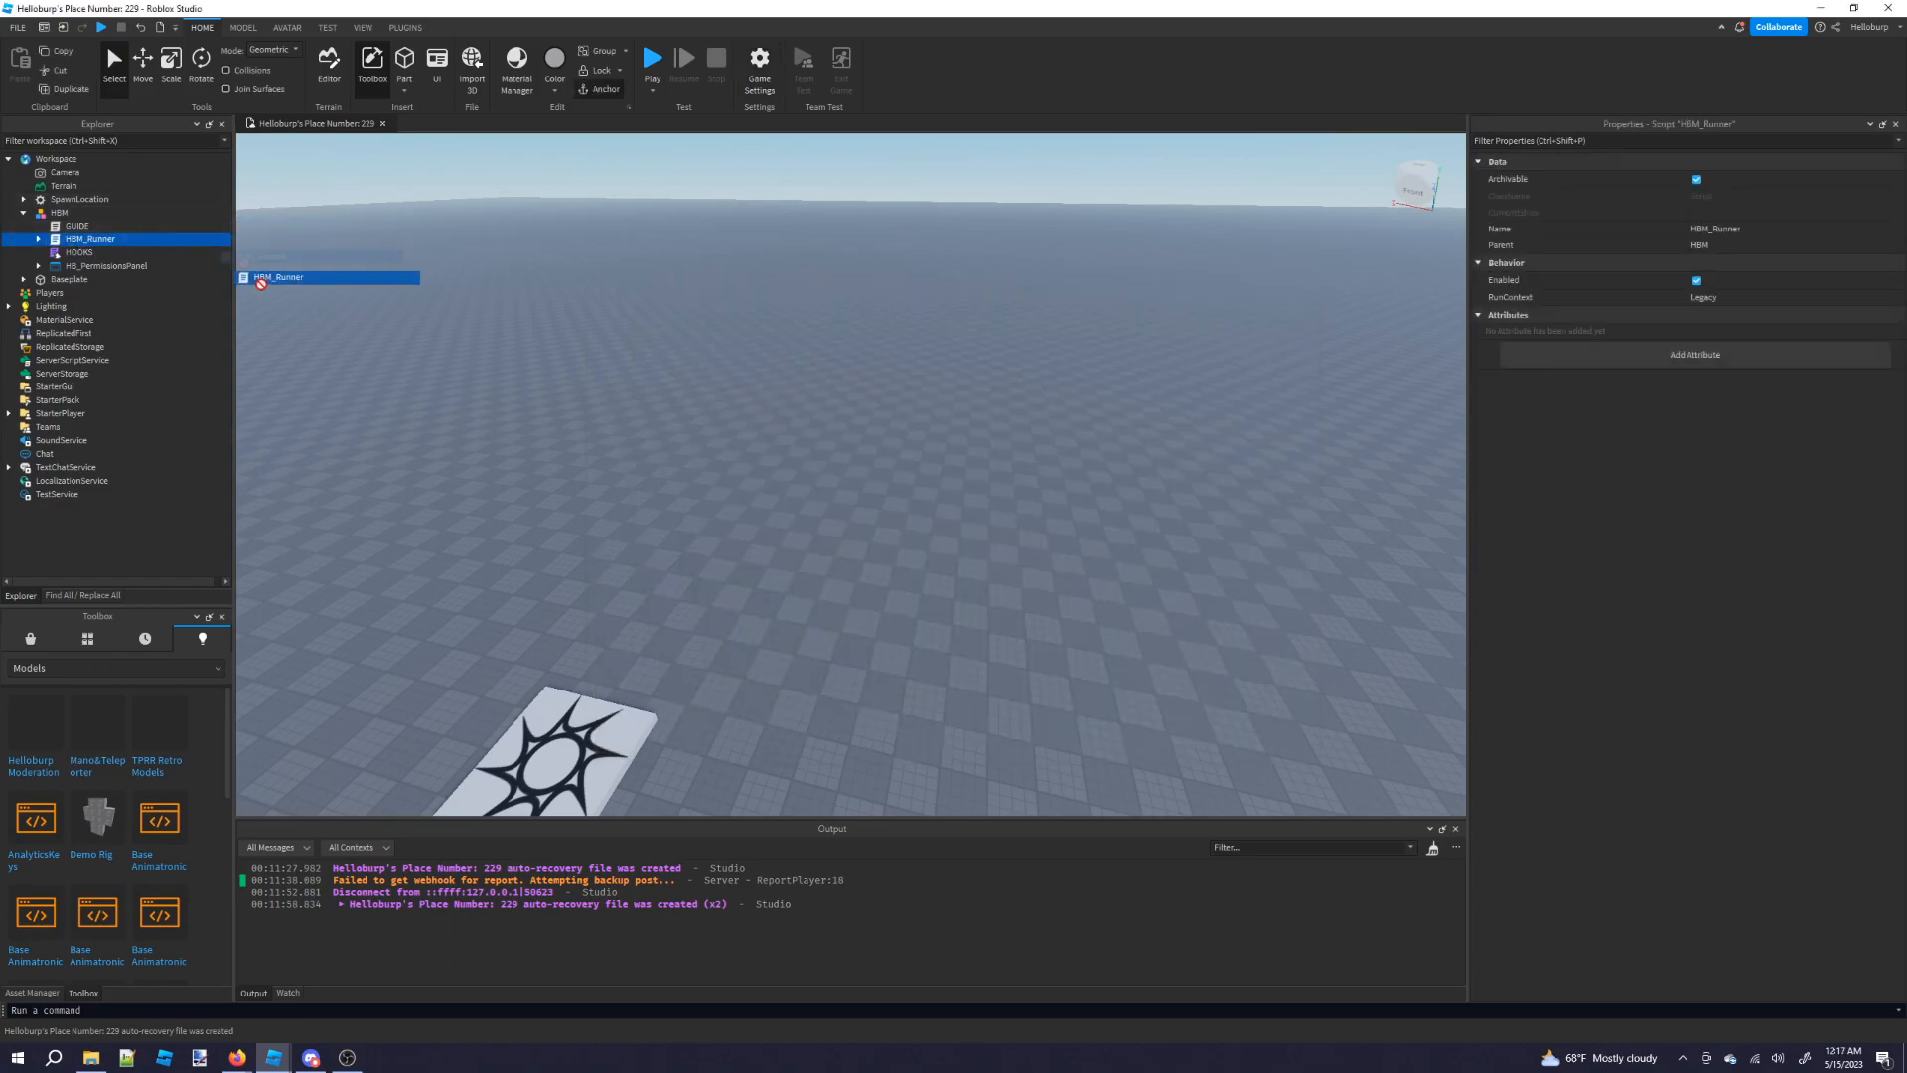
left_click(492, 354)
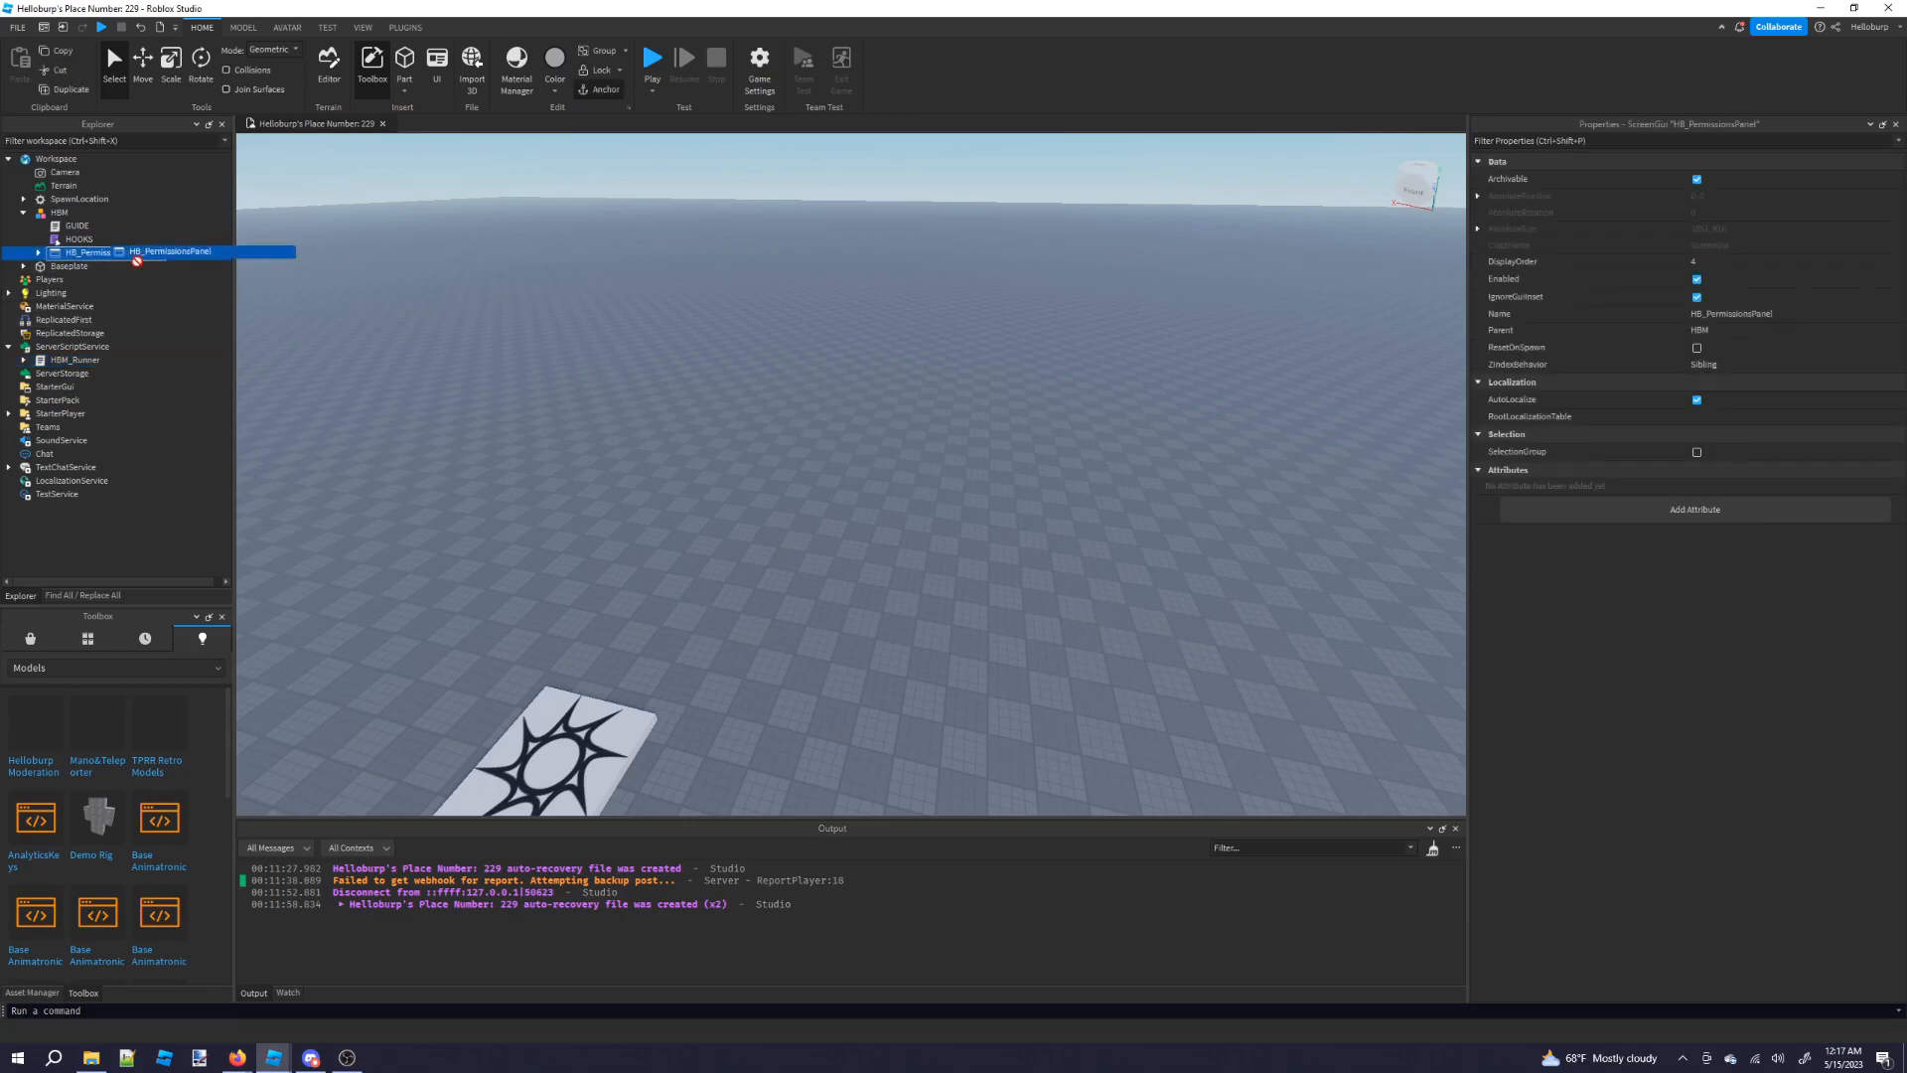
left_click_drag(168, 251, 55, 385)
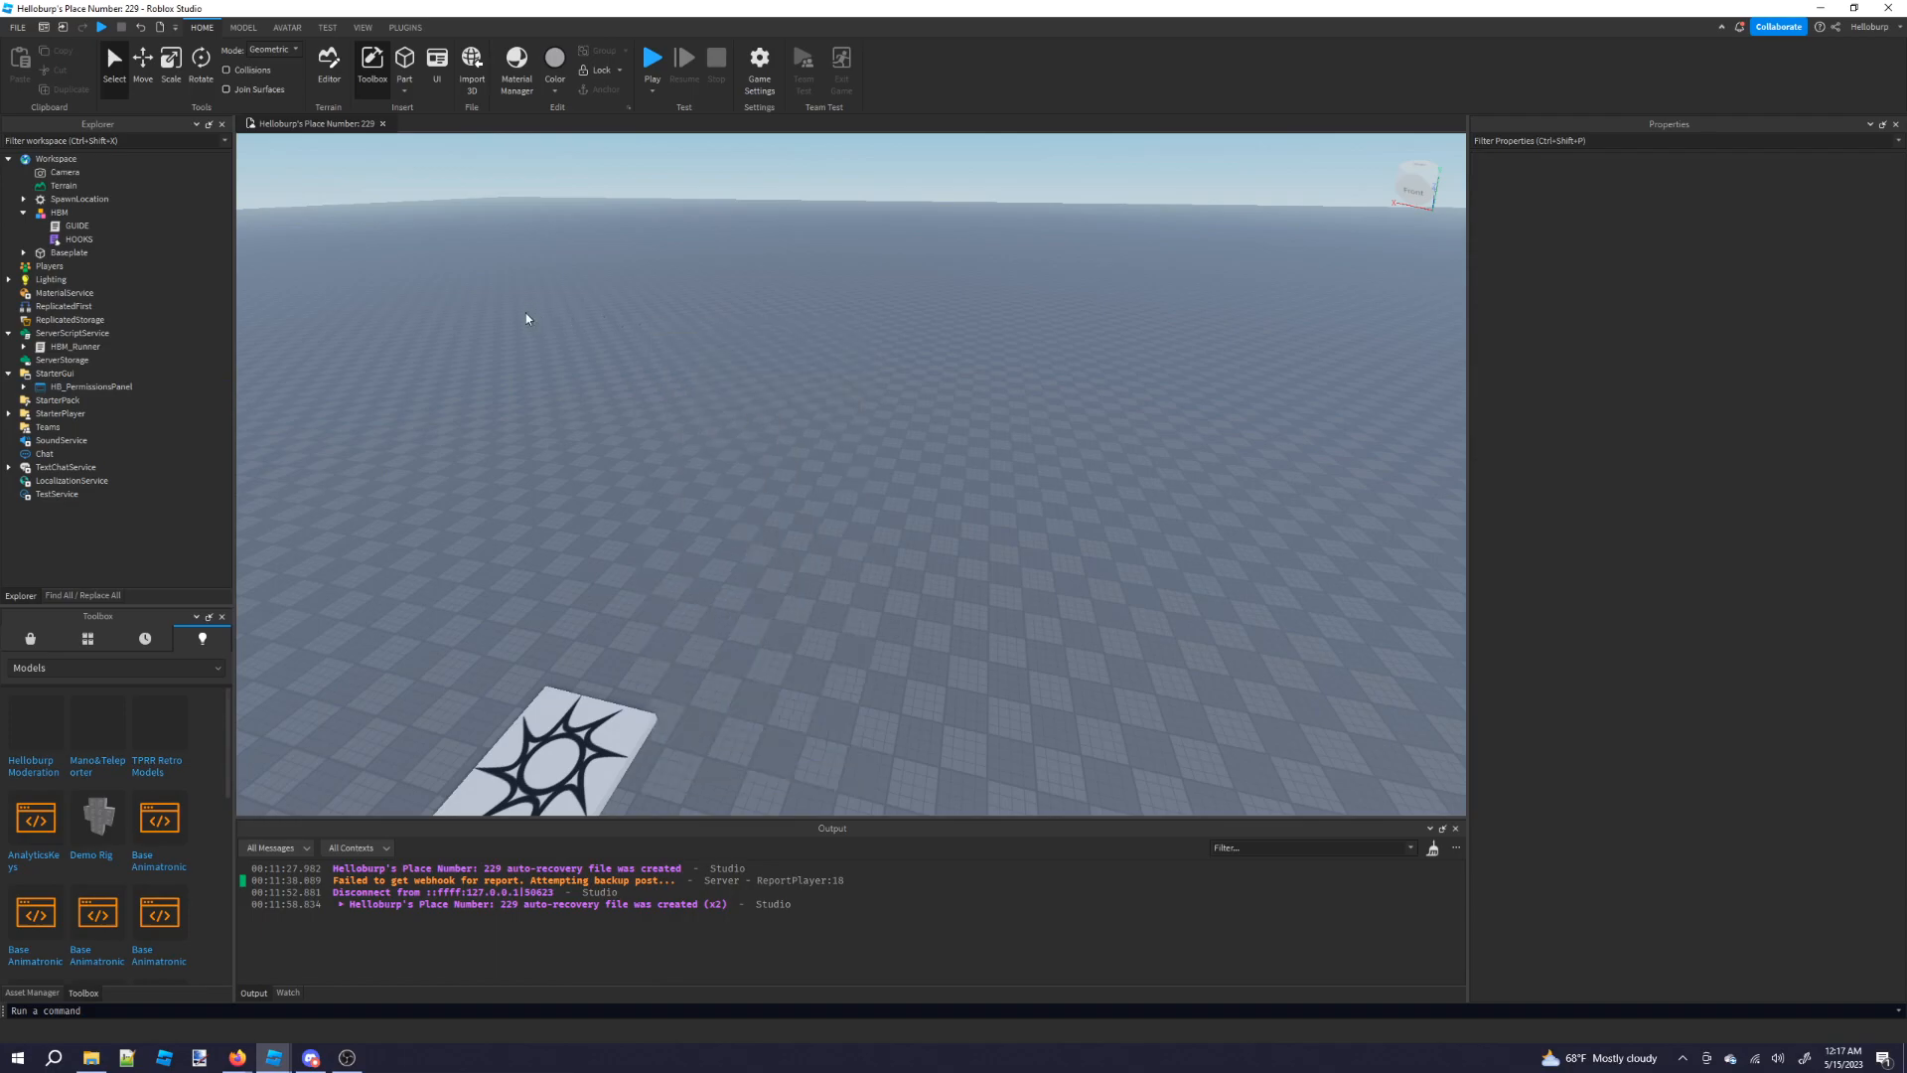
left_click(78, 239)
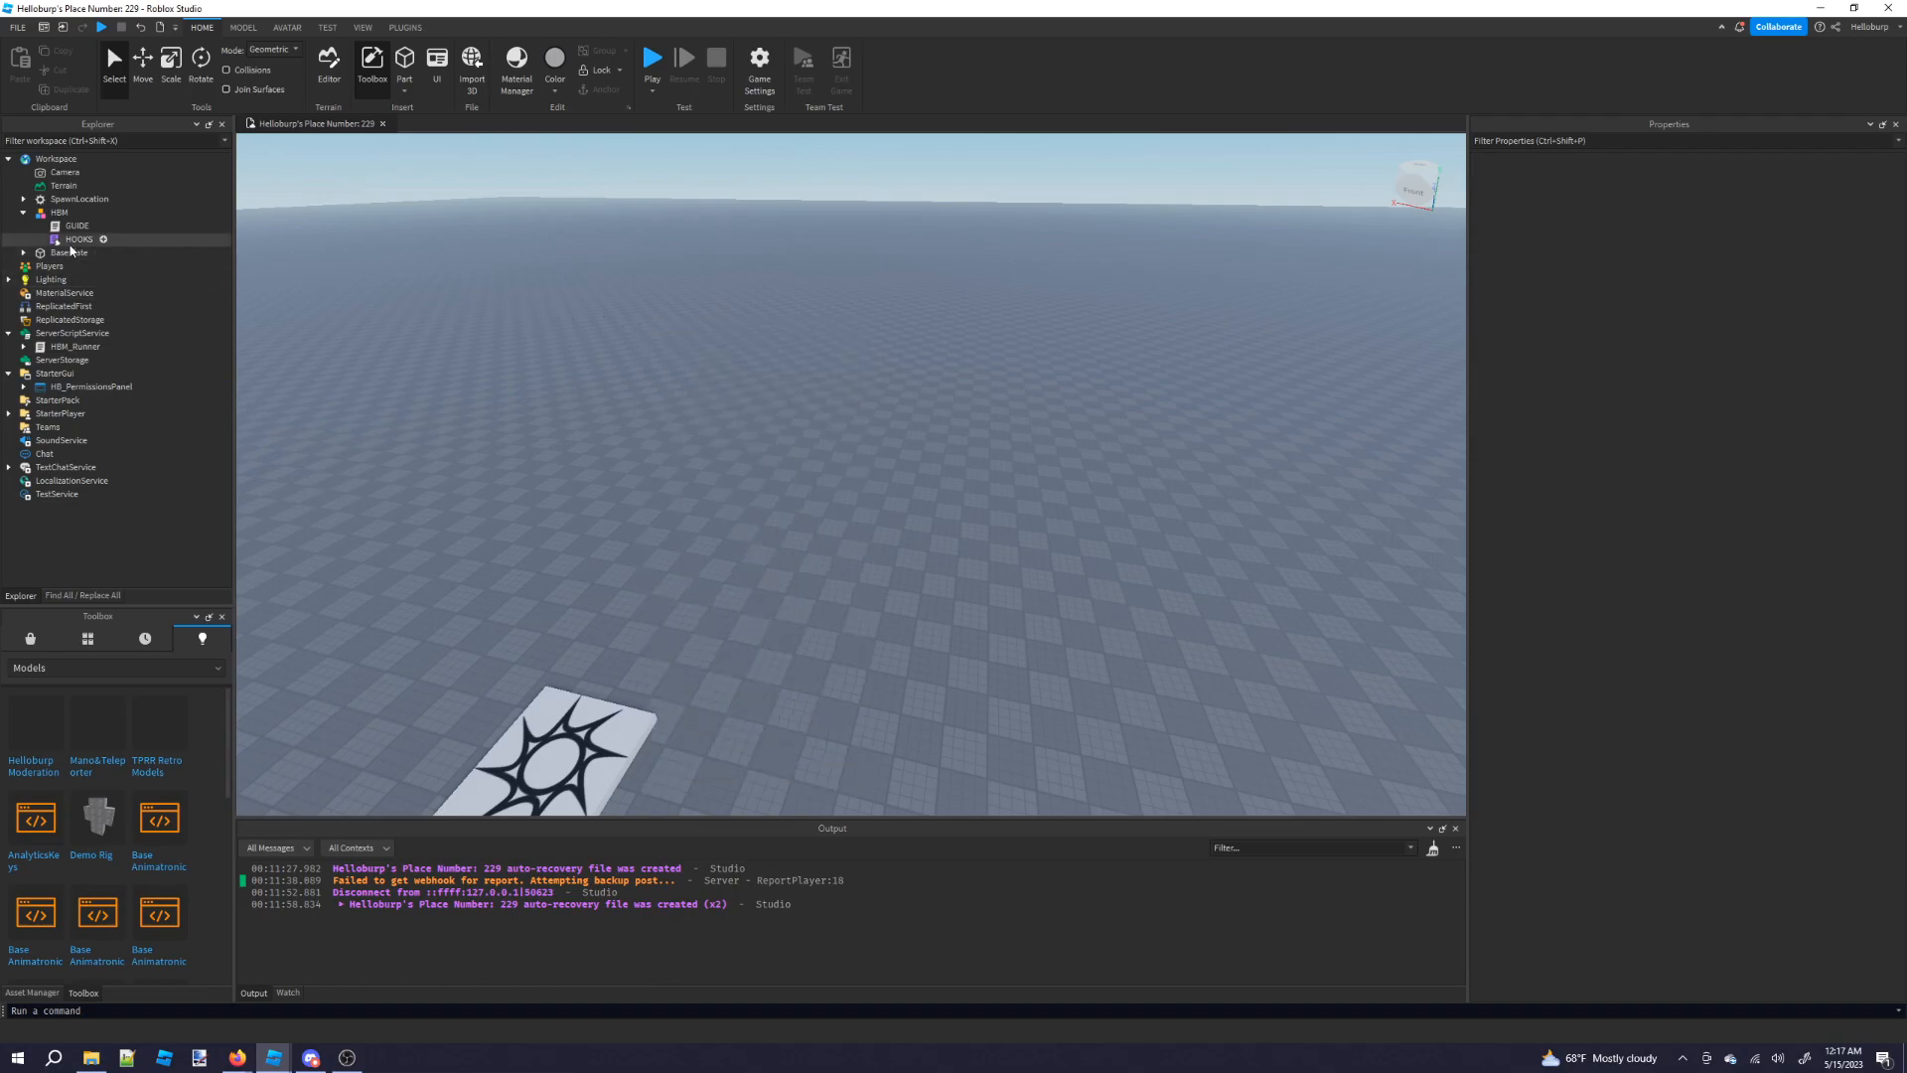
Open the HOOKS ModuleScript showing its empty report, ban and backup link fields.
double_click(77, 238)
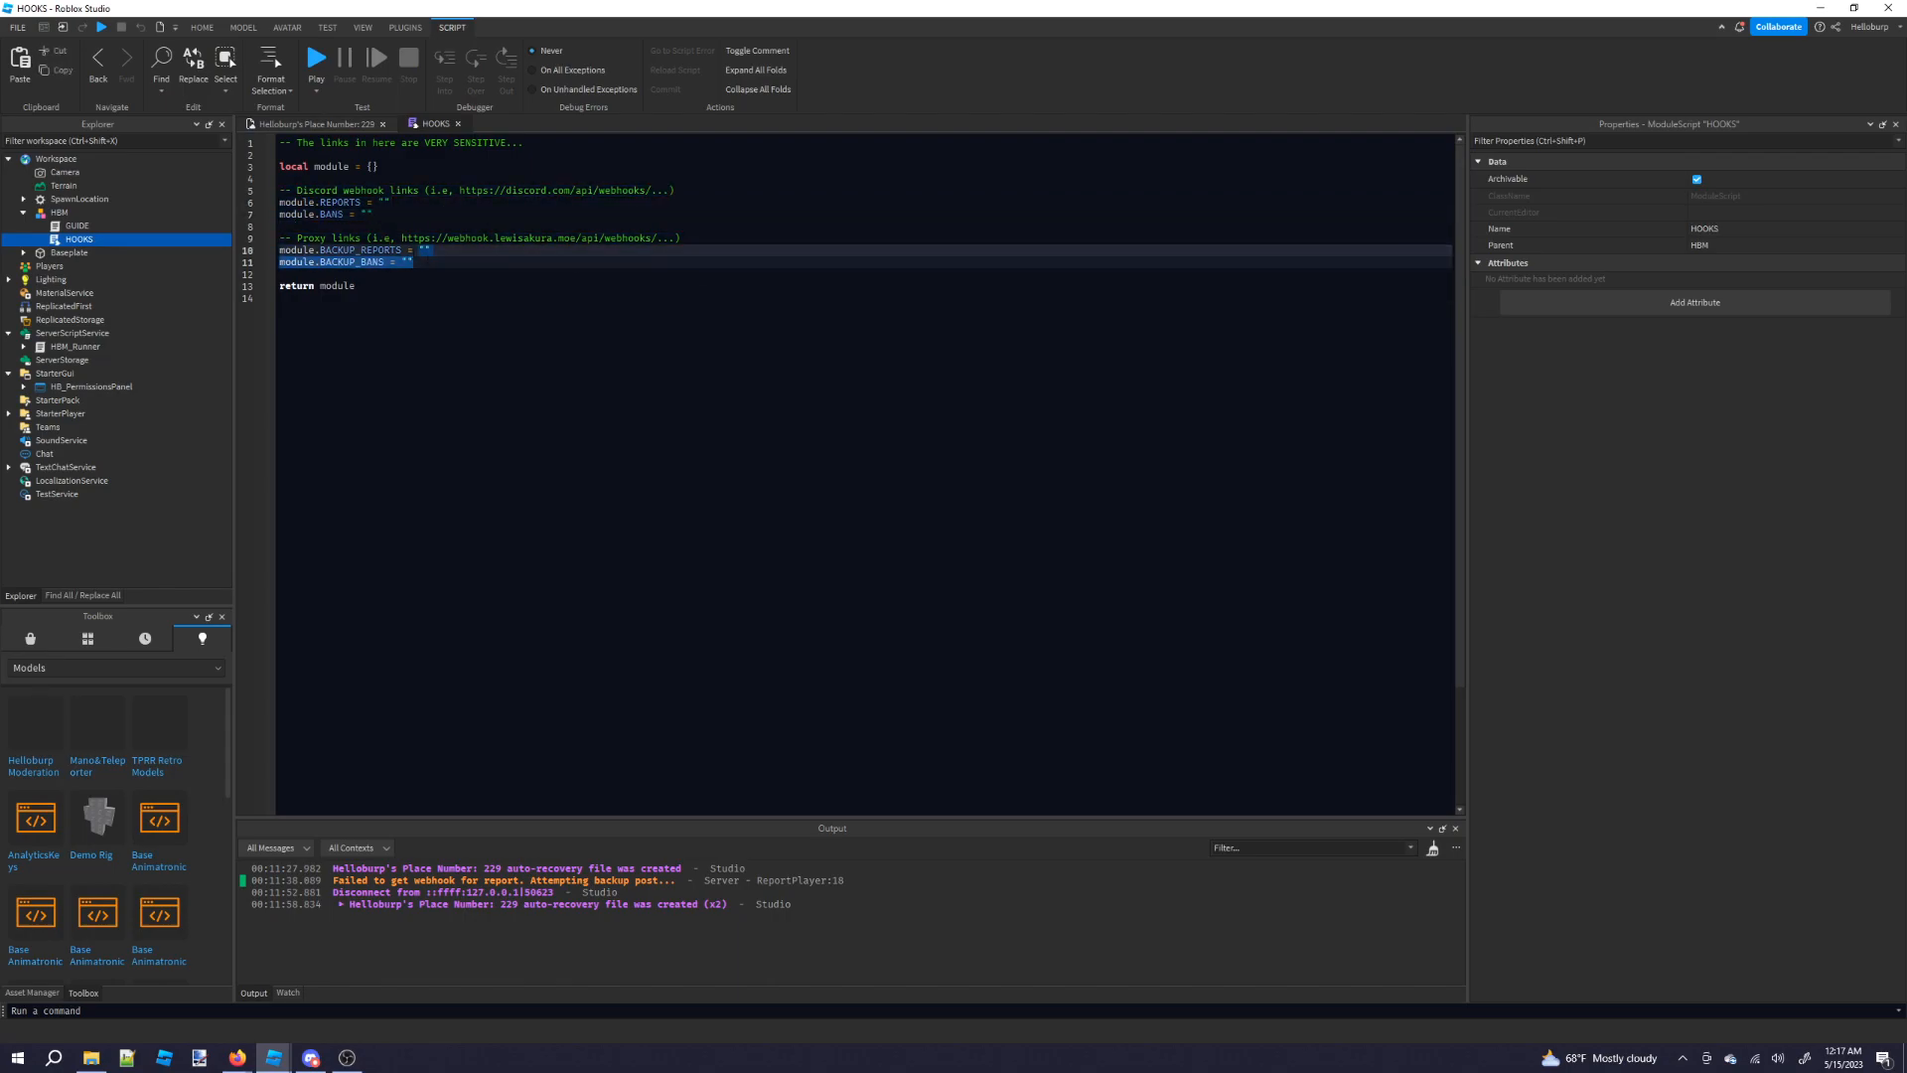
left_click(371, 212)
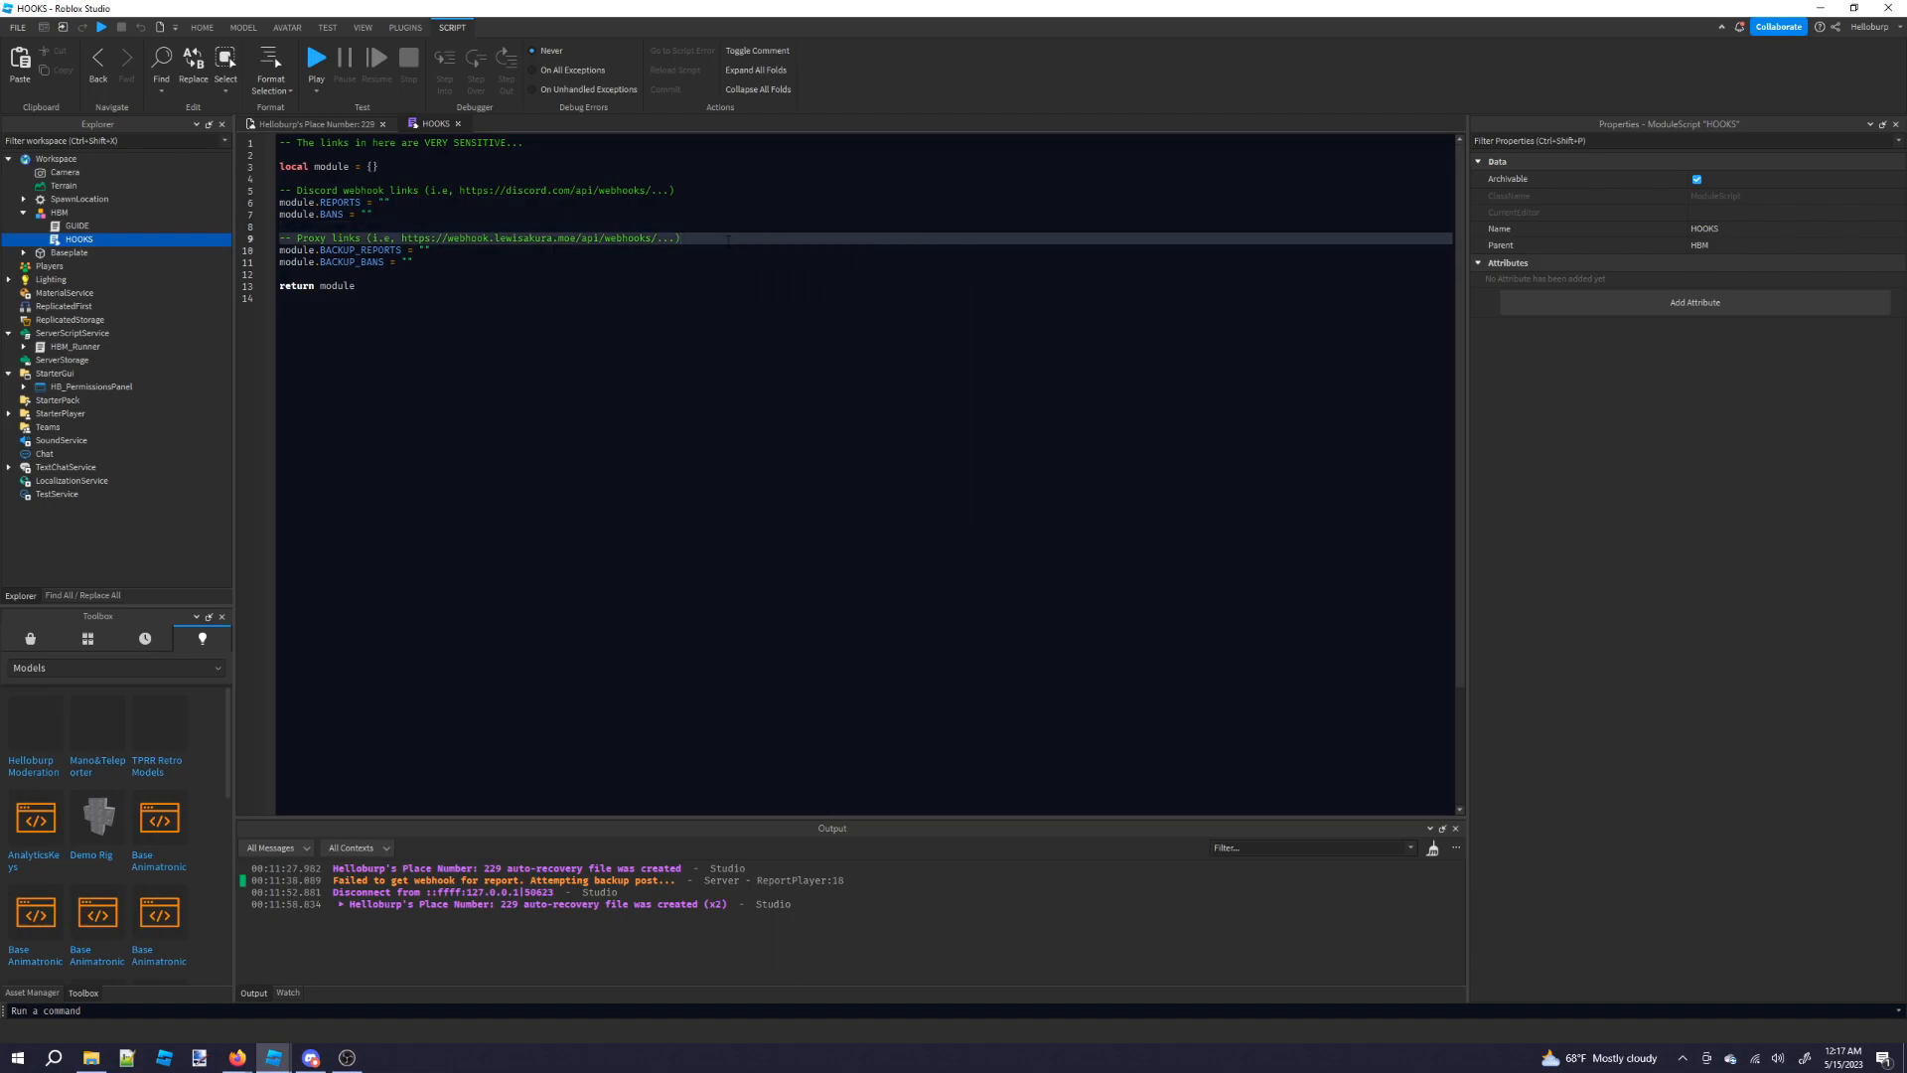
mouse_move(311, 1057)
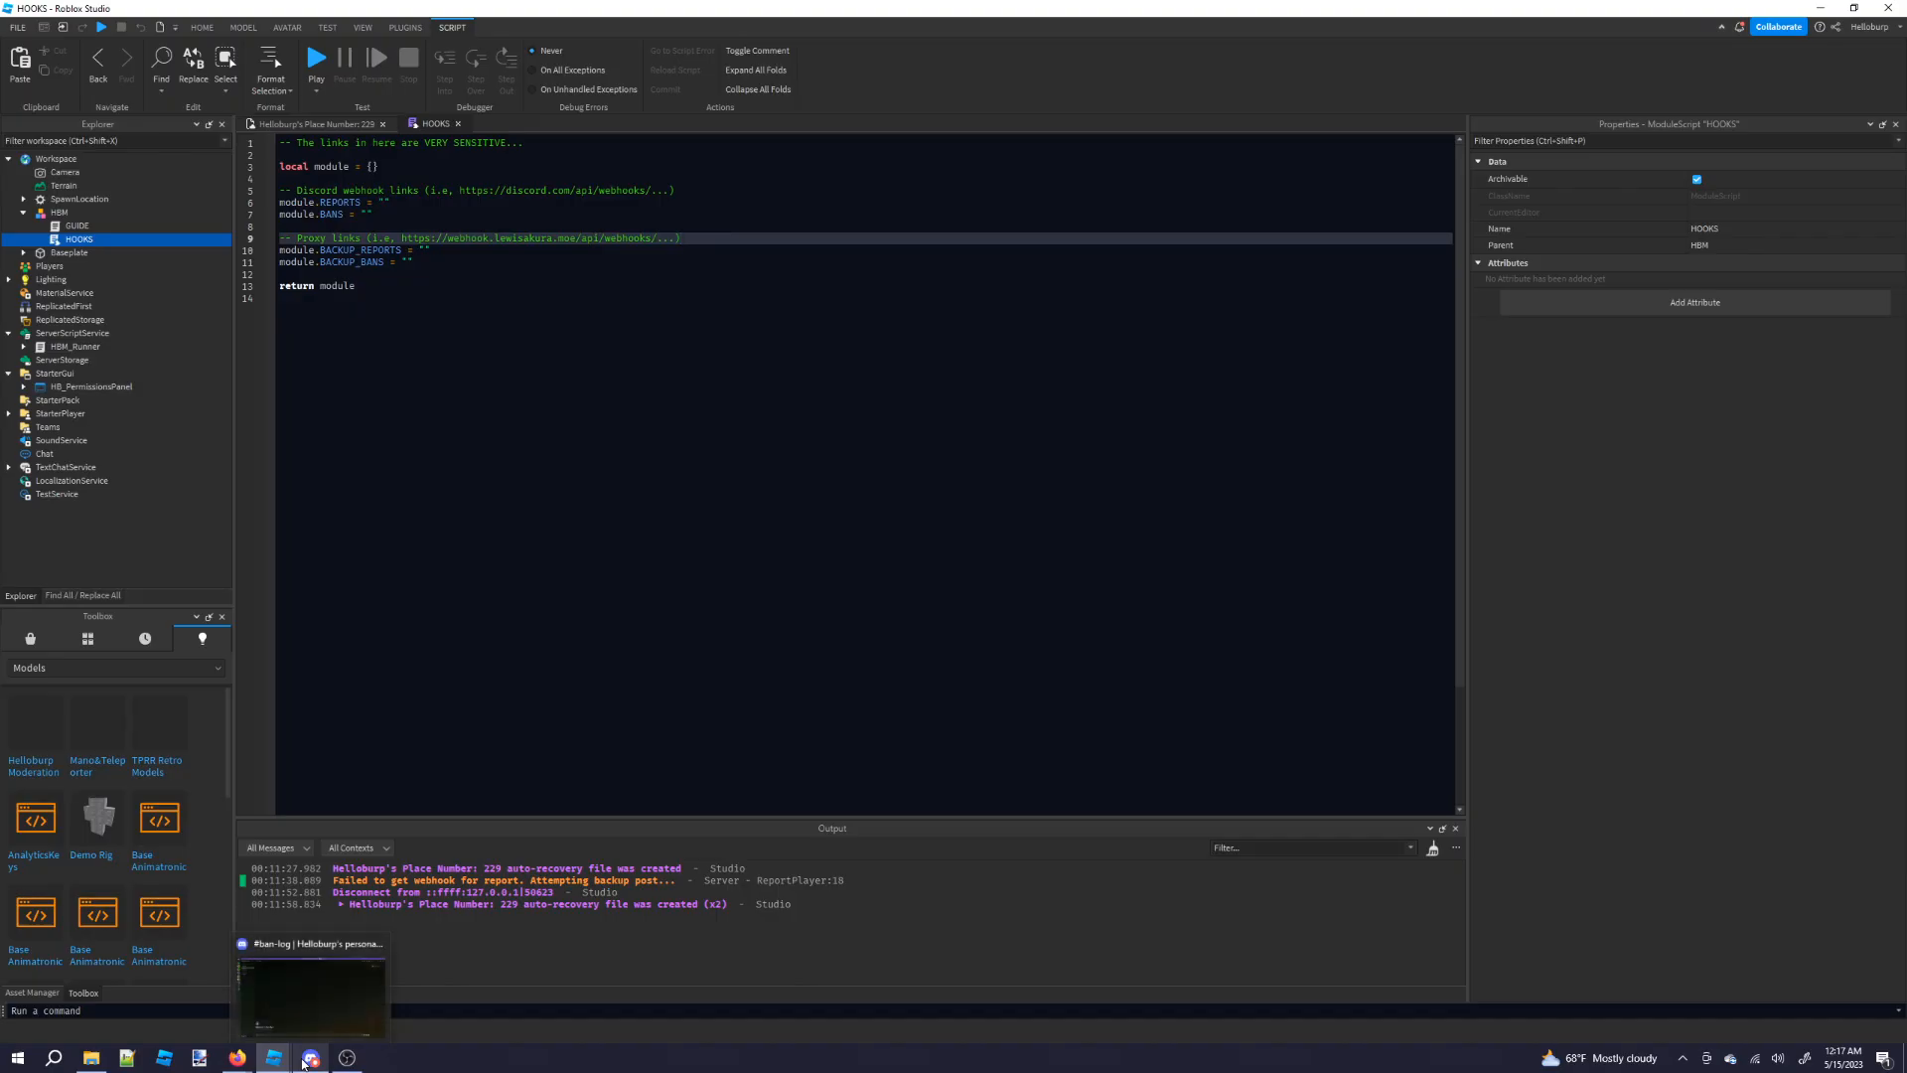
Copy the #ban-log Captain Hook webhook URL into the HOOKS script's BANS entry.
left_click(272, 1056)
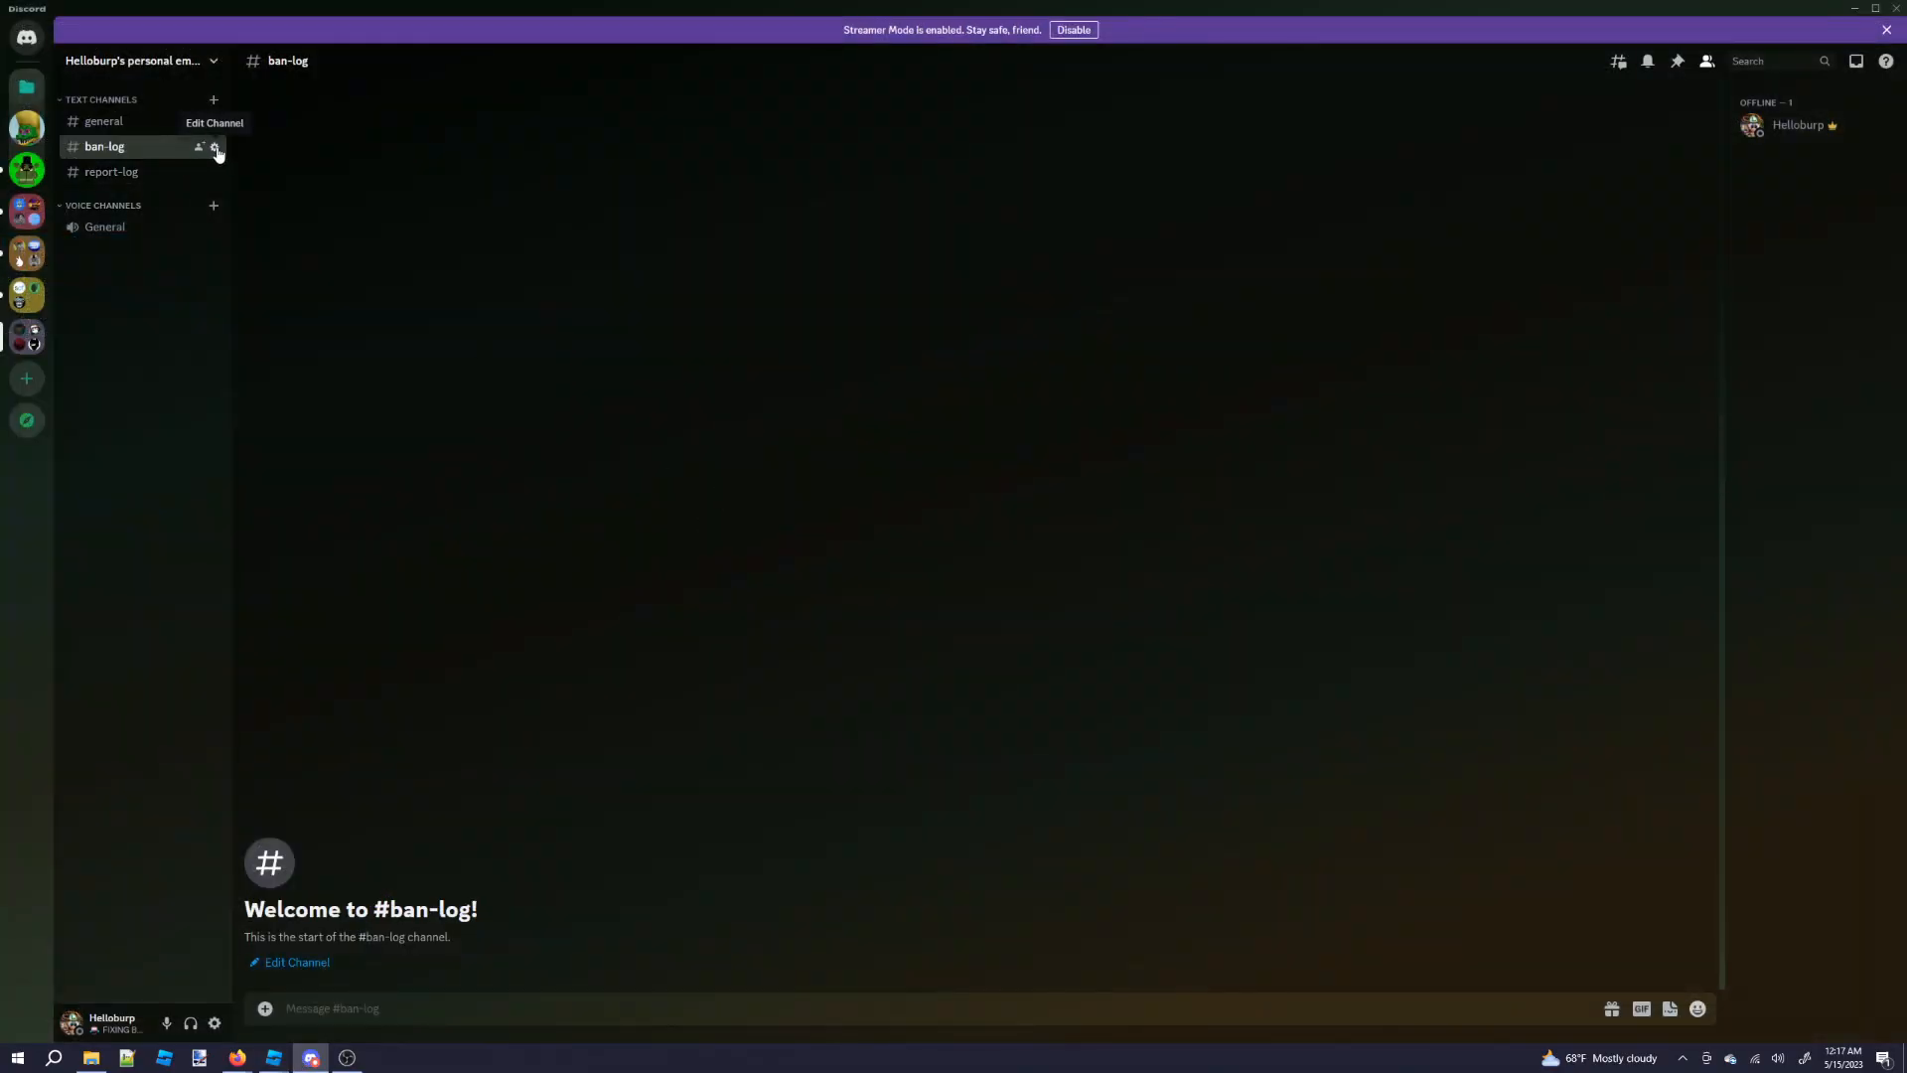
left_click(215, 146)
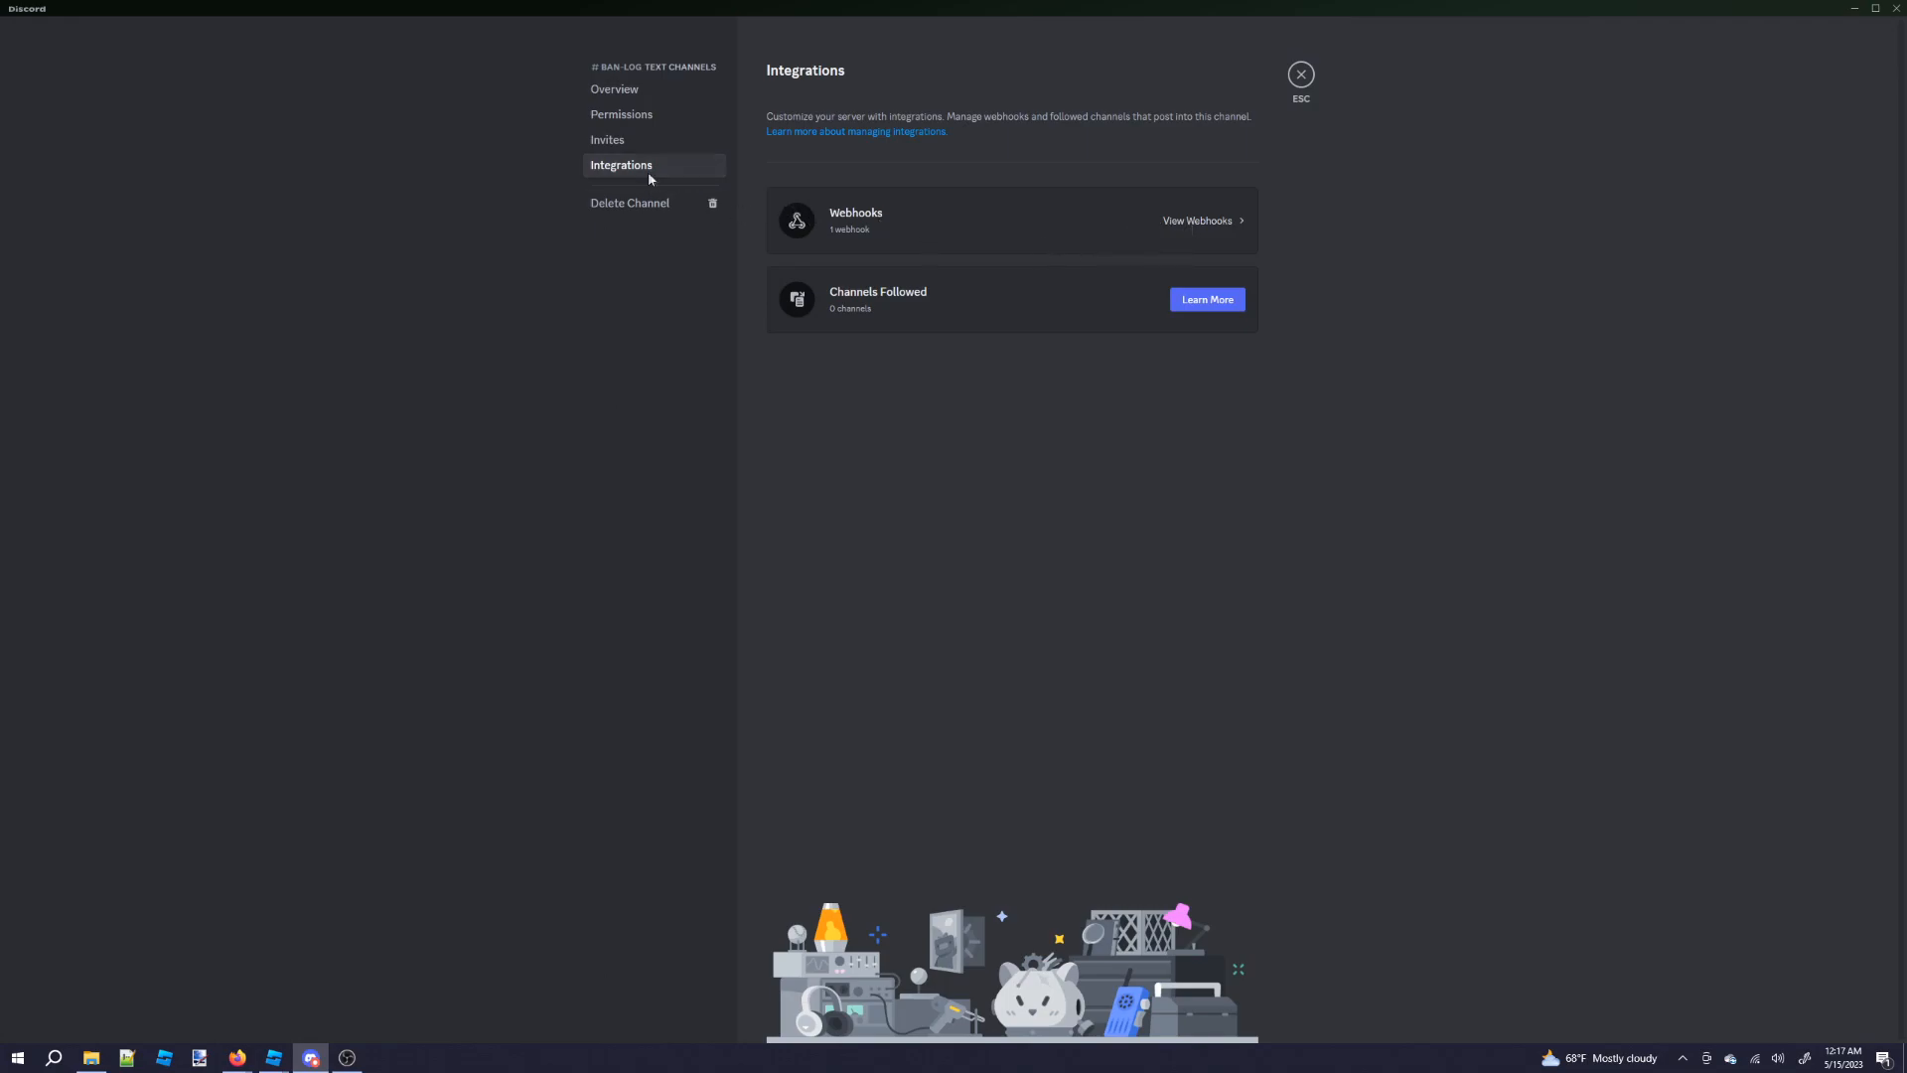
mouse_move(1203, 221)
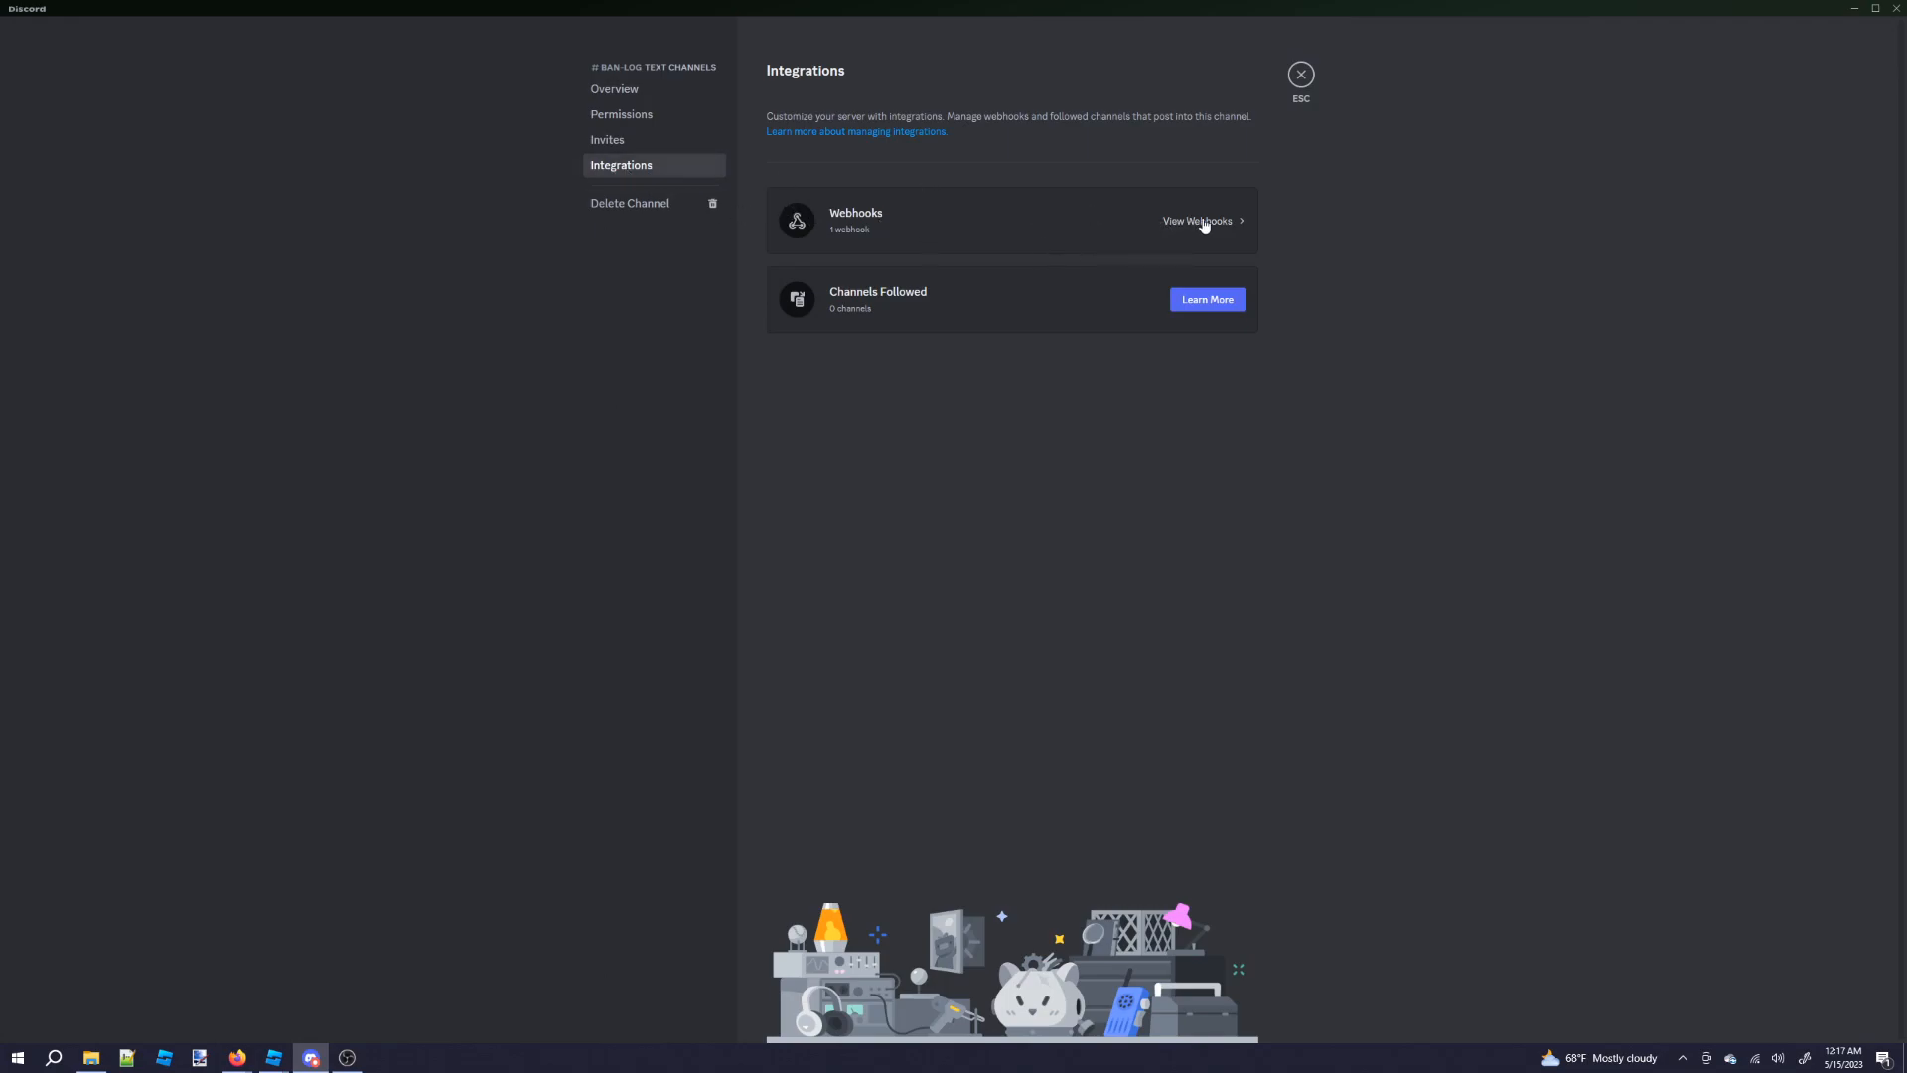
left_click(1196, 221)
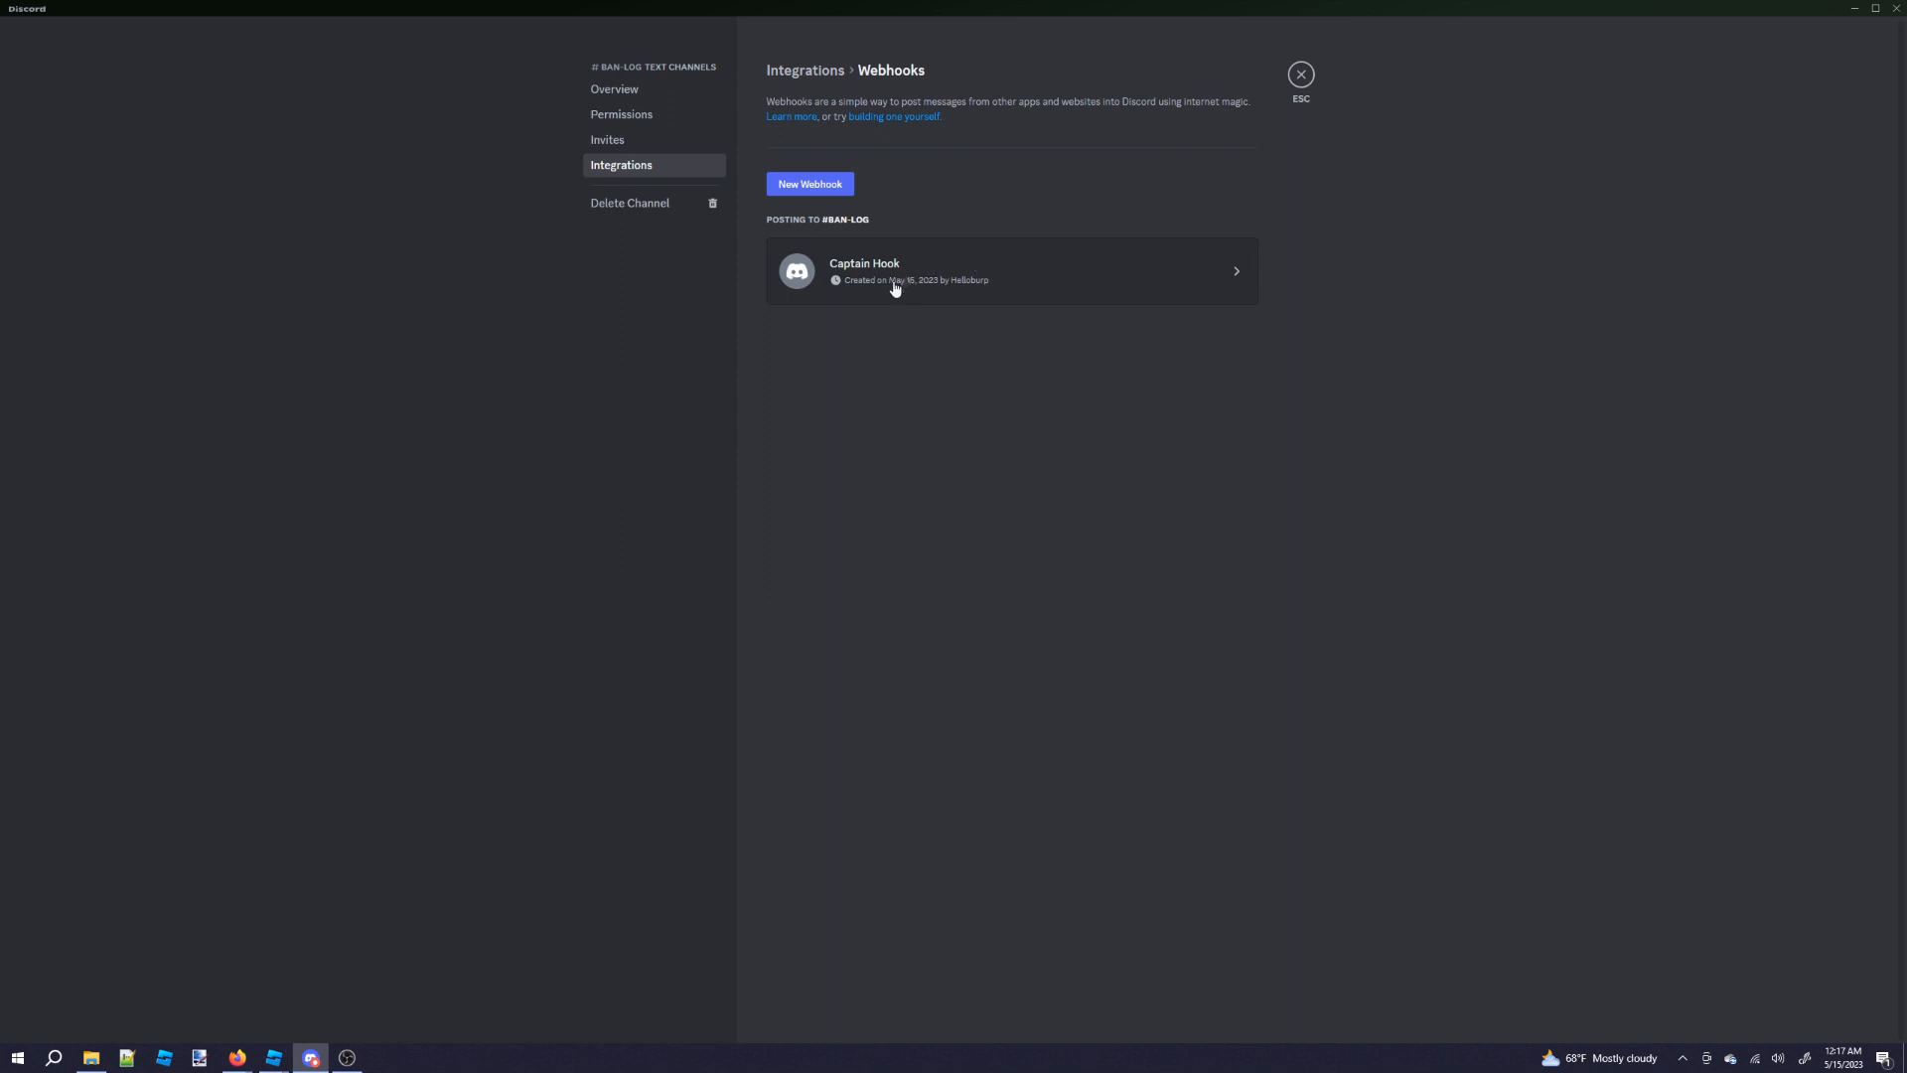
mouse_move(1273, 251)
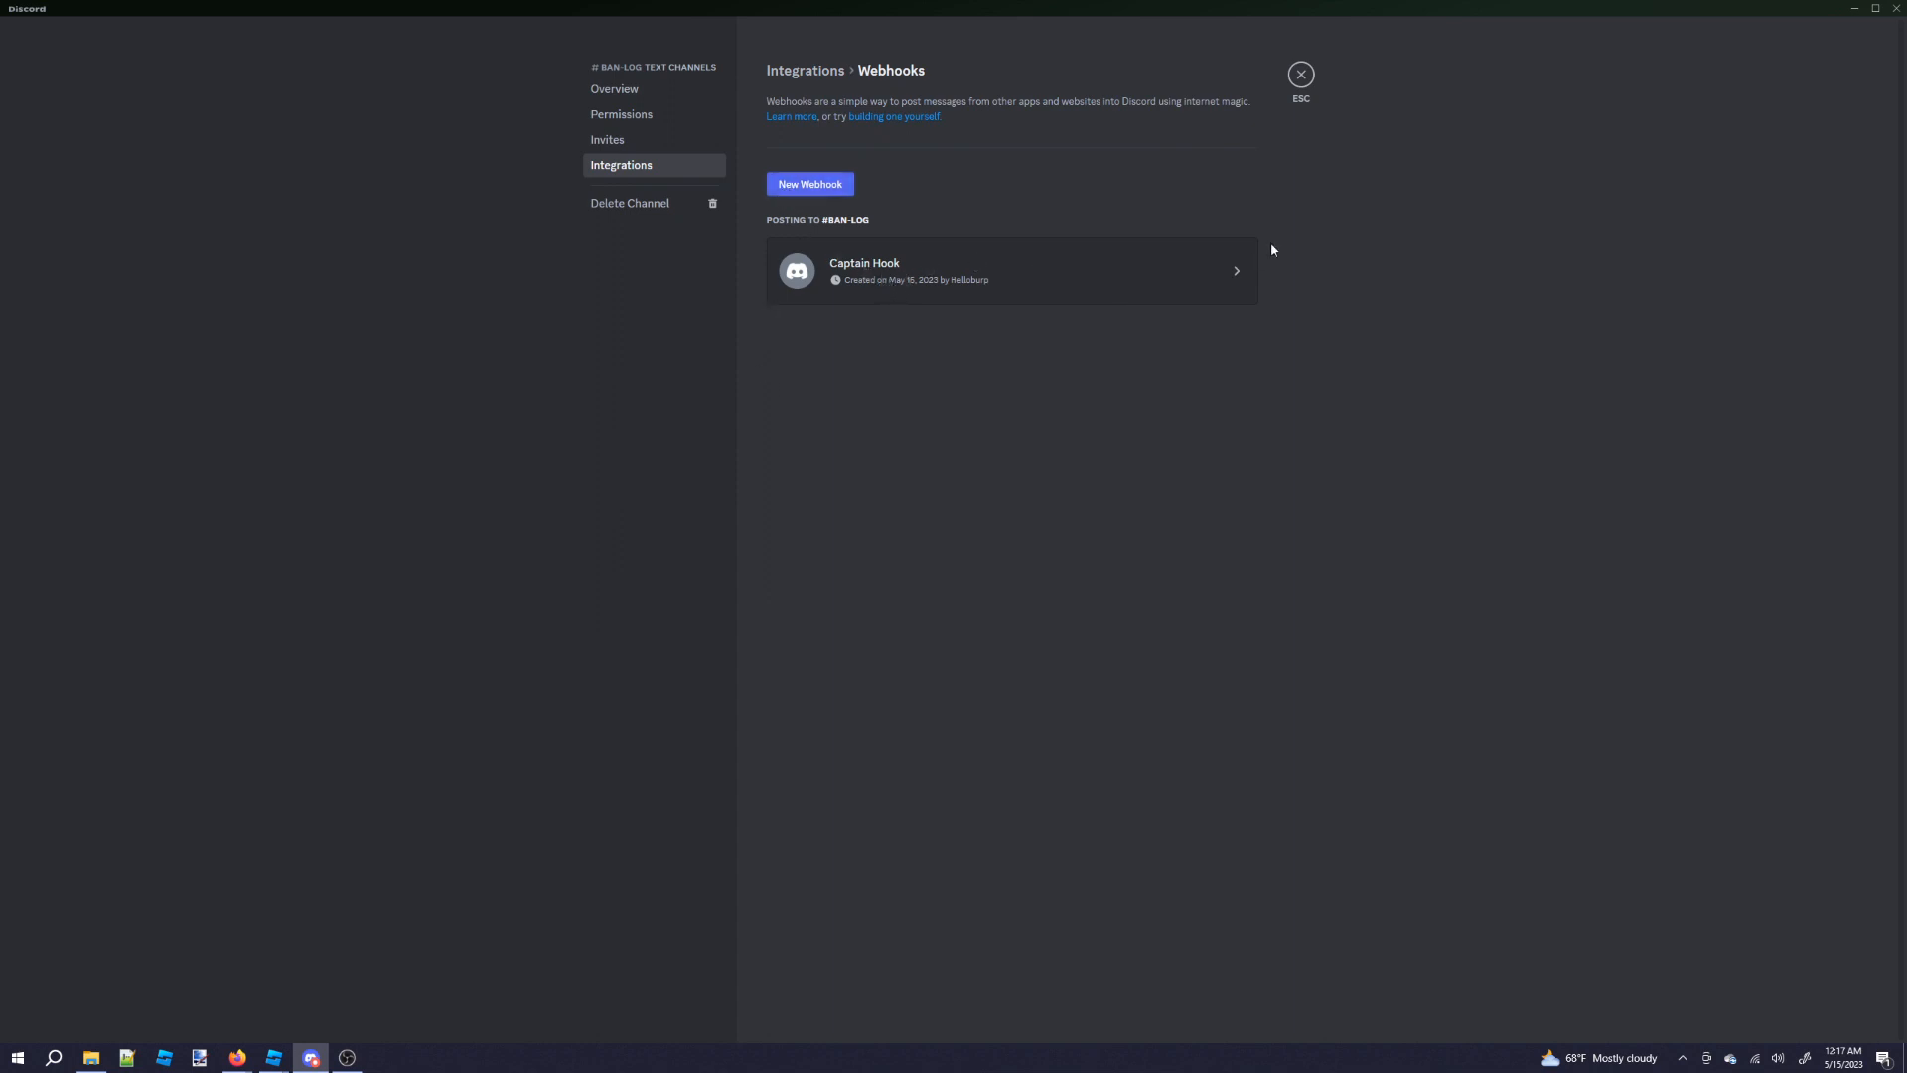
left_click(1009, 270)
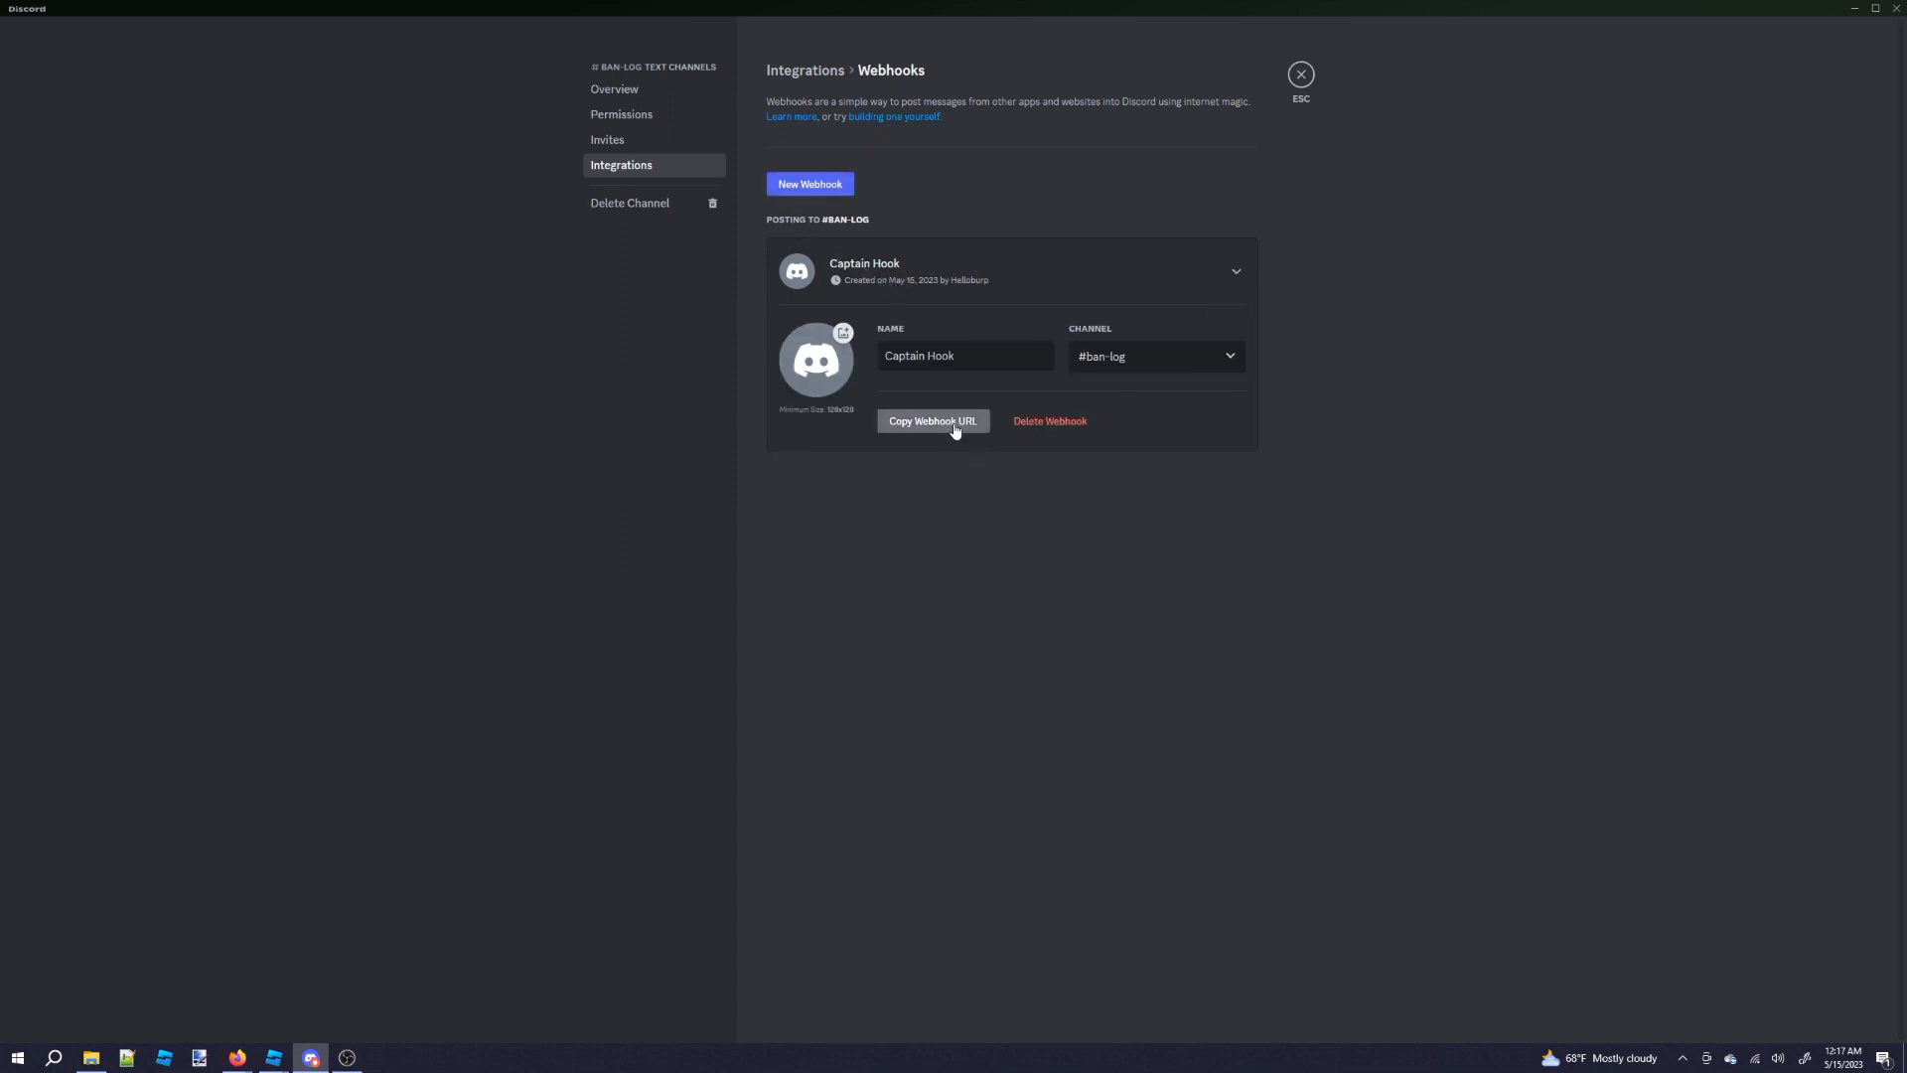
mouse_move(310, 1056)
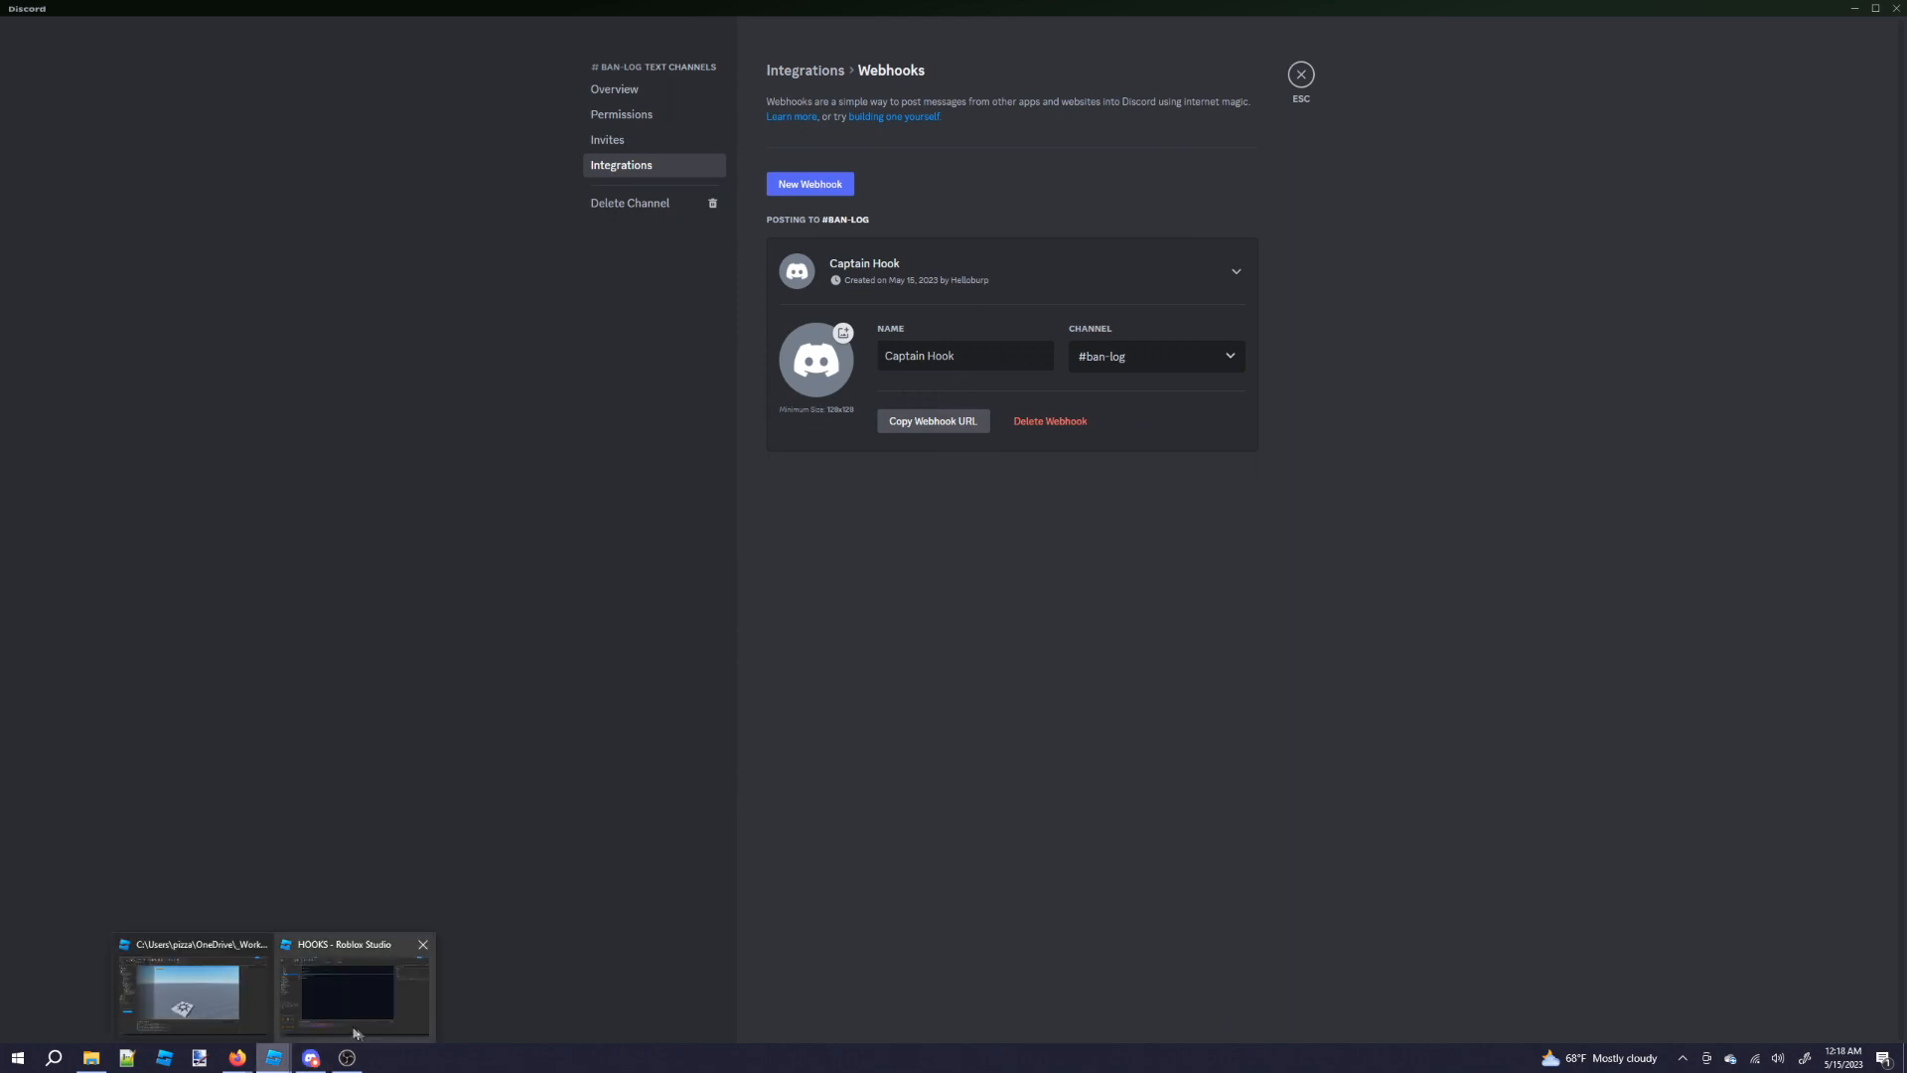
left_click(350, 991)
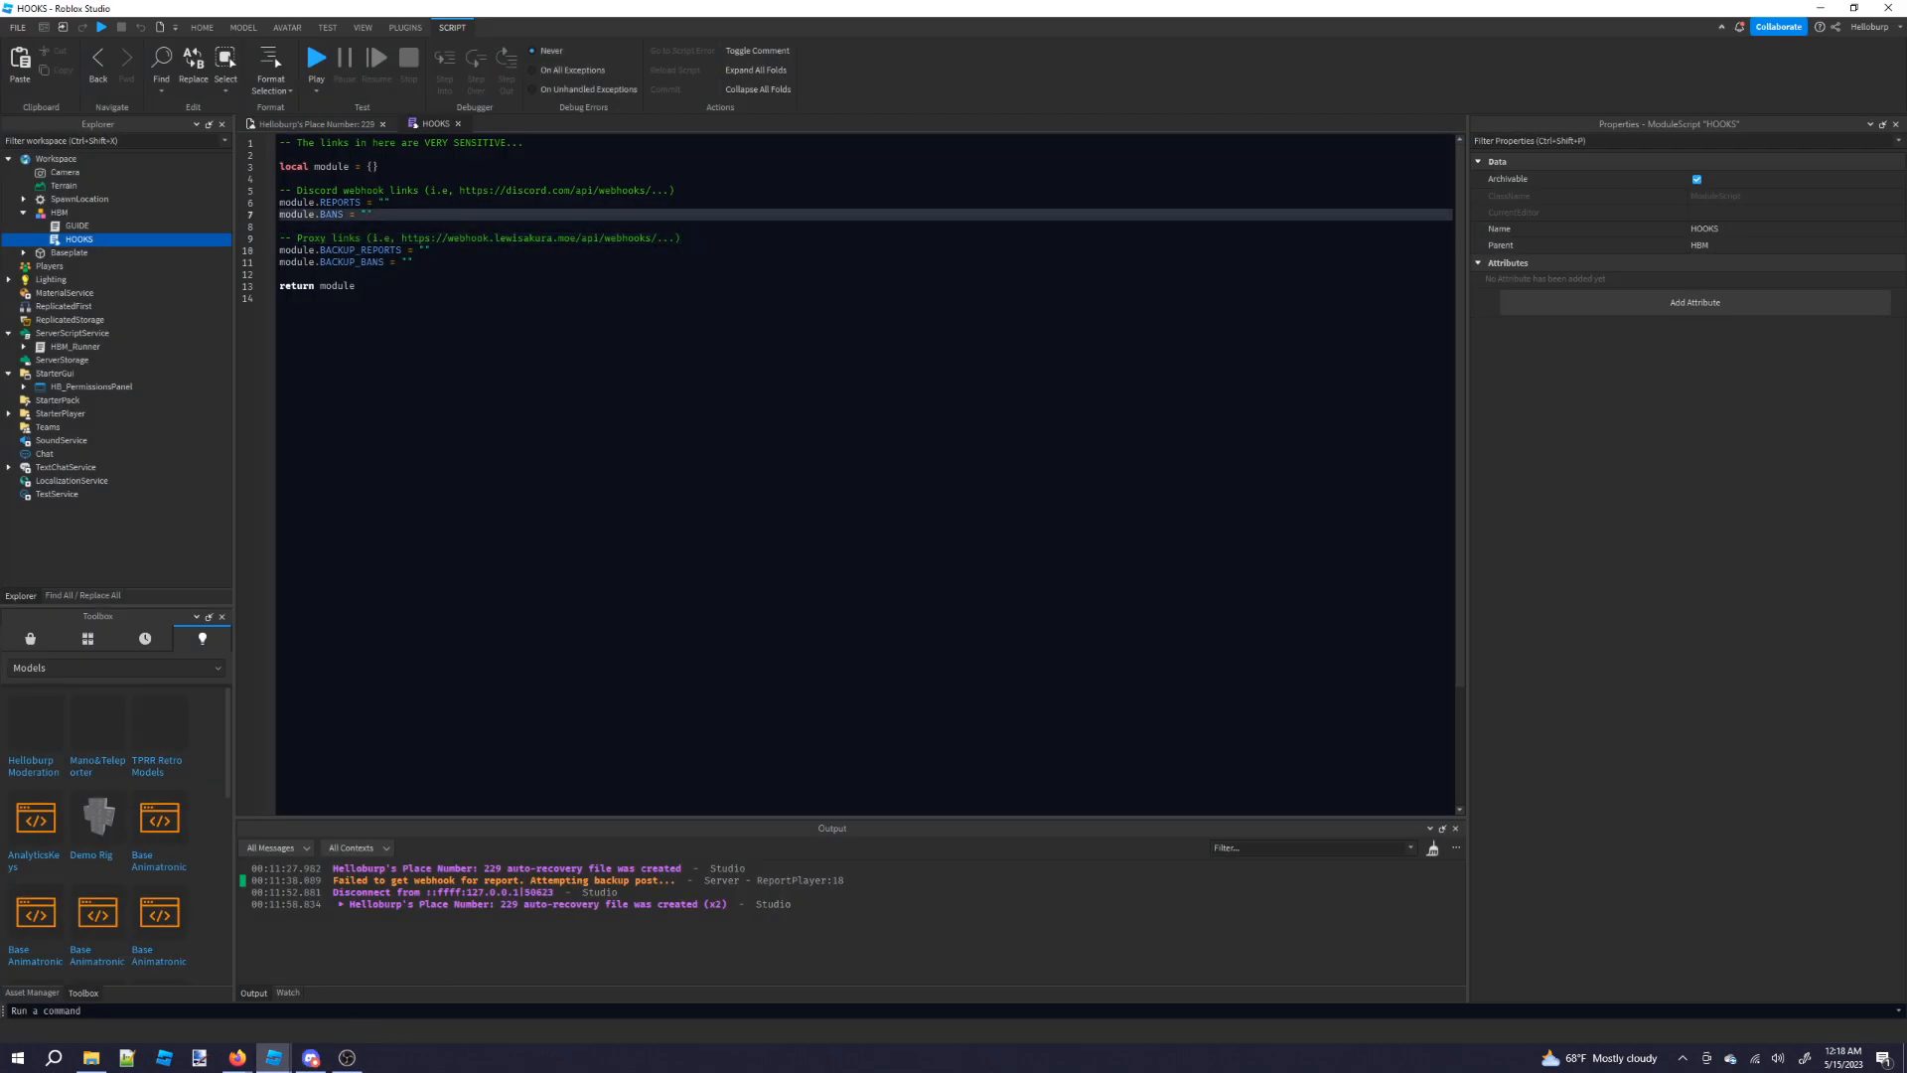
left_click(310, 1057)
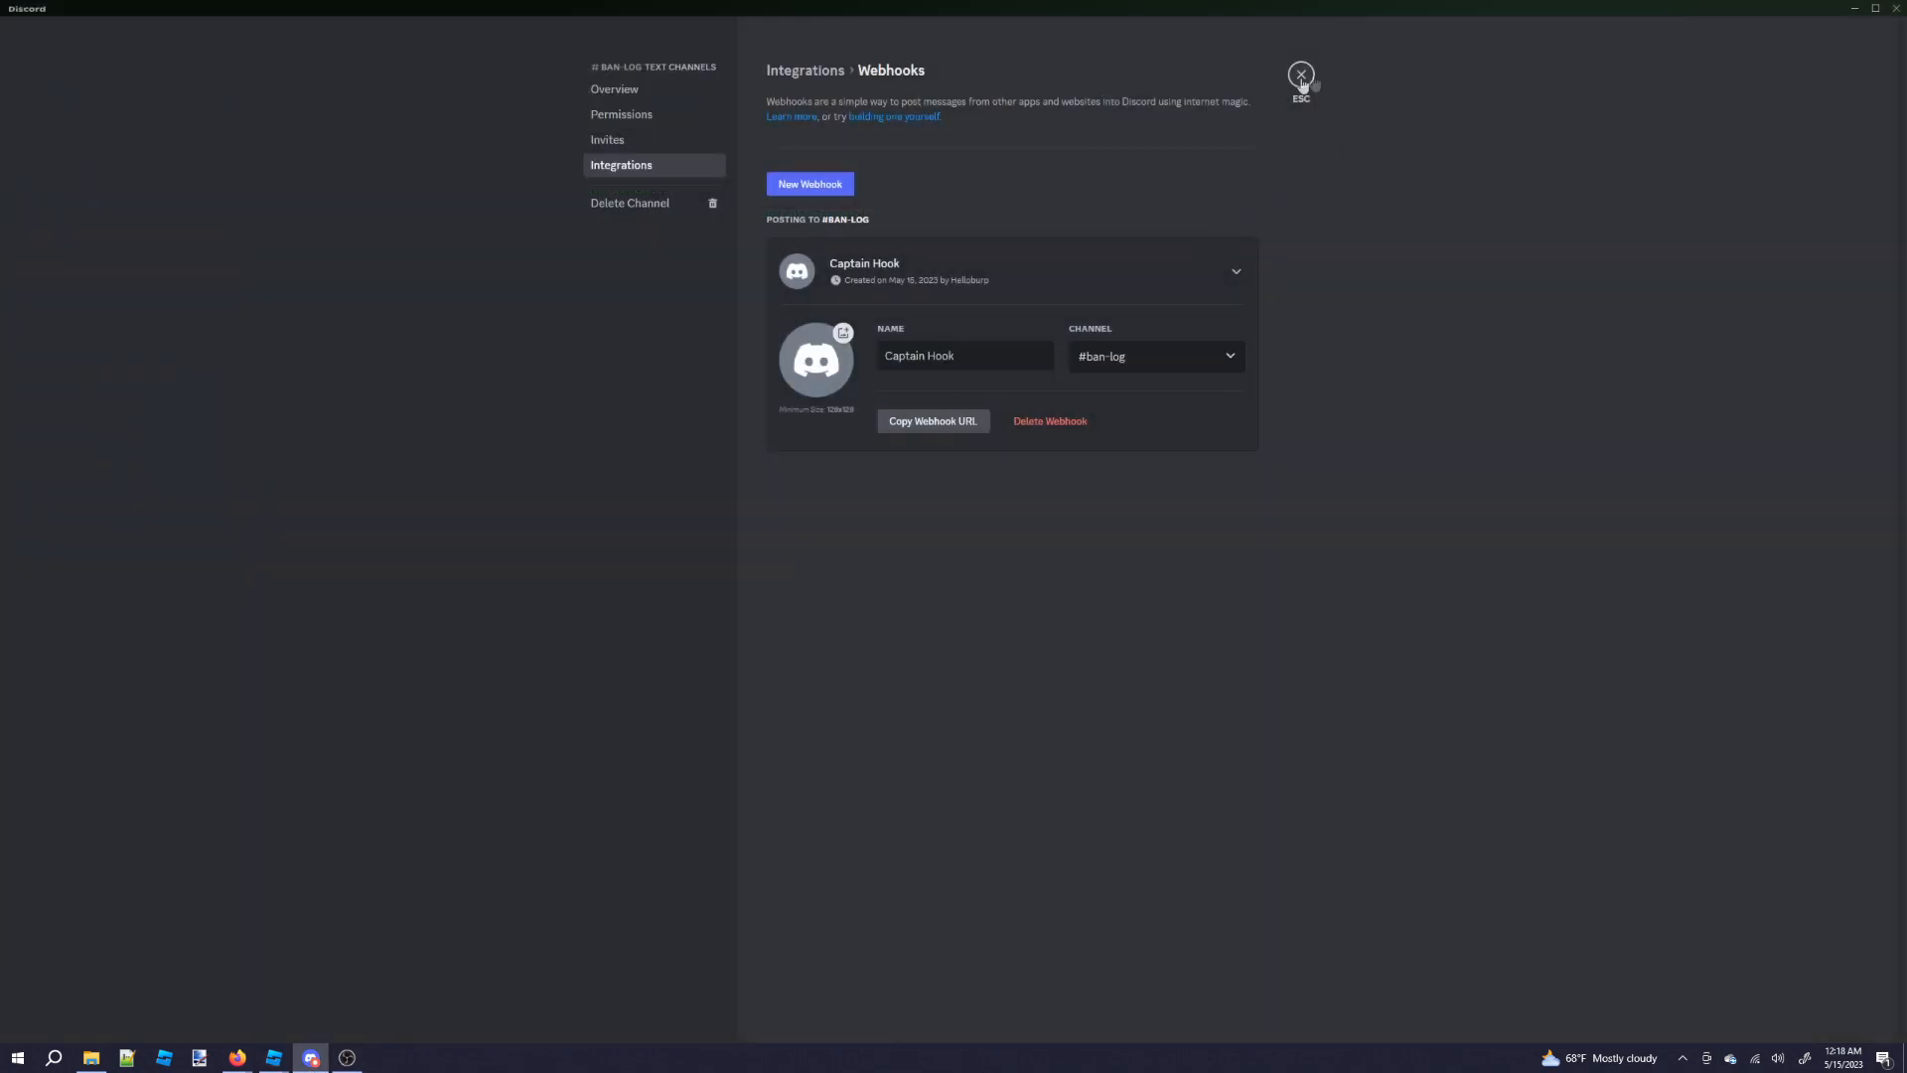
left_click(1300, 75)
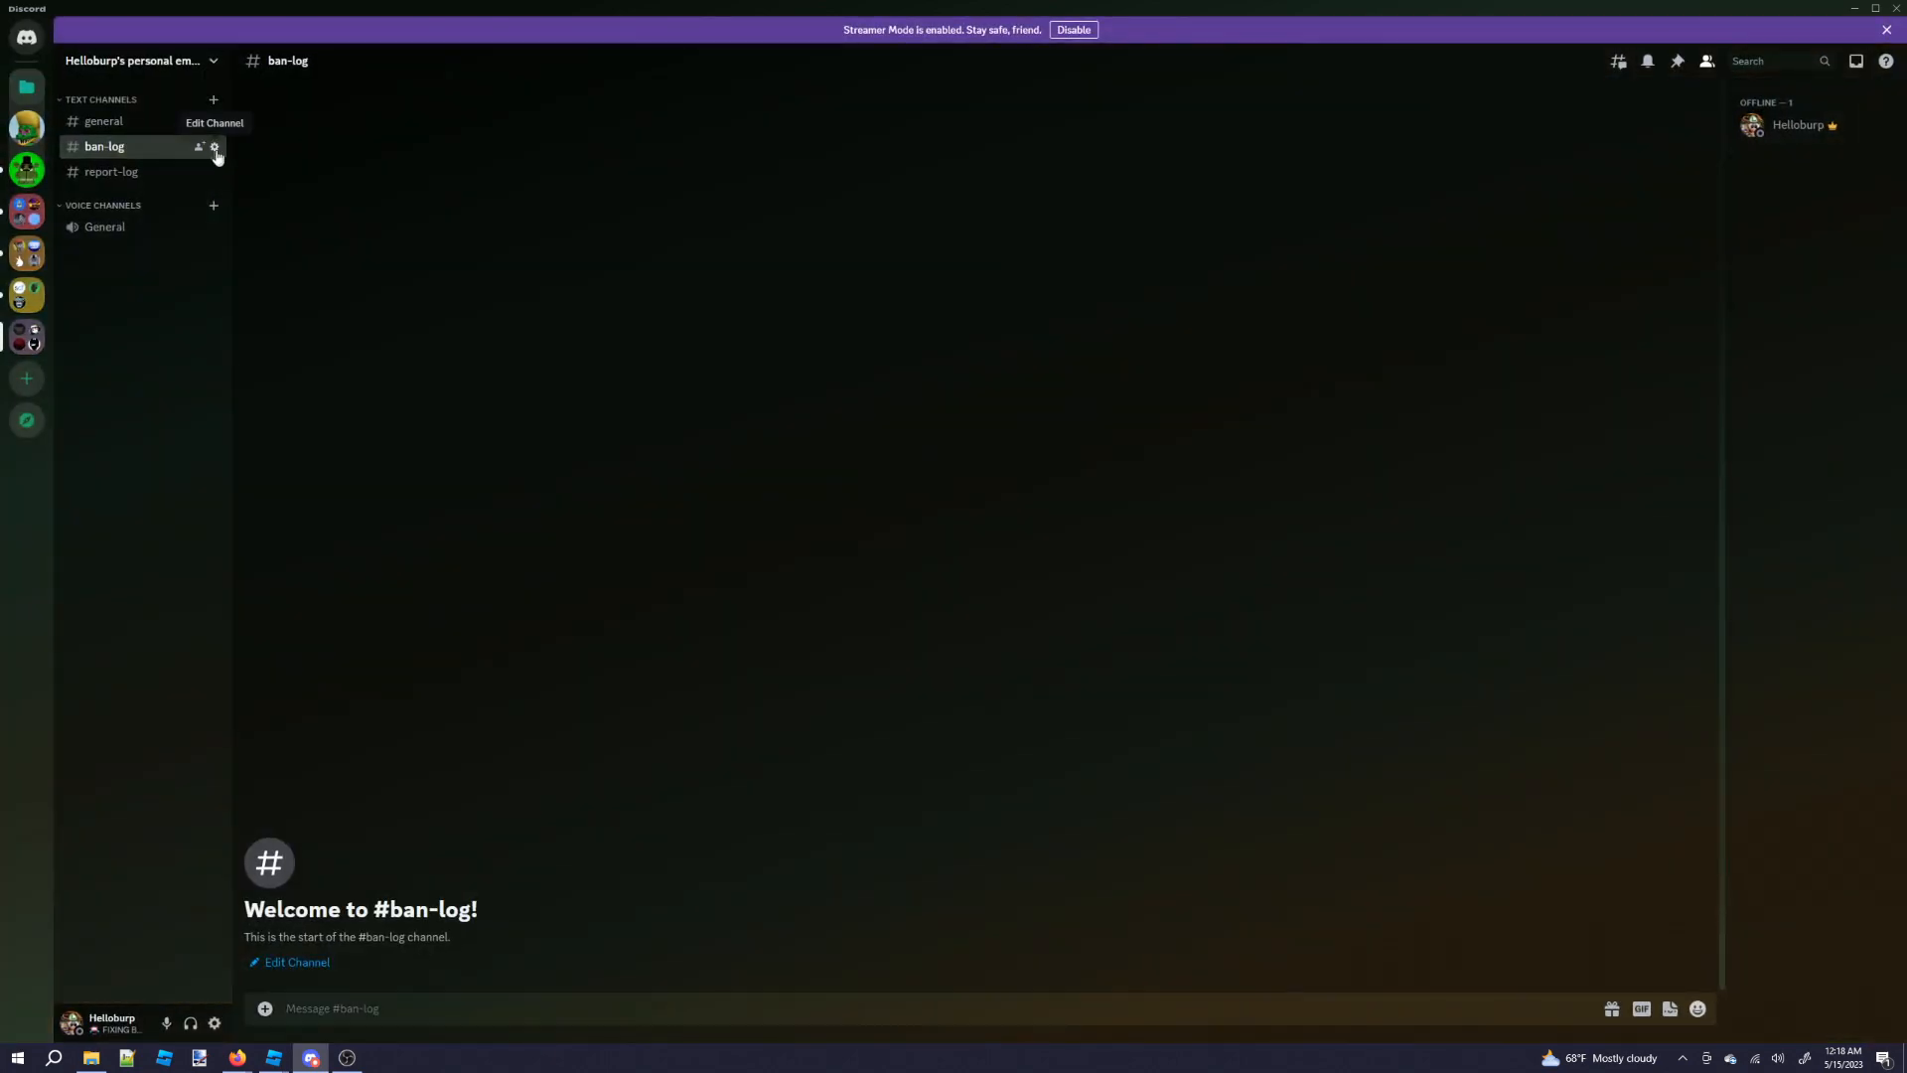
Copy the #report-log webhook URL for the HOOKS script's REPORTS entry.
left_click(215, 147)
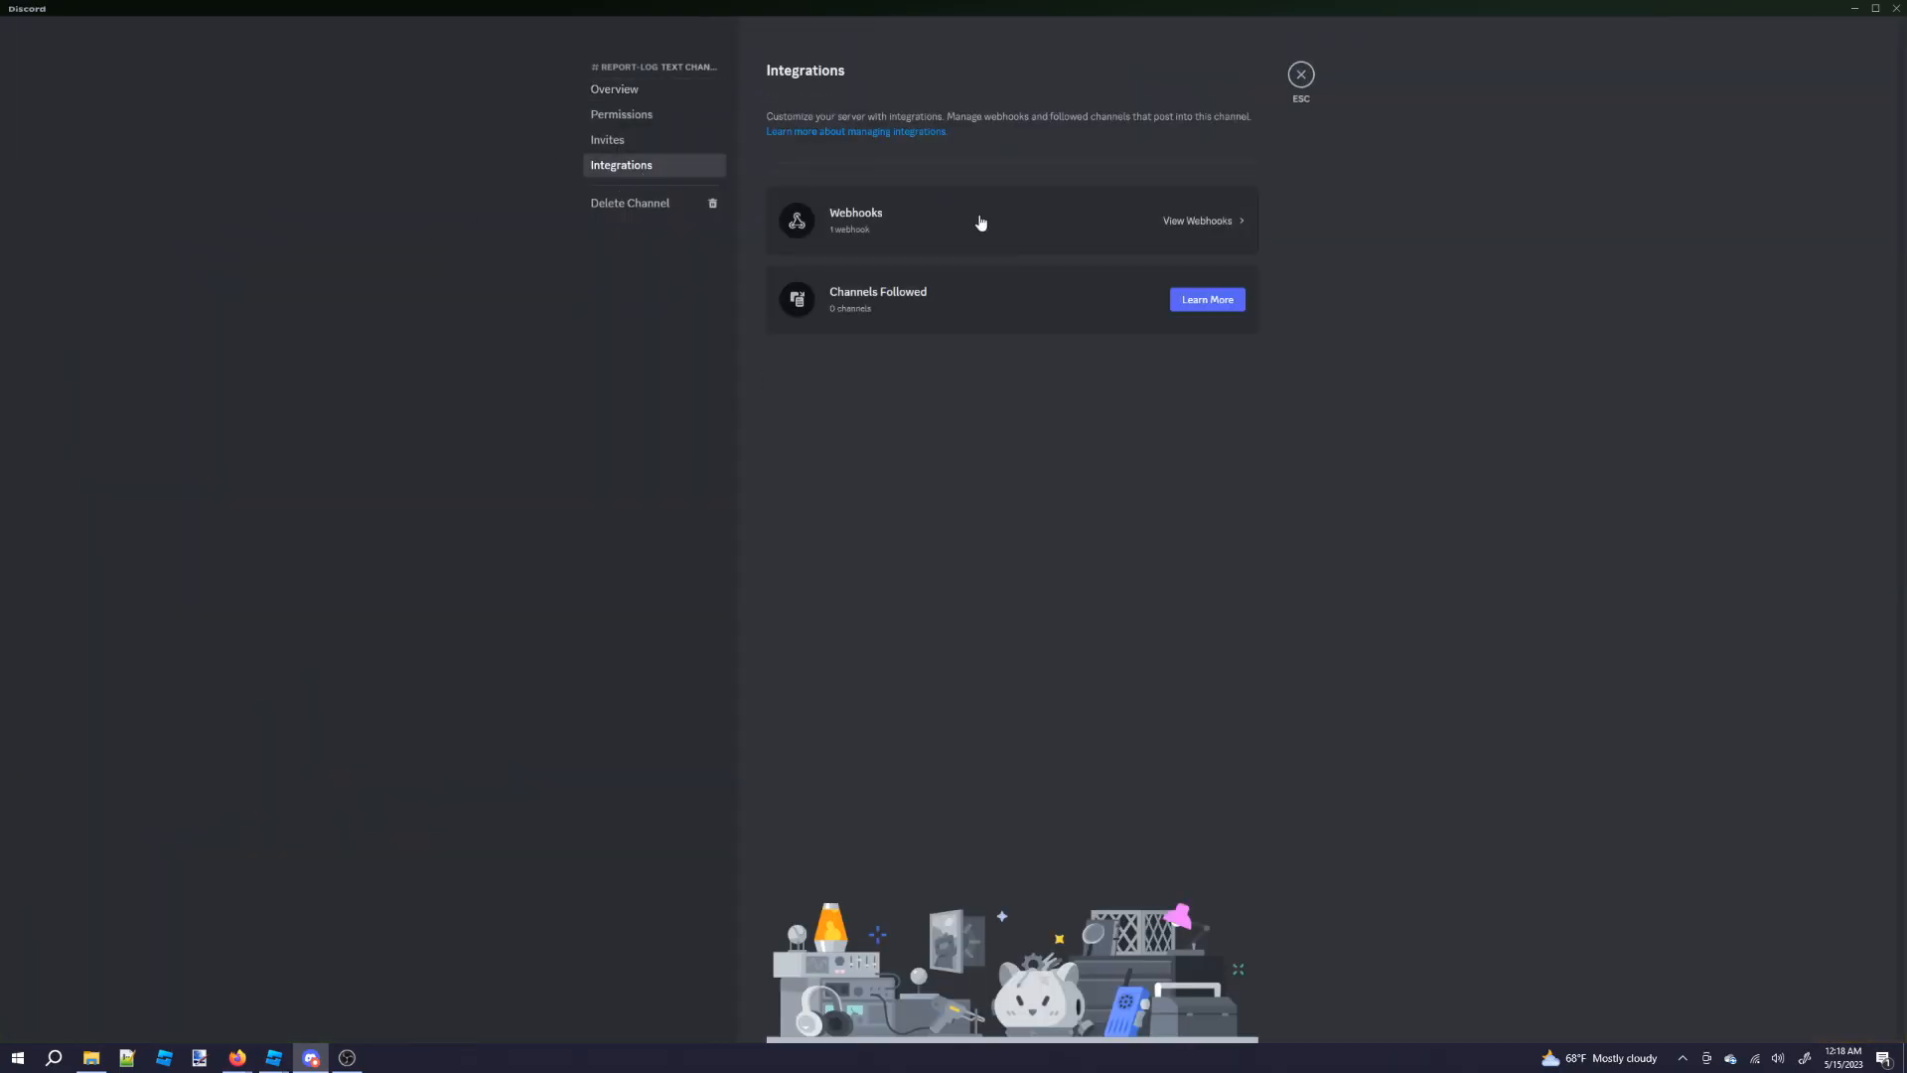
left_click(1197, 220)
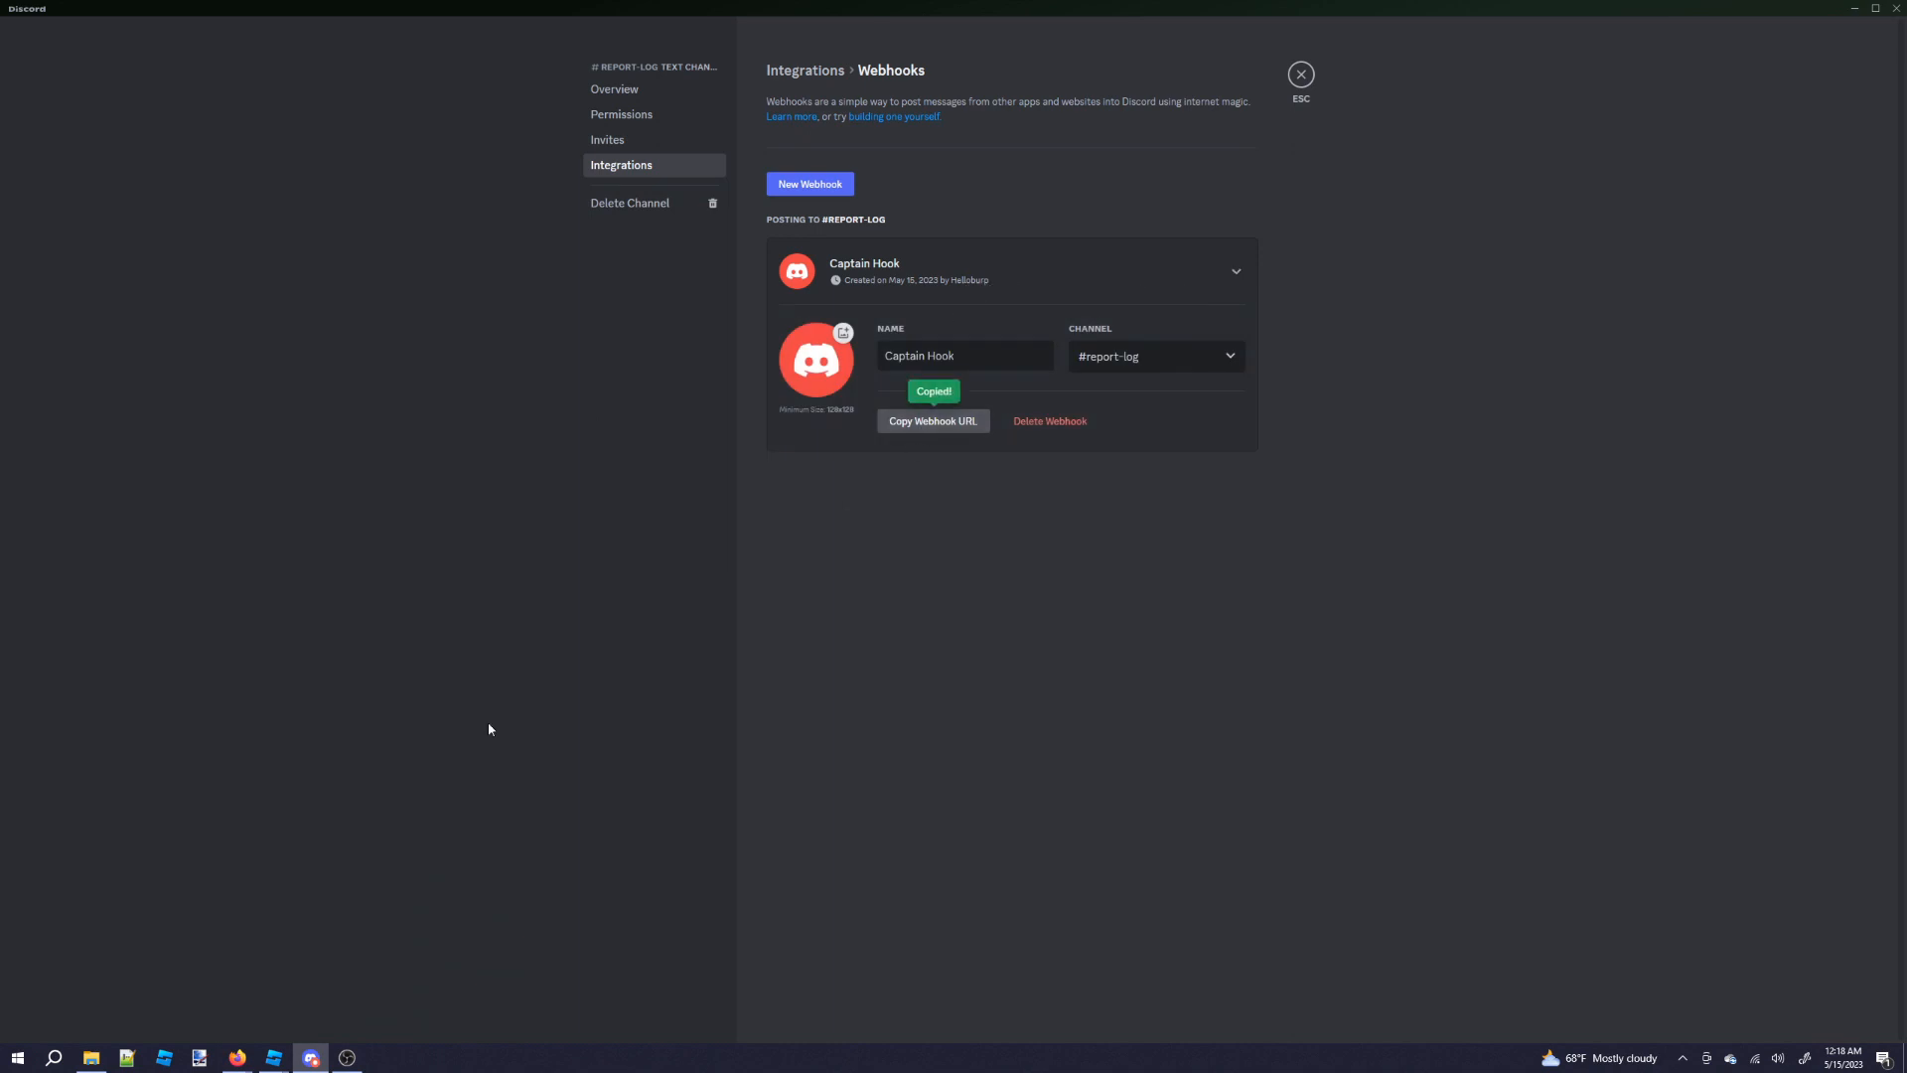
left_click(273, 1056)
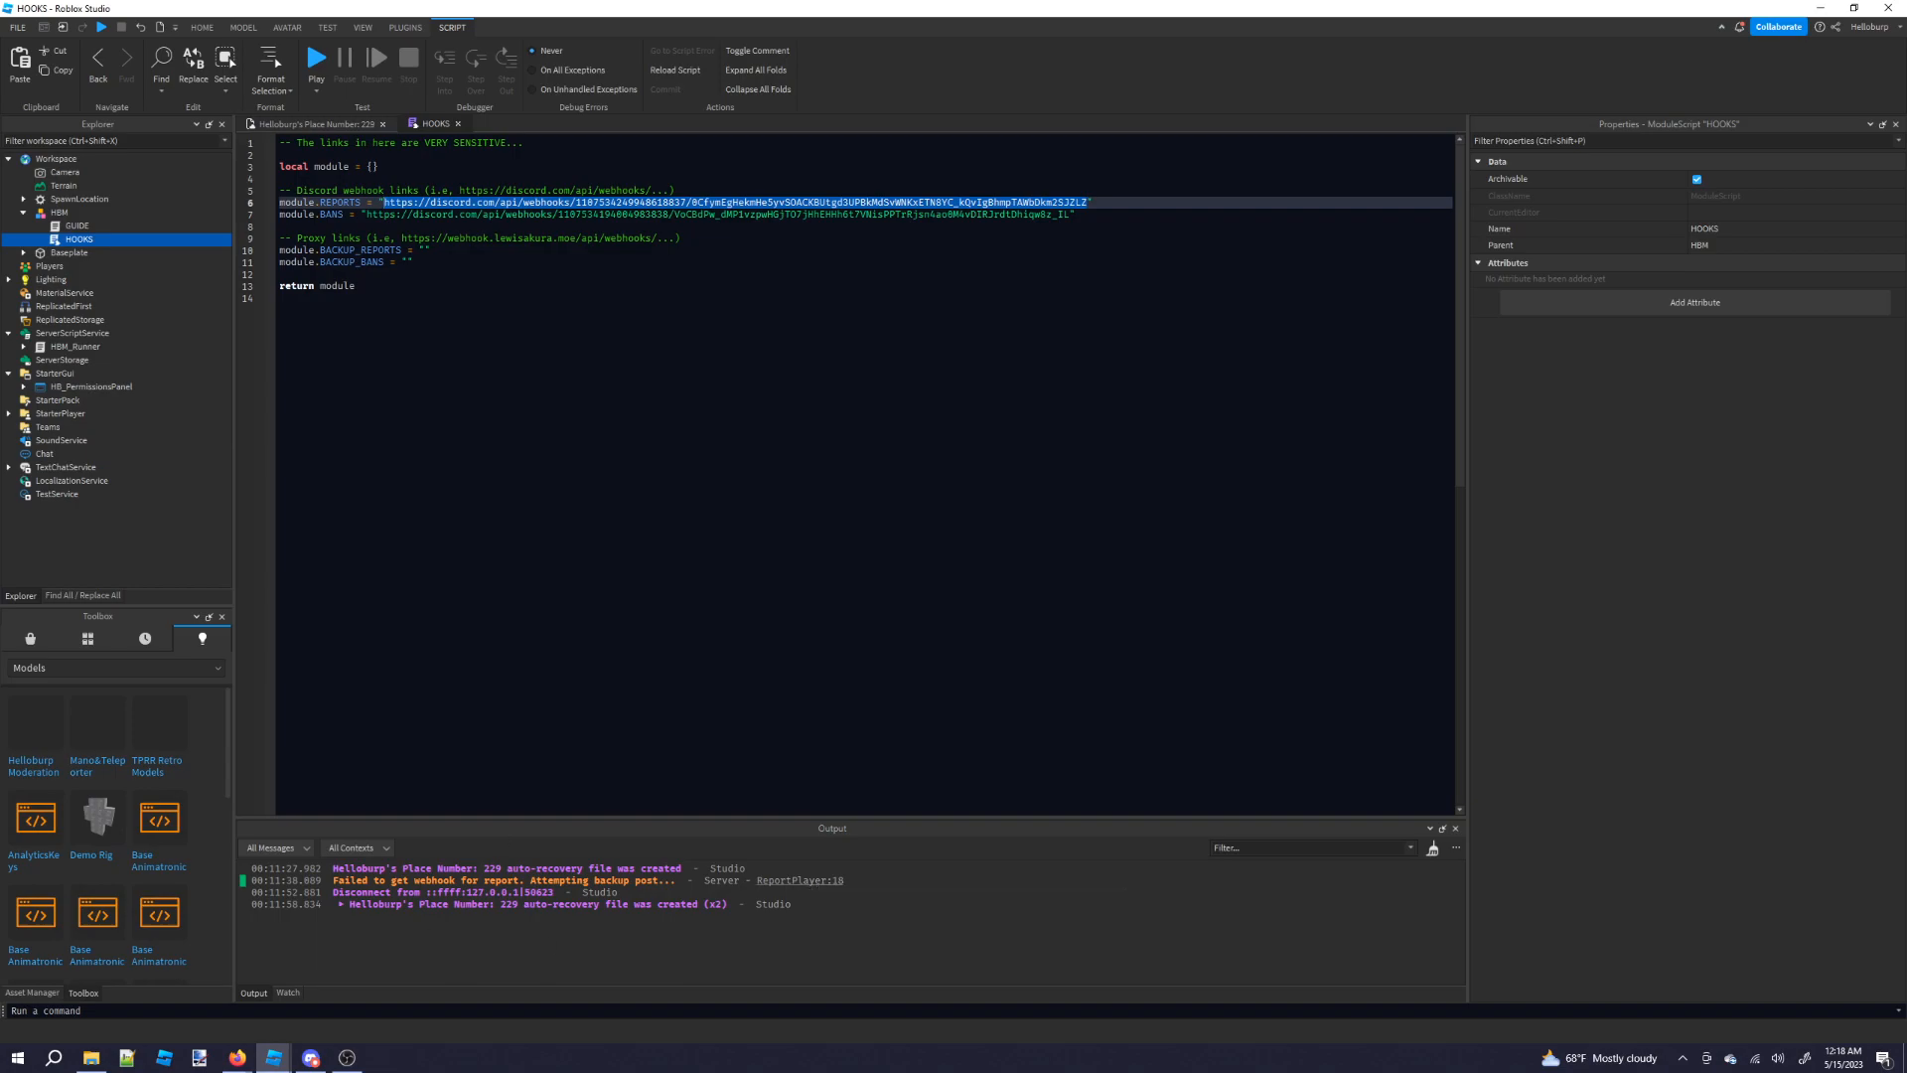
Convert the Discord webhook links on webhook.lewisakura.moe for the BACKUP_REPORTS and BACKUP_BANS lines.
left_click(238, 1057)
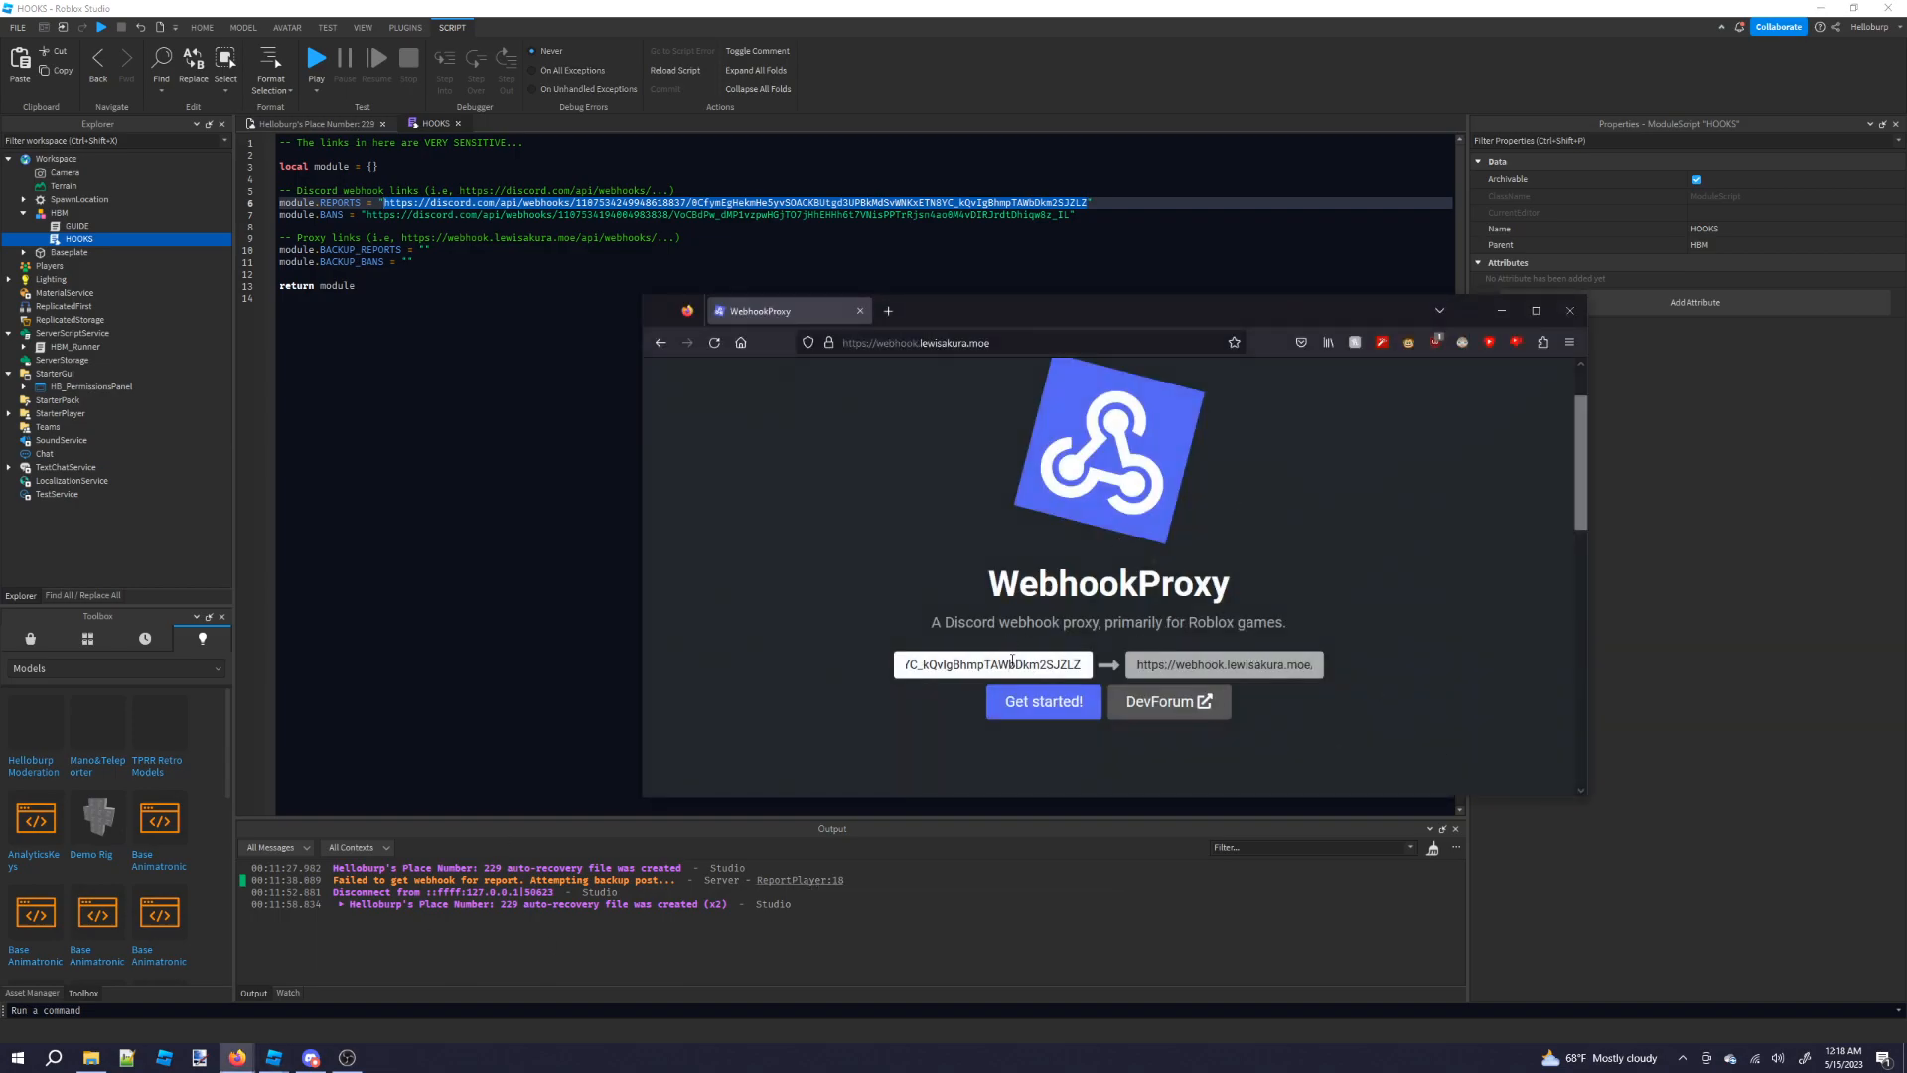
triple_click(1223, 665)
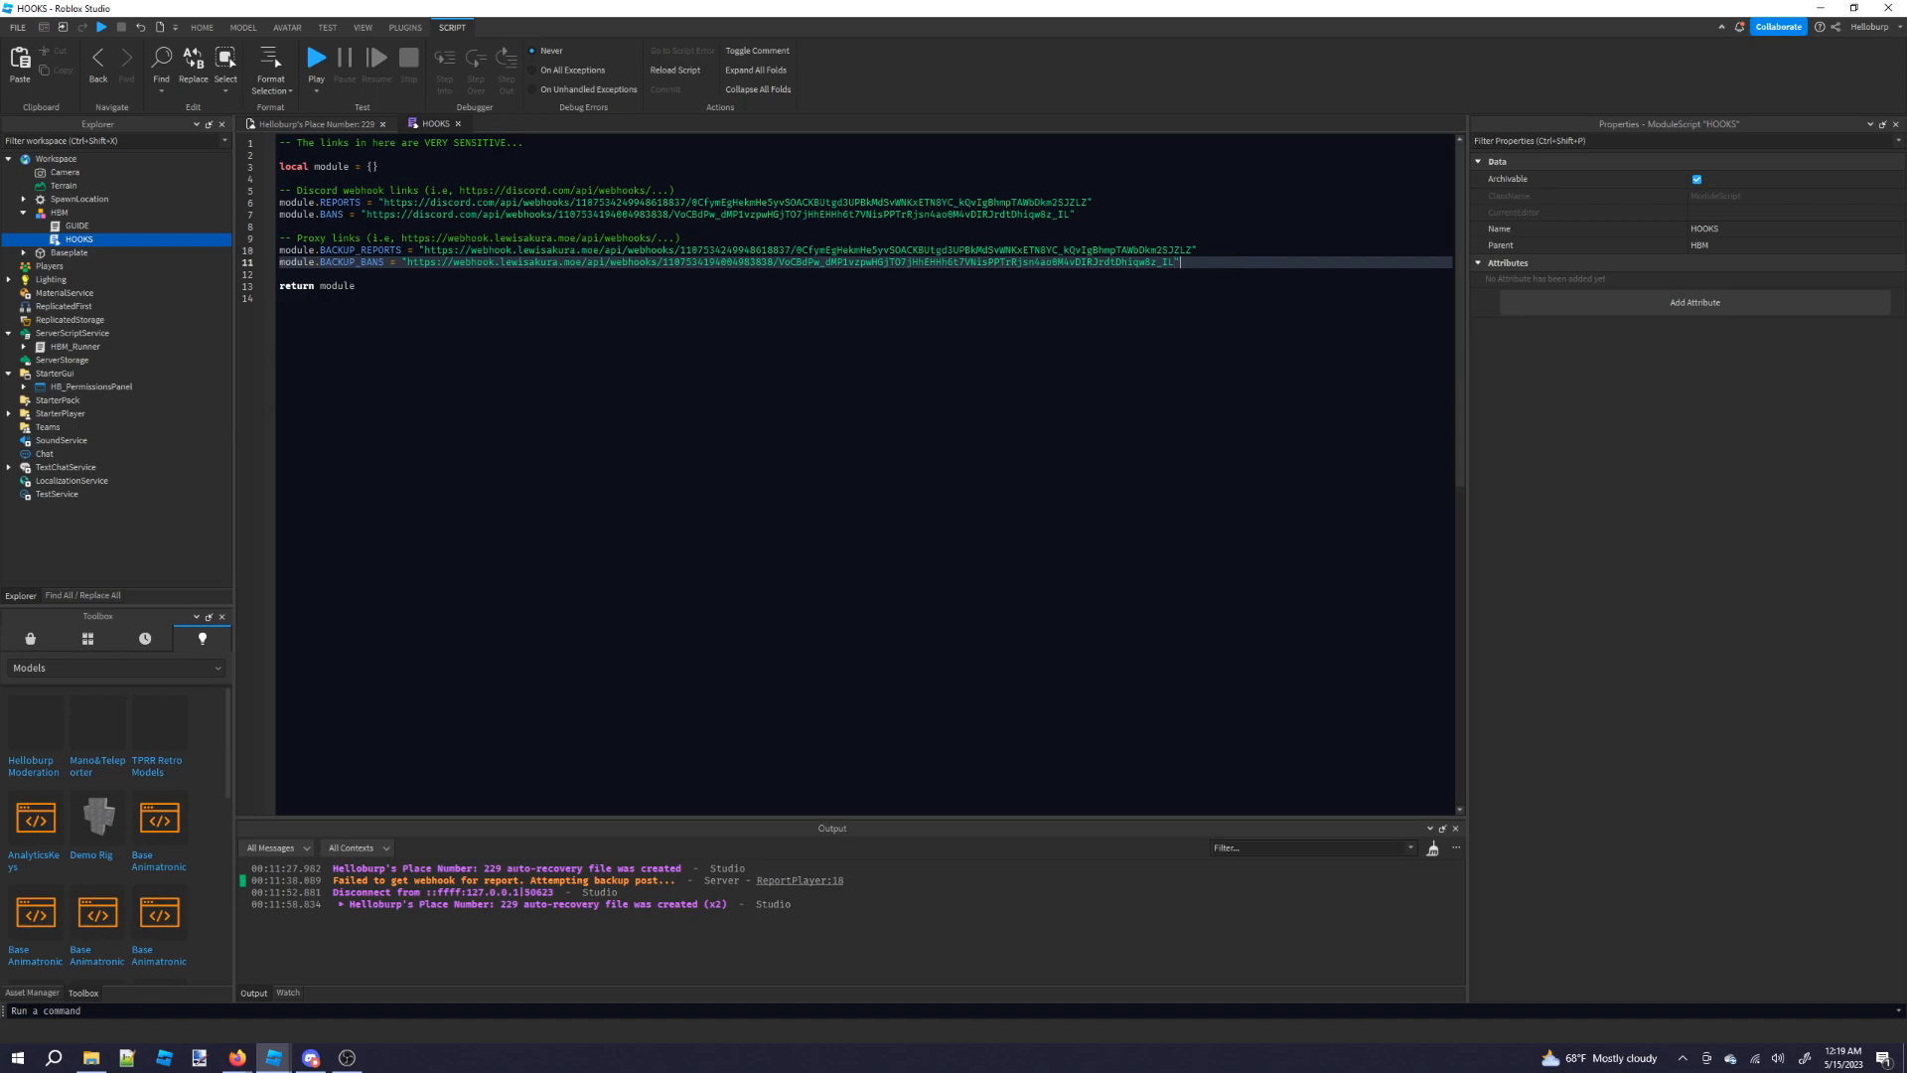
Publish HOOKS as a new package and expand it to show its PackageLink.
right_click(80, 238)
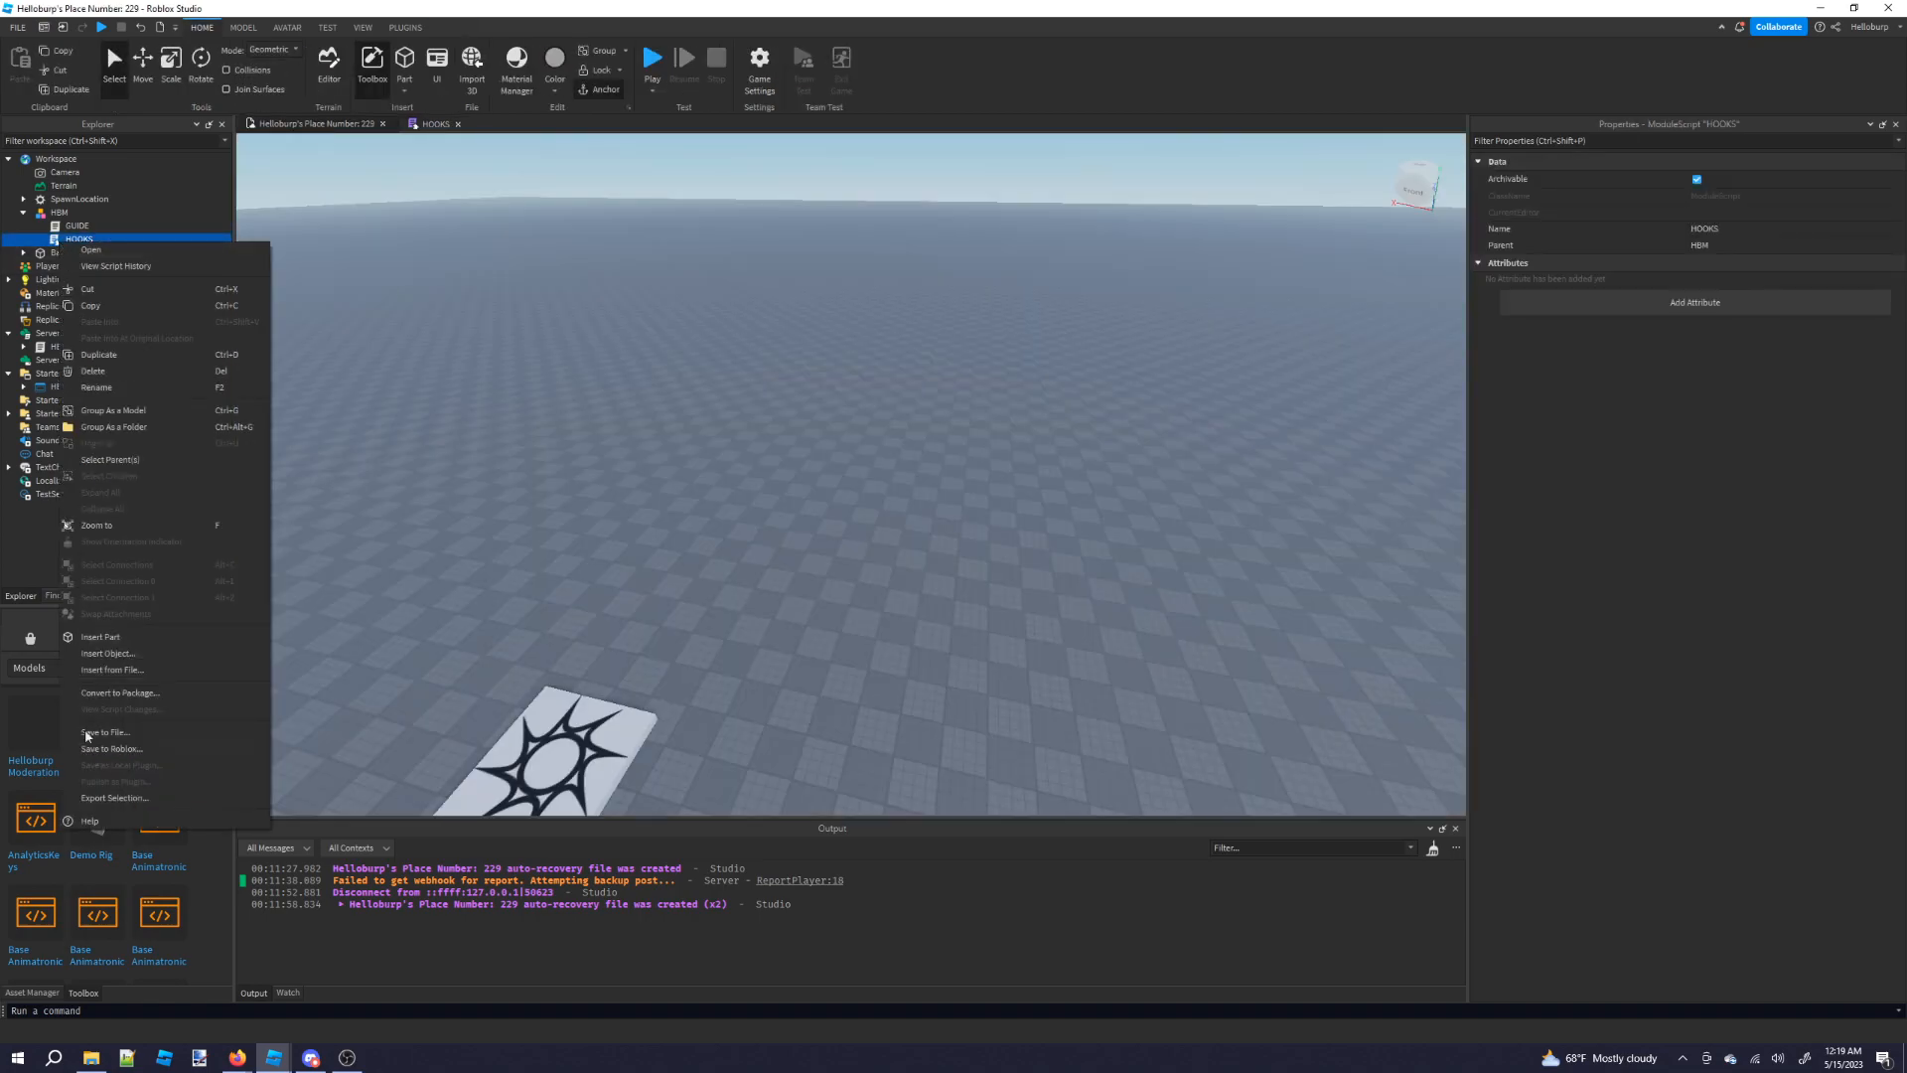
left_click(119, 692)
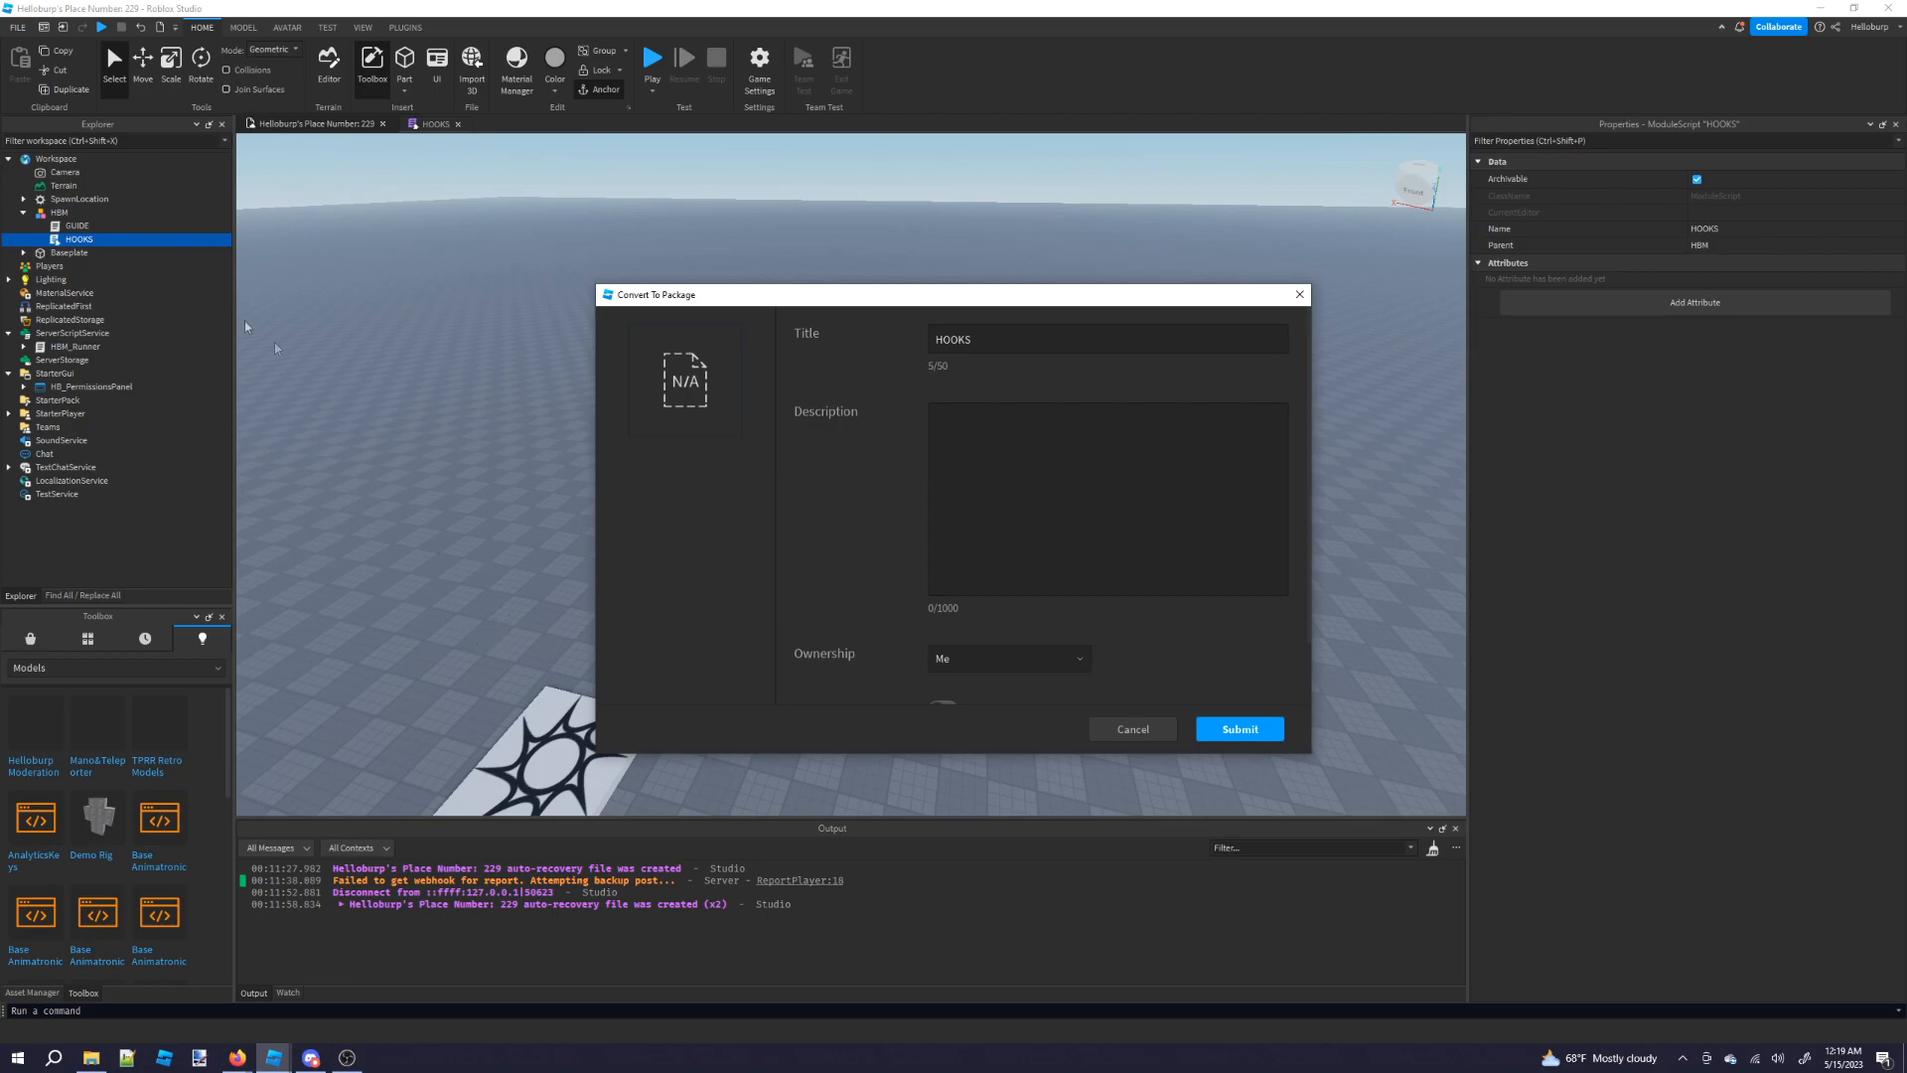
right_click(77, 238)
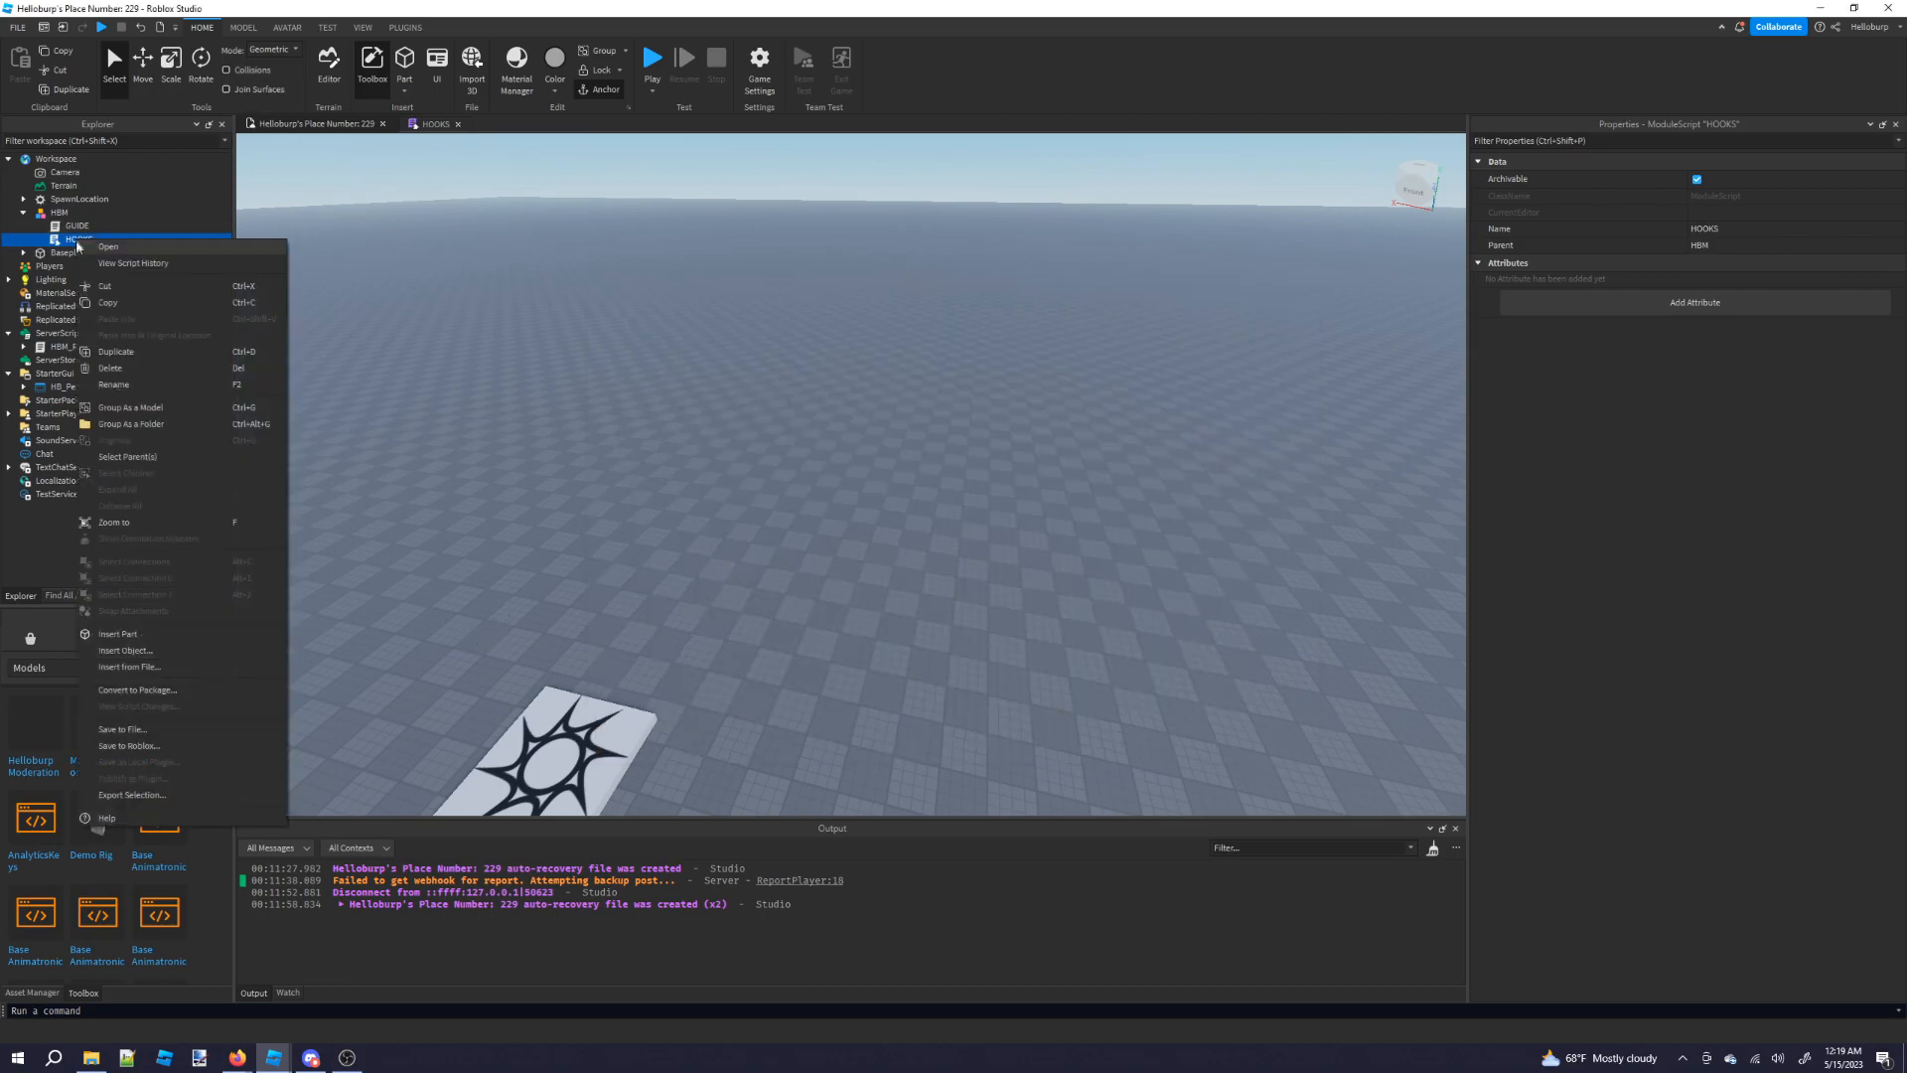
left_click(137, 689)
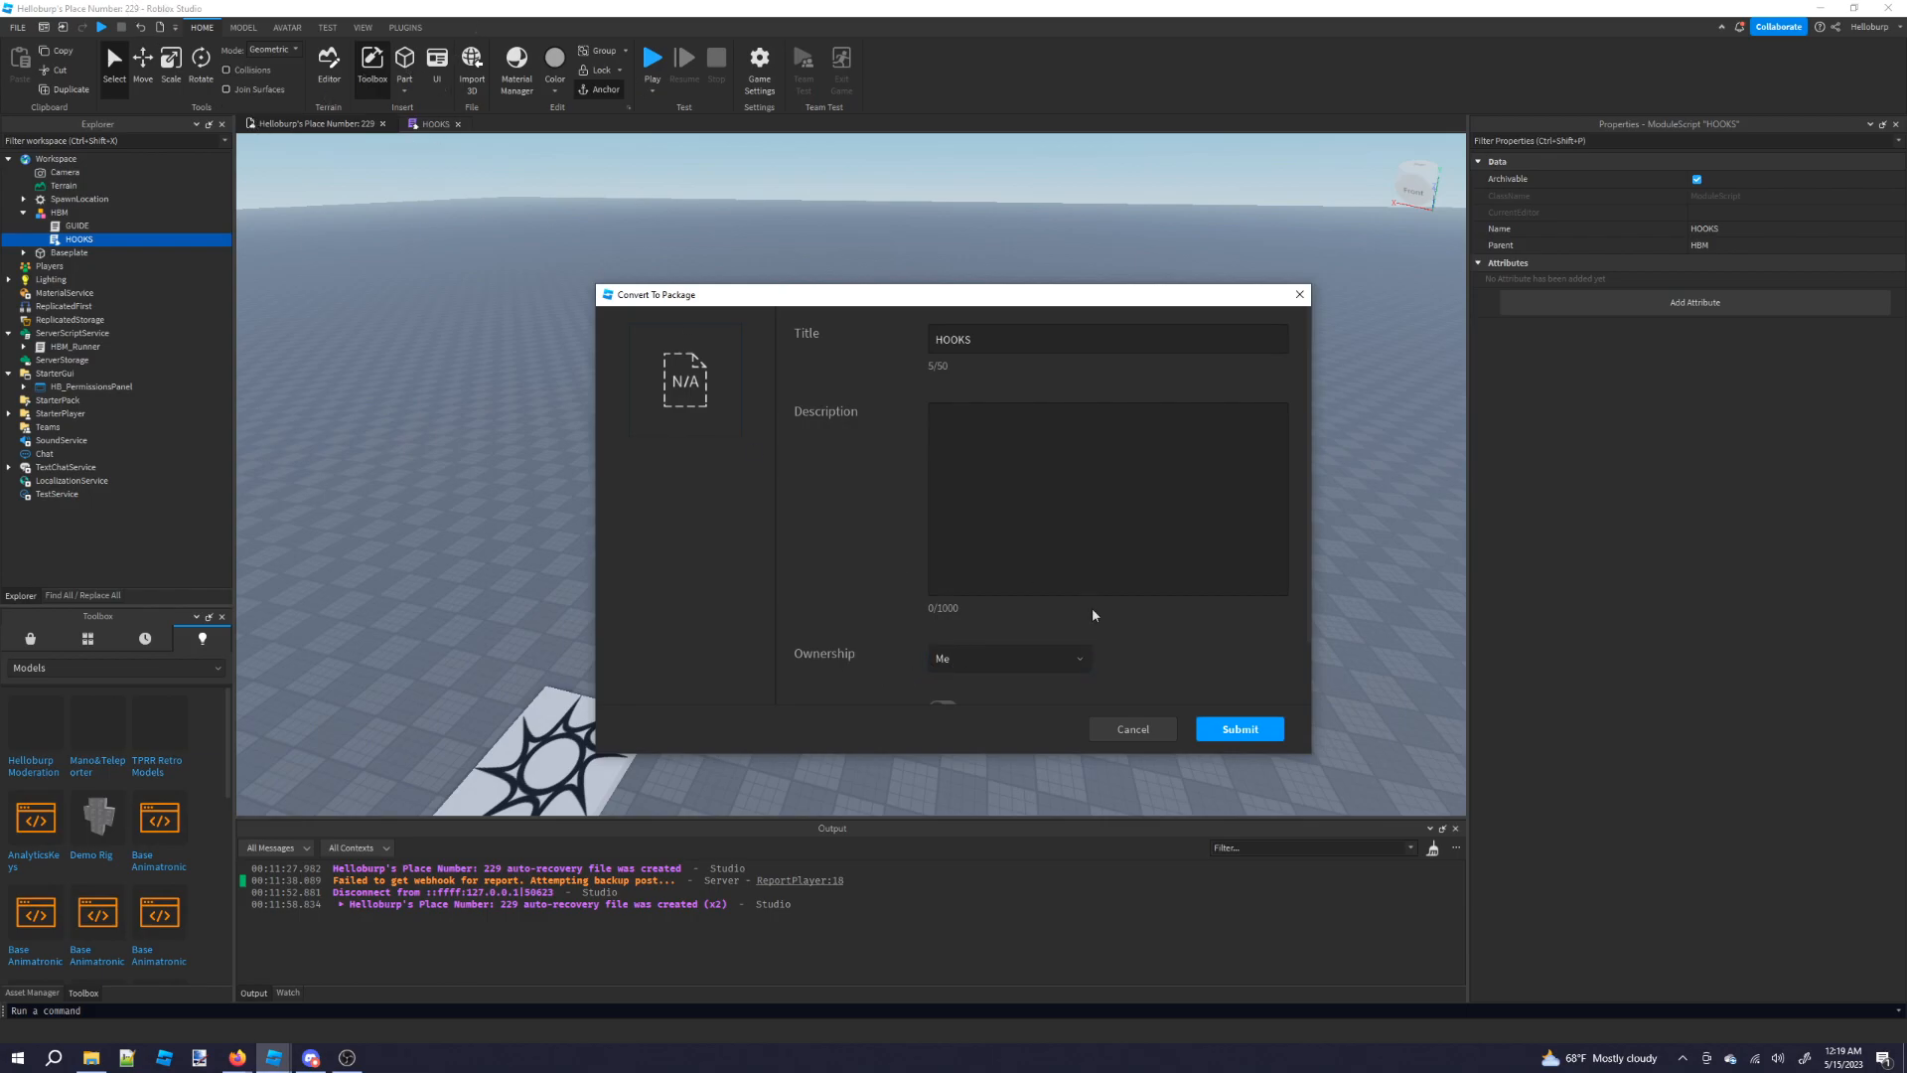
mouse_move(846, 664)
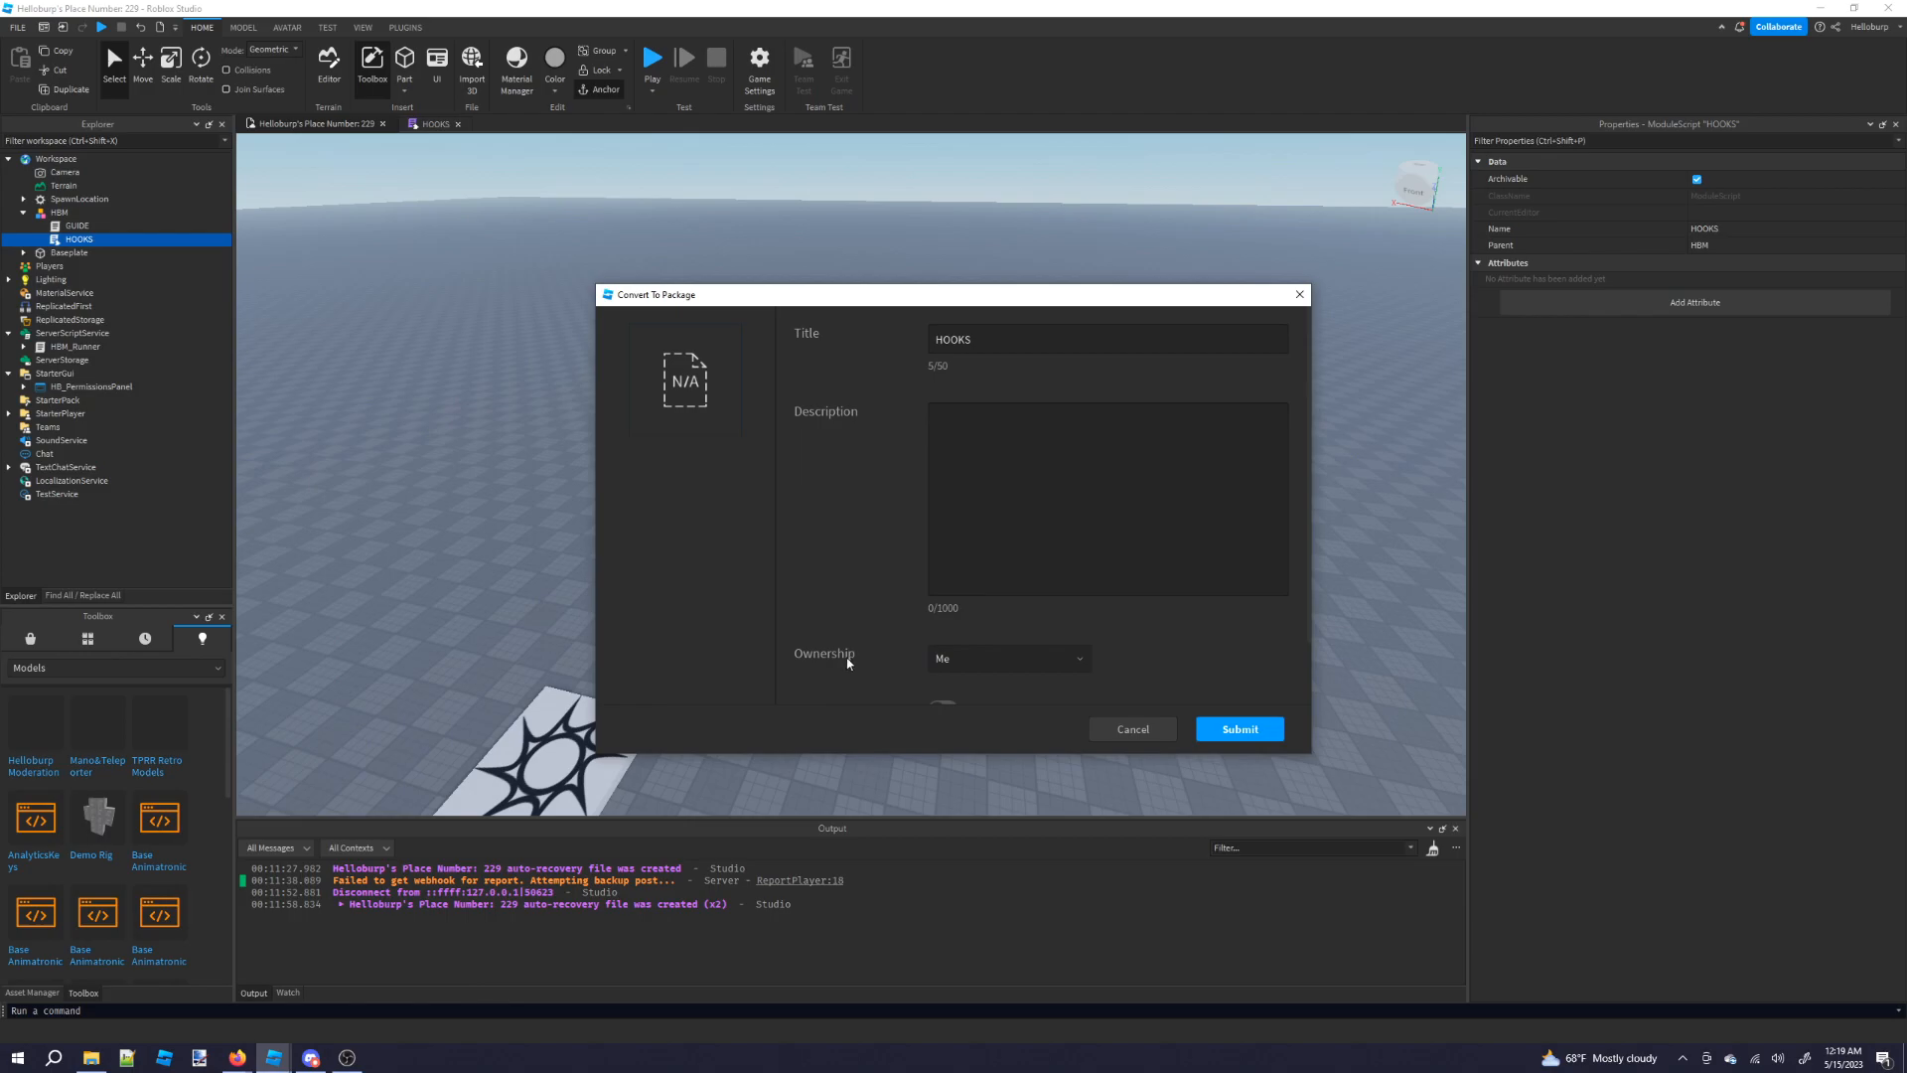
left_click(1239, 728)
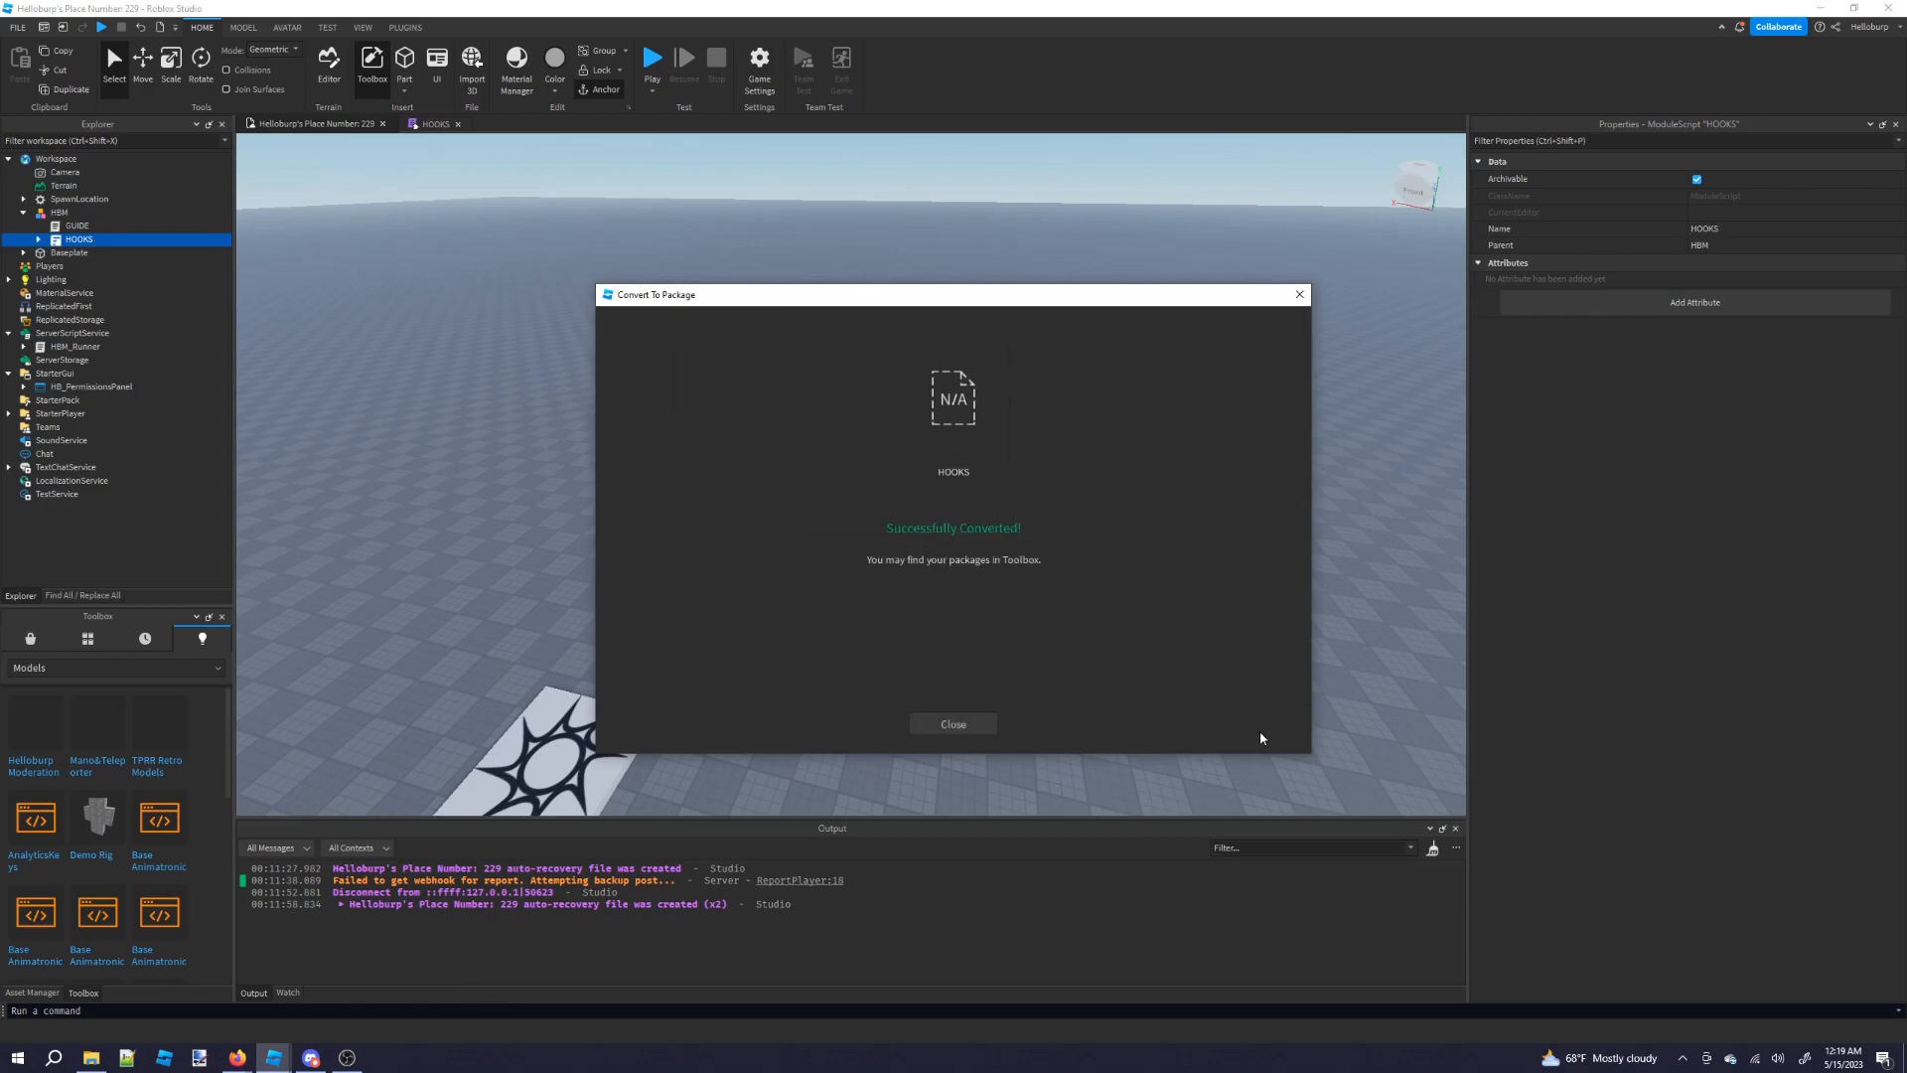
left_click(952, 724)
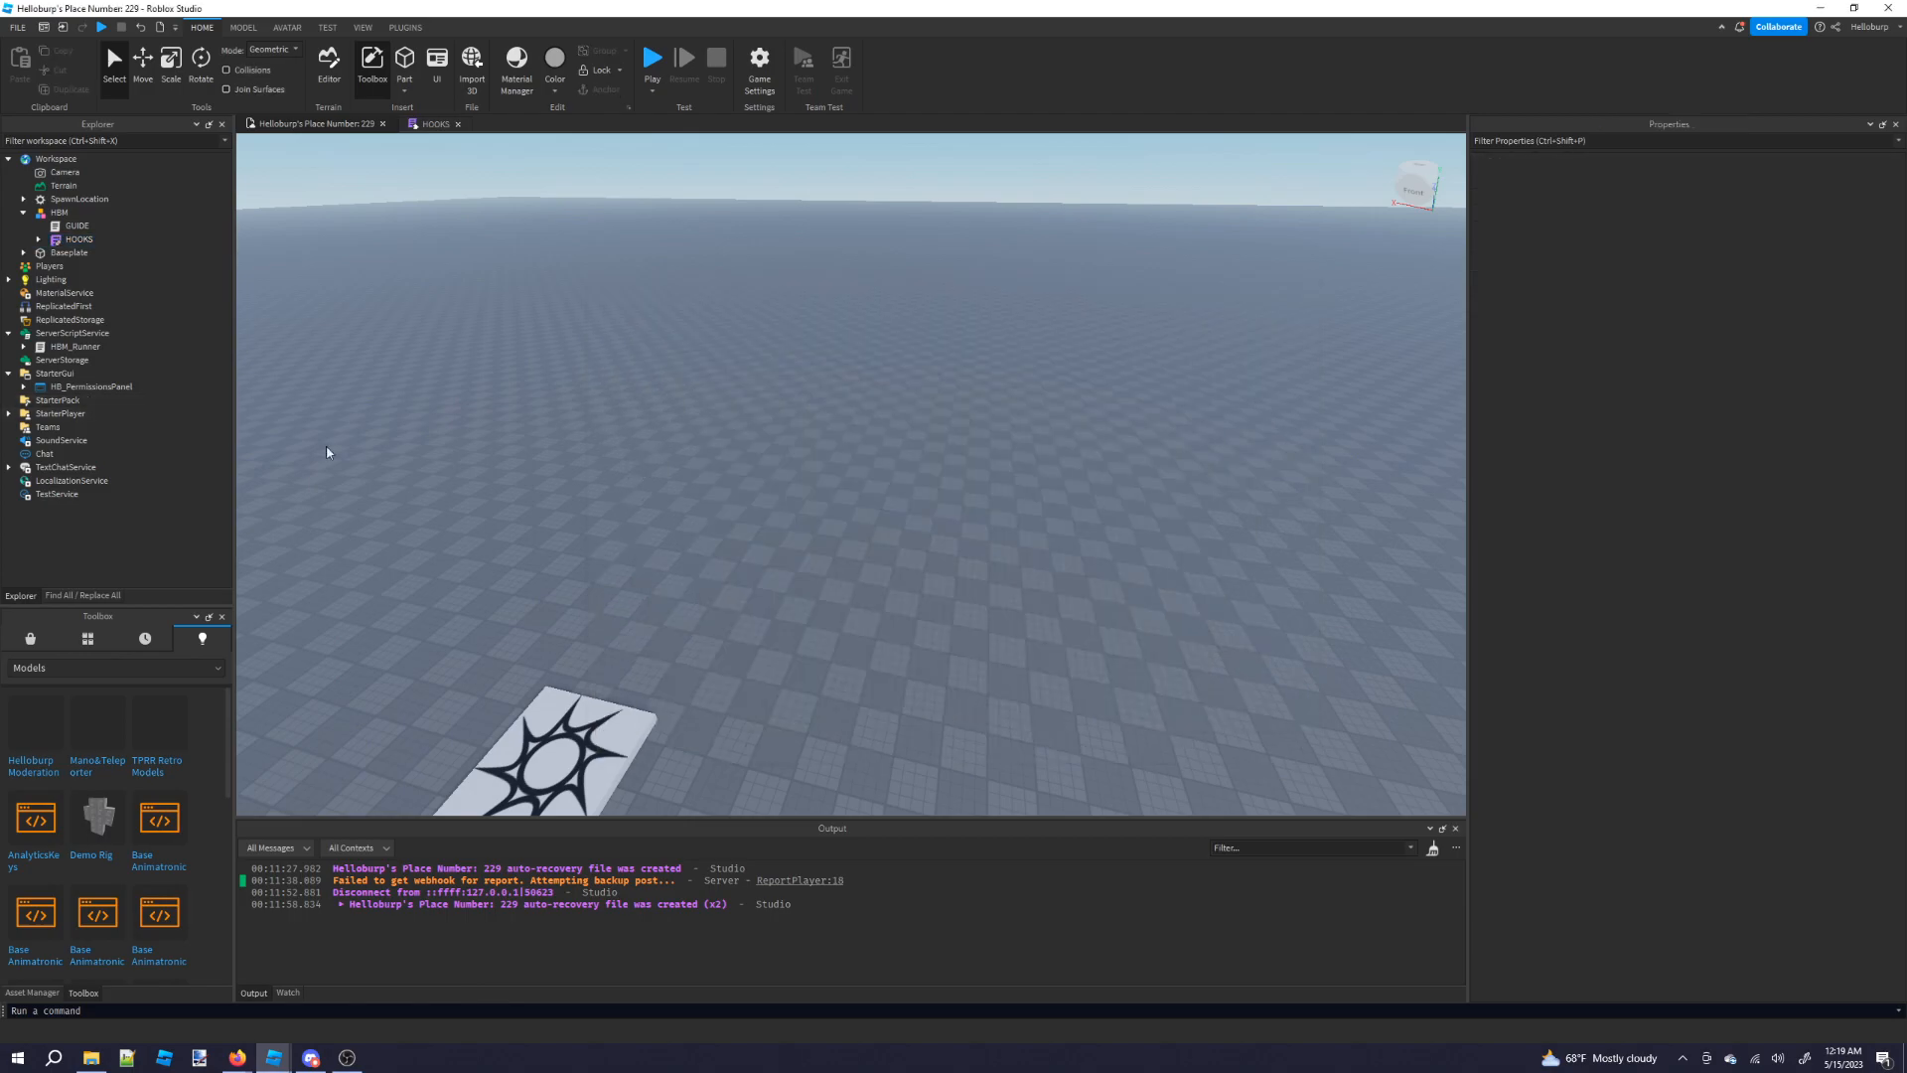
left_click(38, 239)
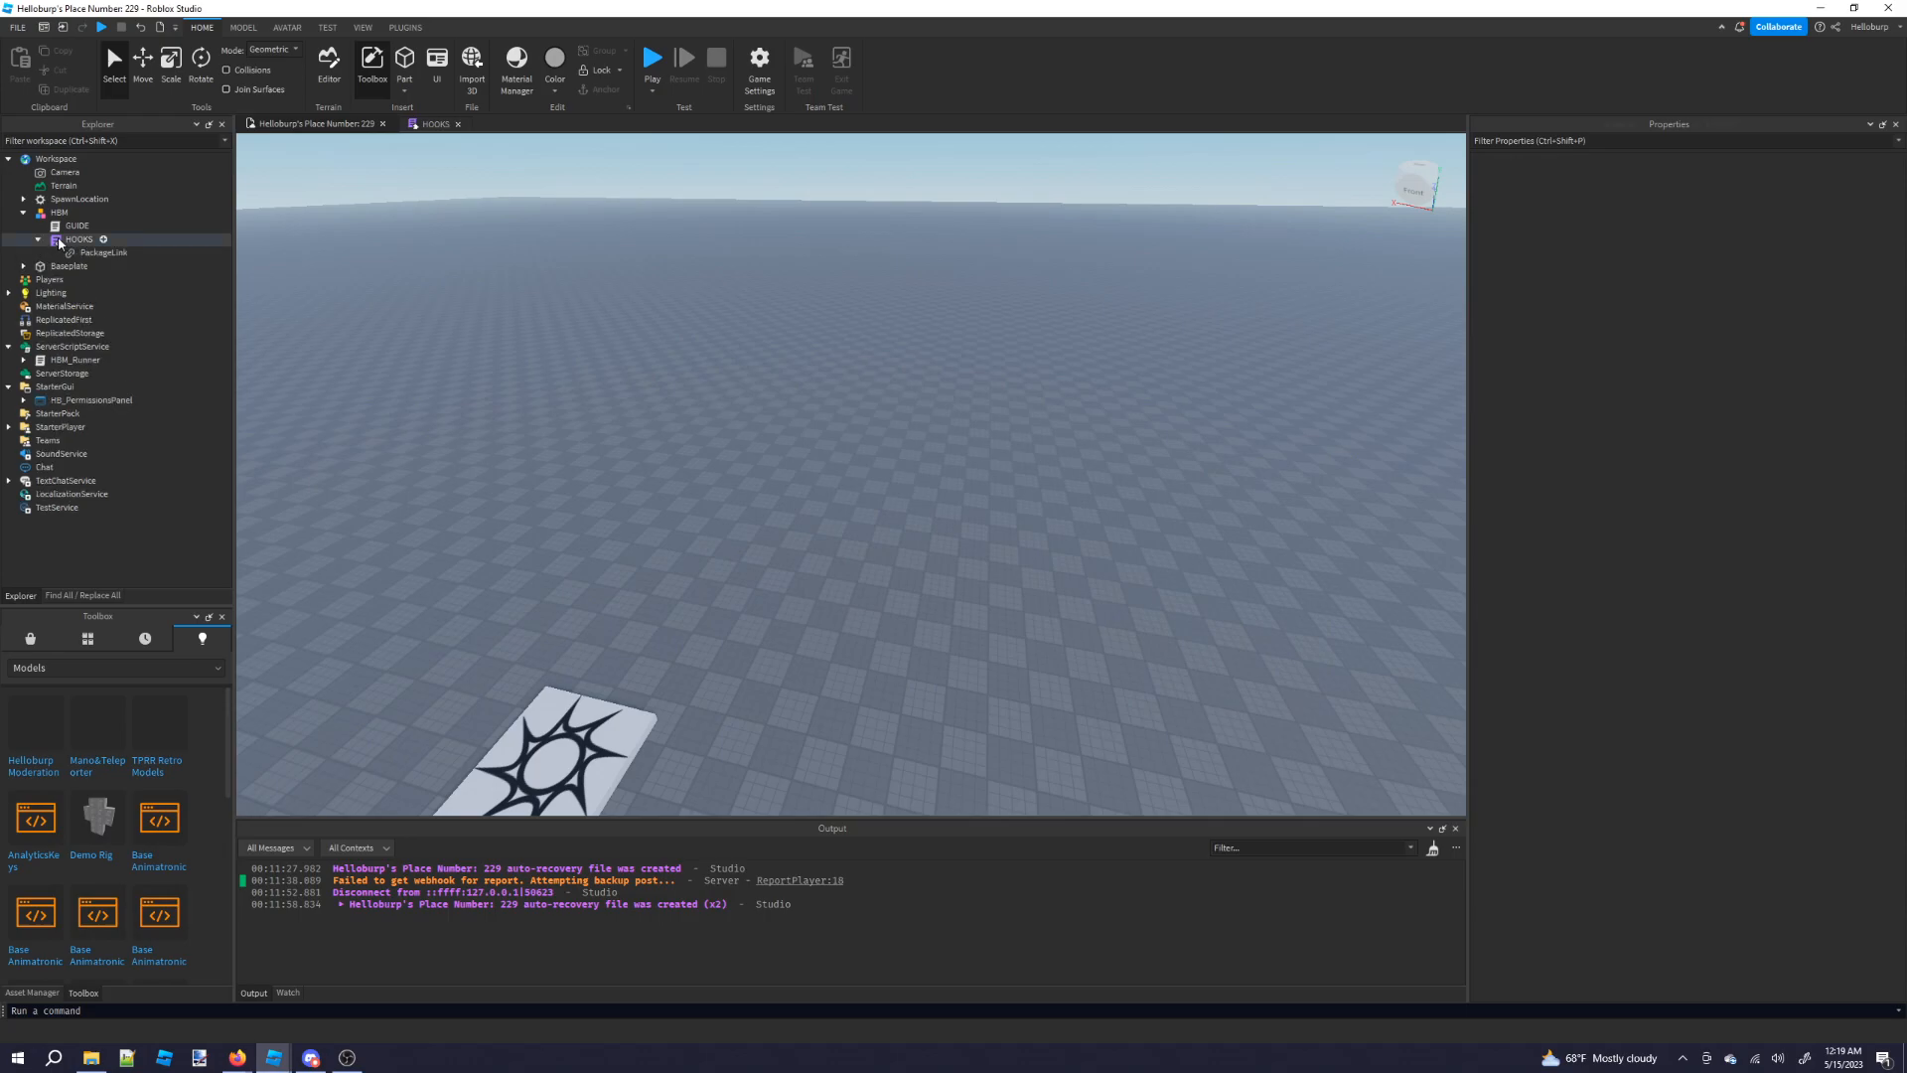
Open the HOOK_INFO module under ServerScriptService > HBM_Runner > CONFIG.
left_click(9, 346)
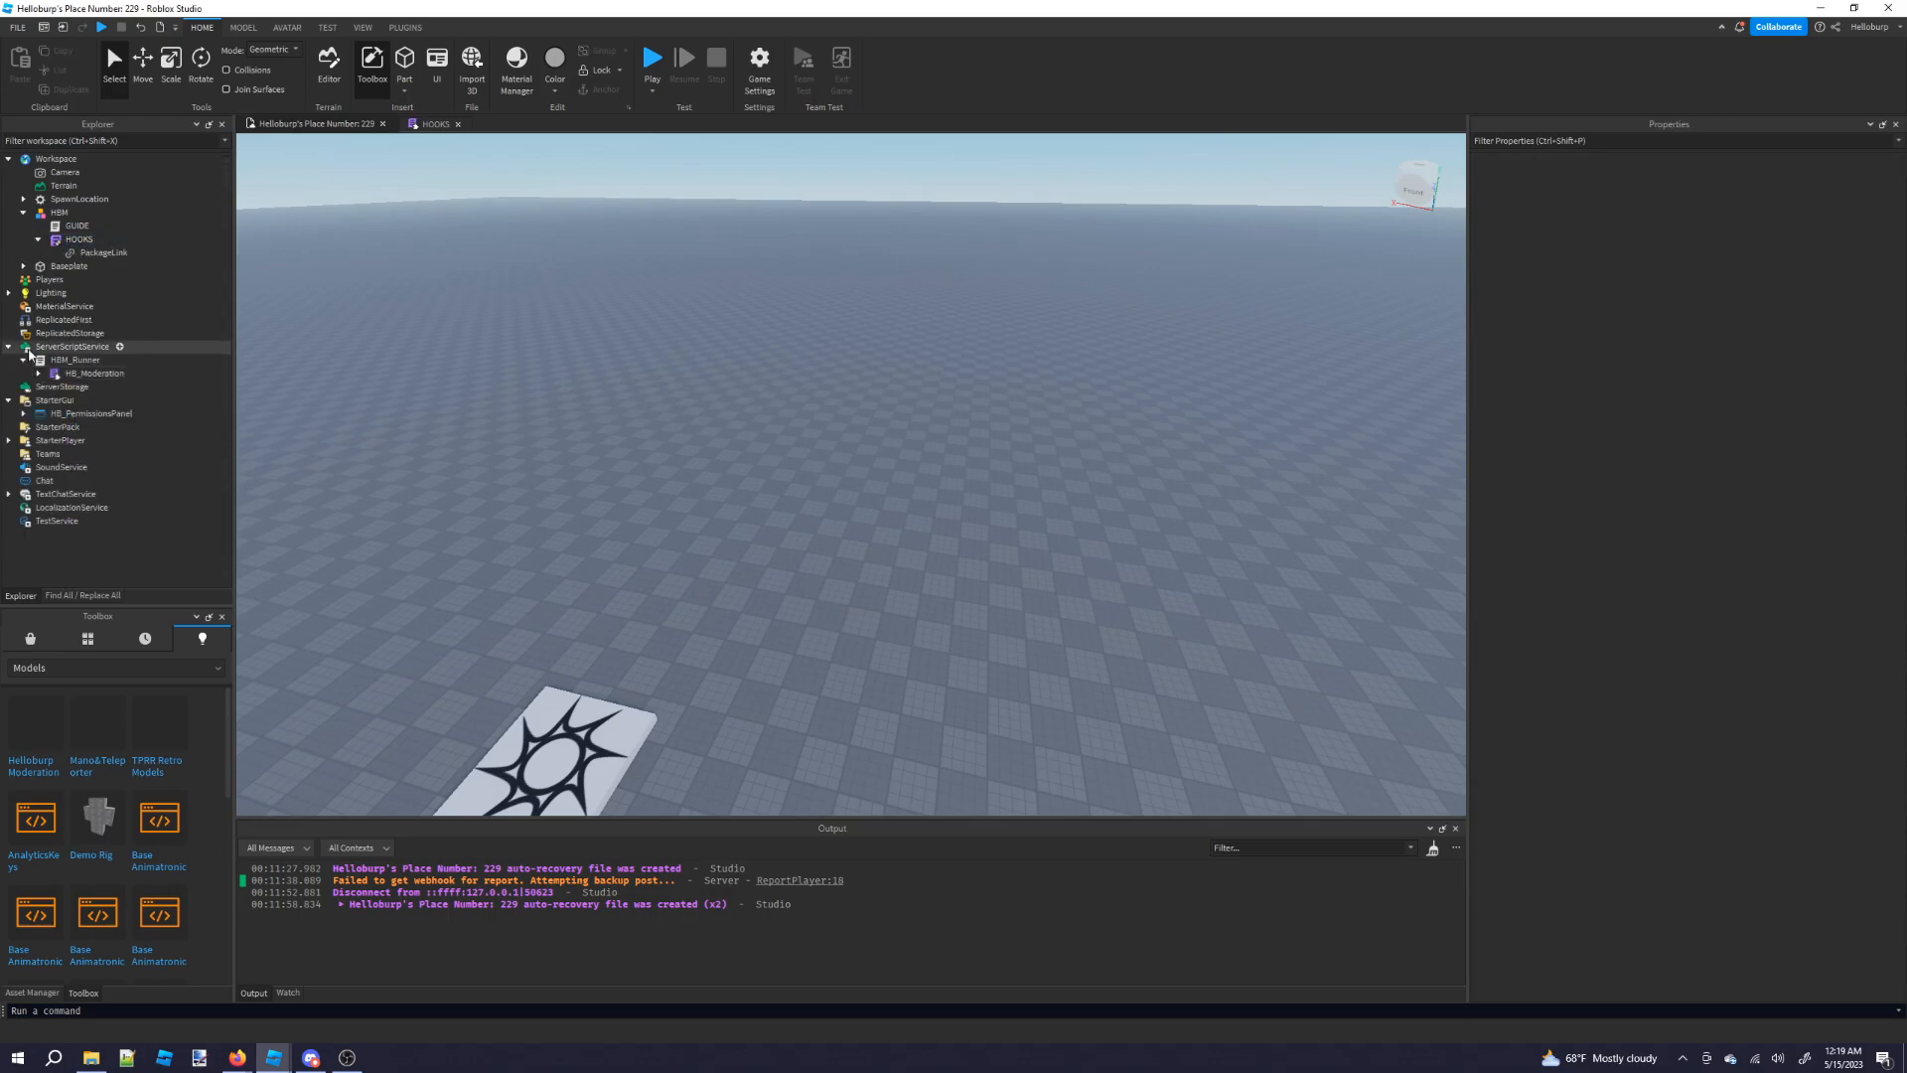
left_click(75, 358)
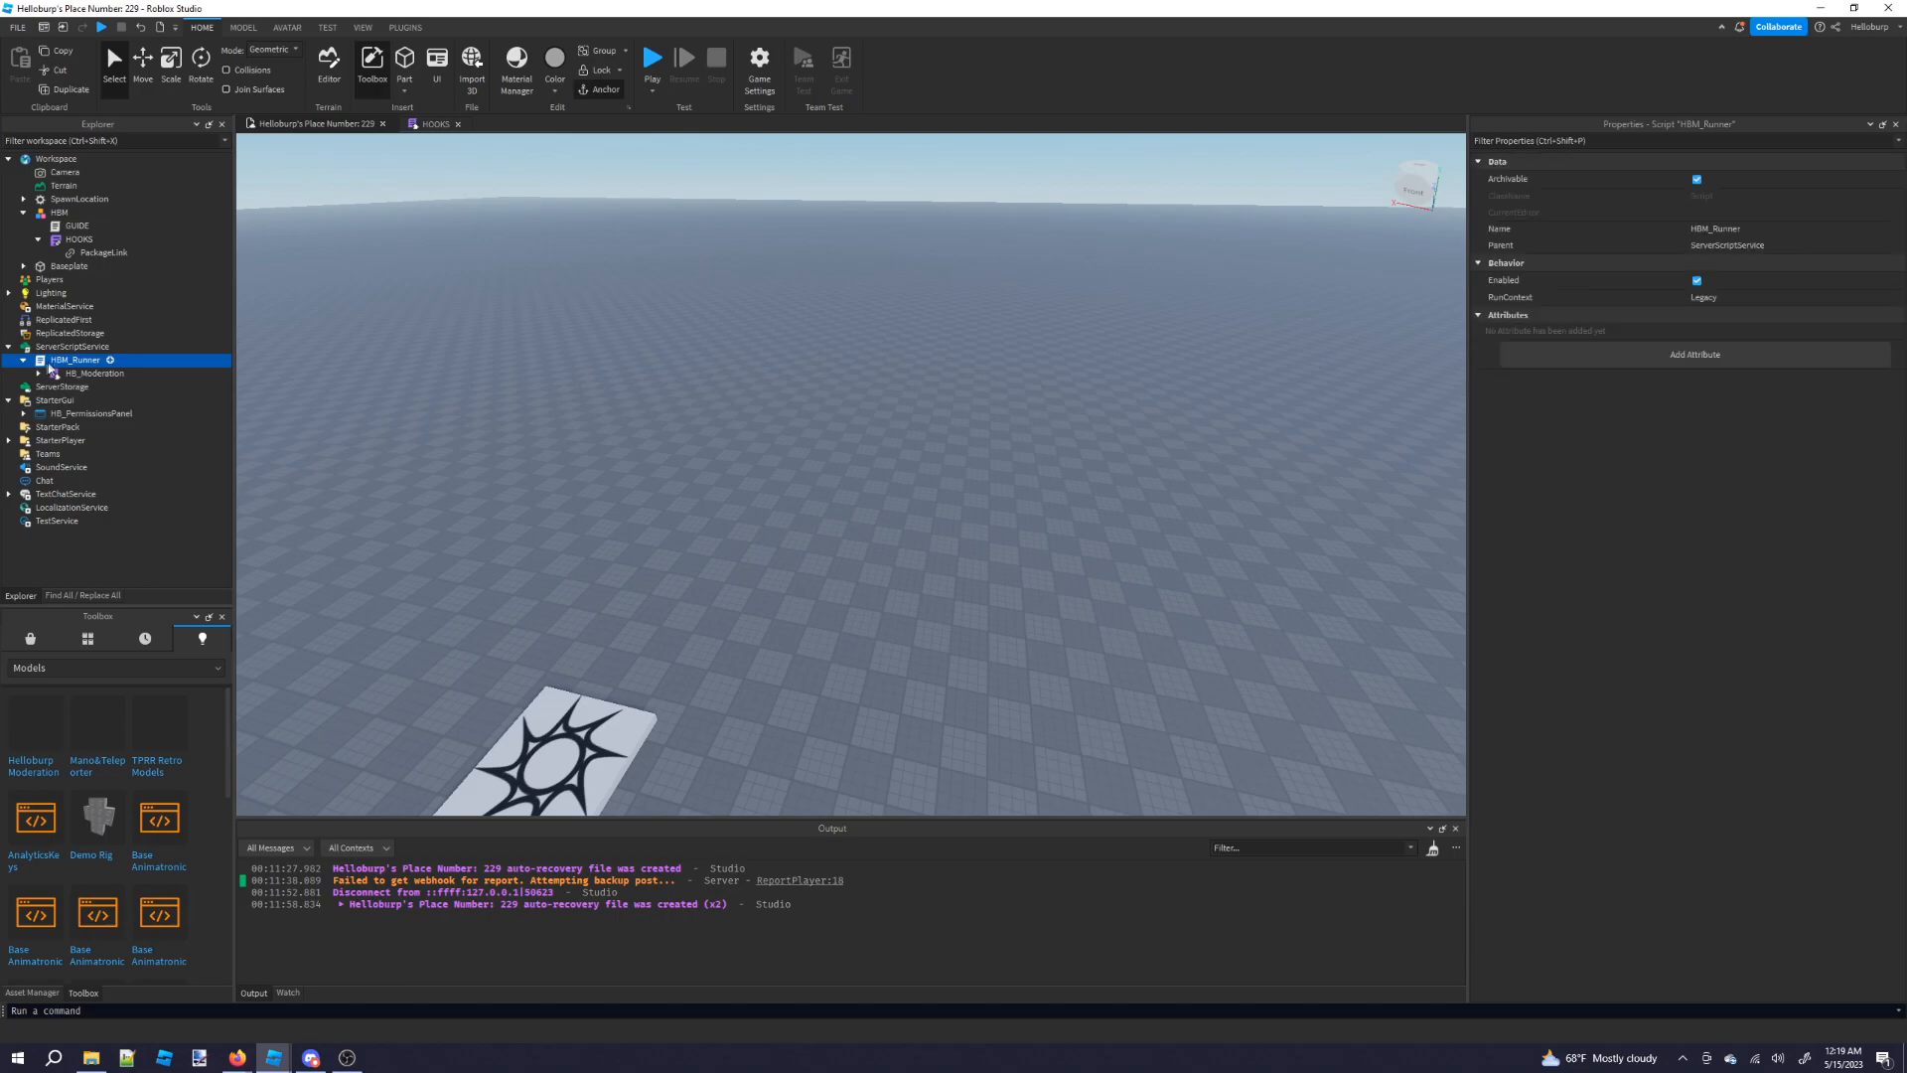
left_click(23, 359)
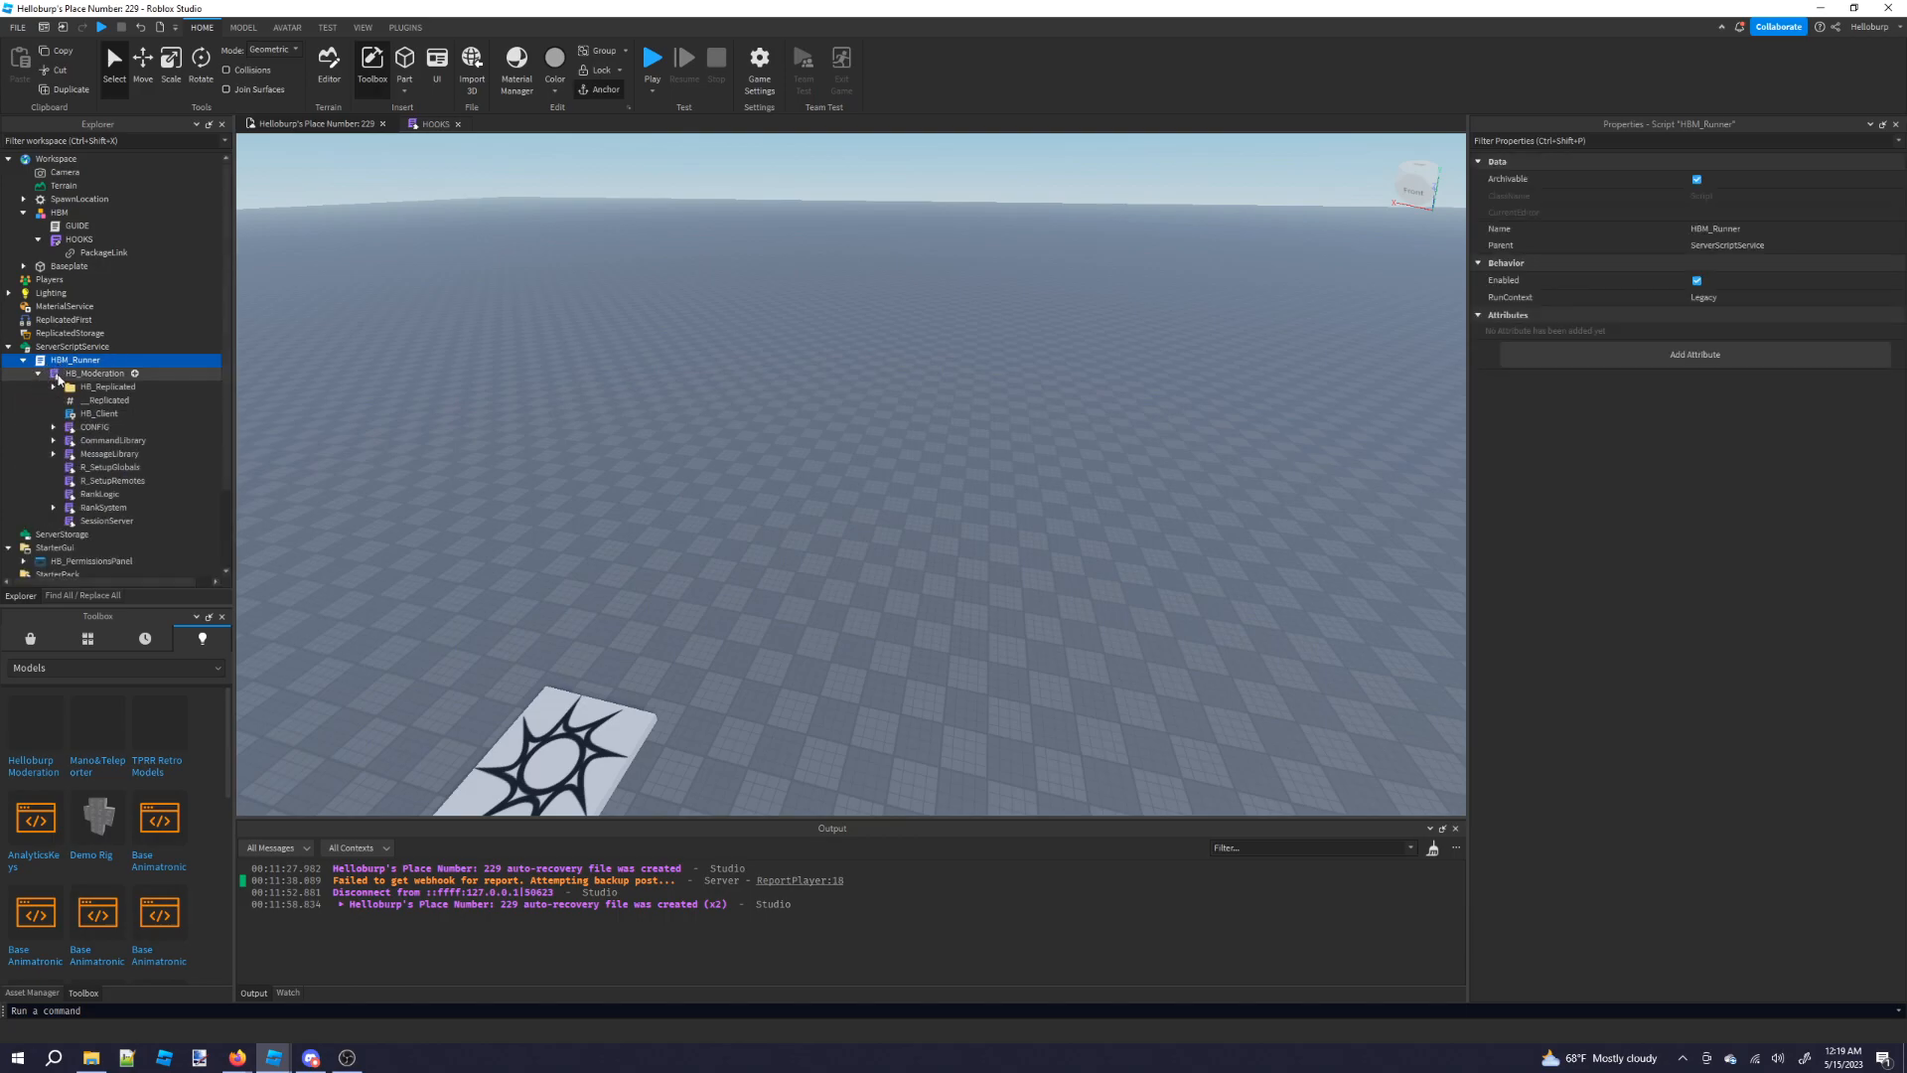
left_click(96, 427)
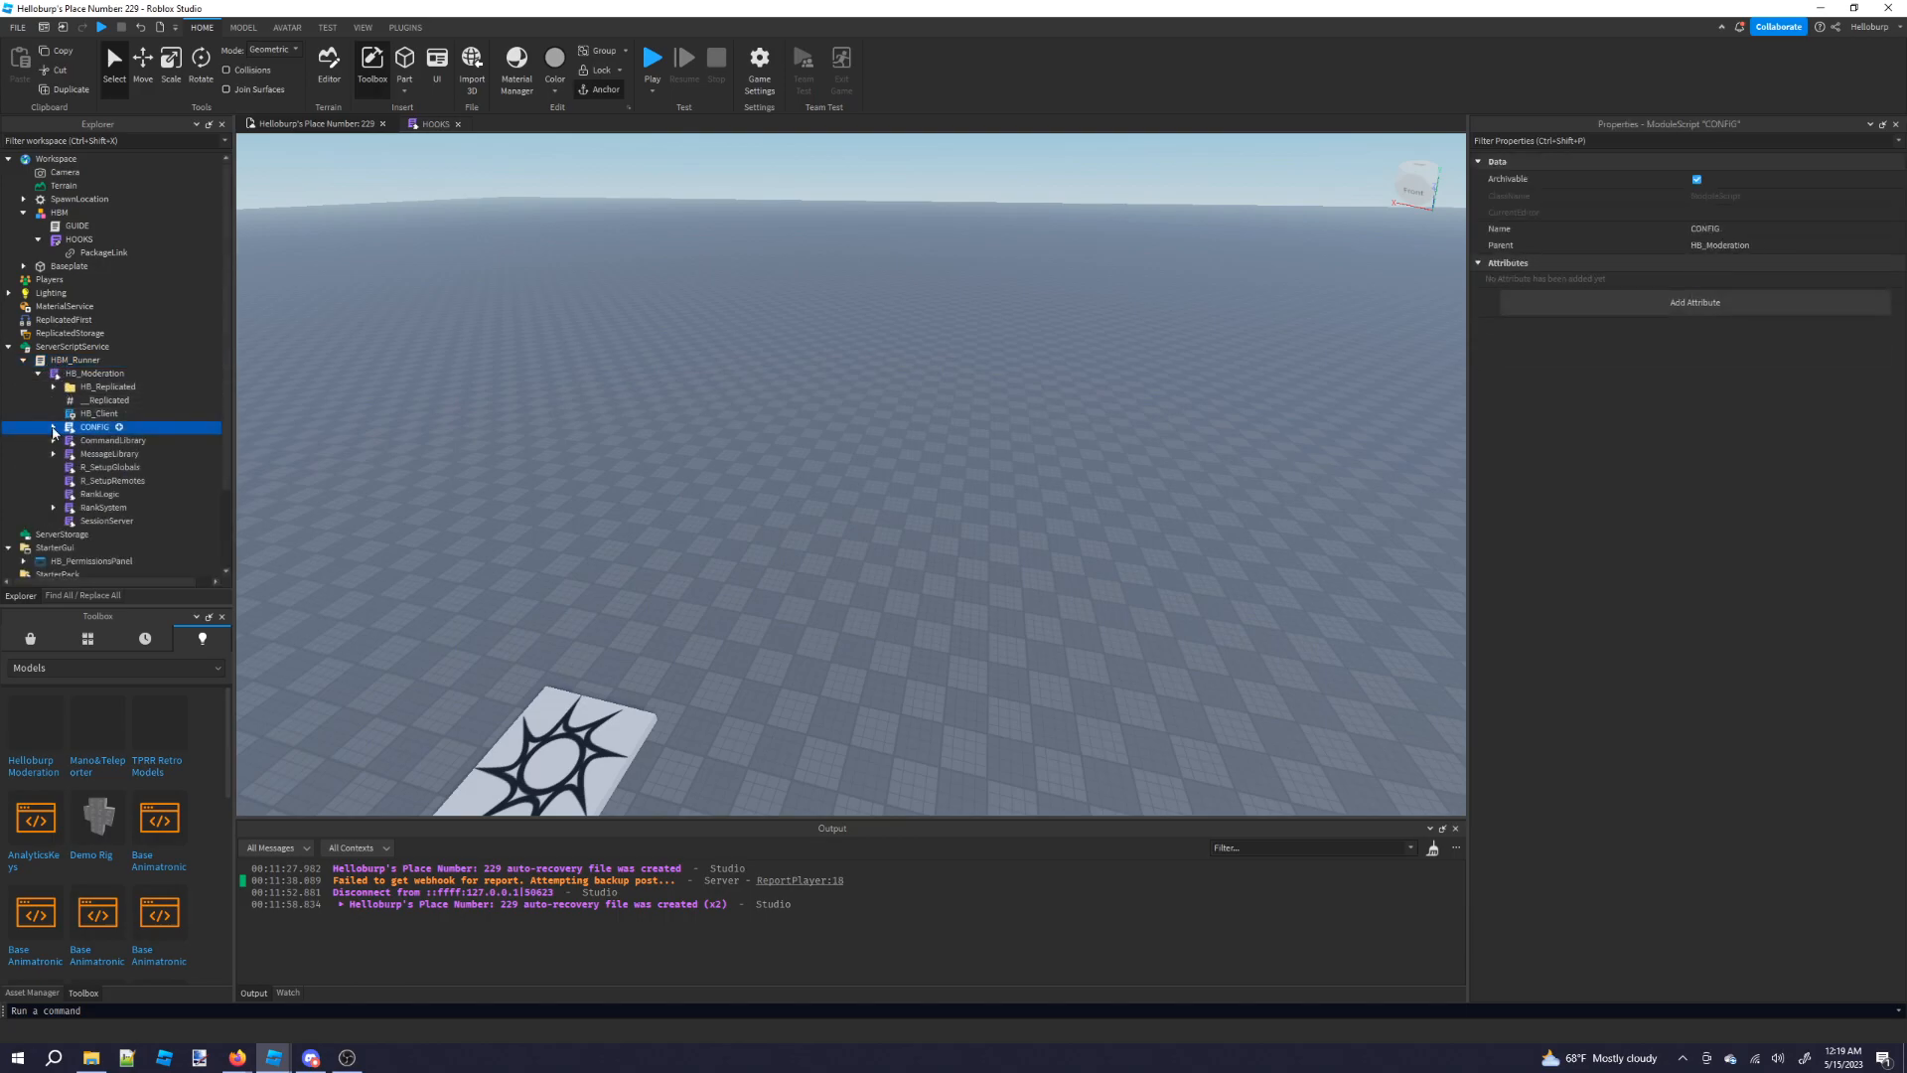
double_click(113, 453)
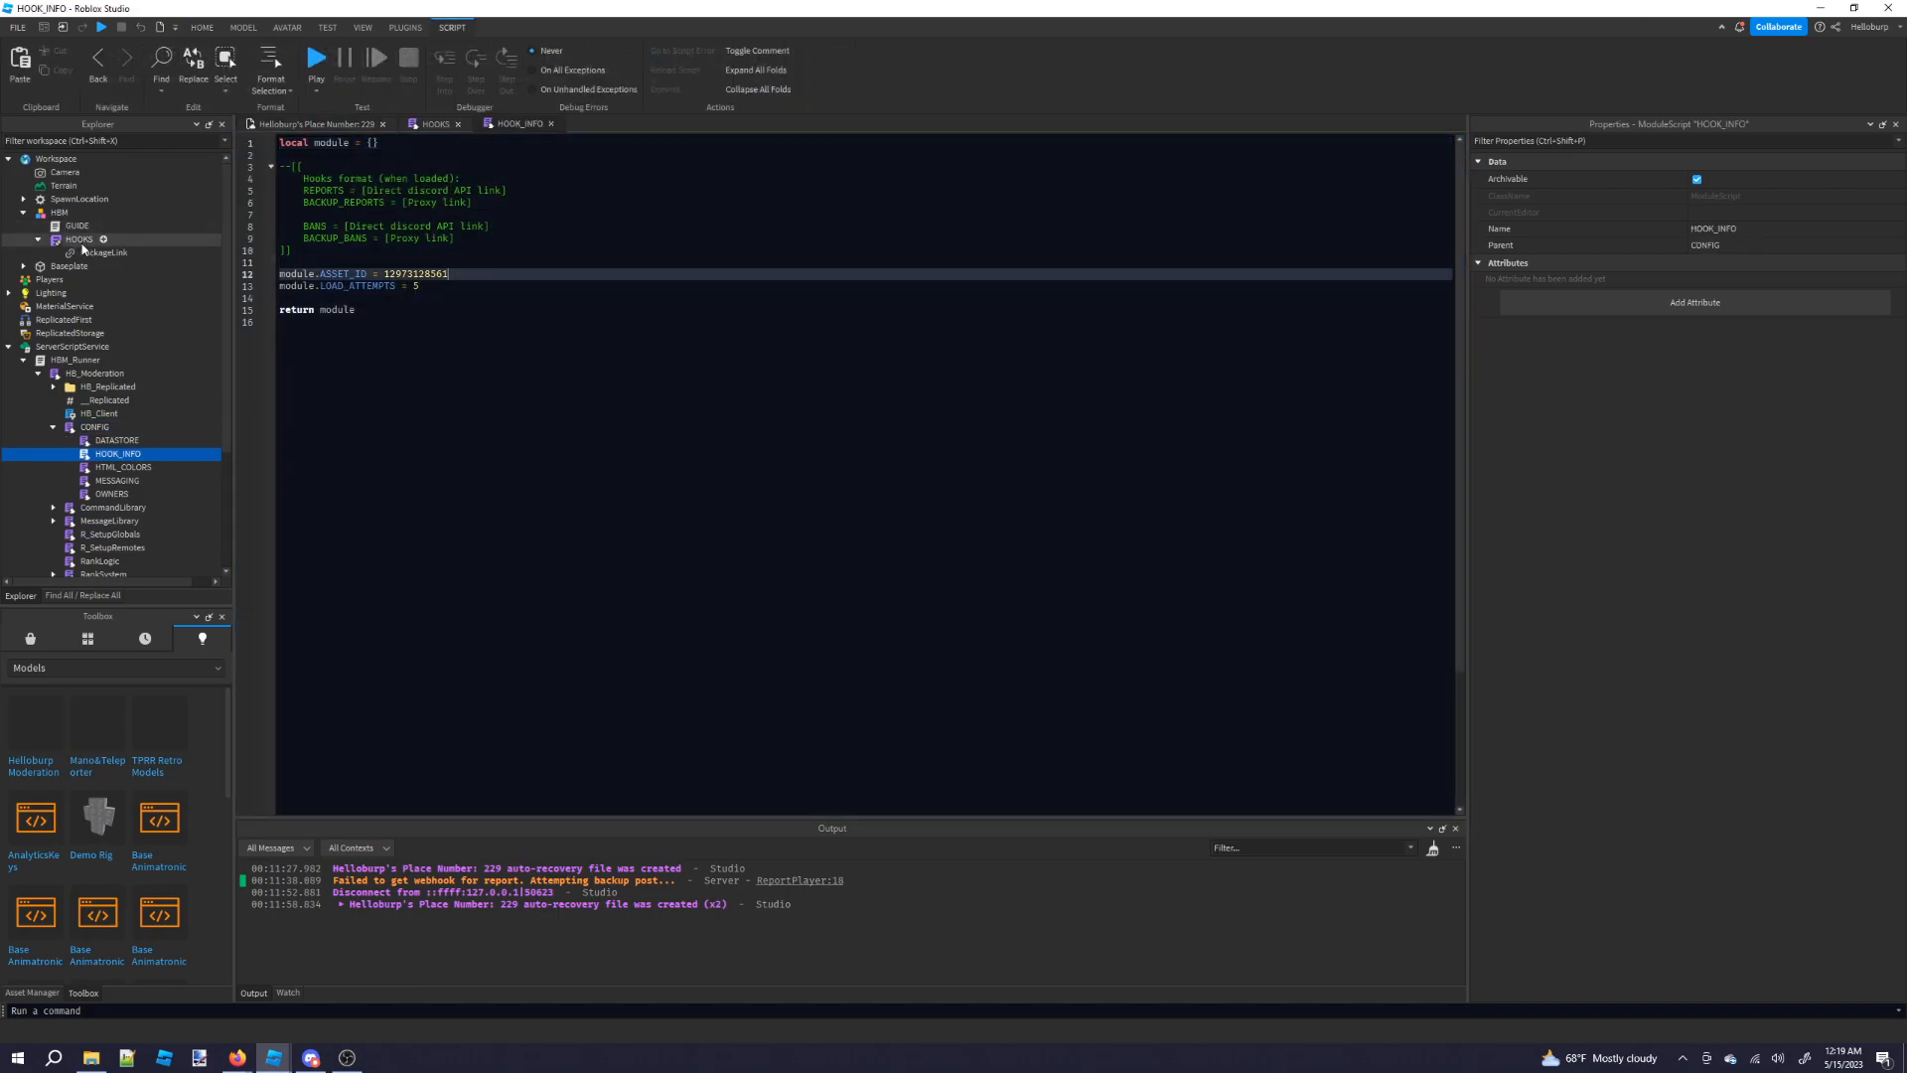
Copy the HOOKS PackageLink's PackageId into module.ASSET_ID, then return to the place view.
left_click(103, 251)
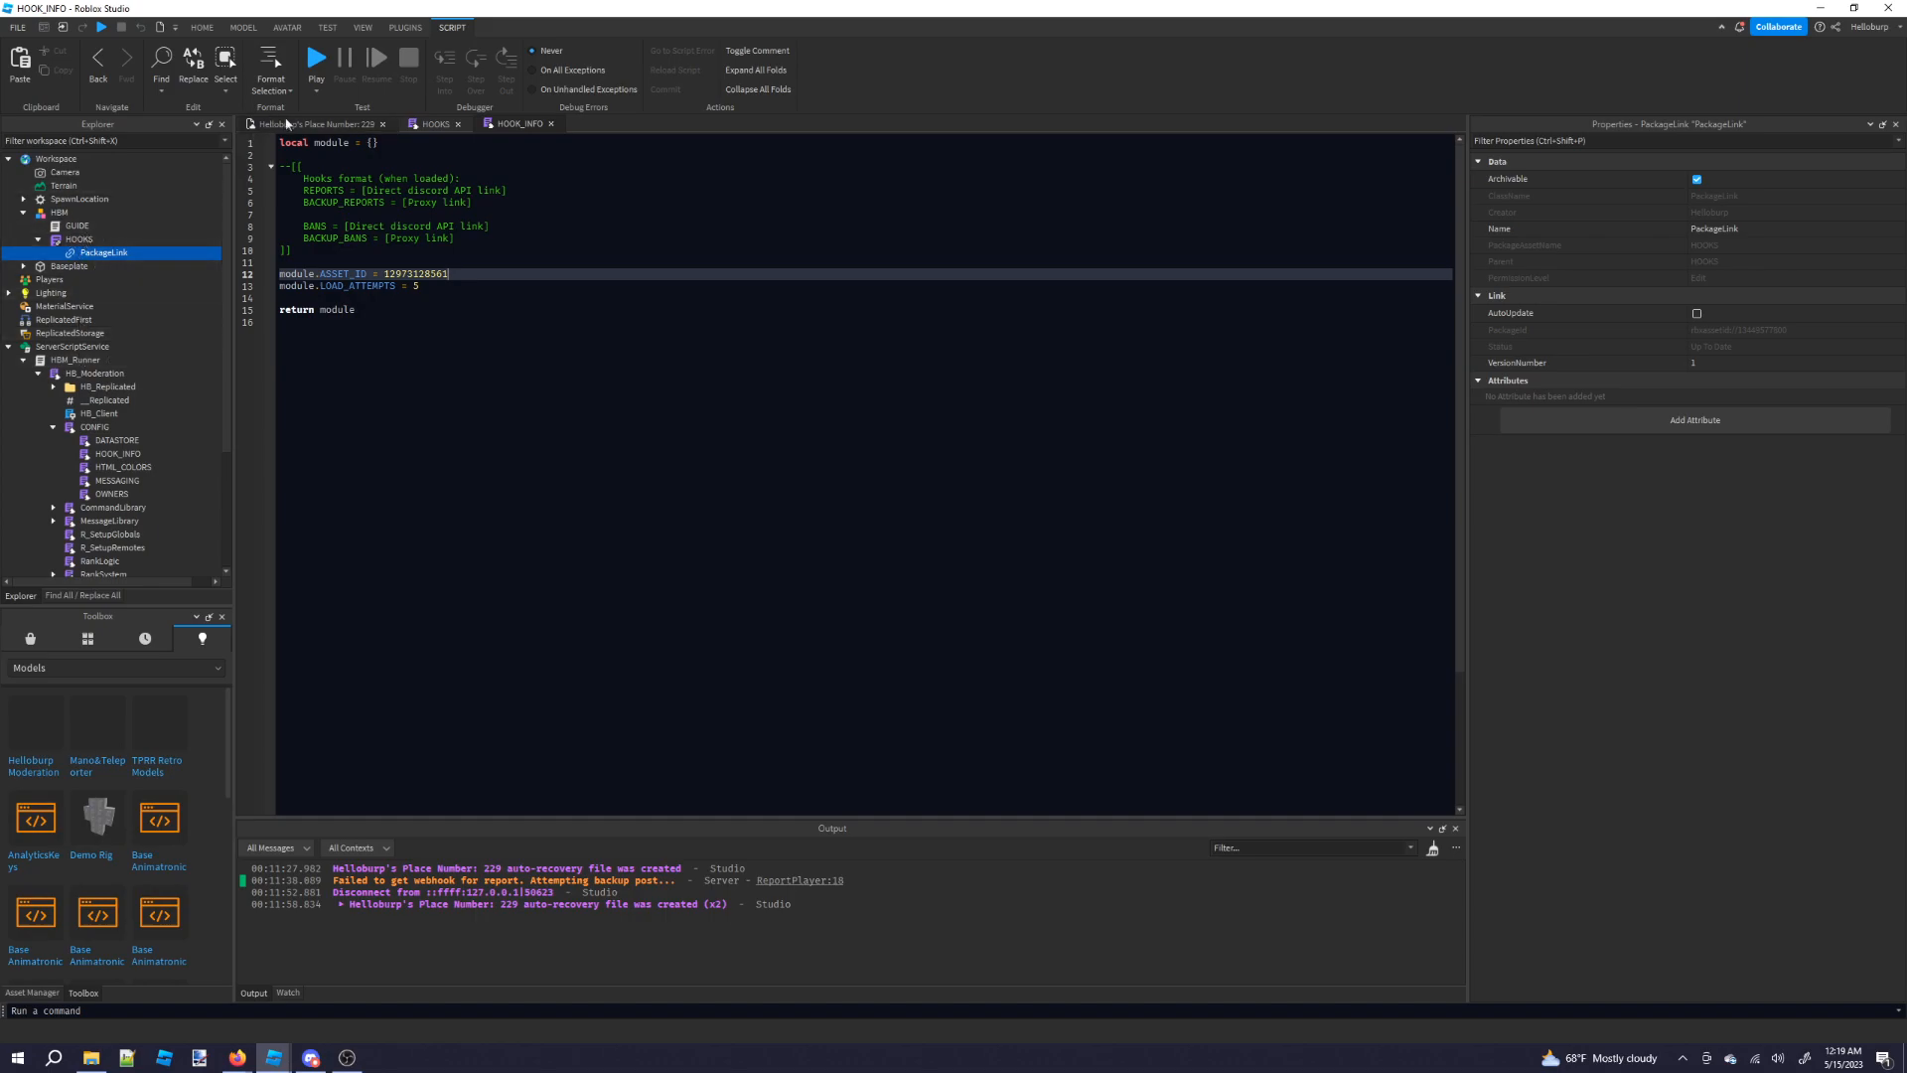
left_click(435, 124)
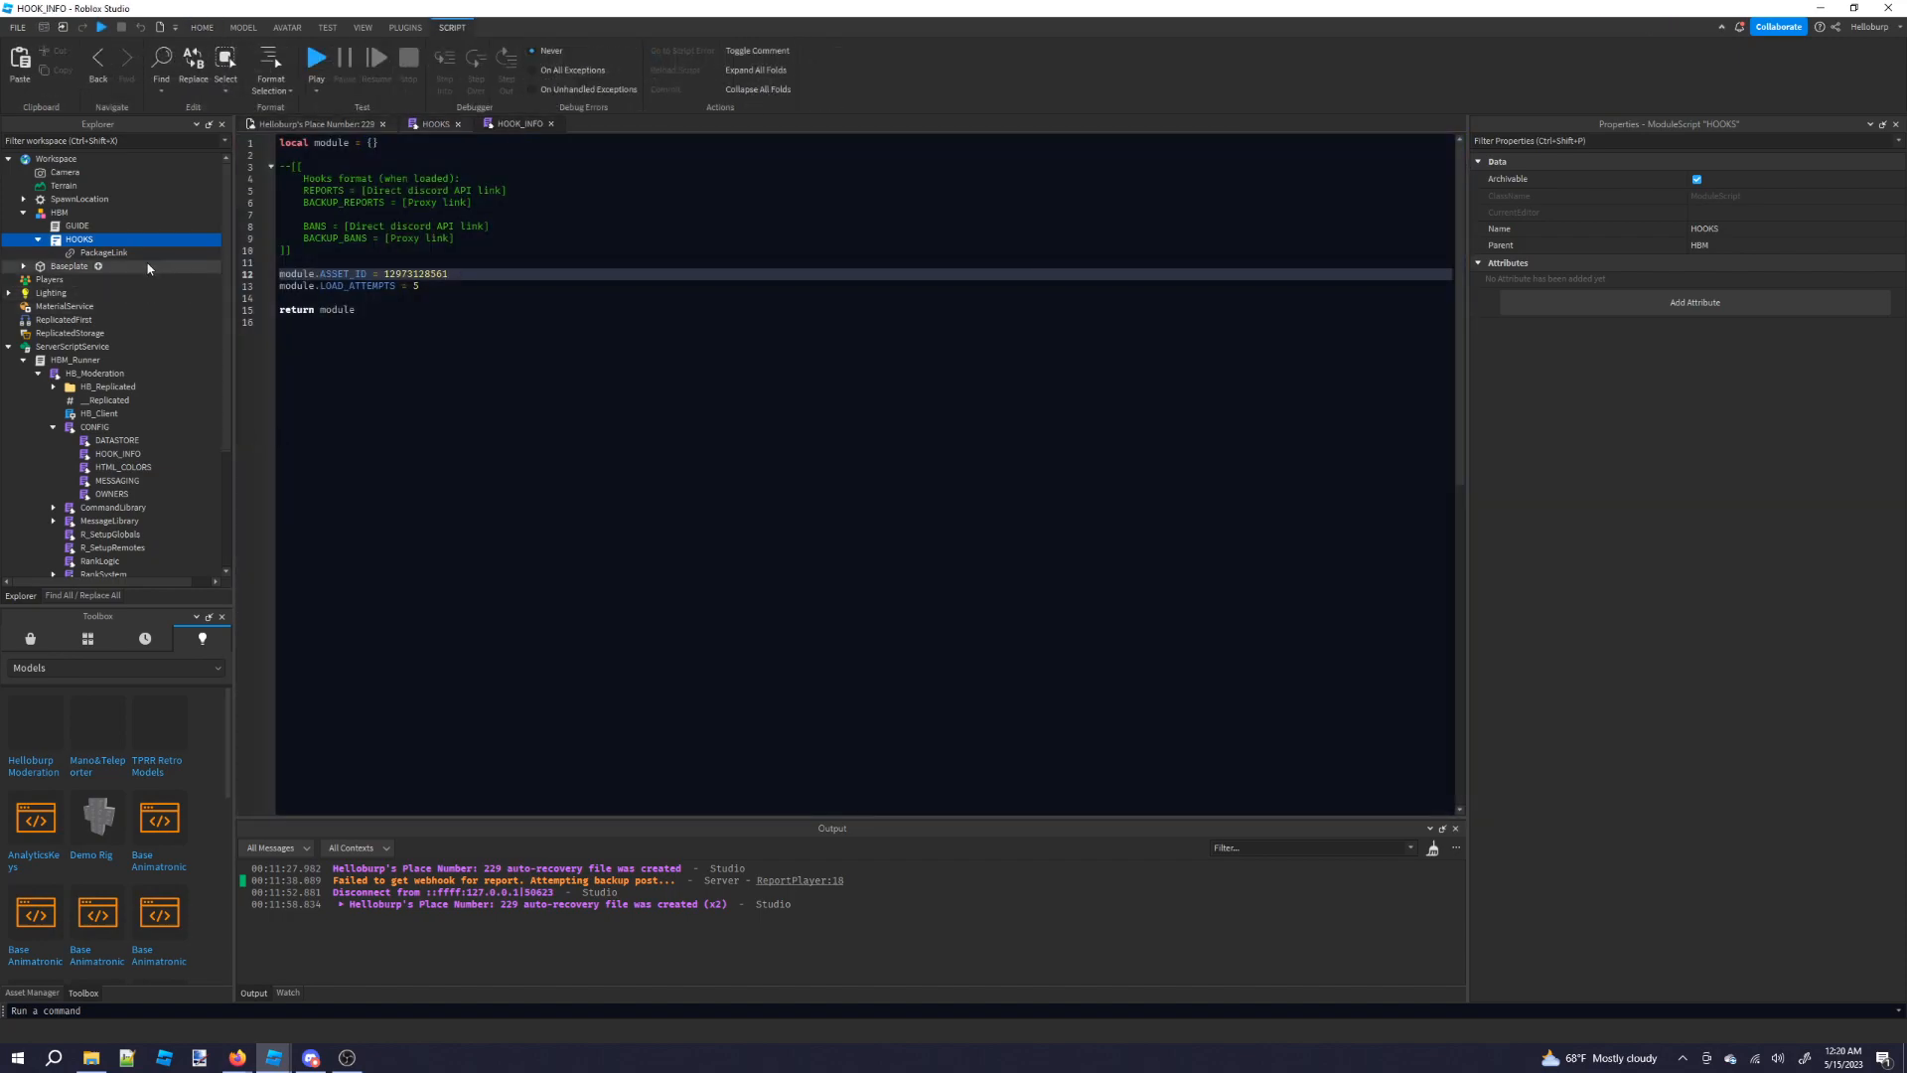
left_click(104, 251)
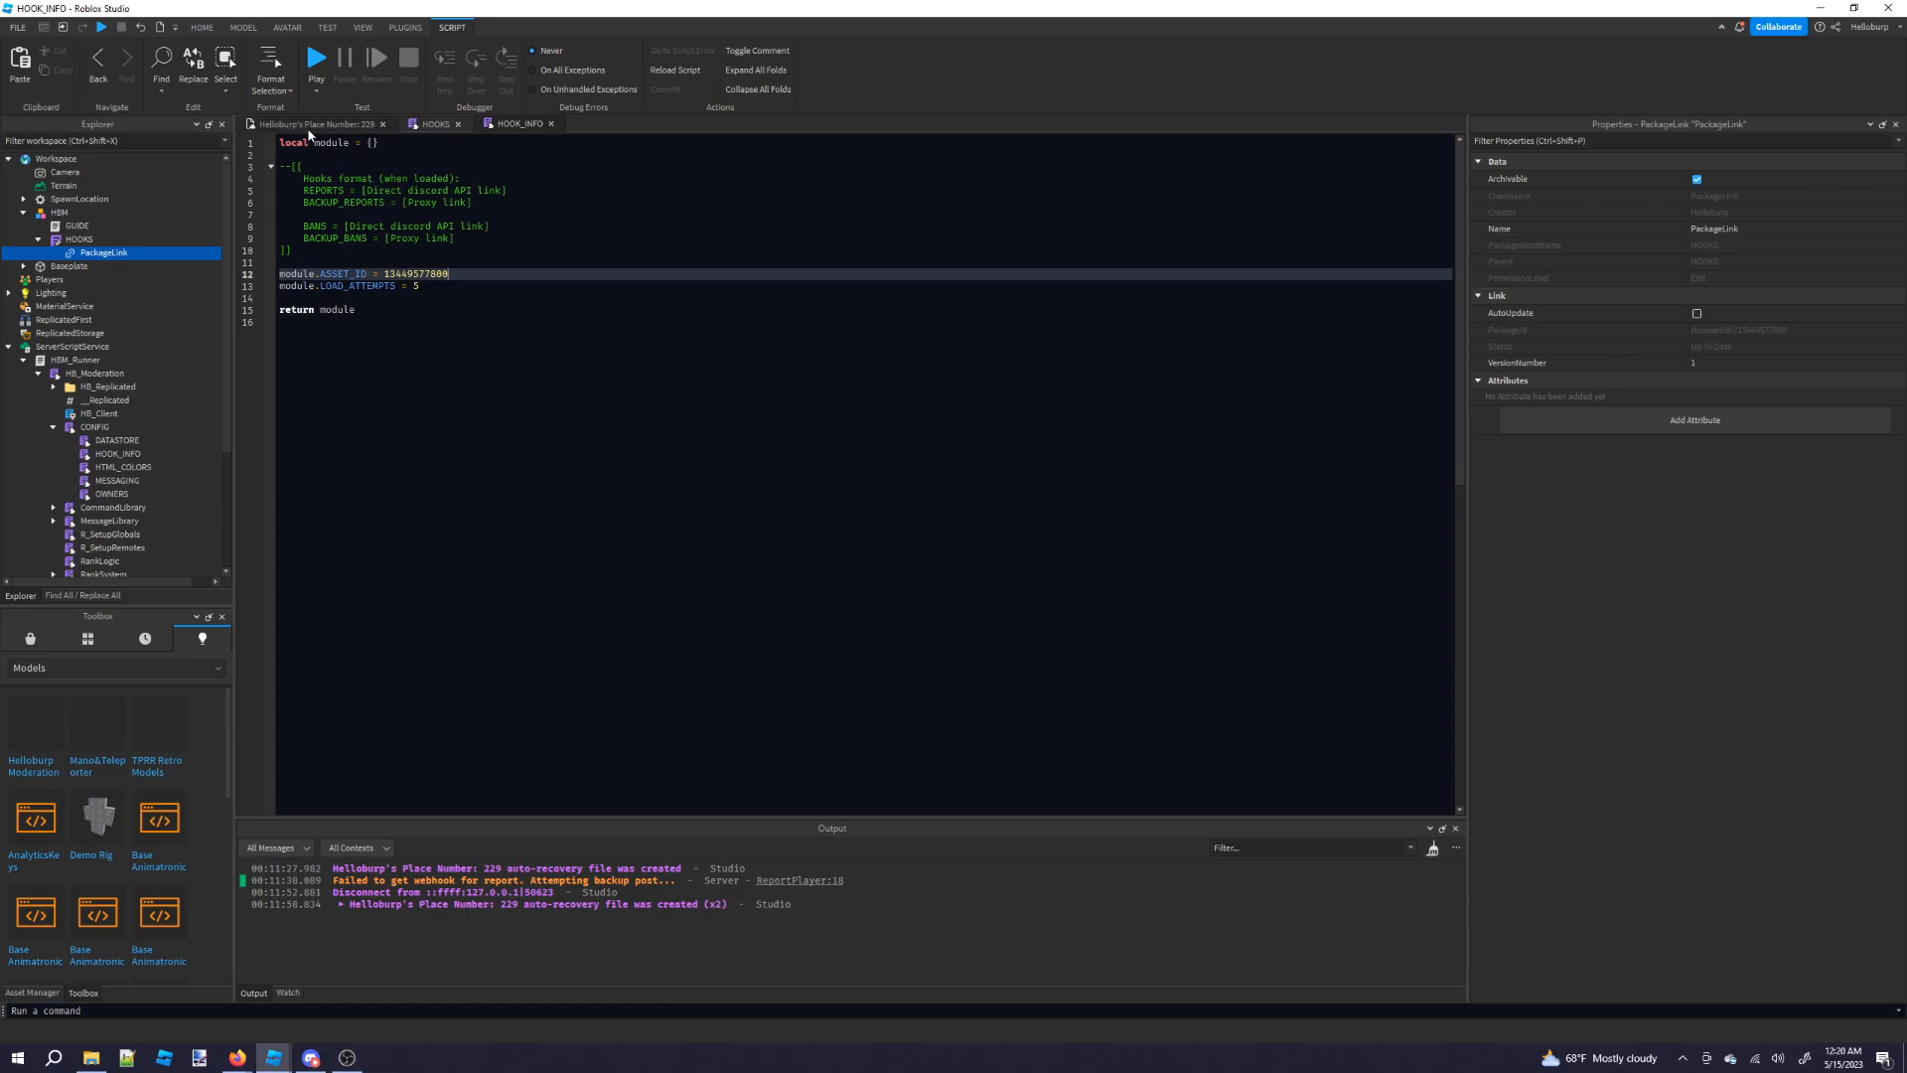
left_click(310, 124)
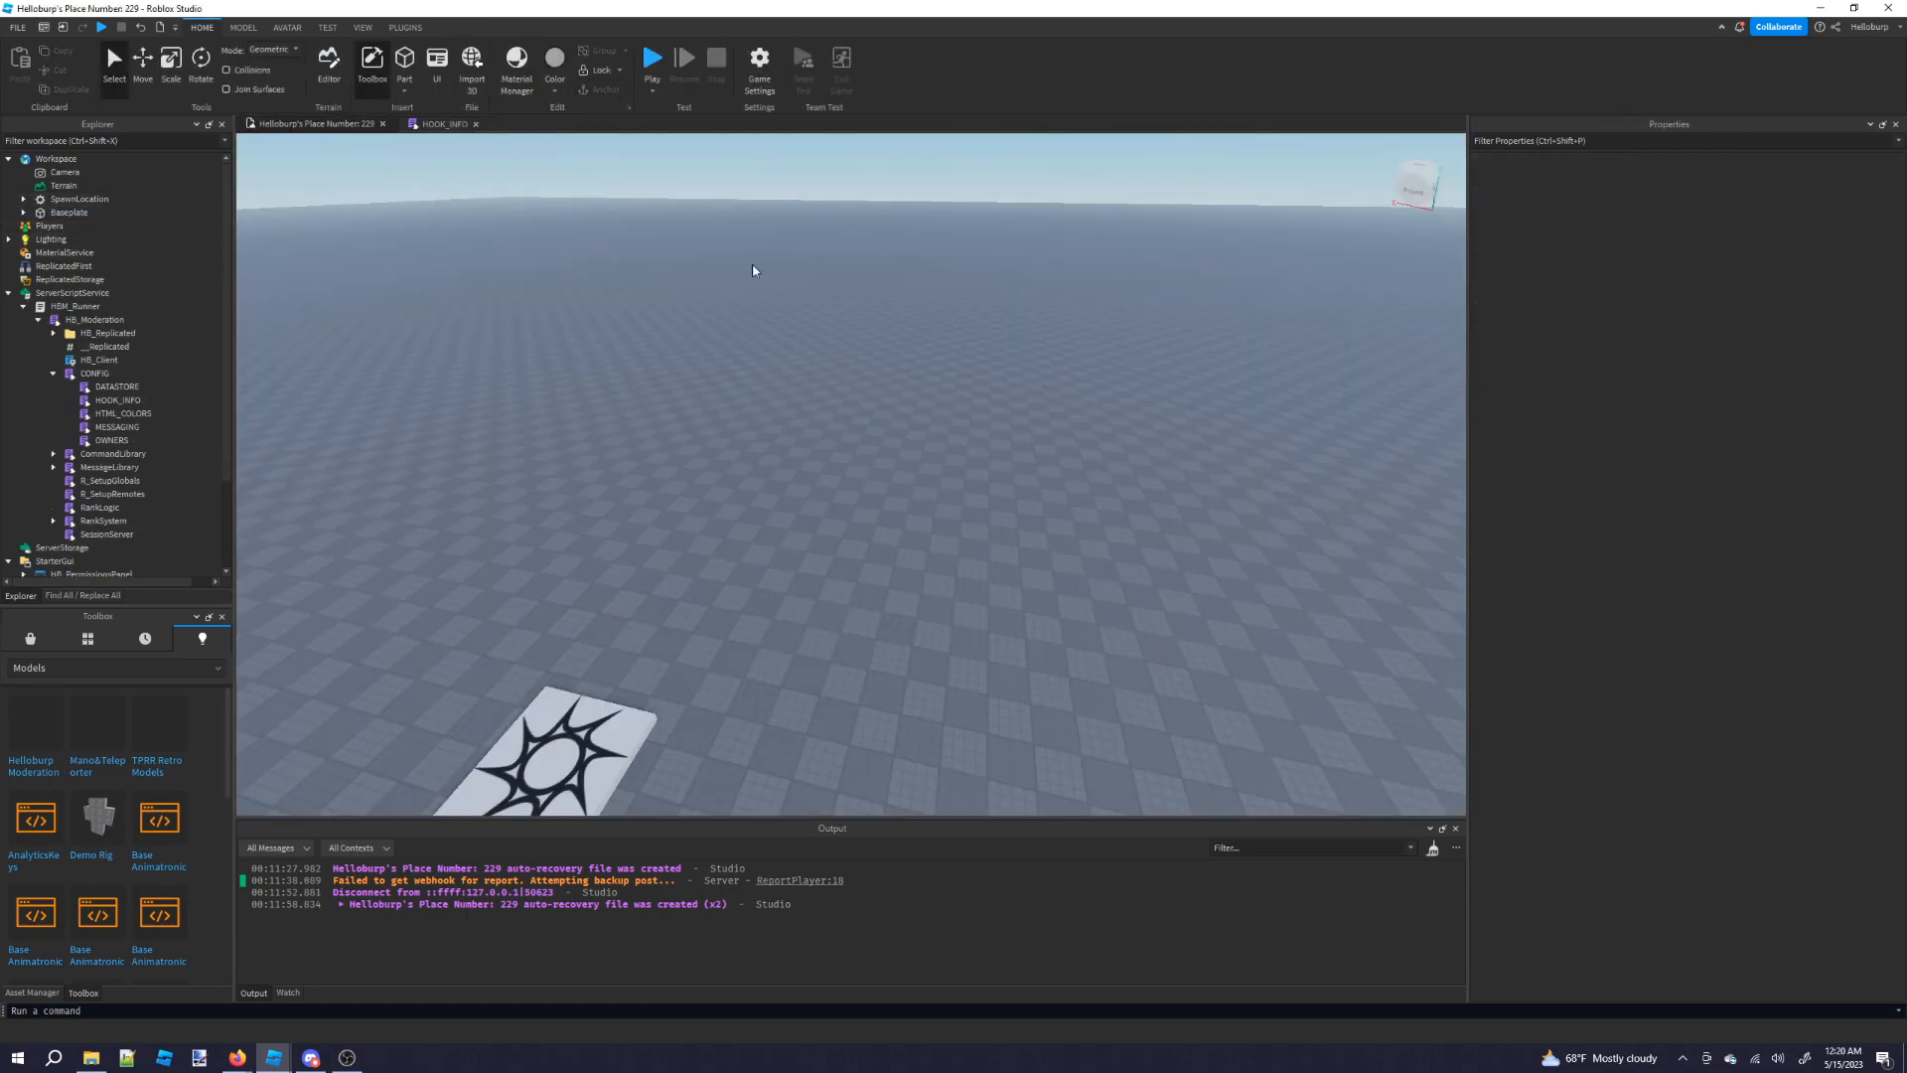
Open CONFIG > OWNERS and add the owner's user ID set to true.
left_click(72, 305)
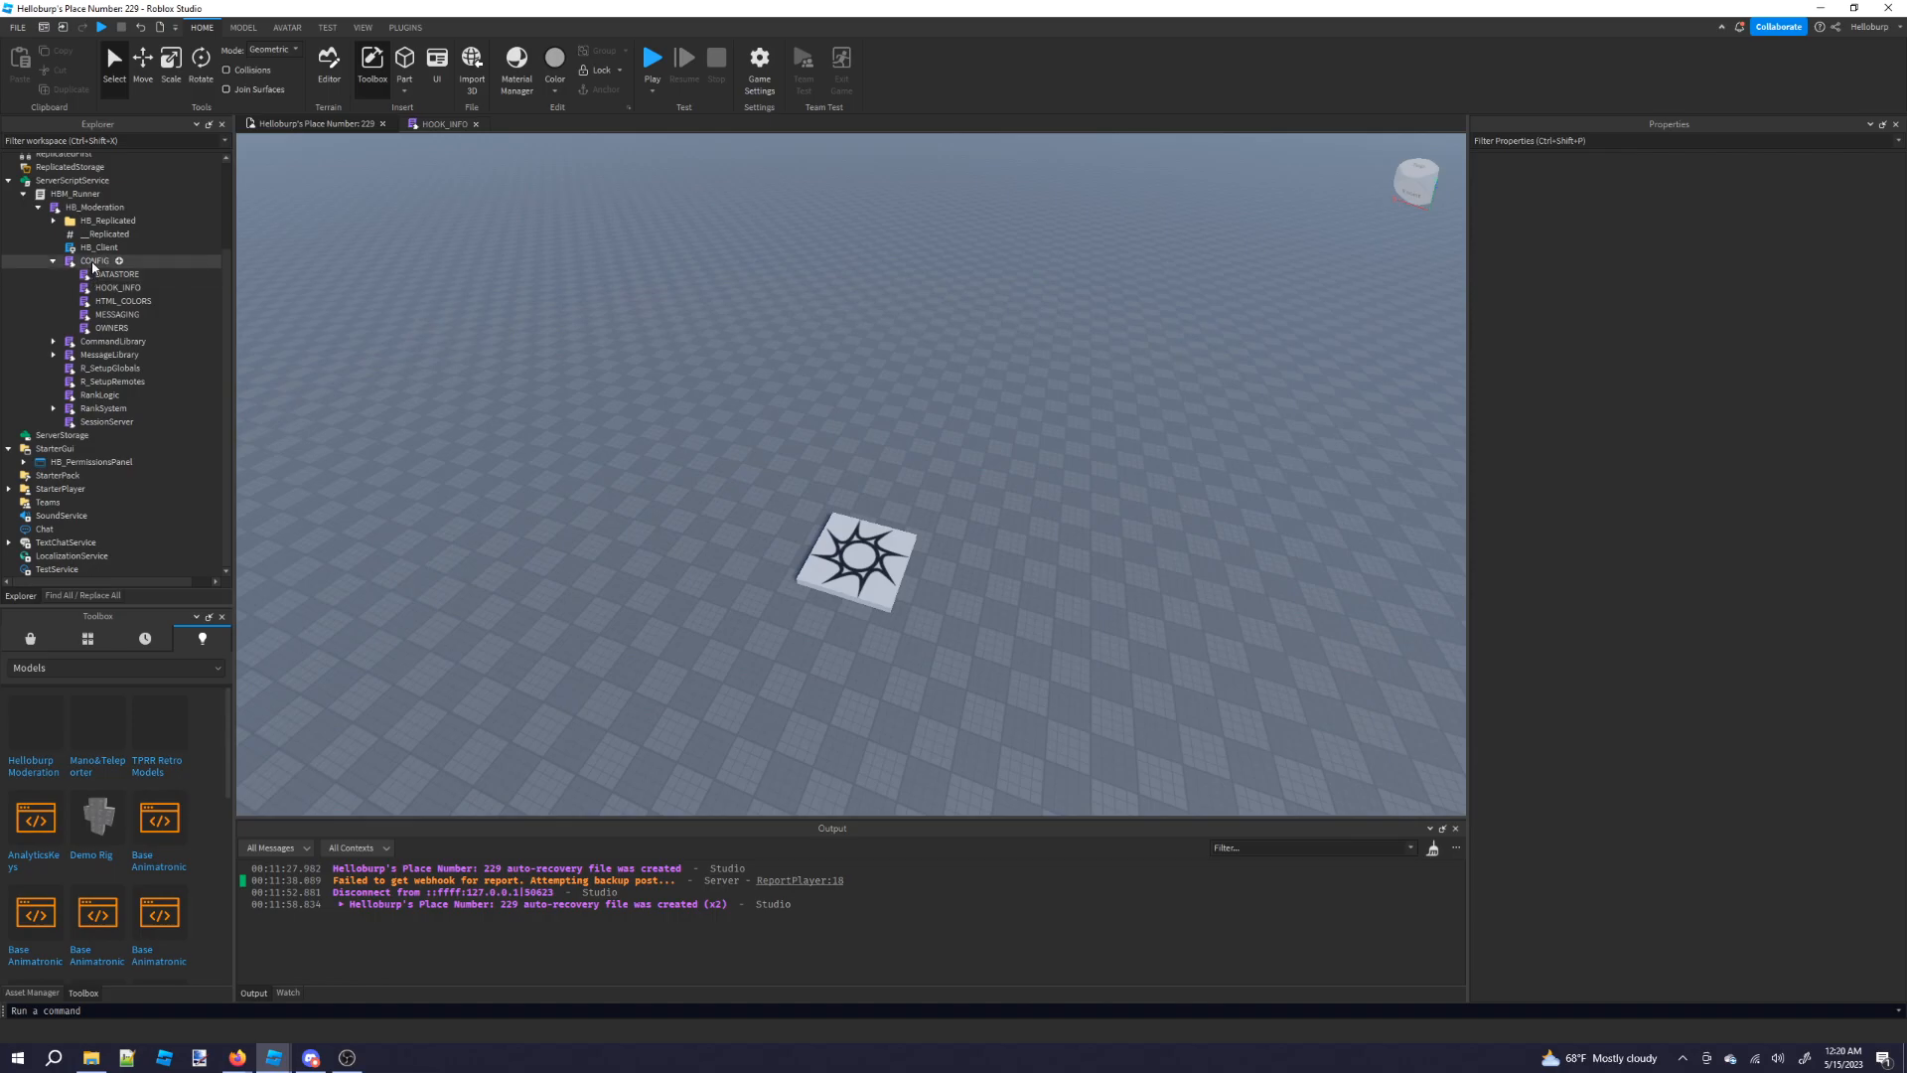
left_click(110, 327)
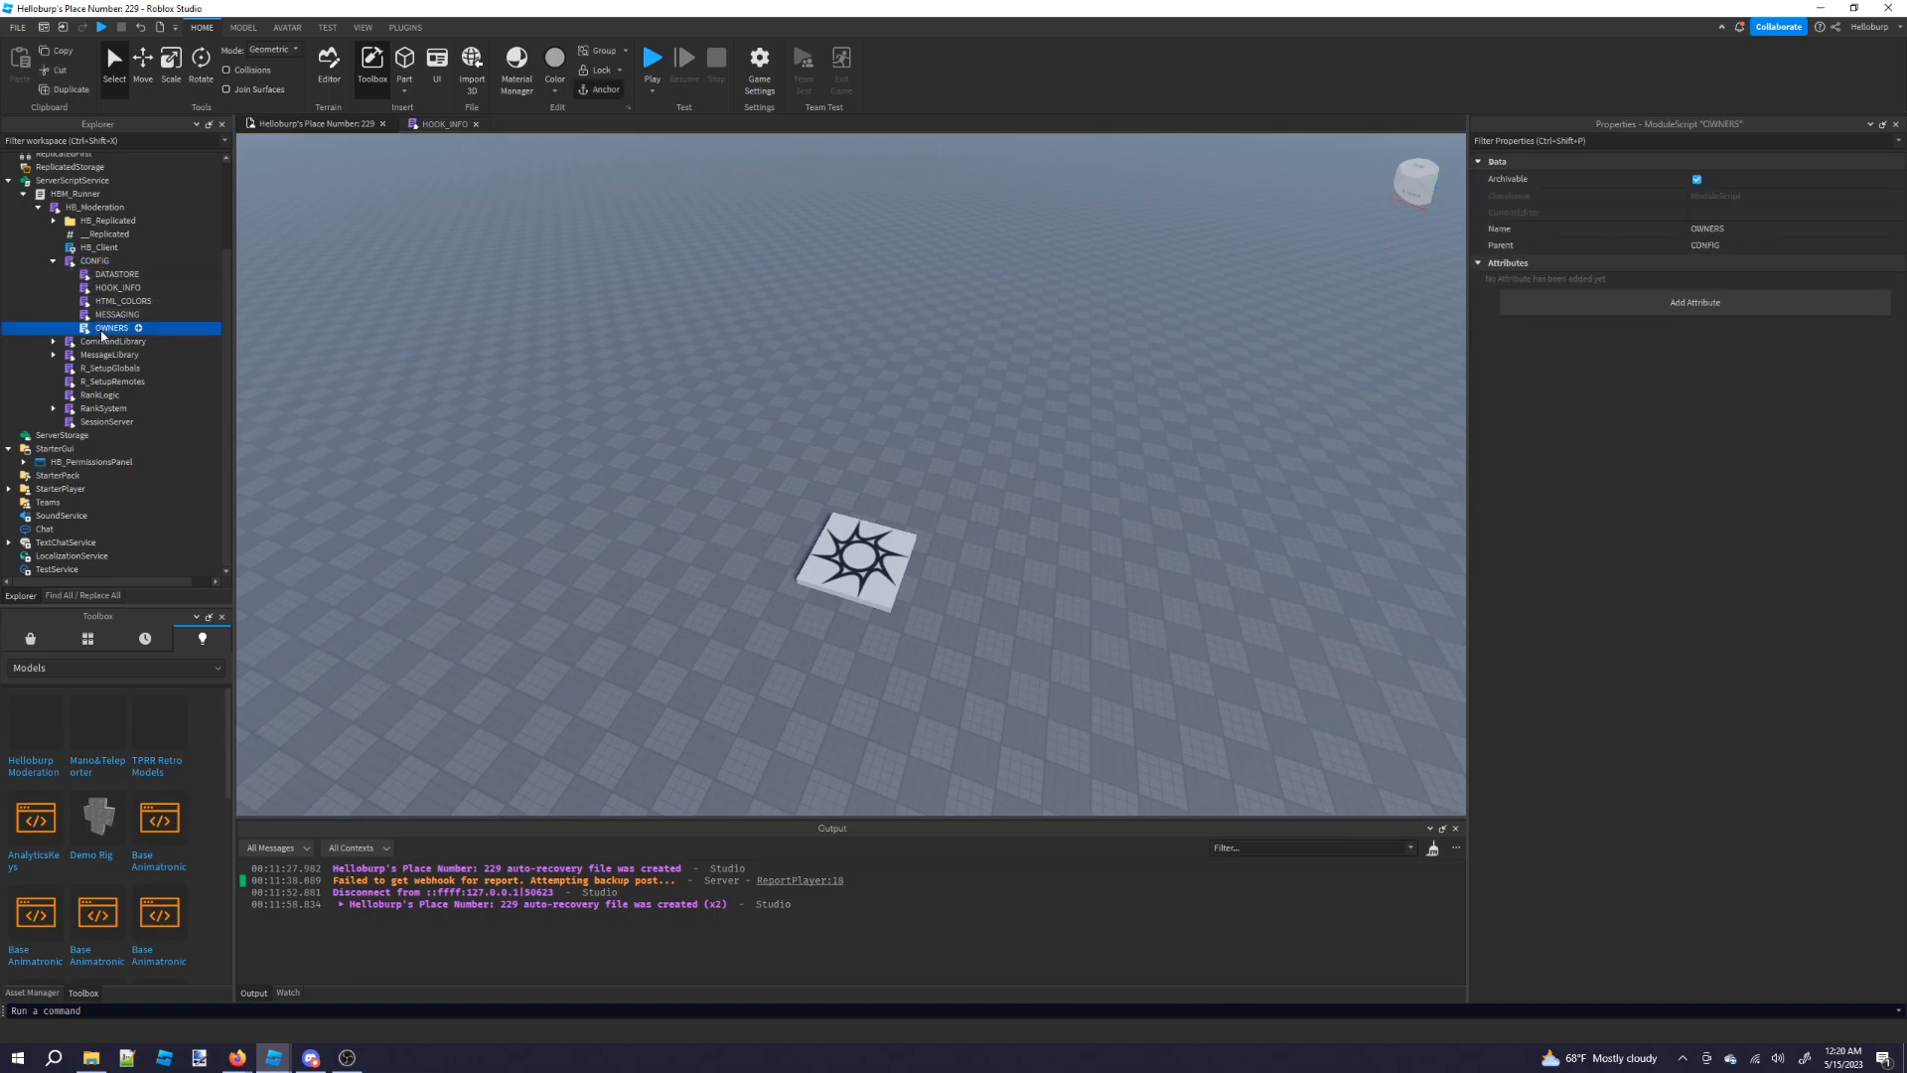
double_click(111, 327)
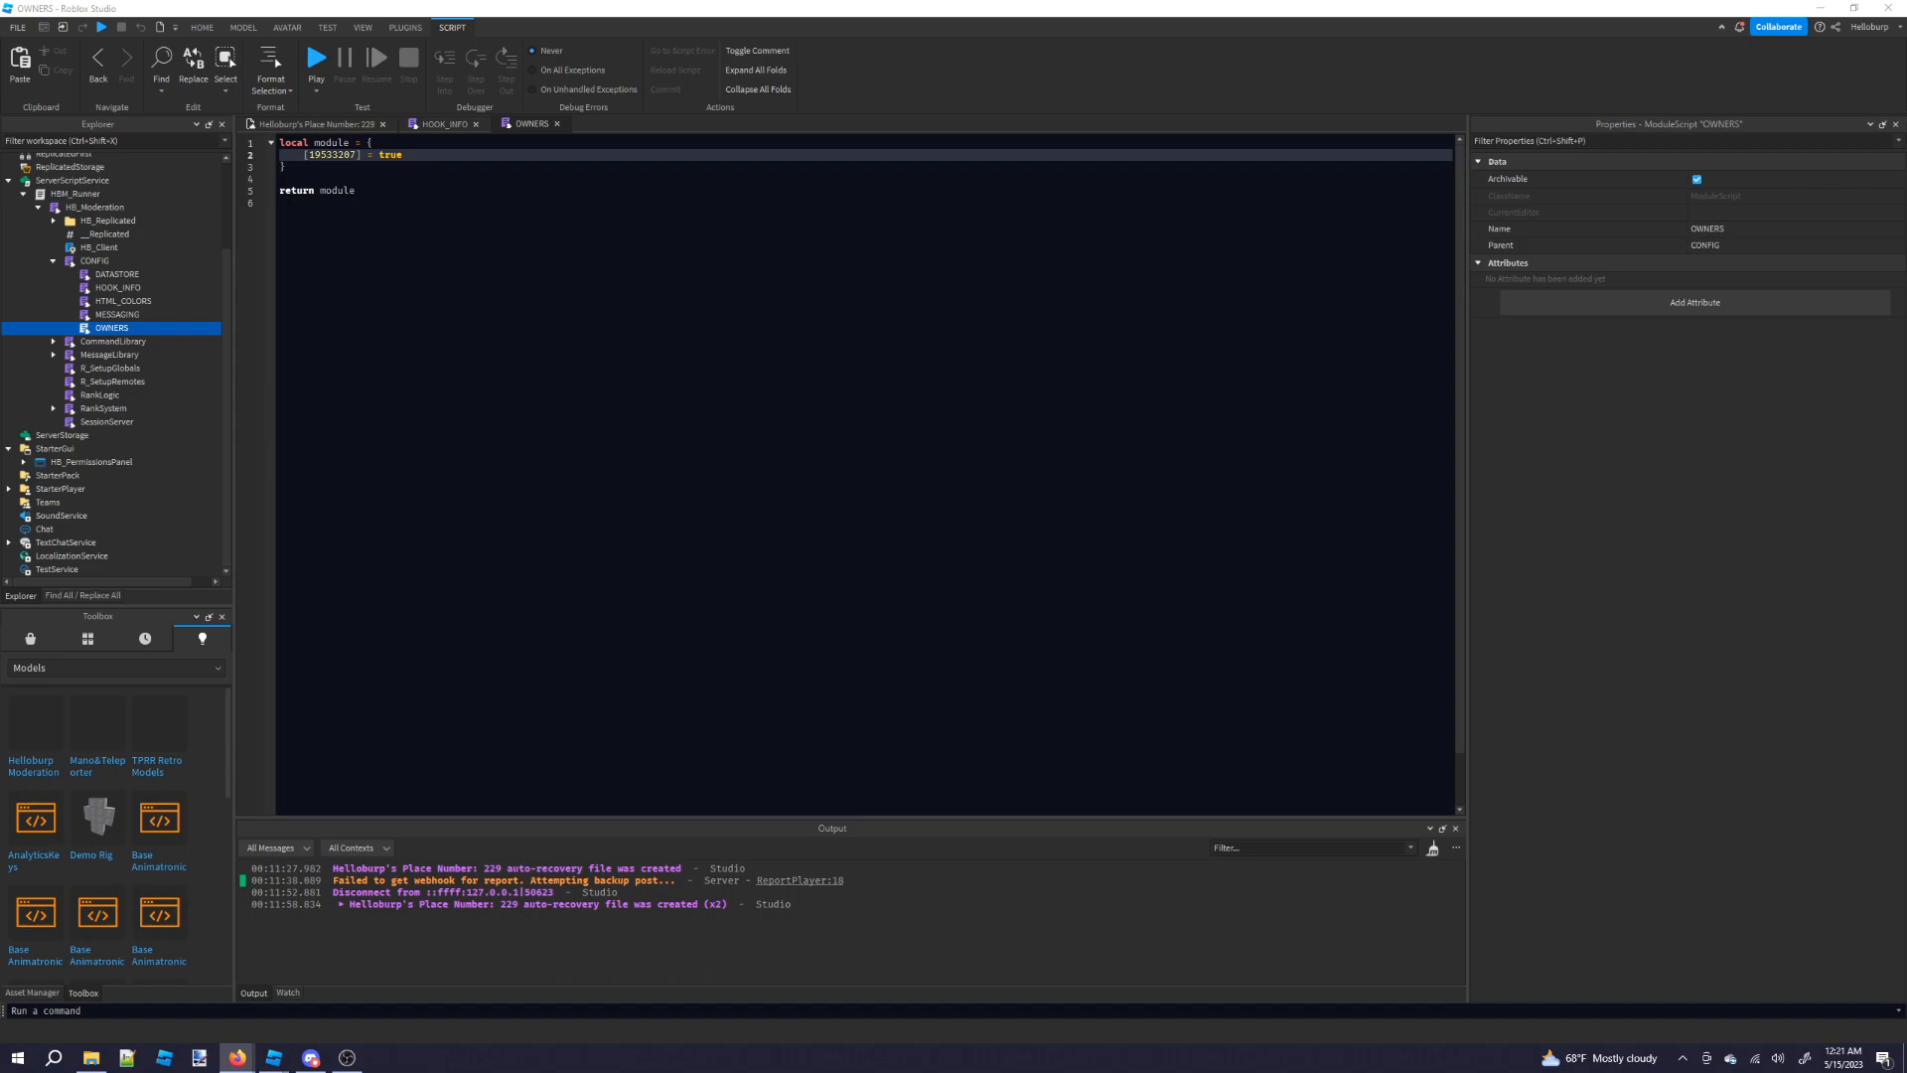
right_click(386, 174)
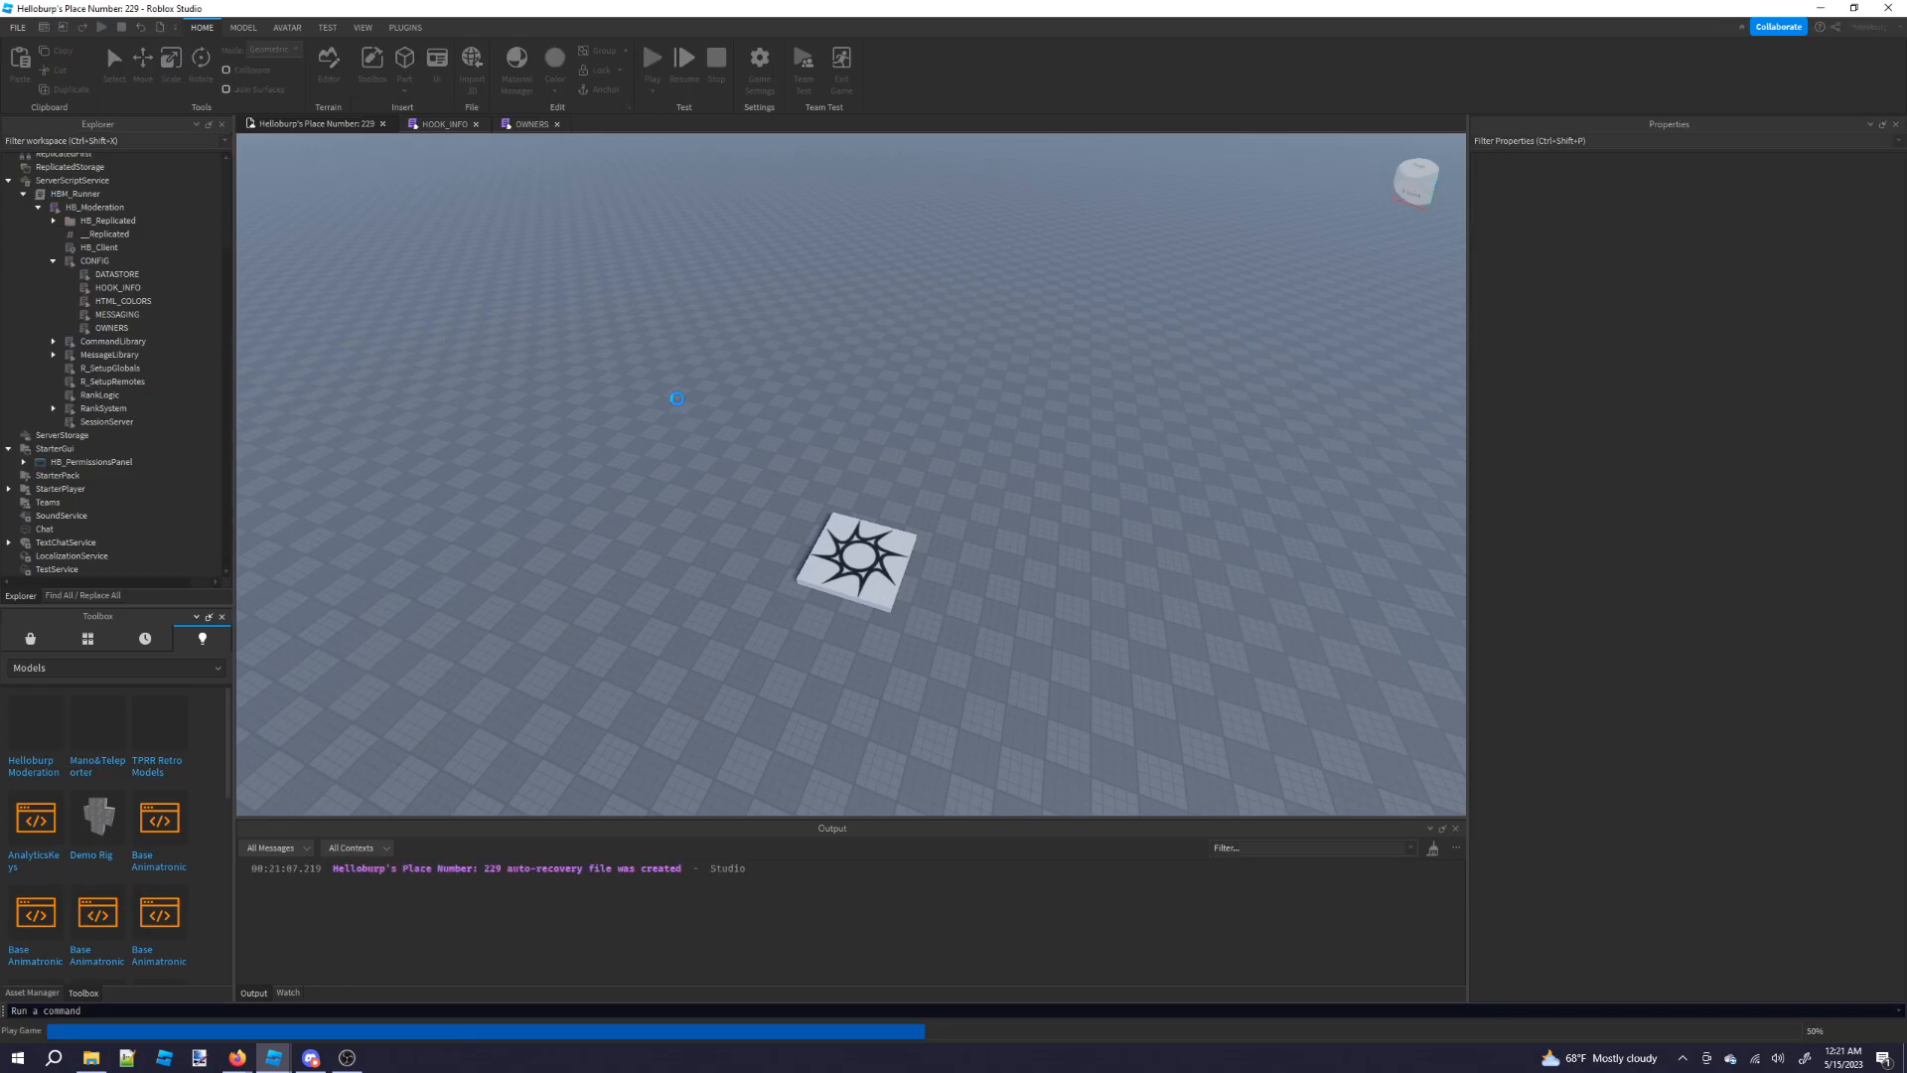
In the playtest, expand Moderator and Admin commands and start banning another player.
left_click(652, 64)
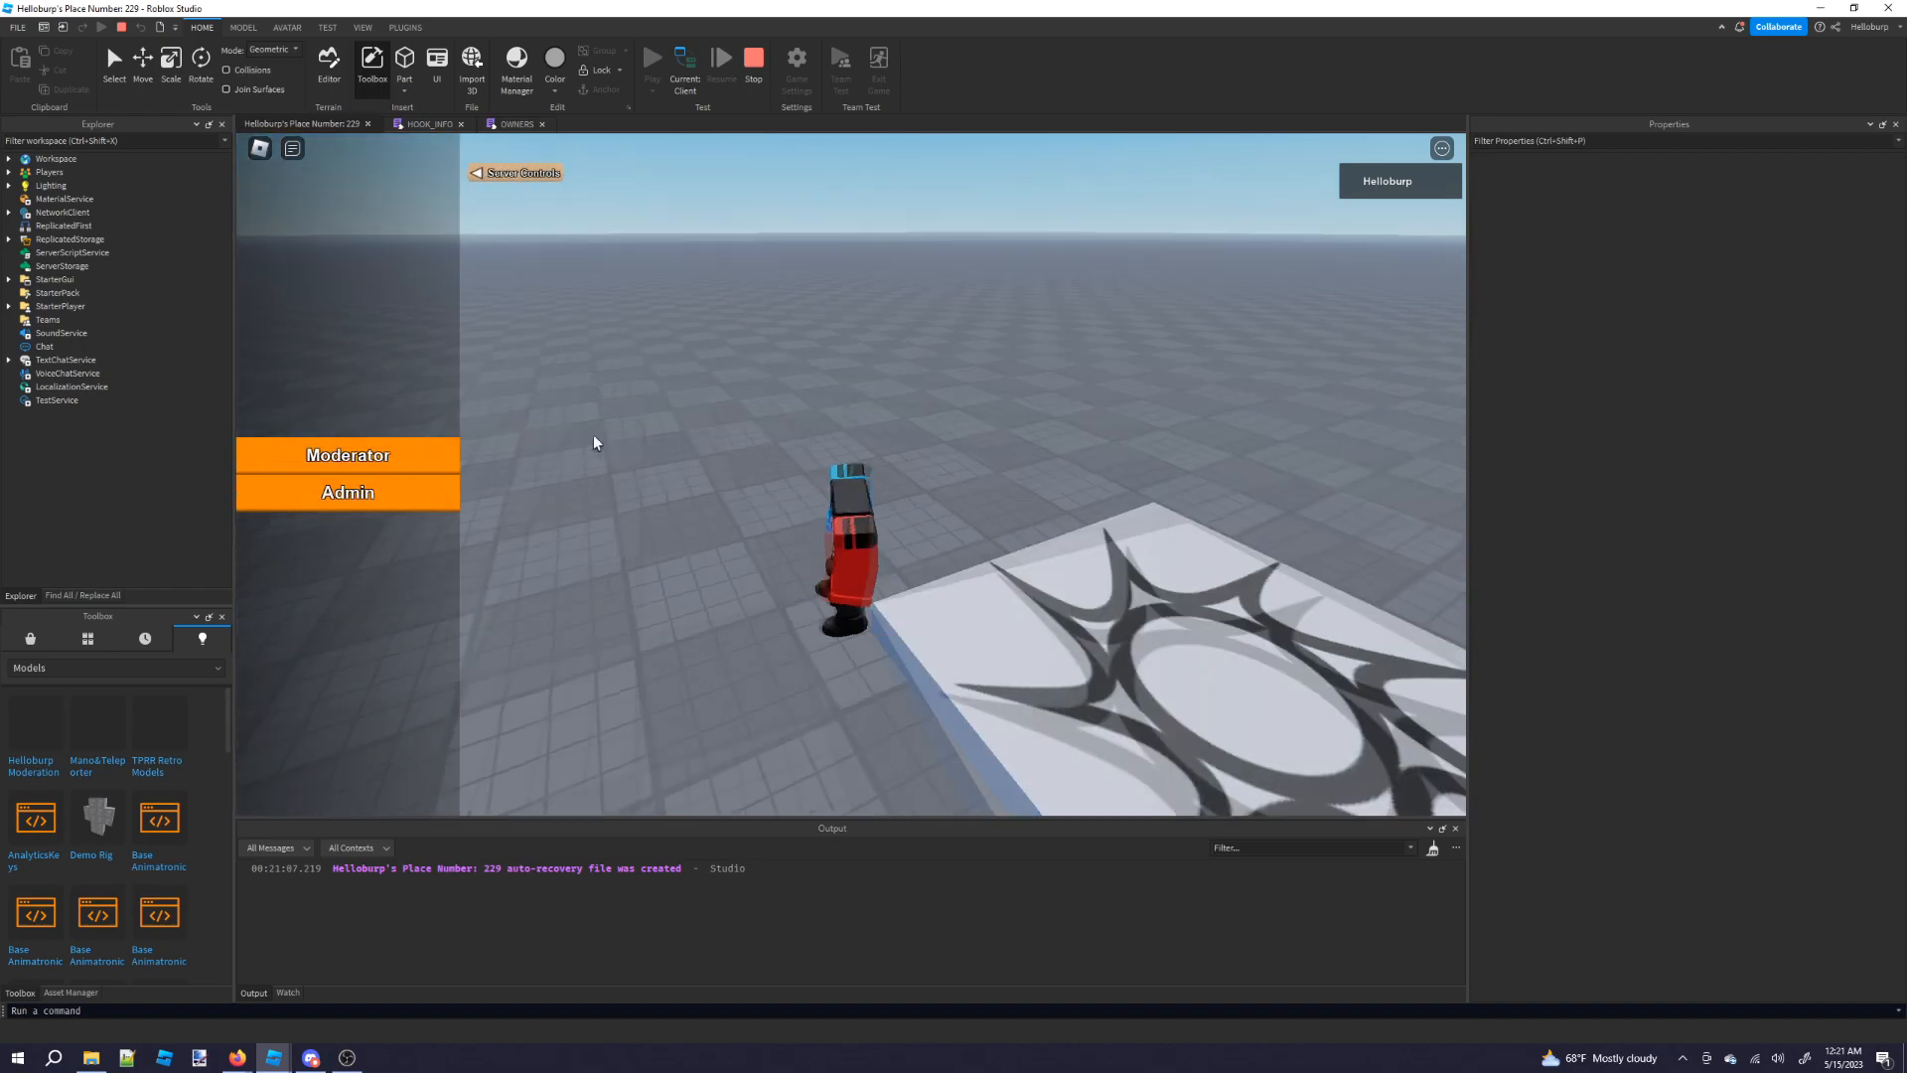
left_click(348, 455)
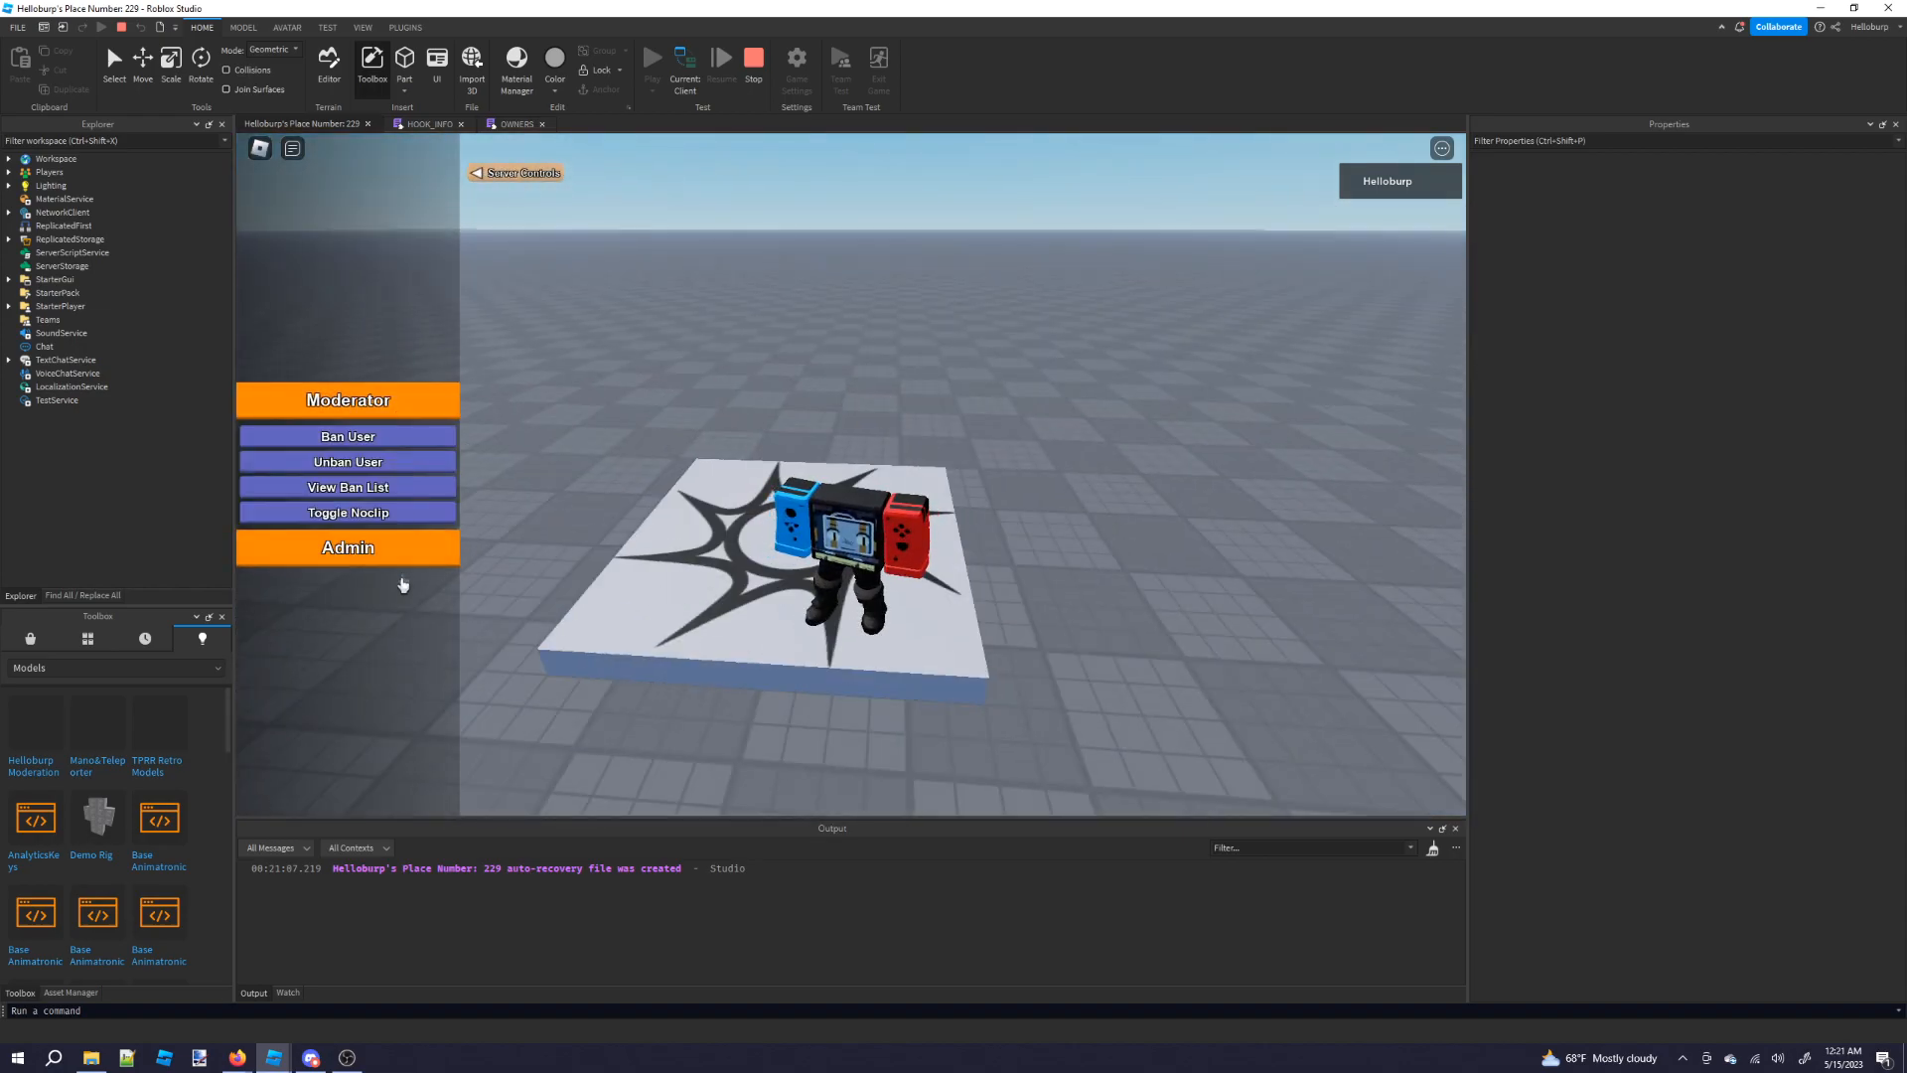
left_click(348, 547)
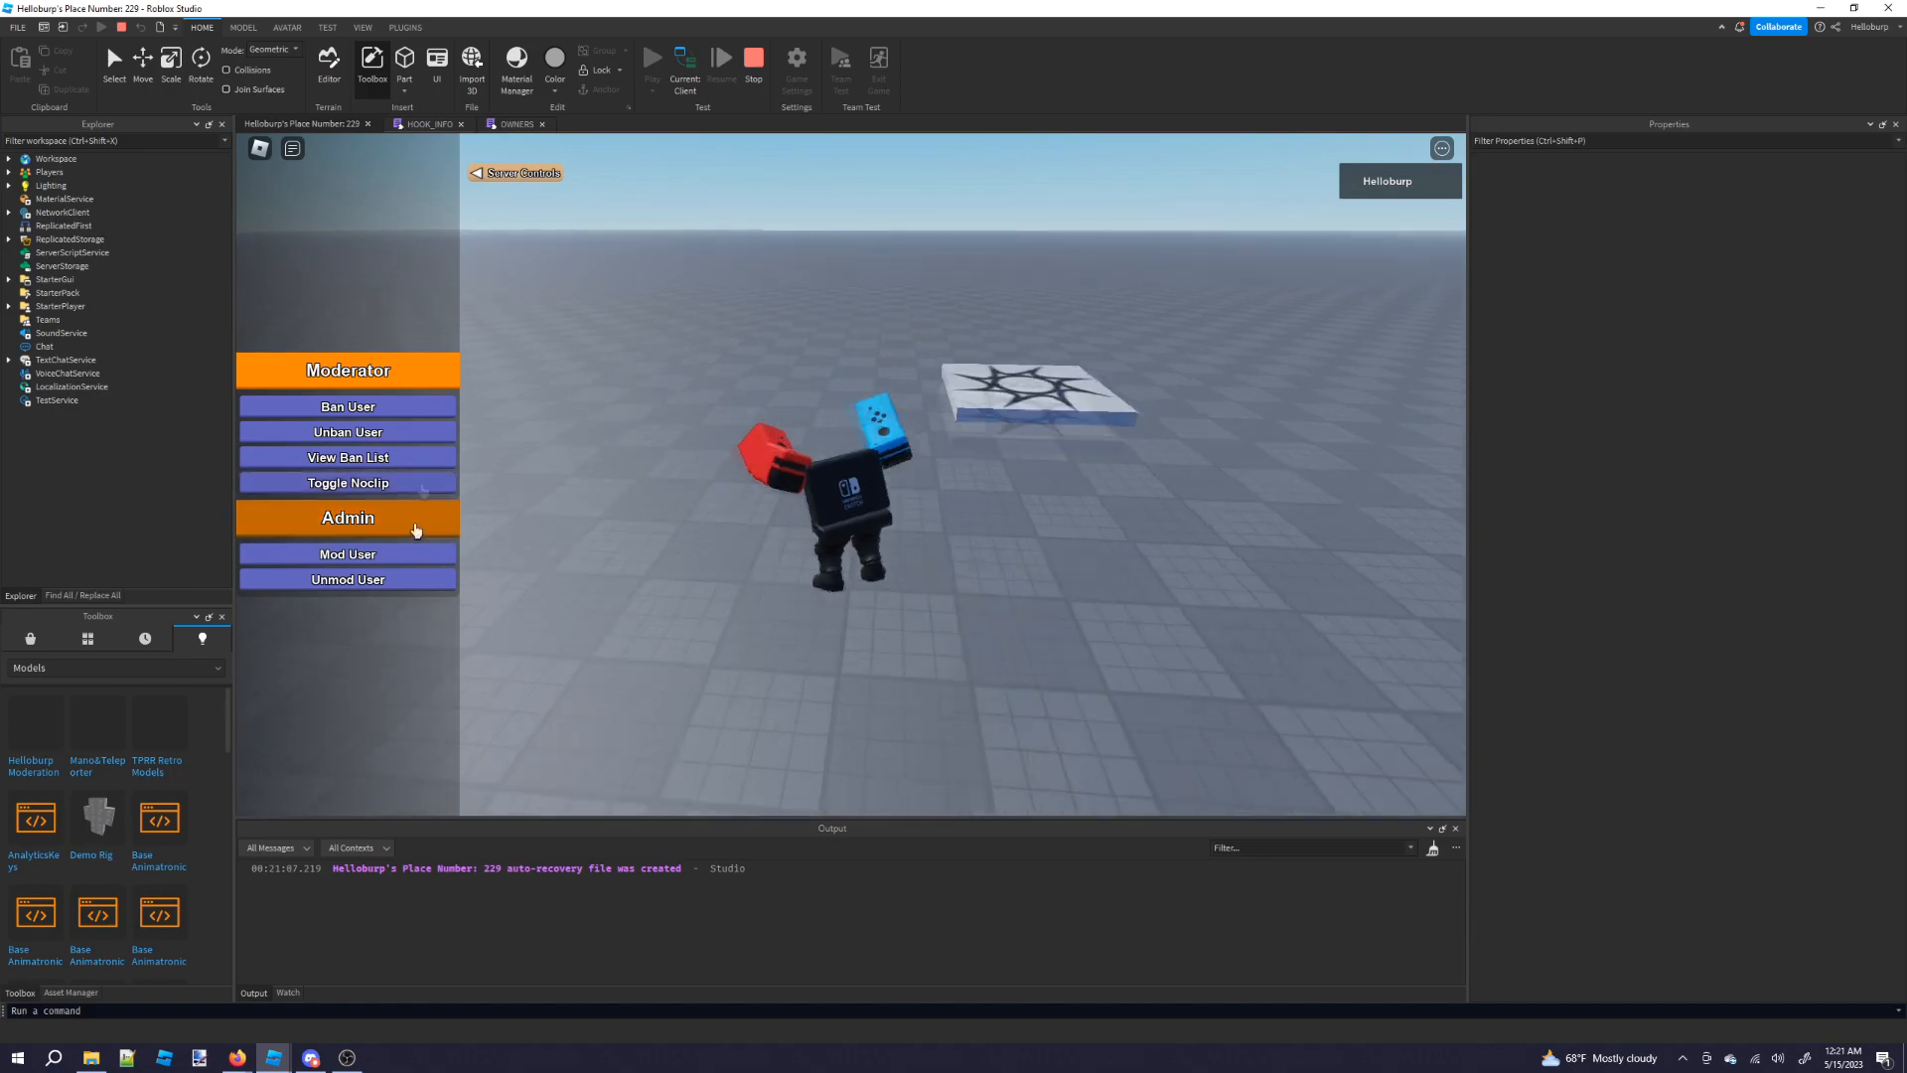
left_click(347, 553)
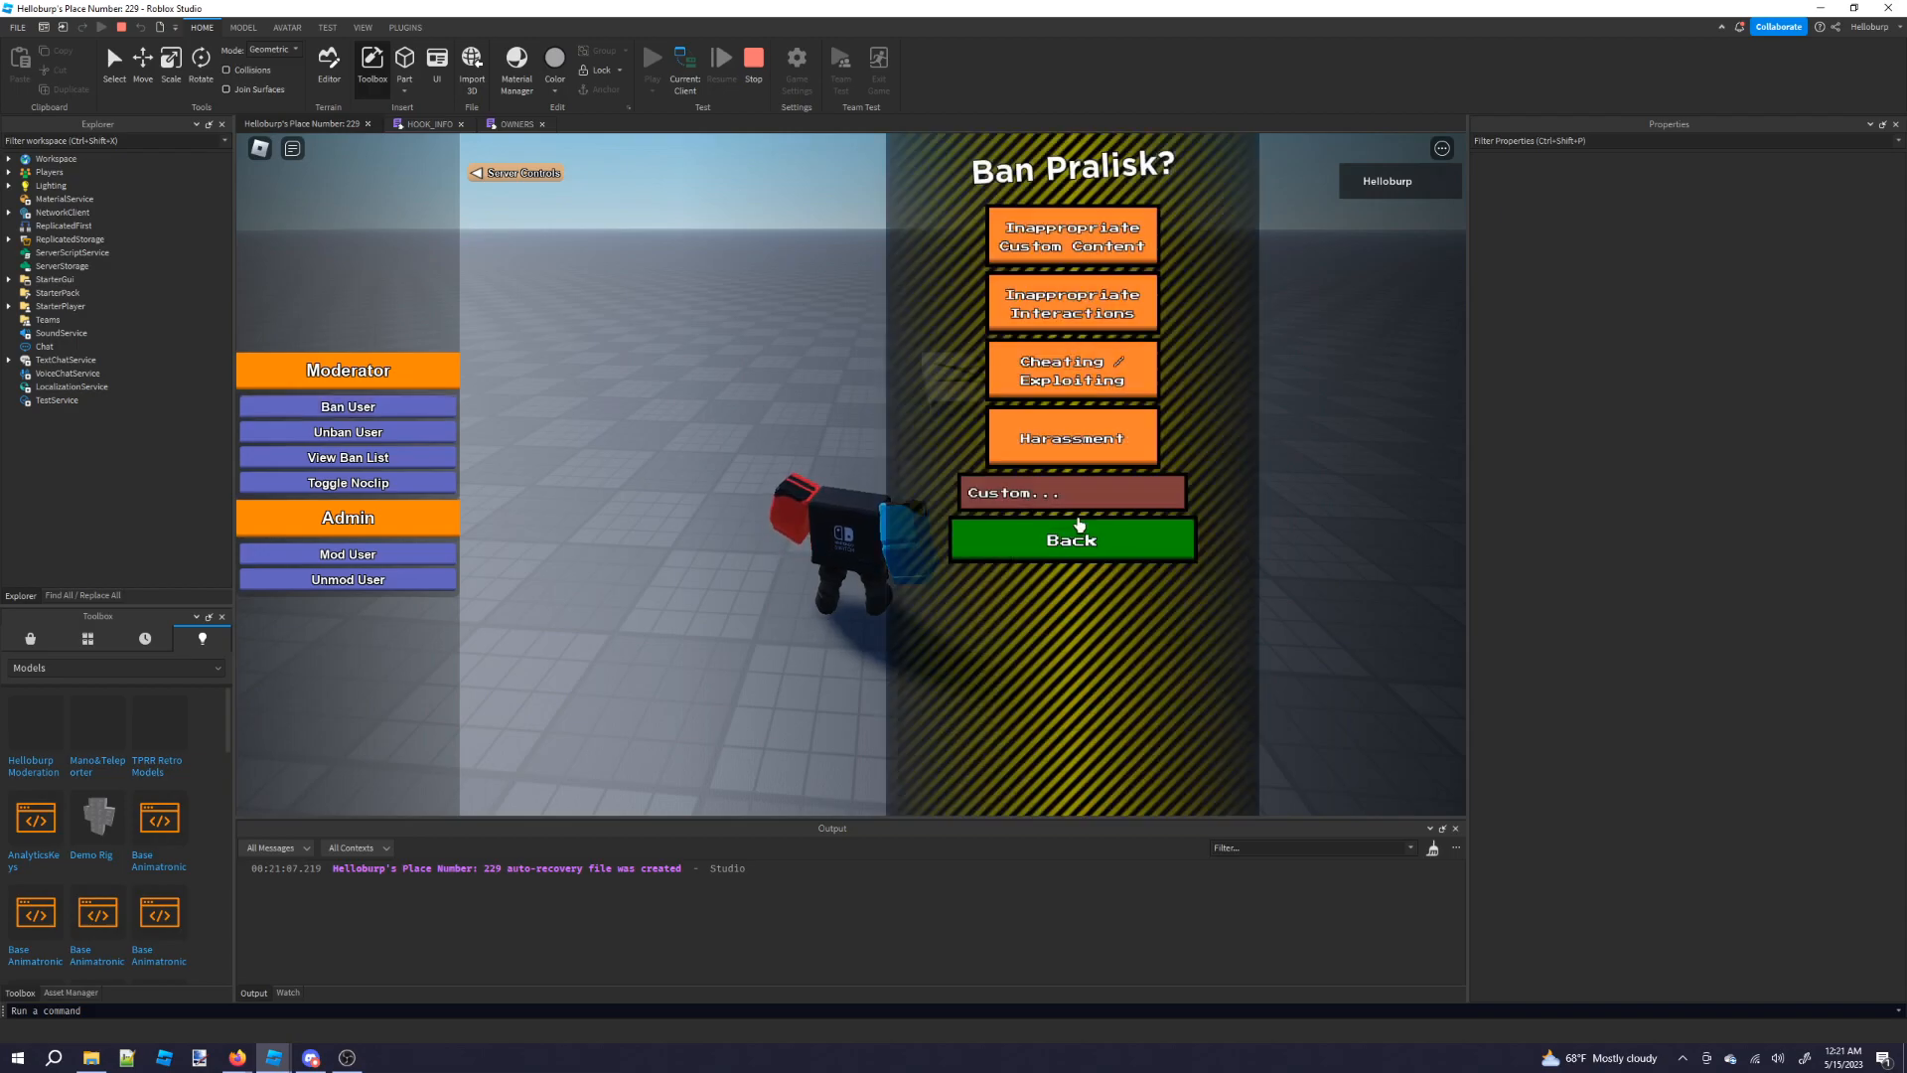
left_click(310, 1057)
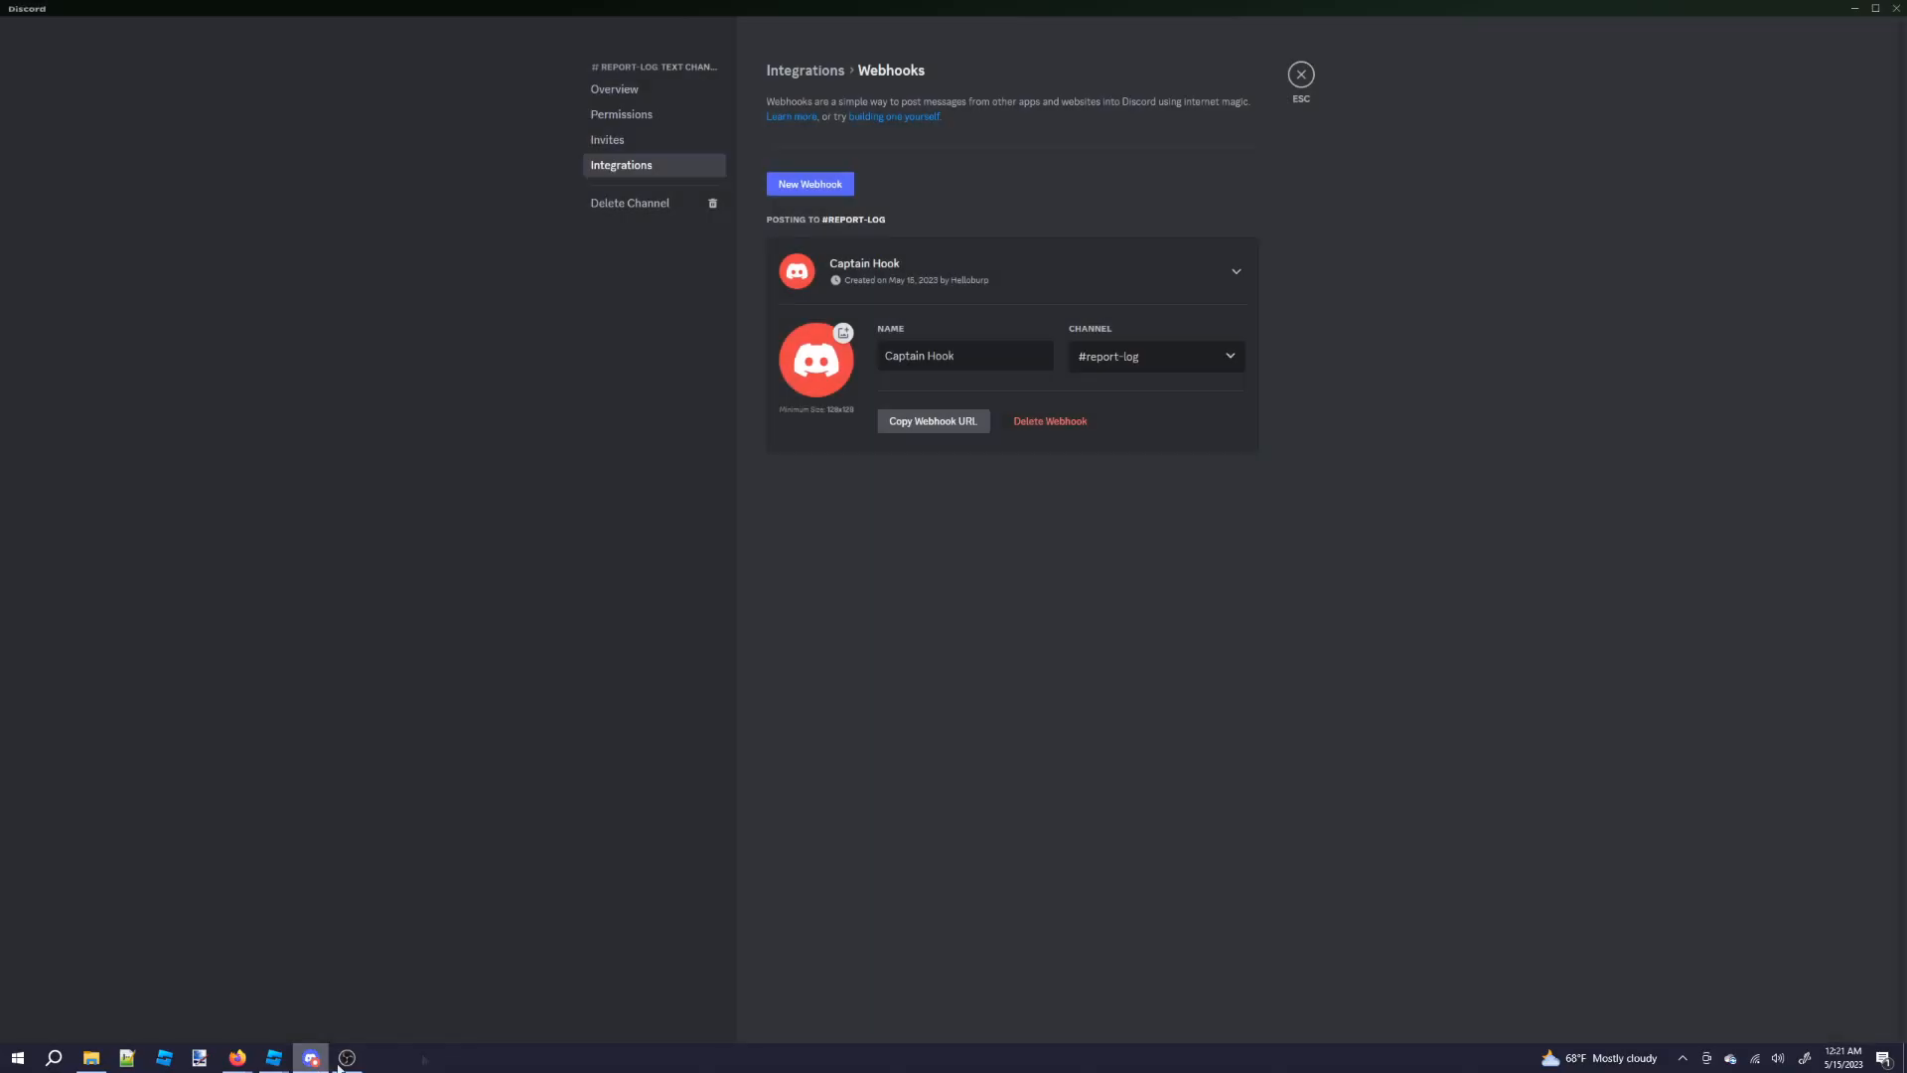
Review the Captain Hook webhook for report-log, then return to the Studio playtest.
left_click(1300, 74)
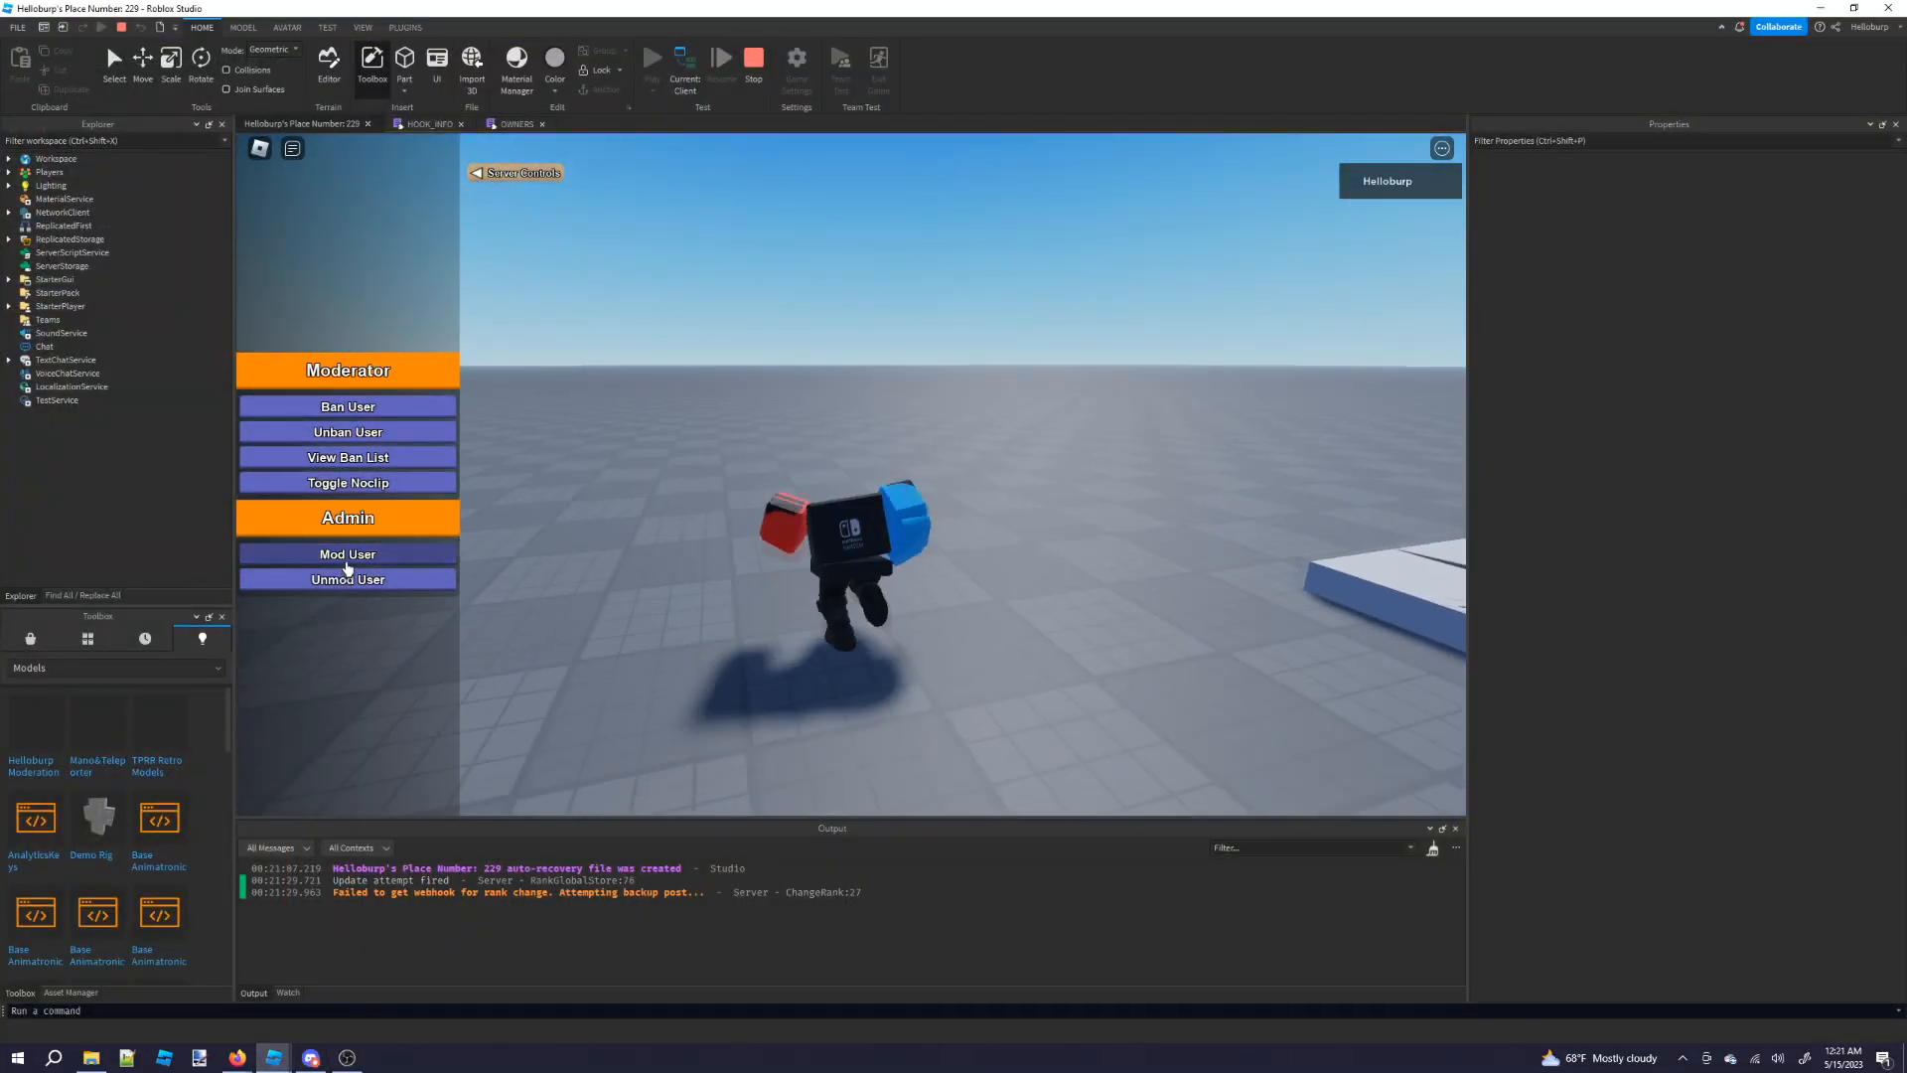
Stop the playtest and open PermissionsPanelStarter under HB_PermissionsPanel to add a REPORT_PLAYER call.
left_click(716, 56)
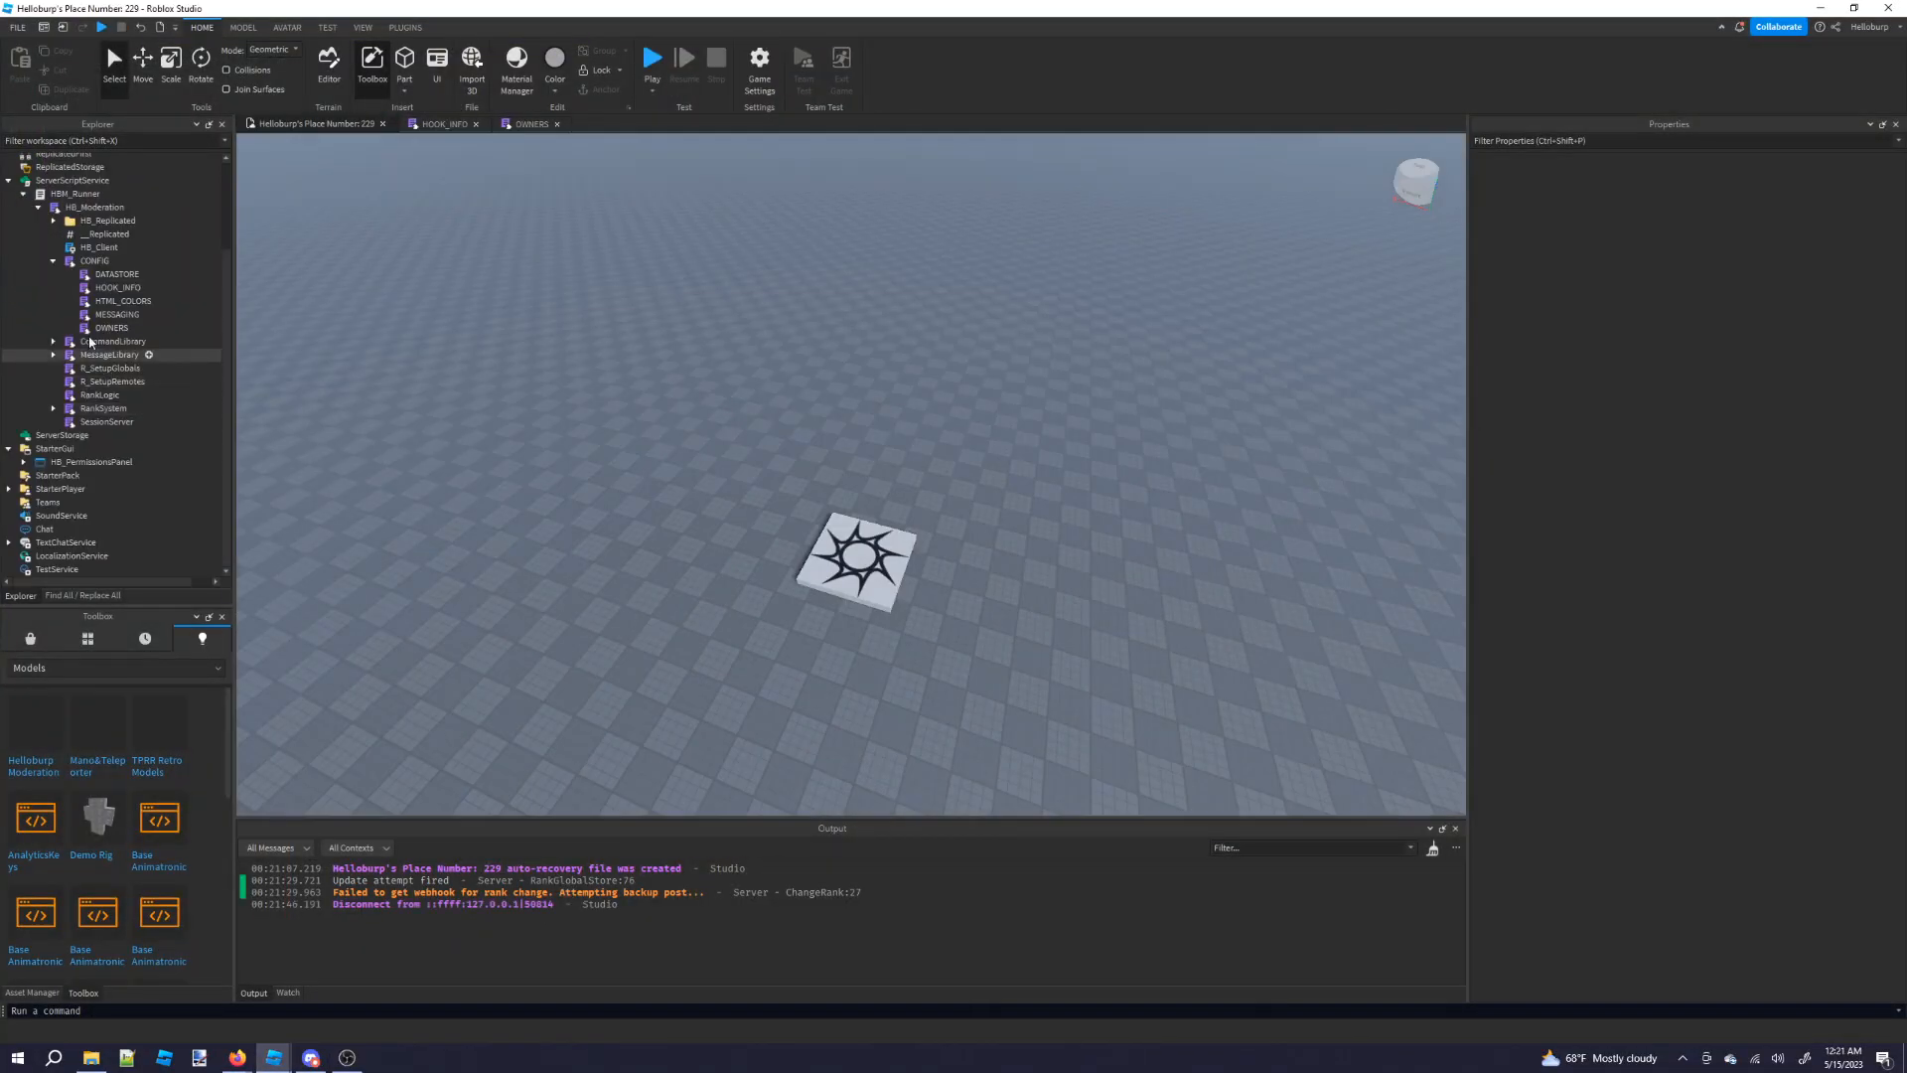
left_click(24, 461)
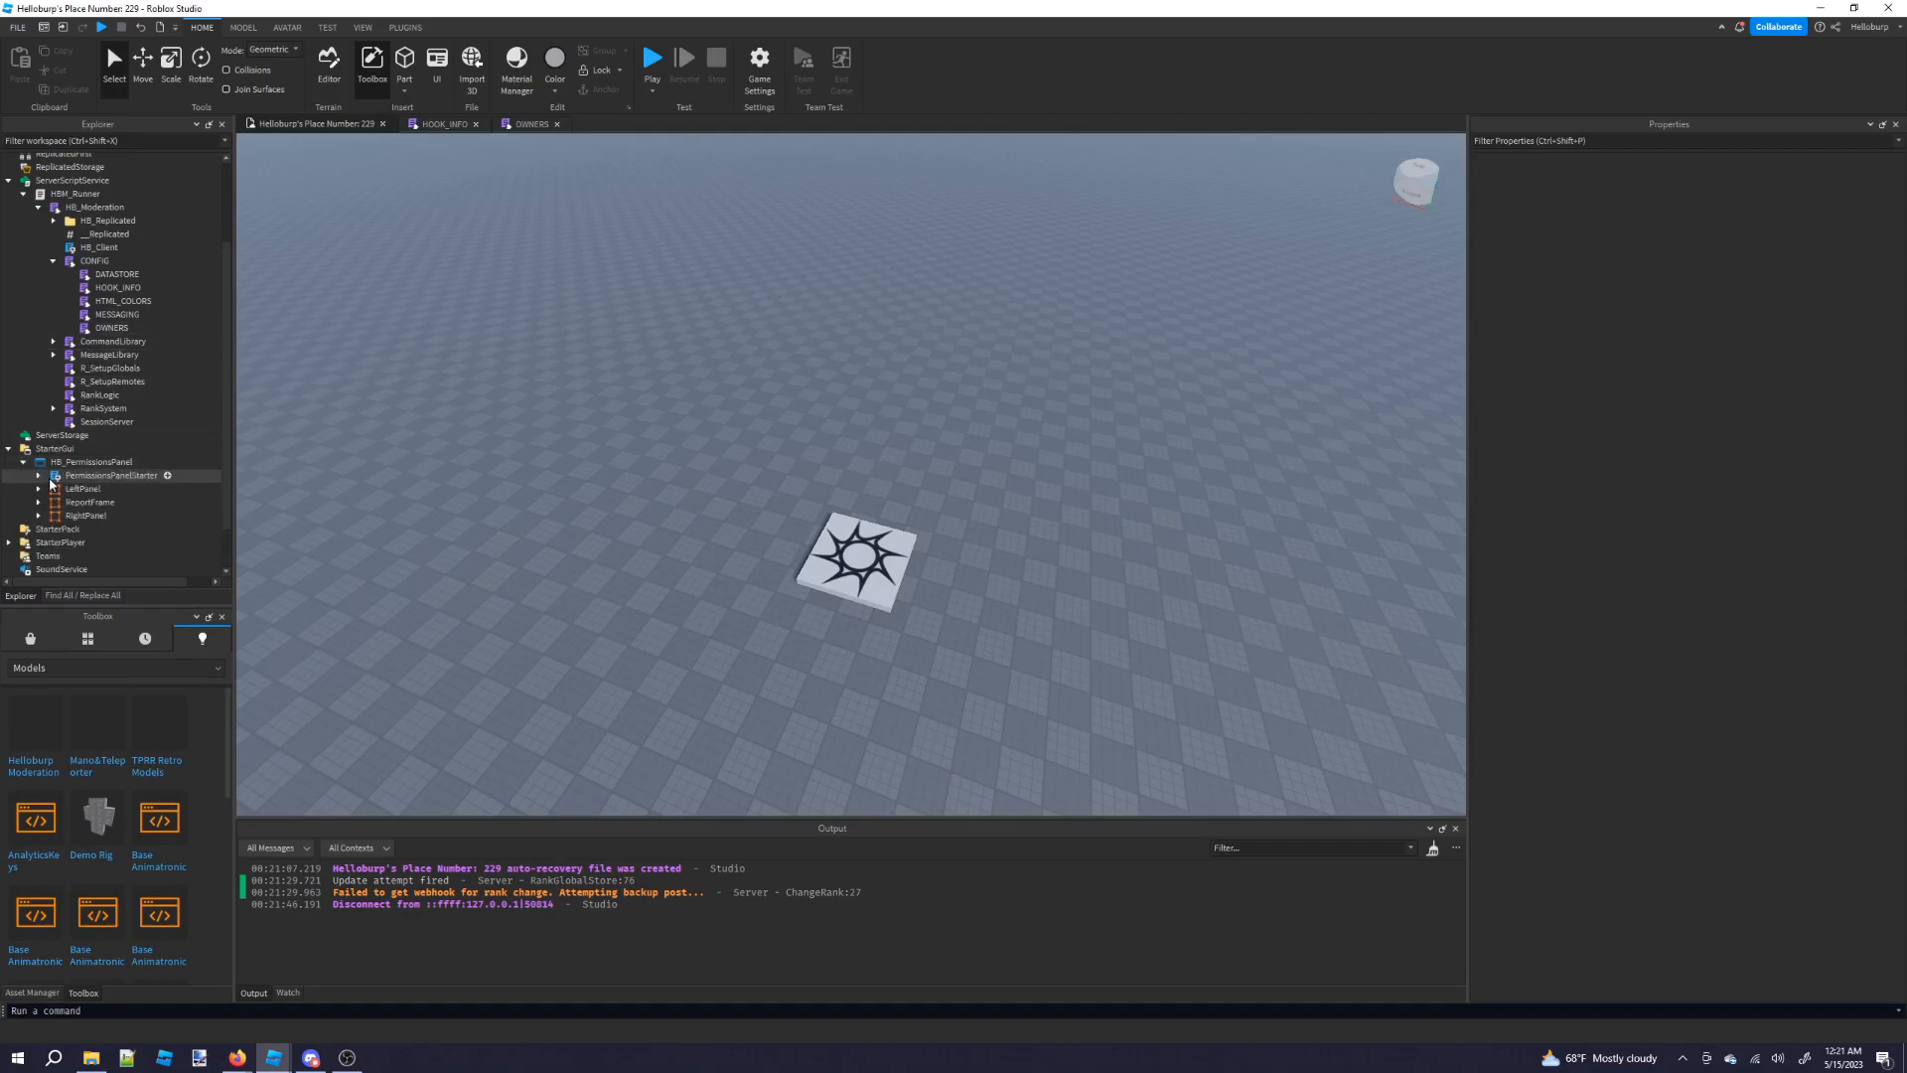
double_click(108, 475)
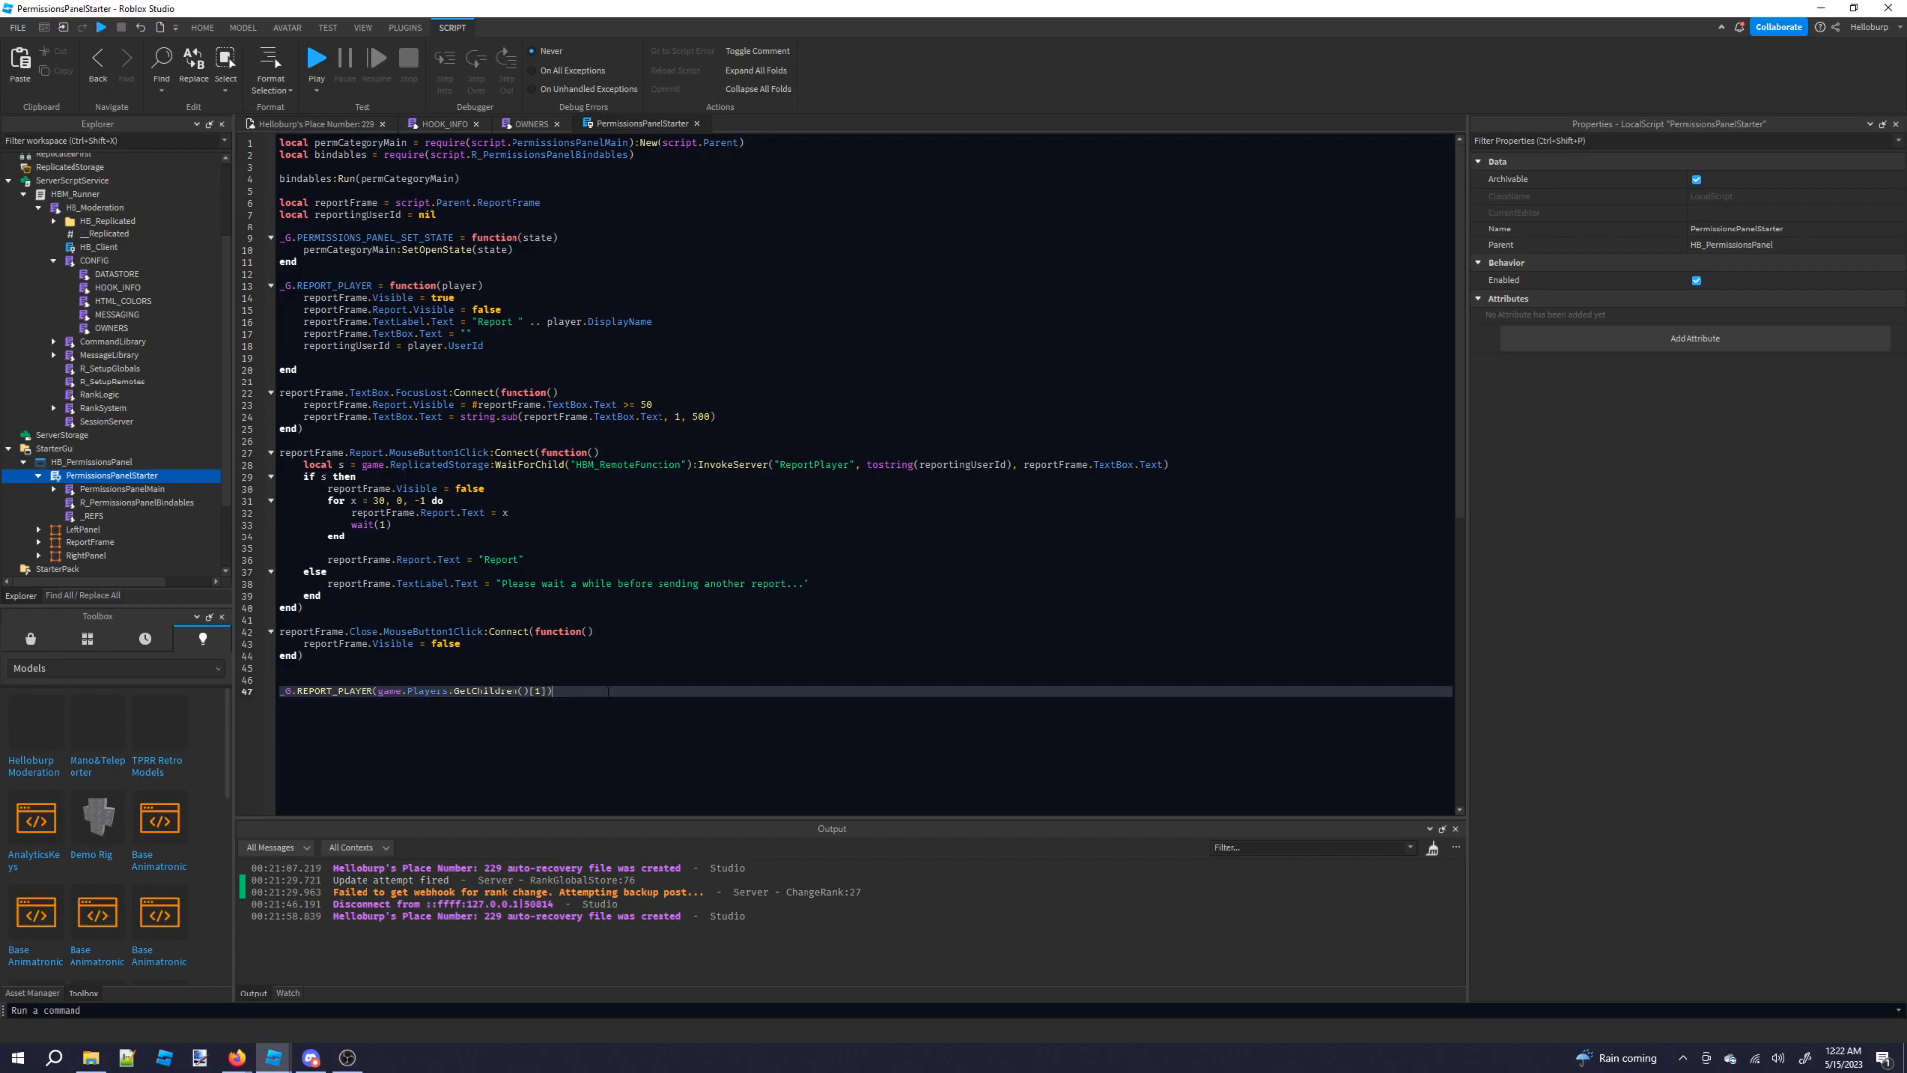
Playtest to send the player report, confirm Captain Hook's User Reported embed in #report-log.
left_click(315, 57)
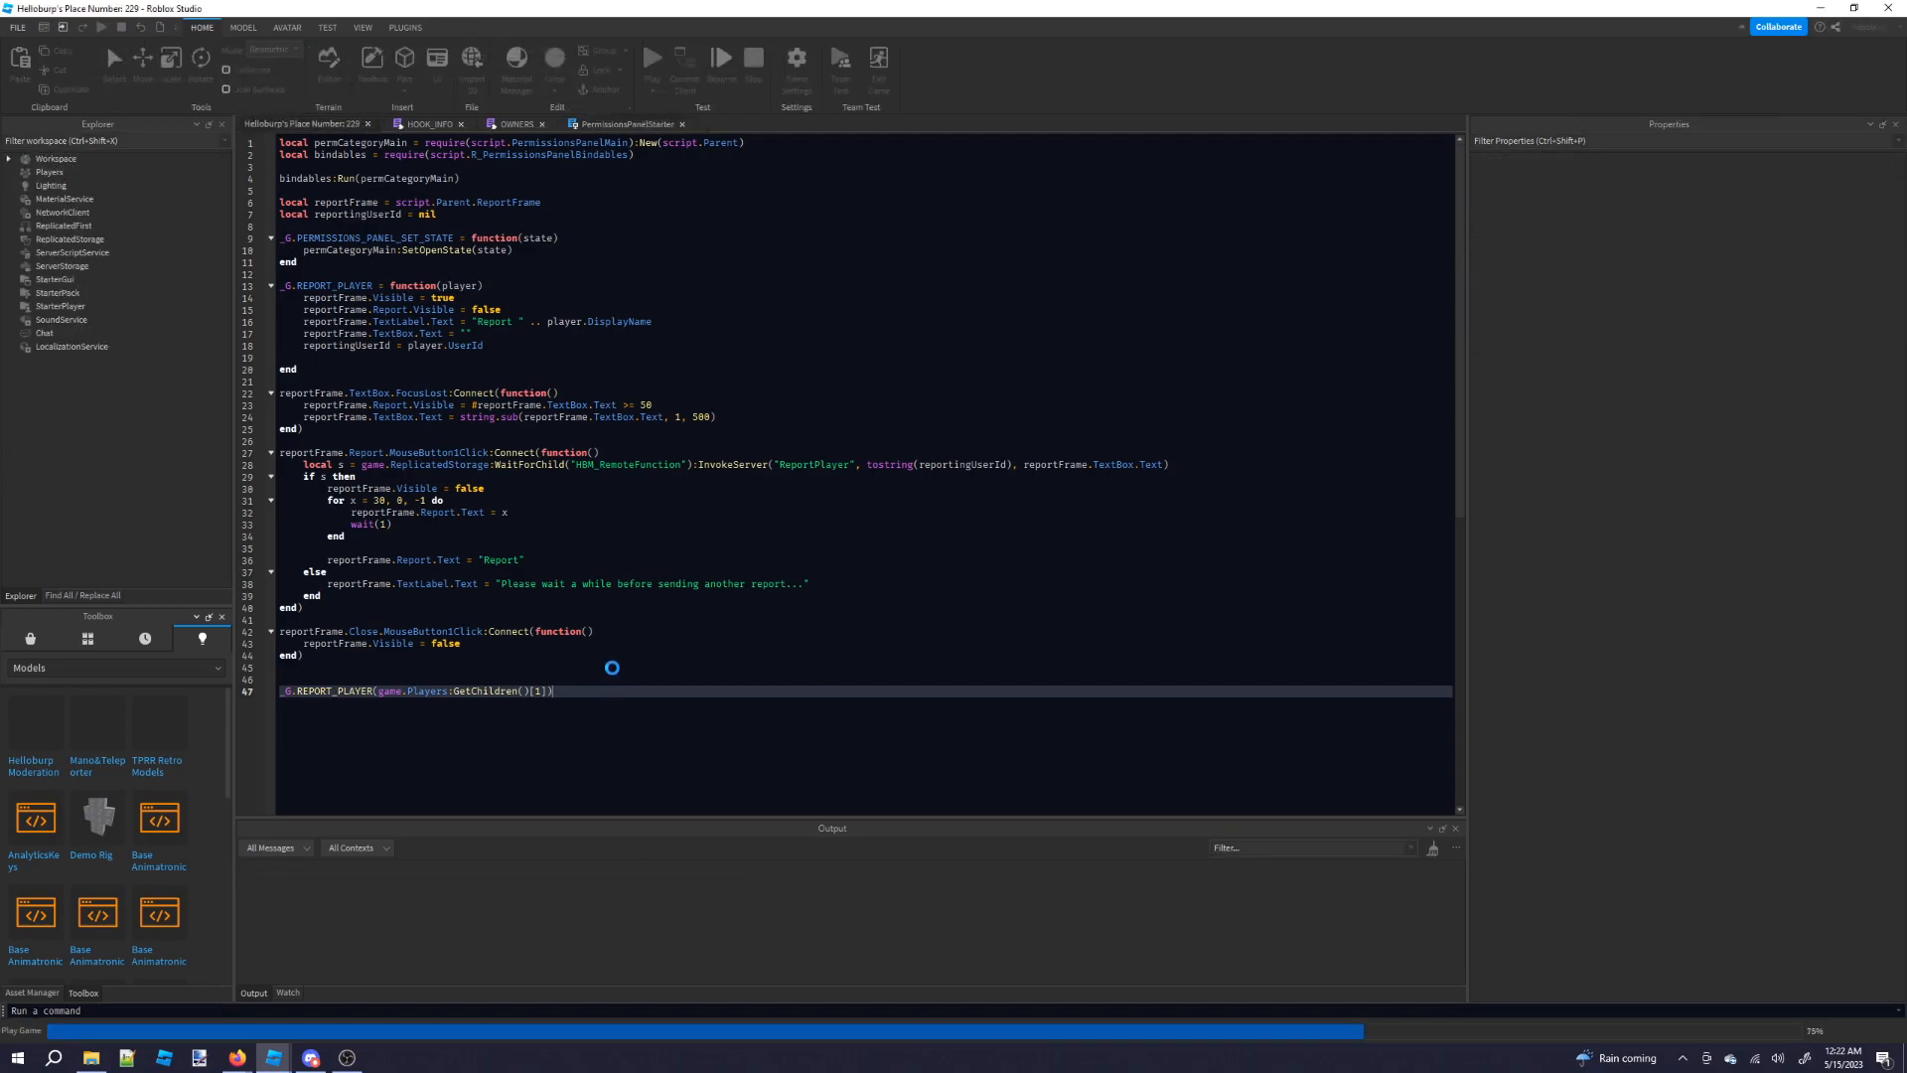
left_click(652, 58)
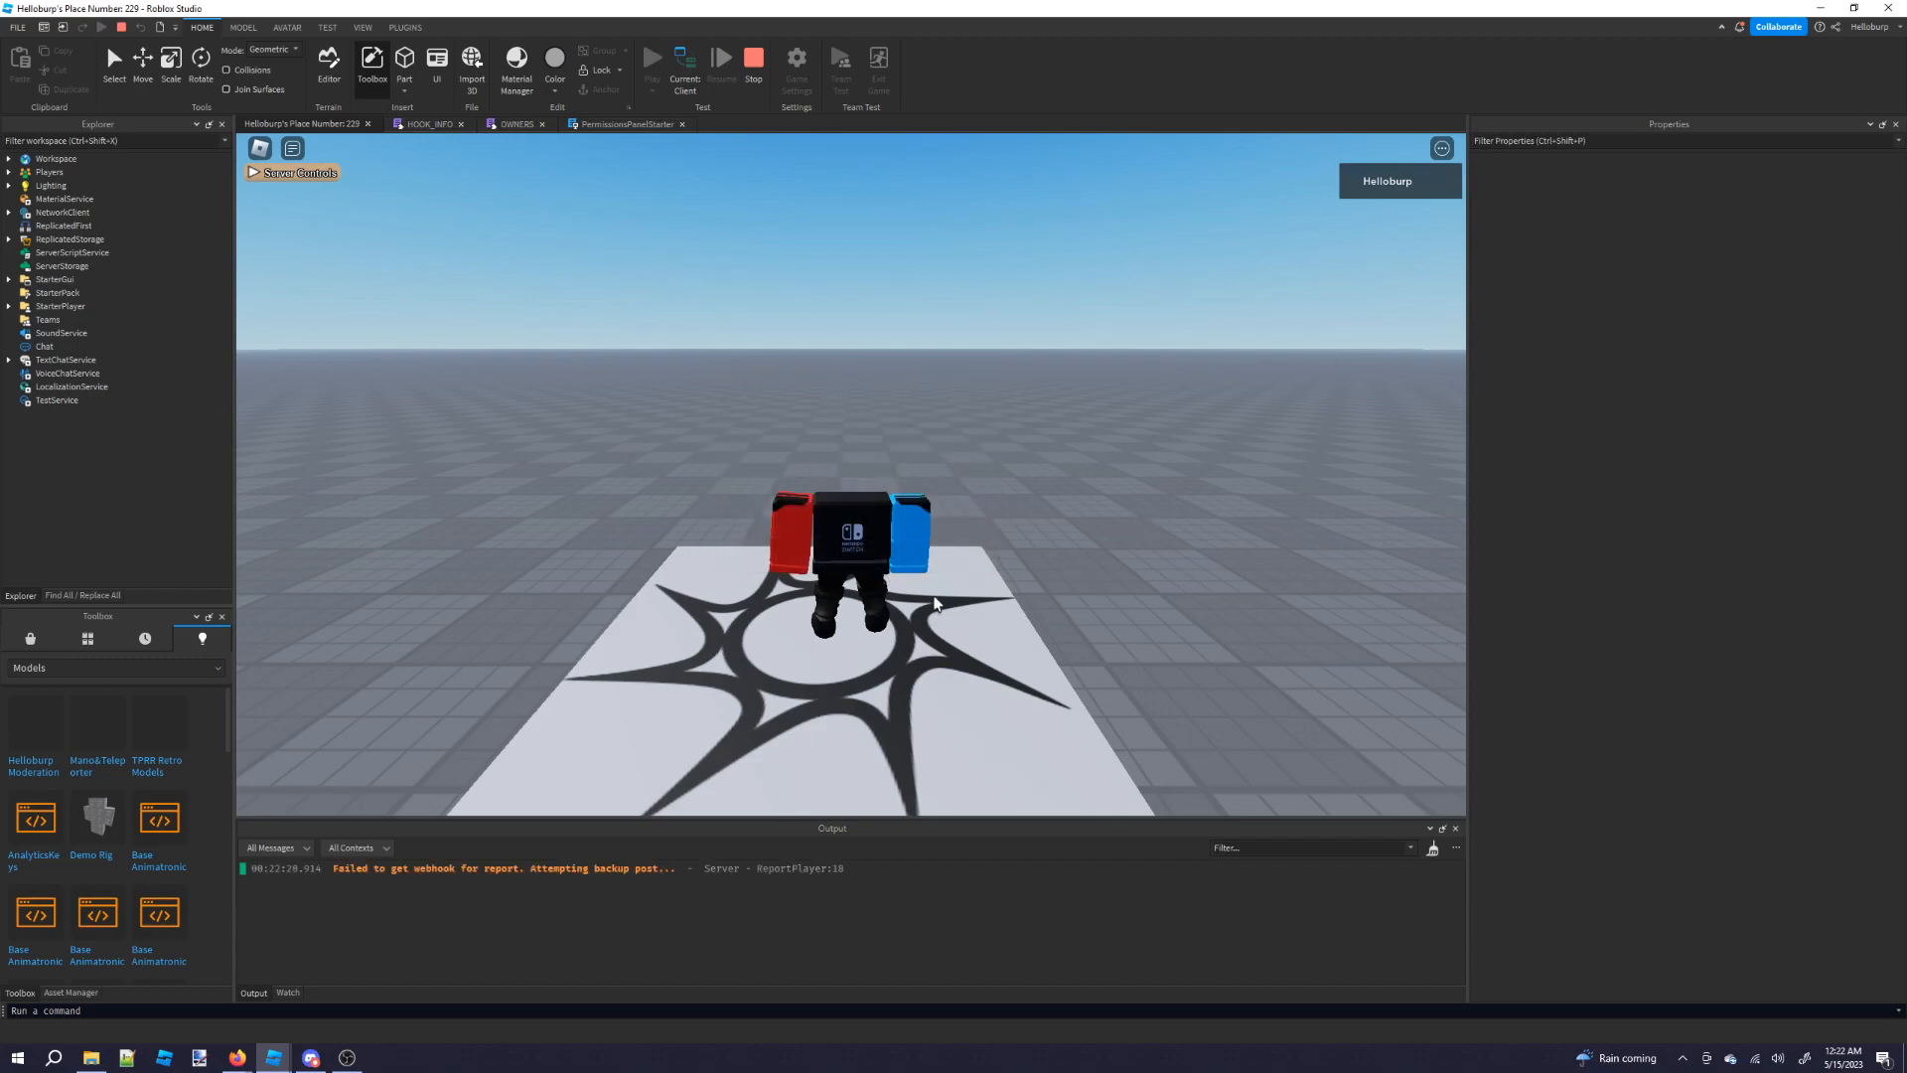
left_click(310, 1056)
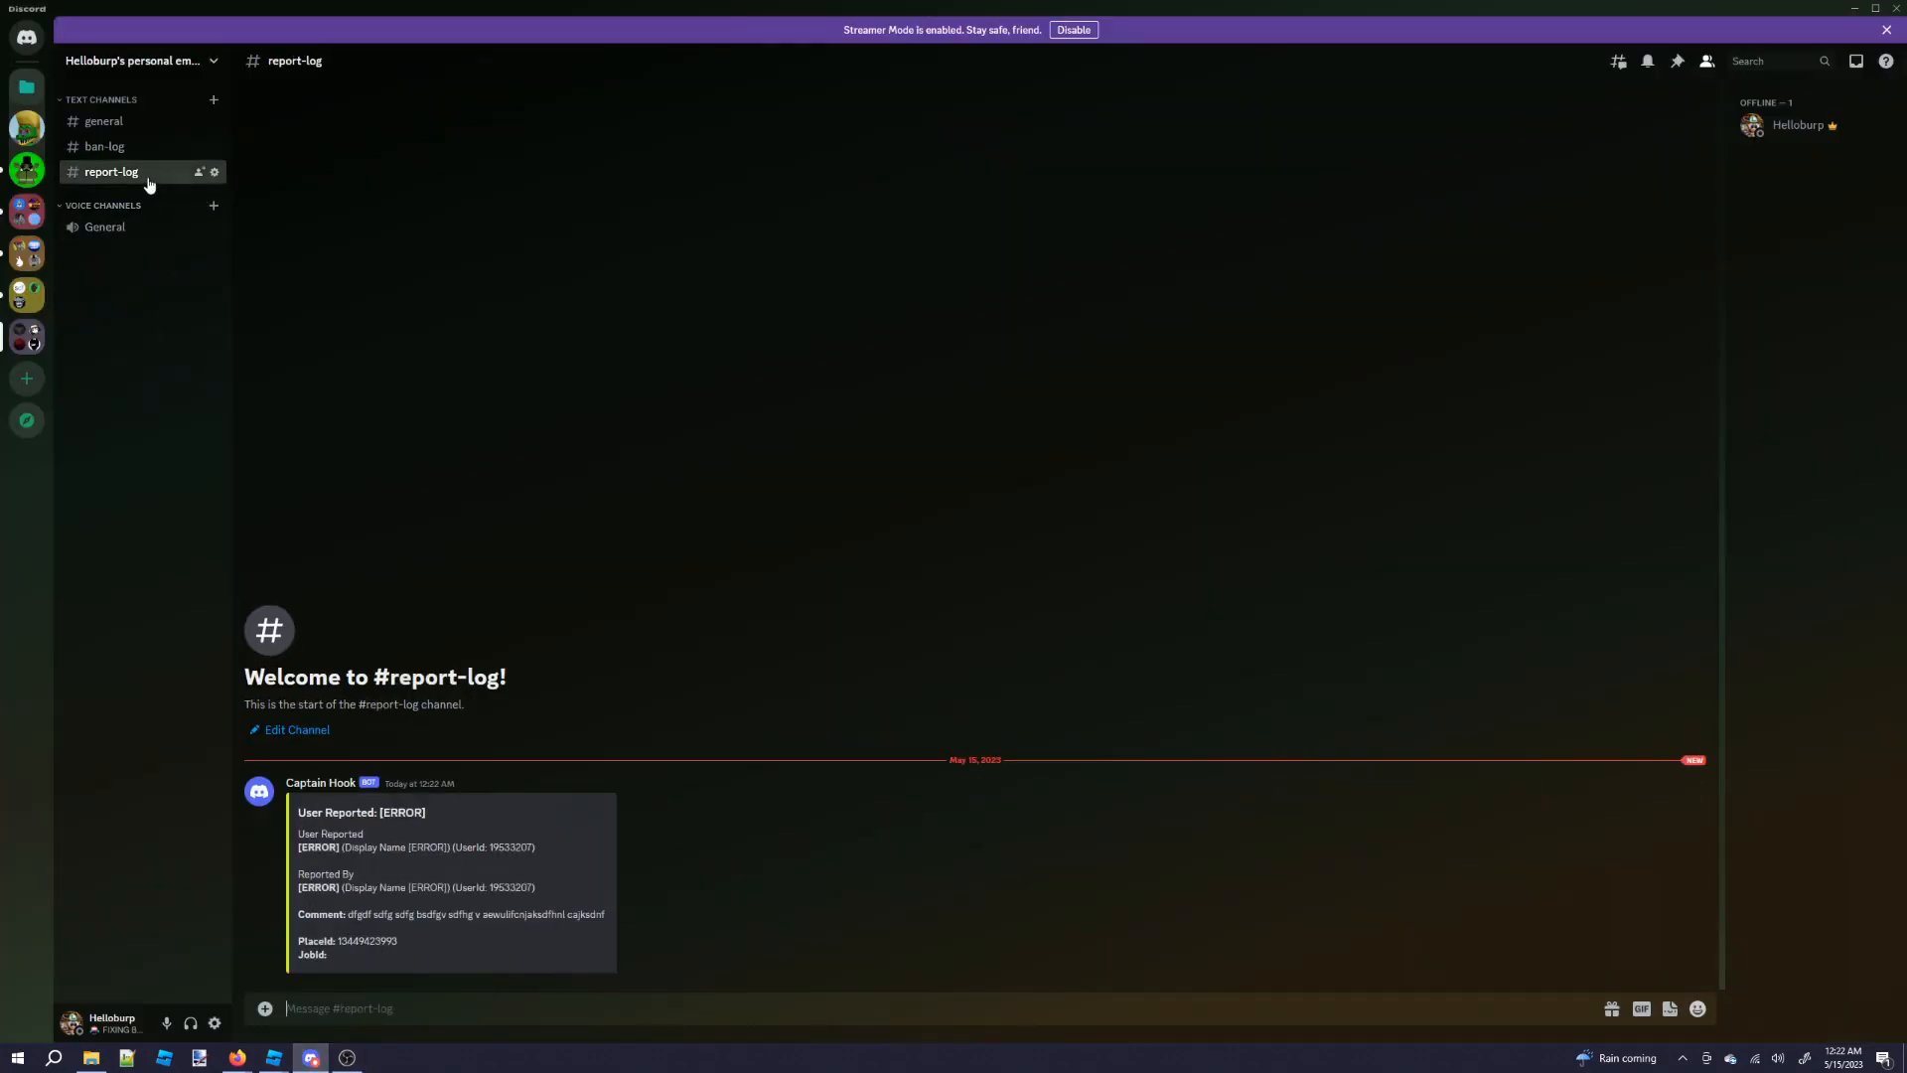
left_click(272, 1056)
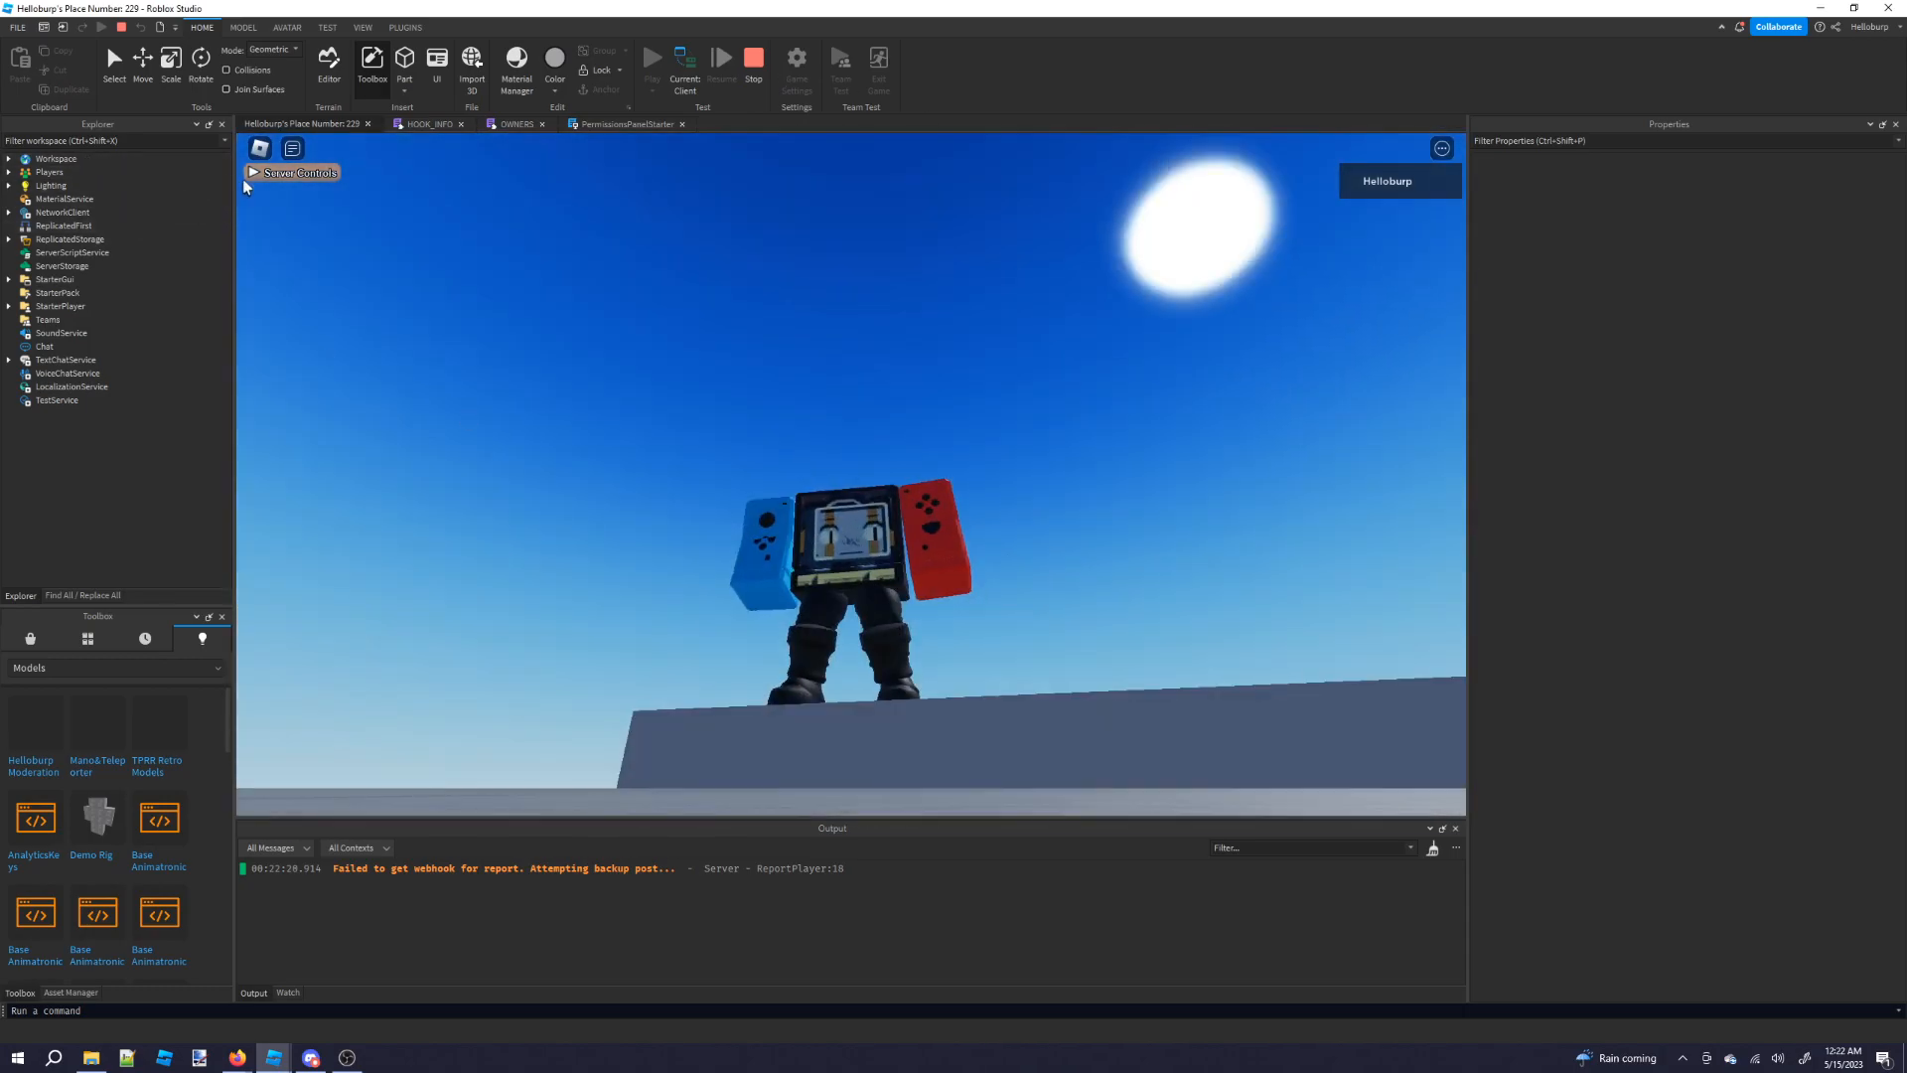
Open Server Controls, expand the Moderator and Admin command sections, then stop the playtest.
left_click(293, 172)
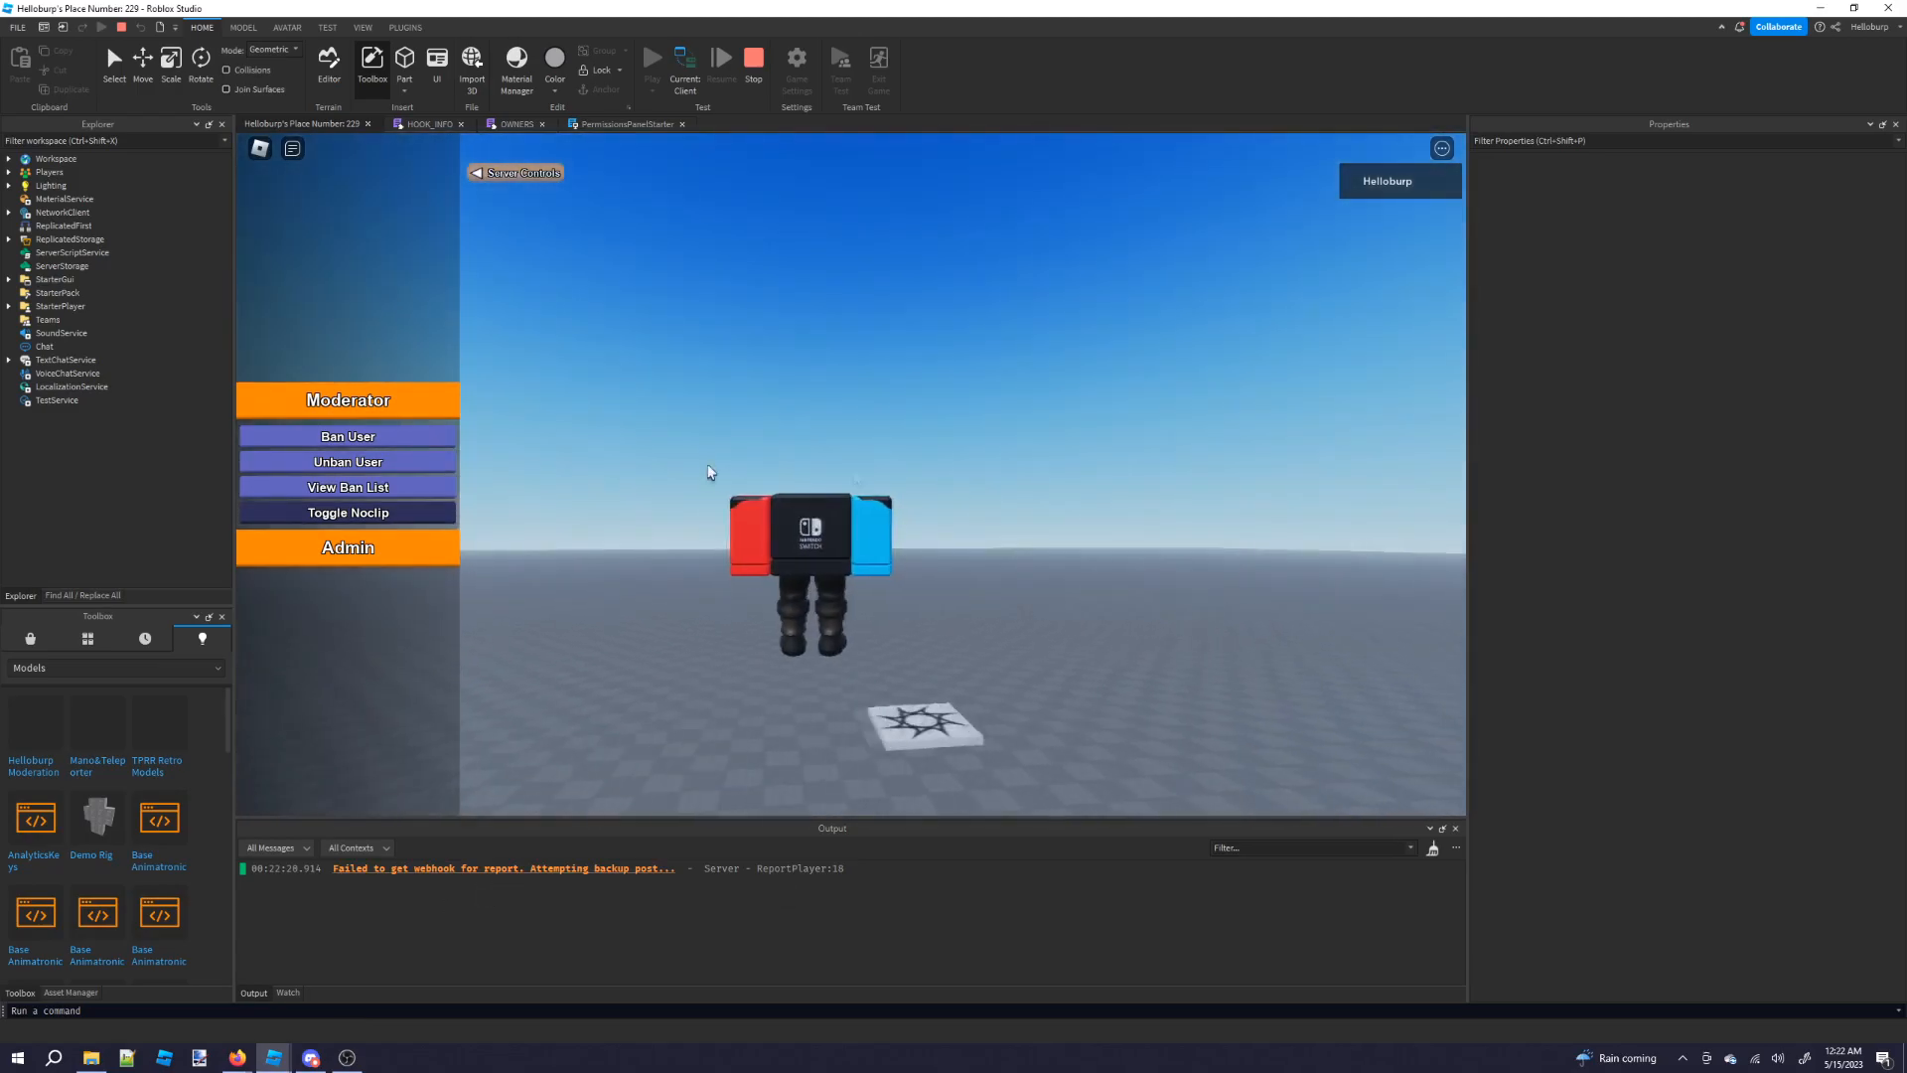
left_click(346, 547)
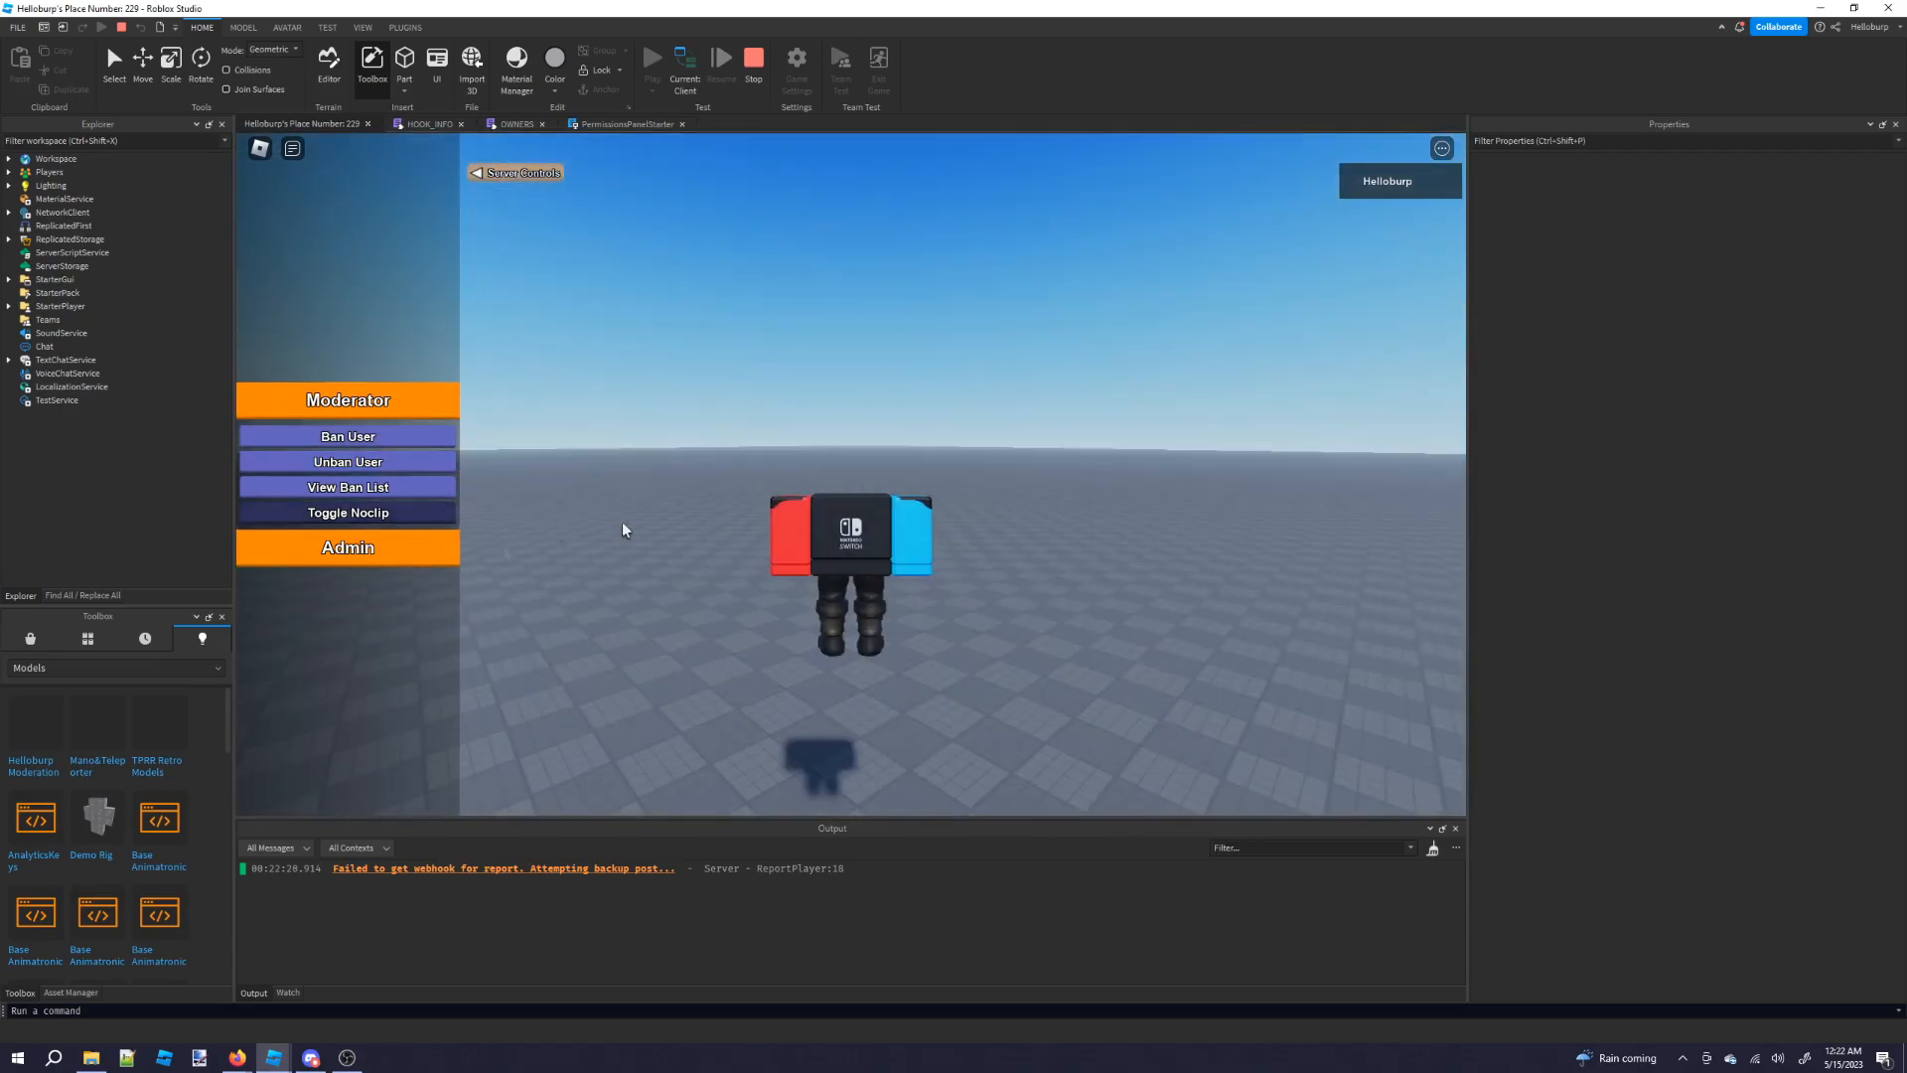
left_click(347, 547)
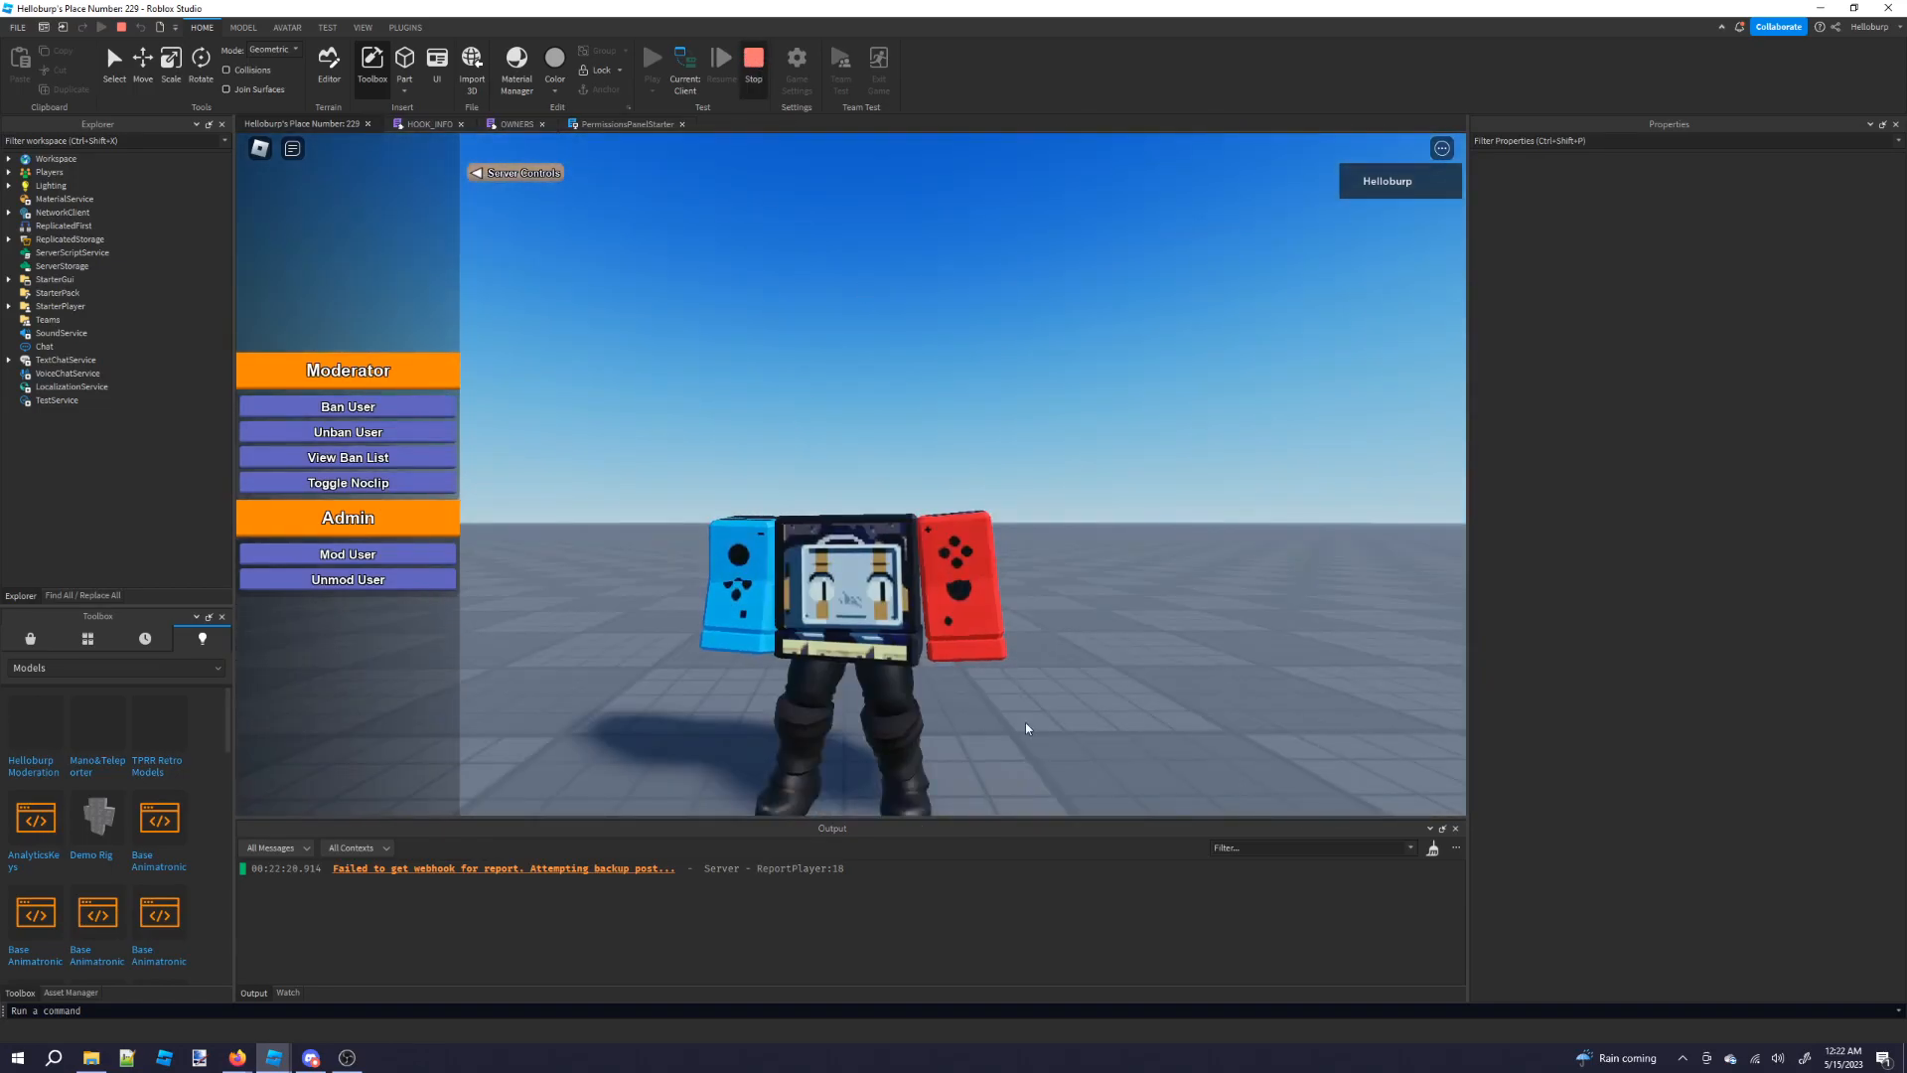
left_click(753, 63)
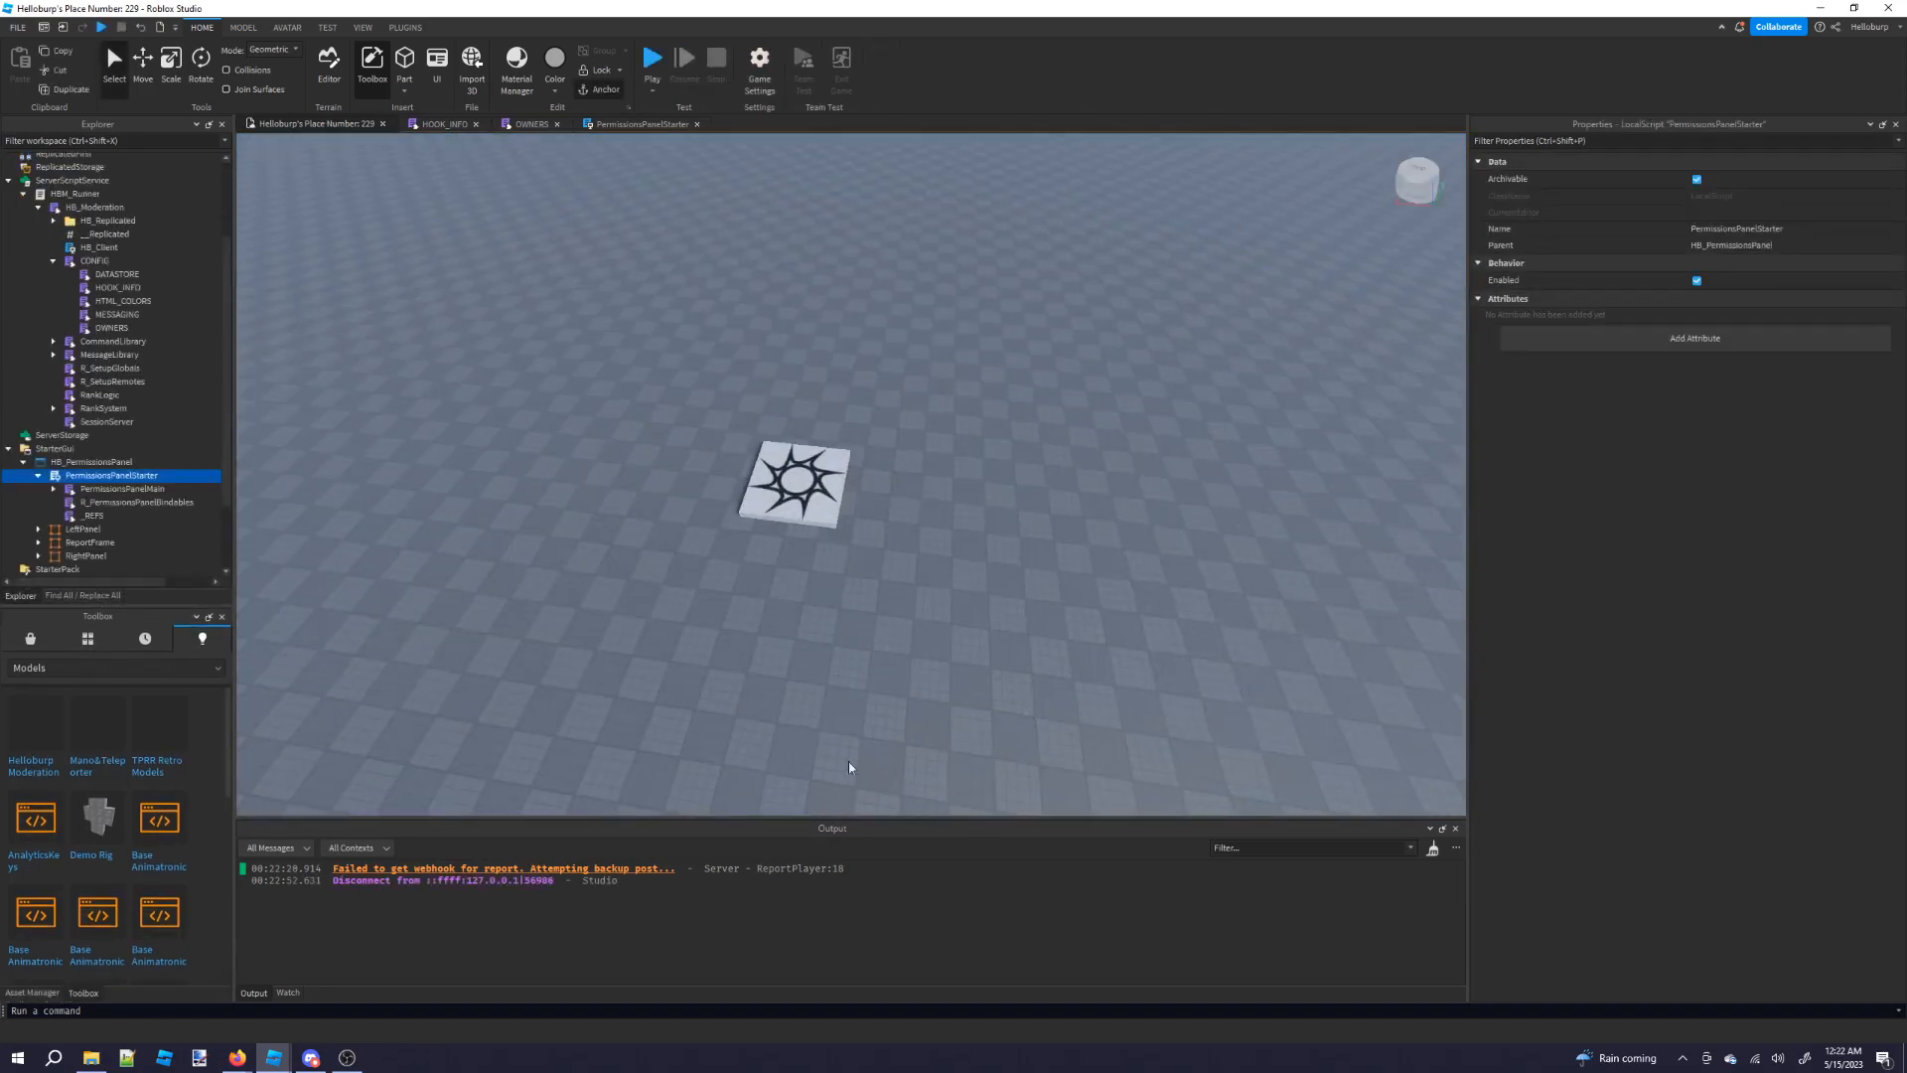